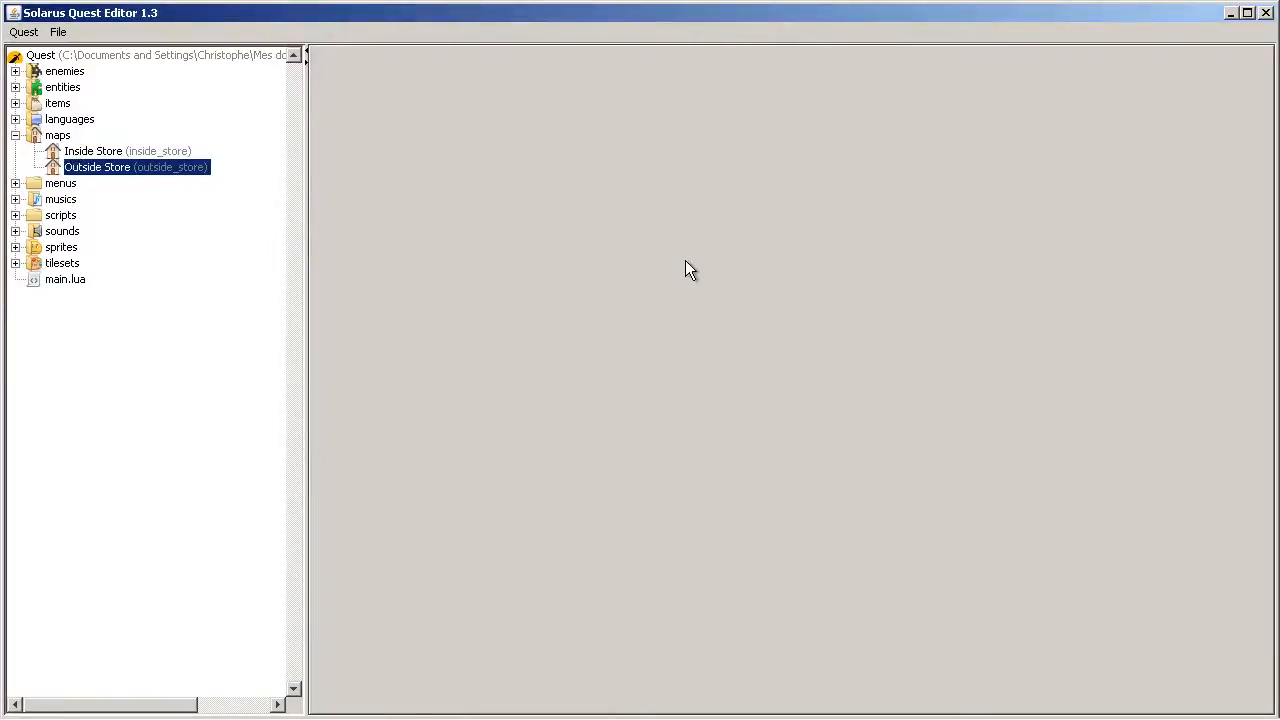
{"action": "mouse_move", "coordinate": [700, 235]}
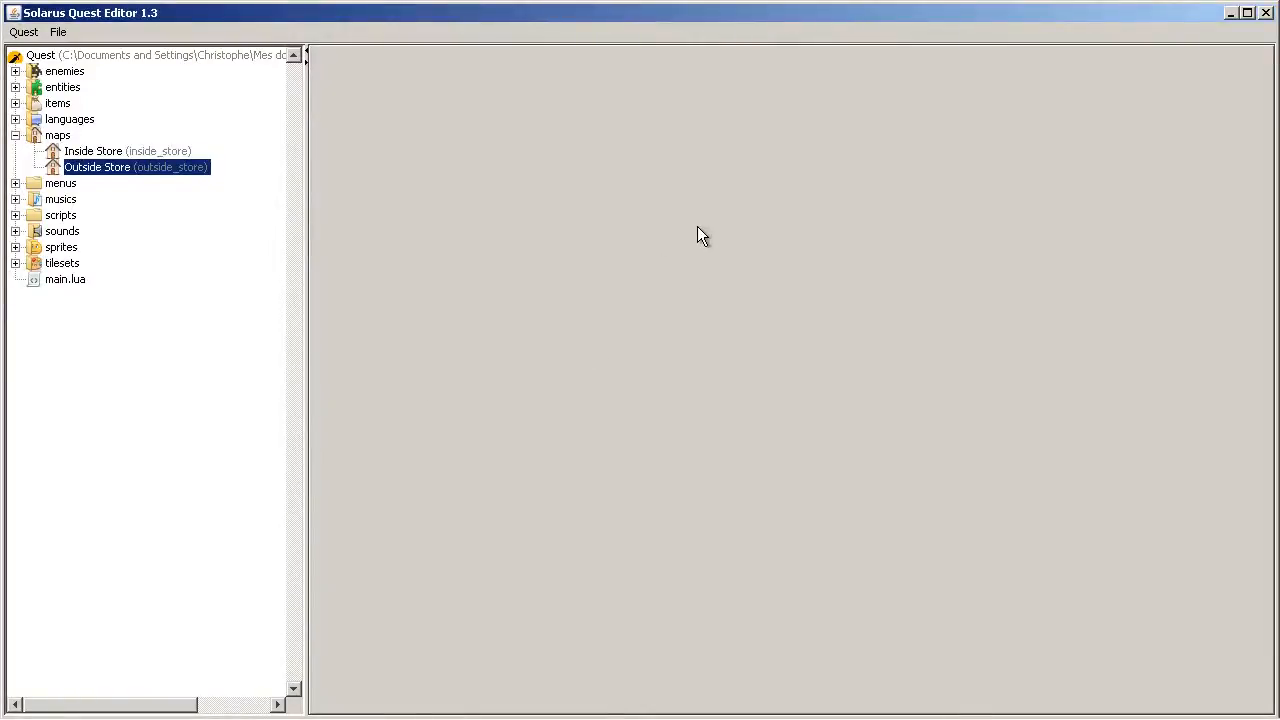
{"action": "mouse_move", "coordinate": [840, 188]}
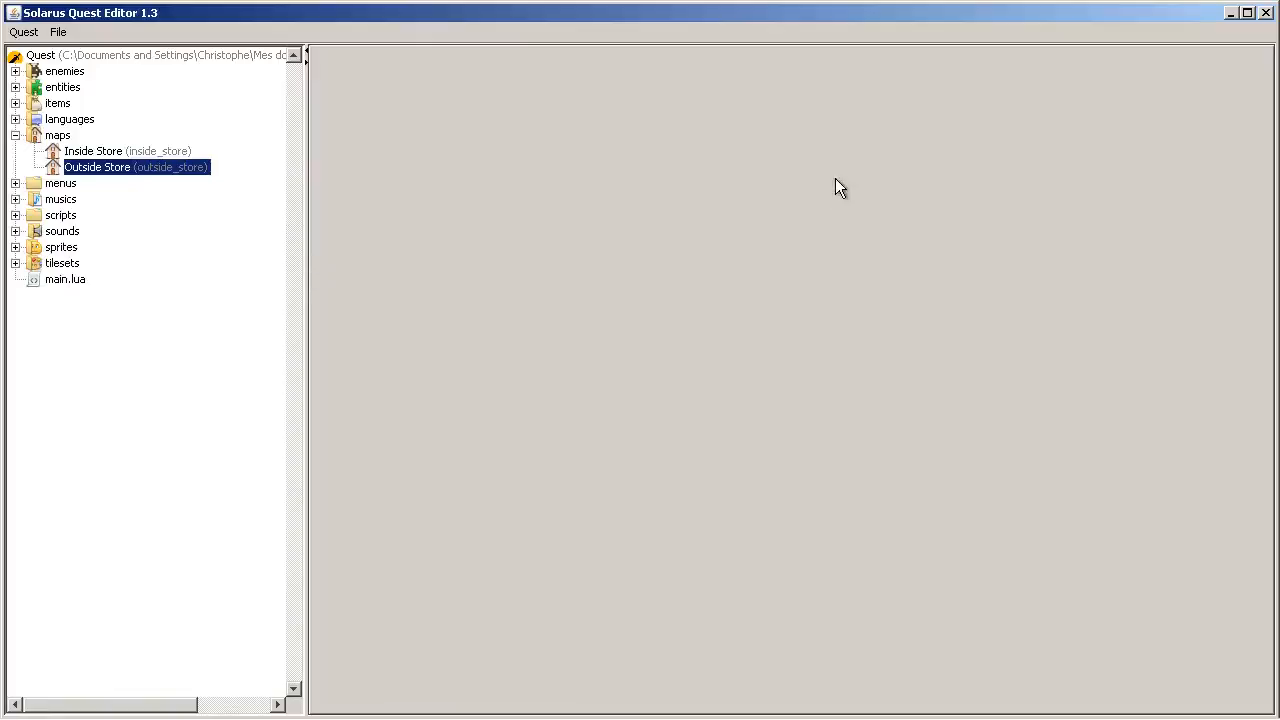
{"action": "mouse_move", "coordinate": [100, 160]}
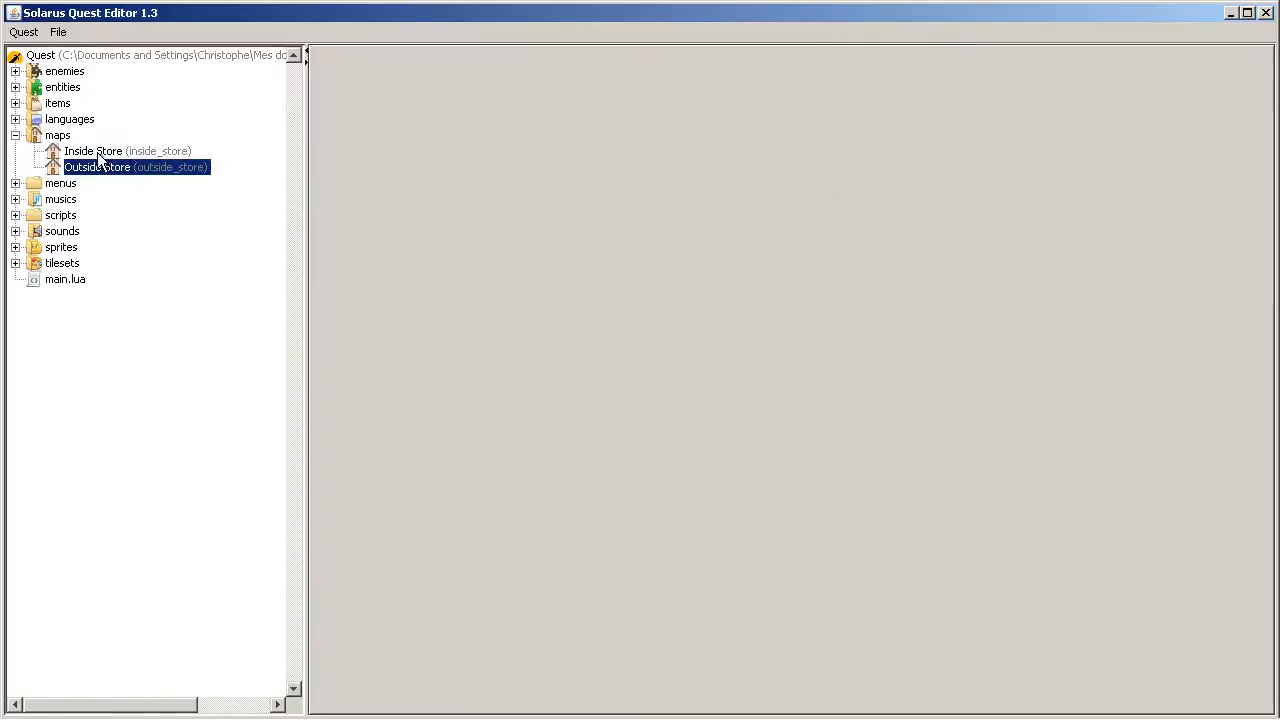
{"action": "mouse_move", "coordinate": [307, 195]}
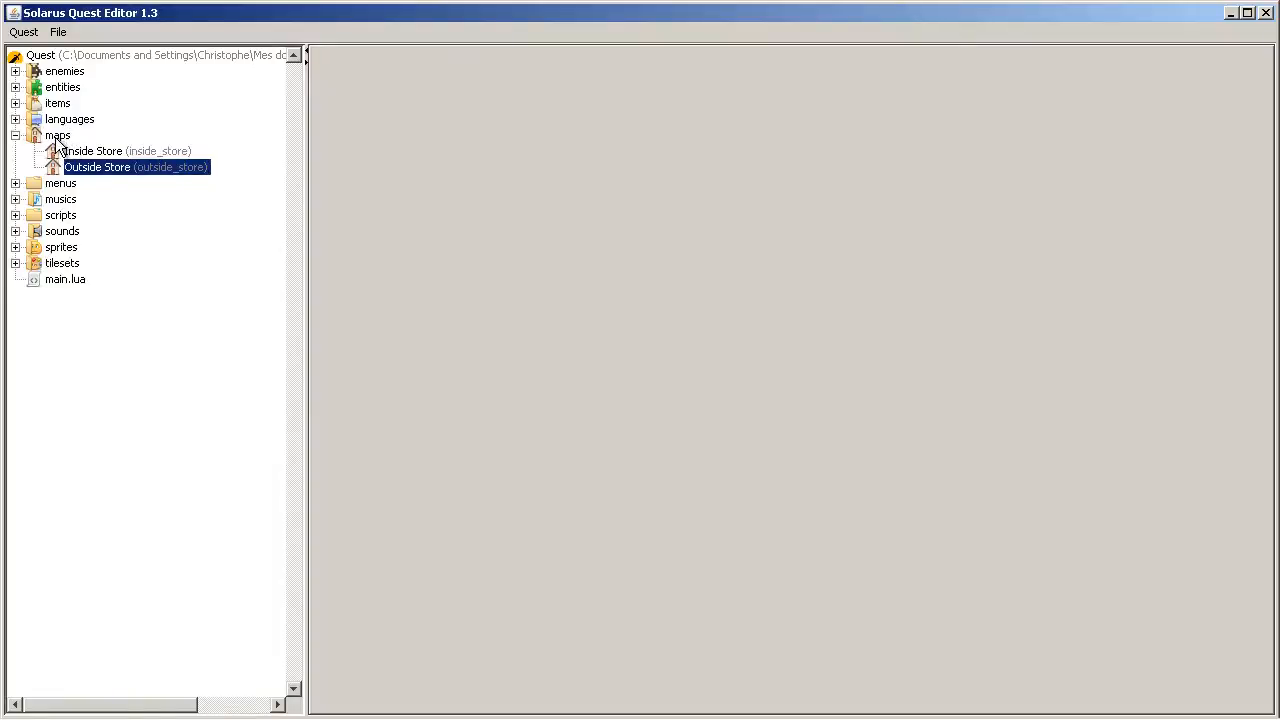
Create the map chap12/inside named 'Chapter 12 - Inside'
{"action": "right_click", "coordinate": [57, 135]}
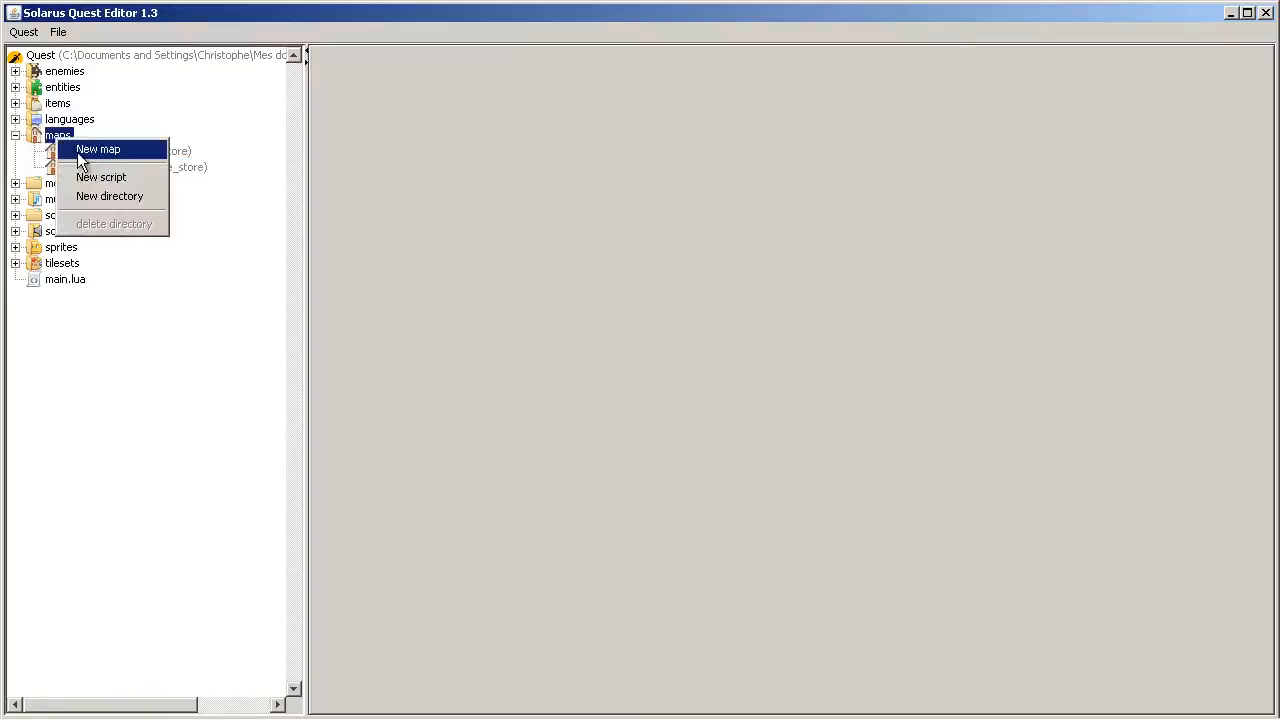
{"action": "left_click", "coordinate": [98, 149]}
{"action": "type", "text": "chap12/"}
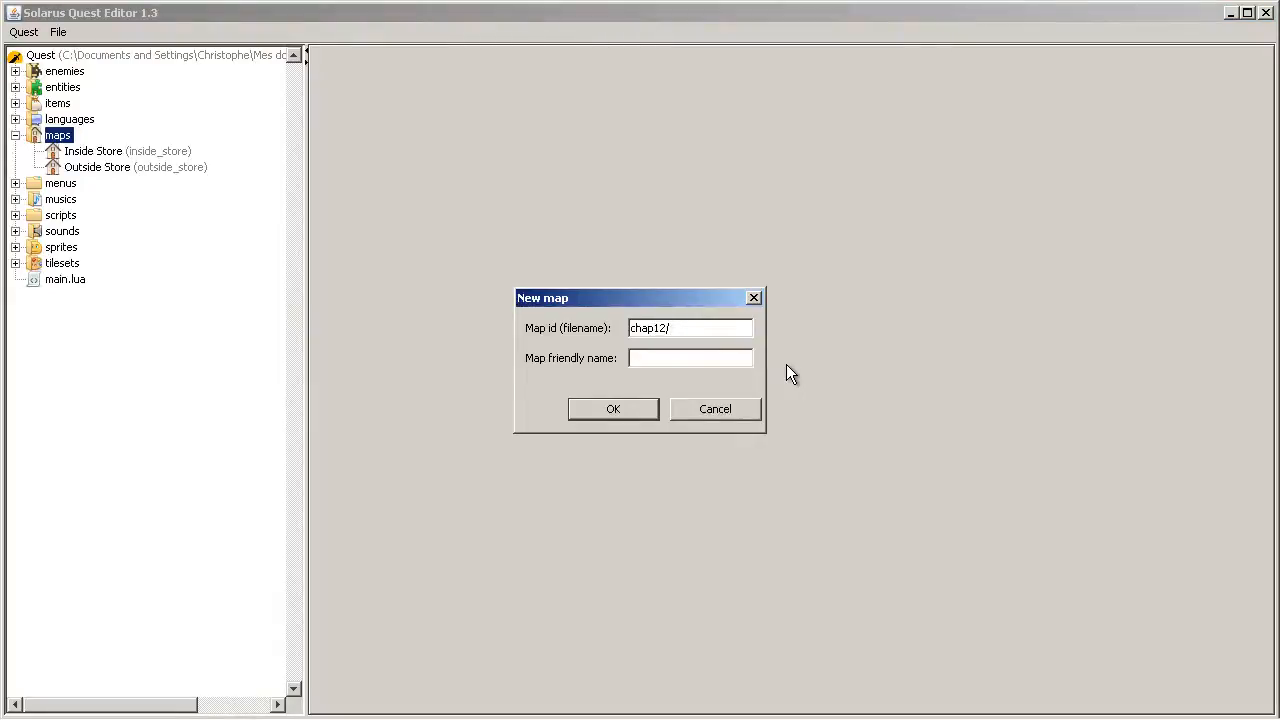
{"action": "type", "text": "inside"}
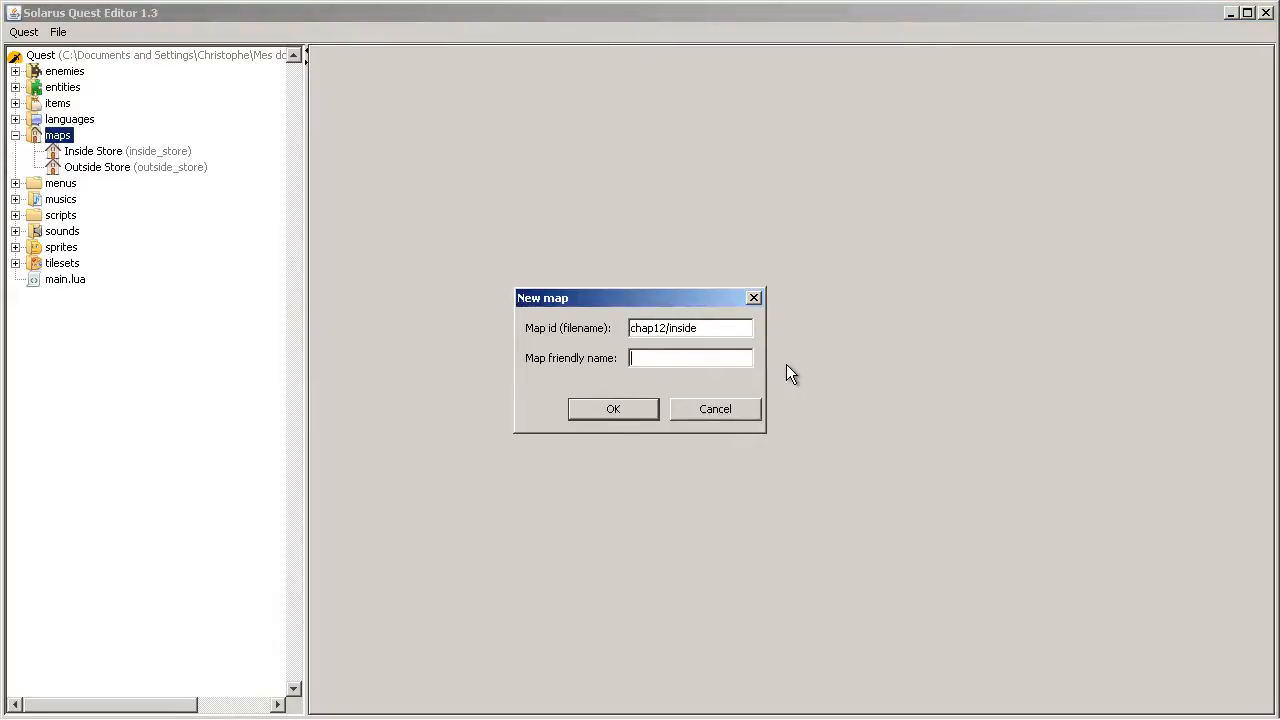
{"action": "type", "text": "Chapter 12 -"}
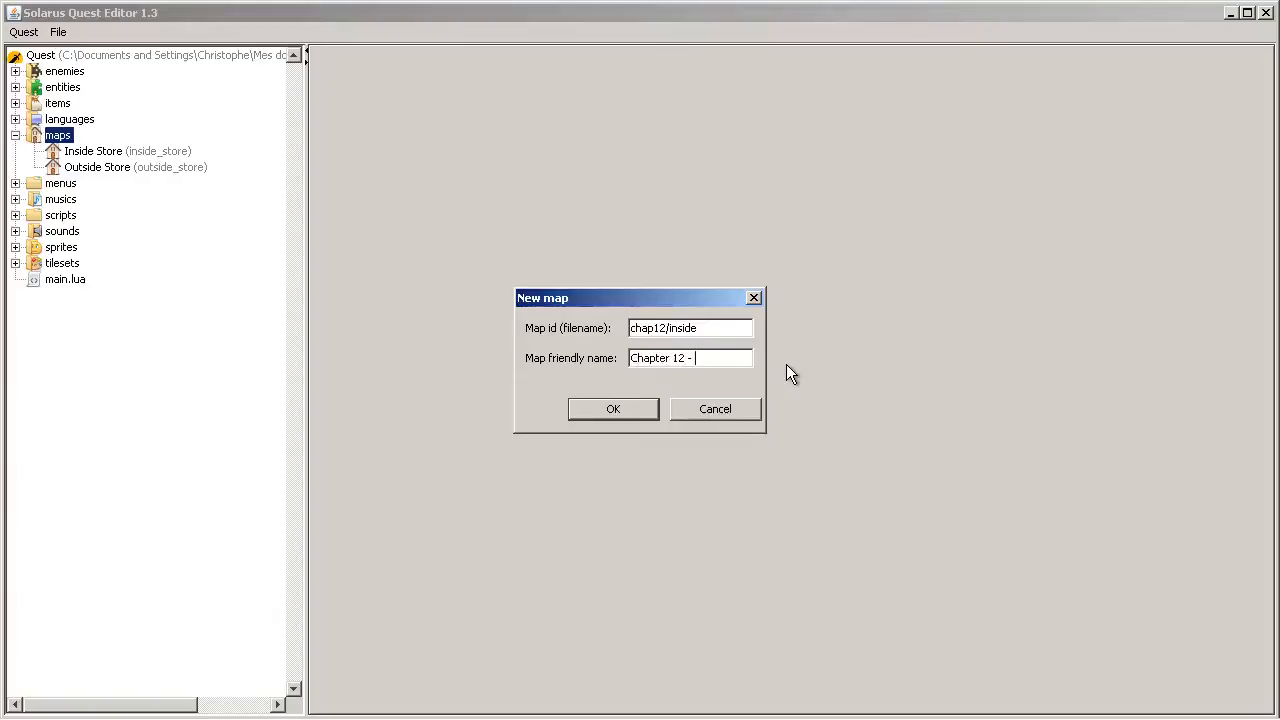
{"action": "left_click", "coordinate": [613, 408]}
{"action": "type", "text": "chap"}
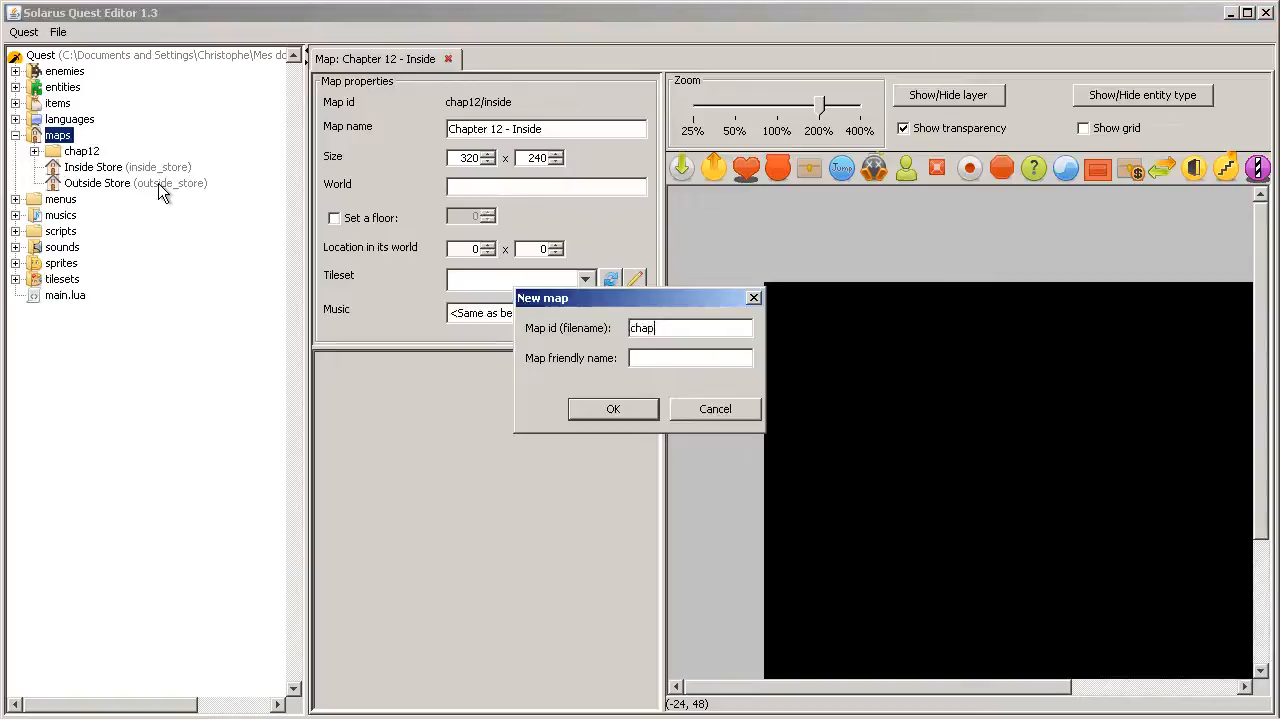
Create the map chap12/outside named 'Chapter 12 - Outside'
{"action": "type", "text": "12/"}
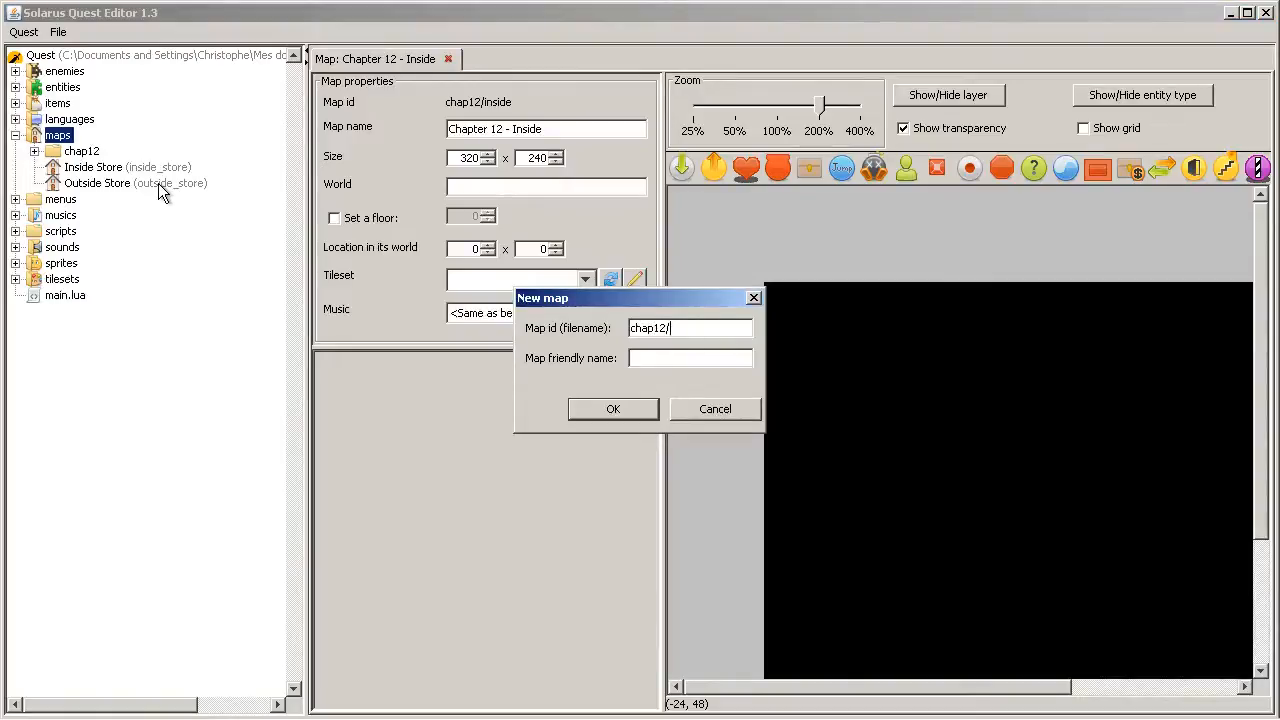
{"action": "type", "text": "outsi"}
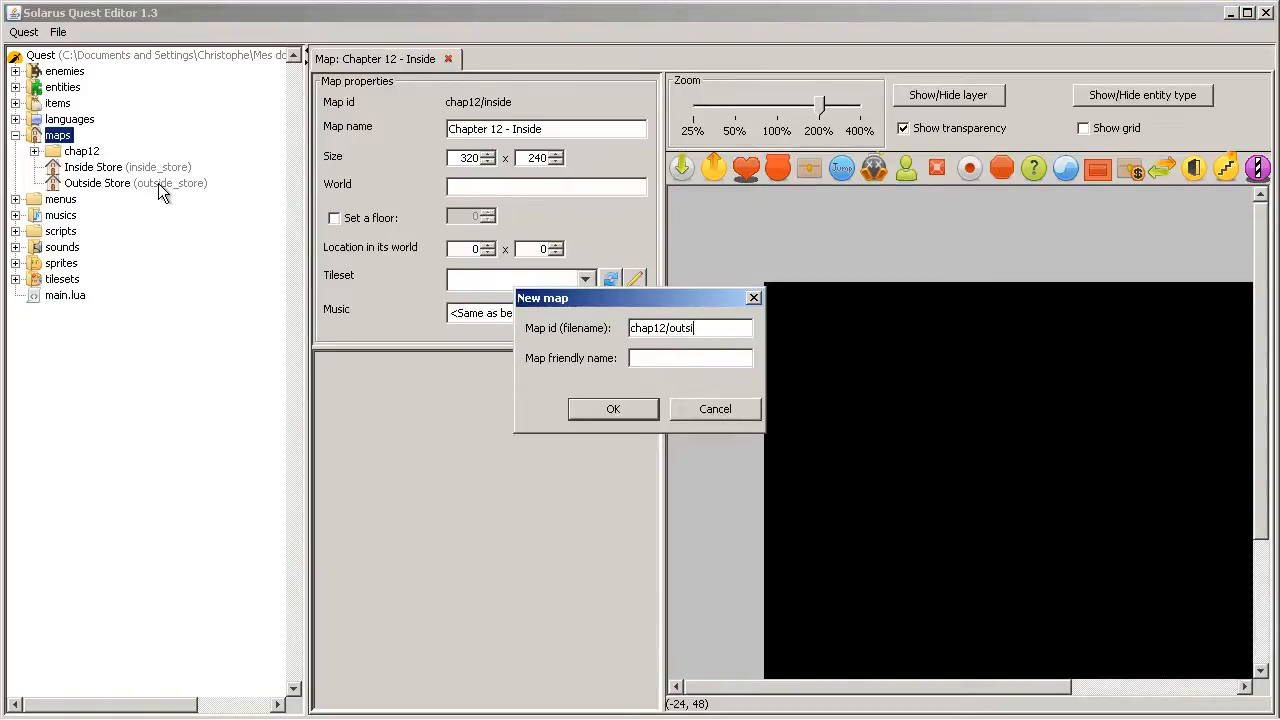
{"action": "type", "text": "Chapter 12 - Ou"}
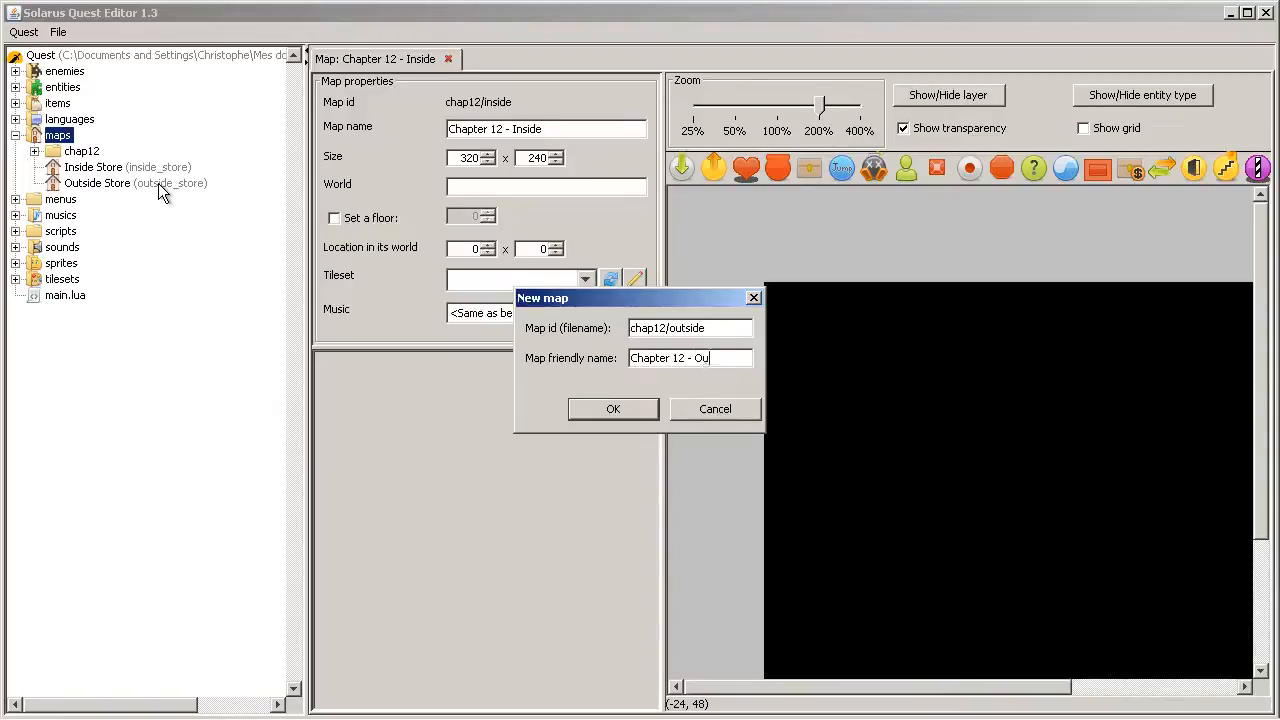
{"action": "left_click", "coordinate": [613, 408]}
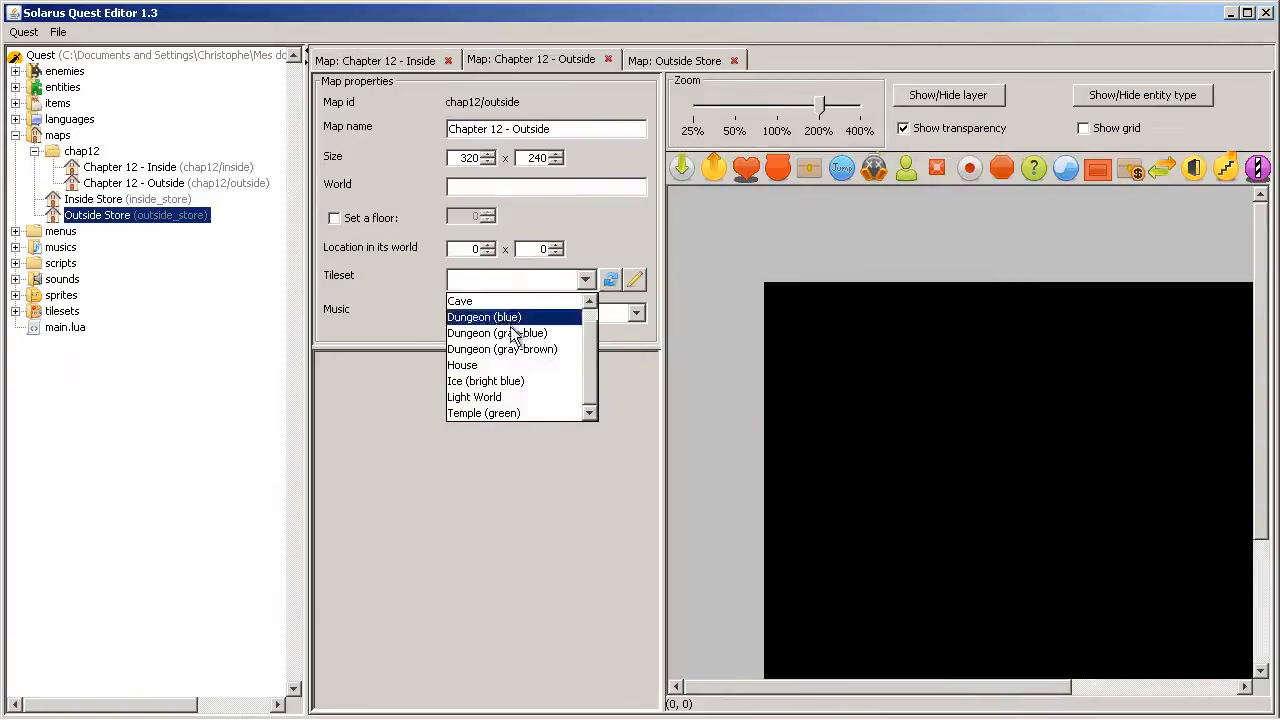
Give the outside map the Light World tileset and Overworld music
{"action": "left_click", "coordinate": [474, 397]}
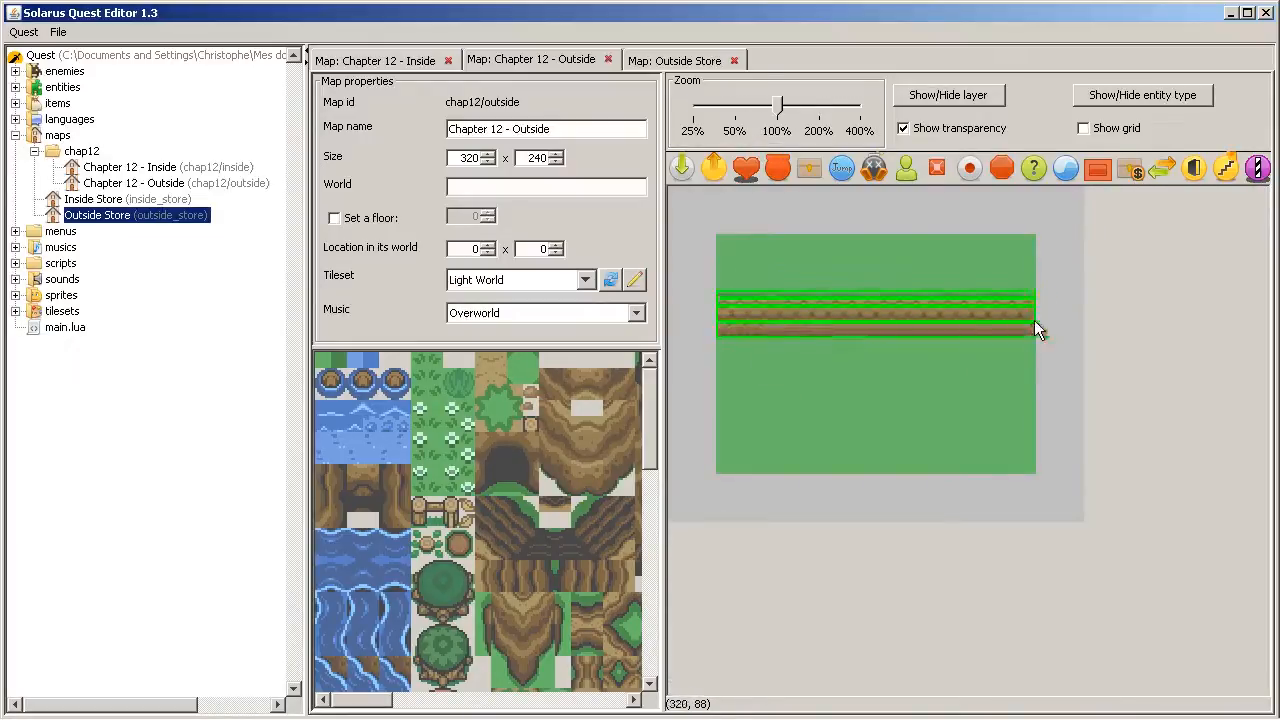
{"action": "left_click", "coordinate": [674, 60]}
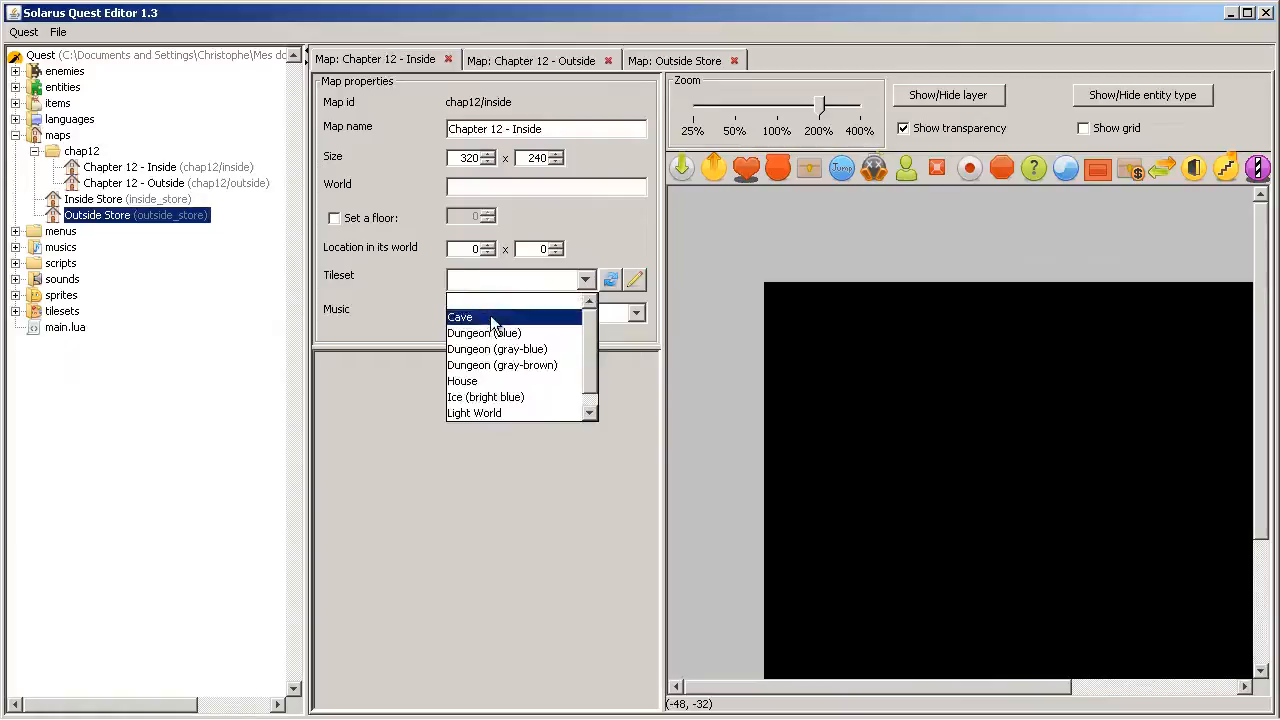
Set the inside map's tileset and music both to Cave
{"action": "left_click", "coordinate": [460, 317]}
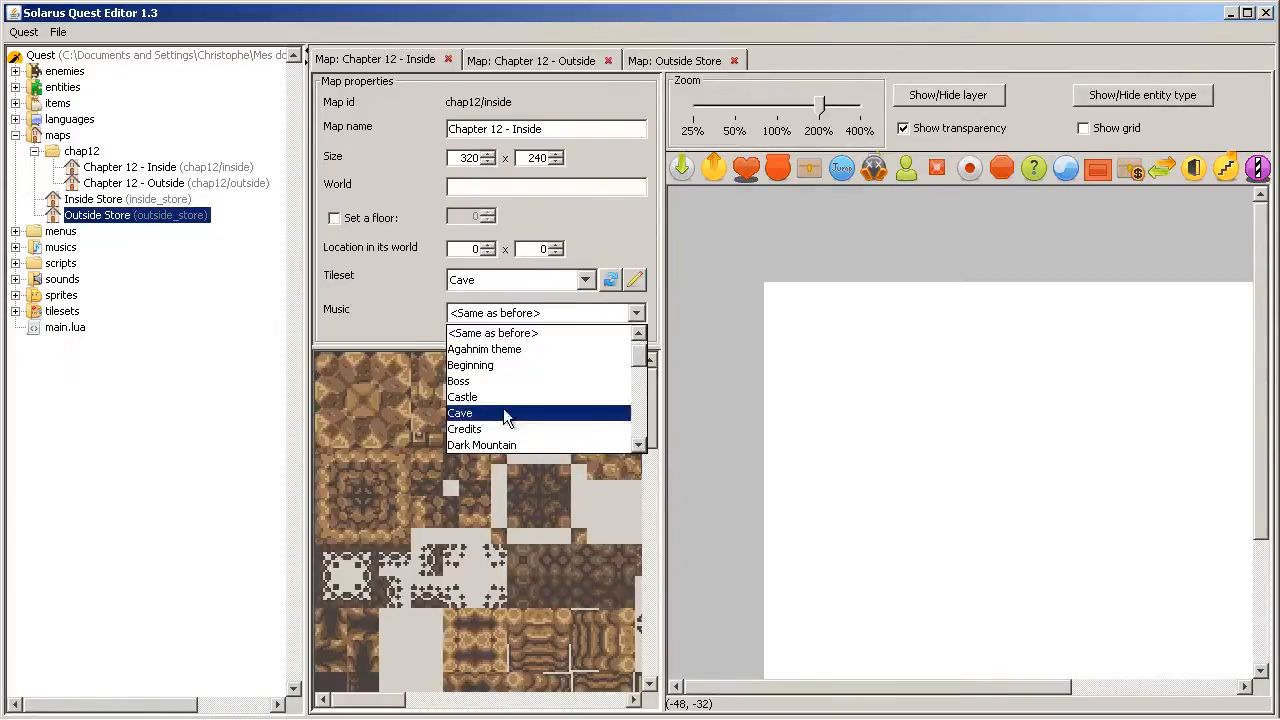
{"action": "left_click", "coordinate": [460, 413]}
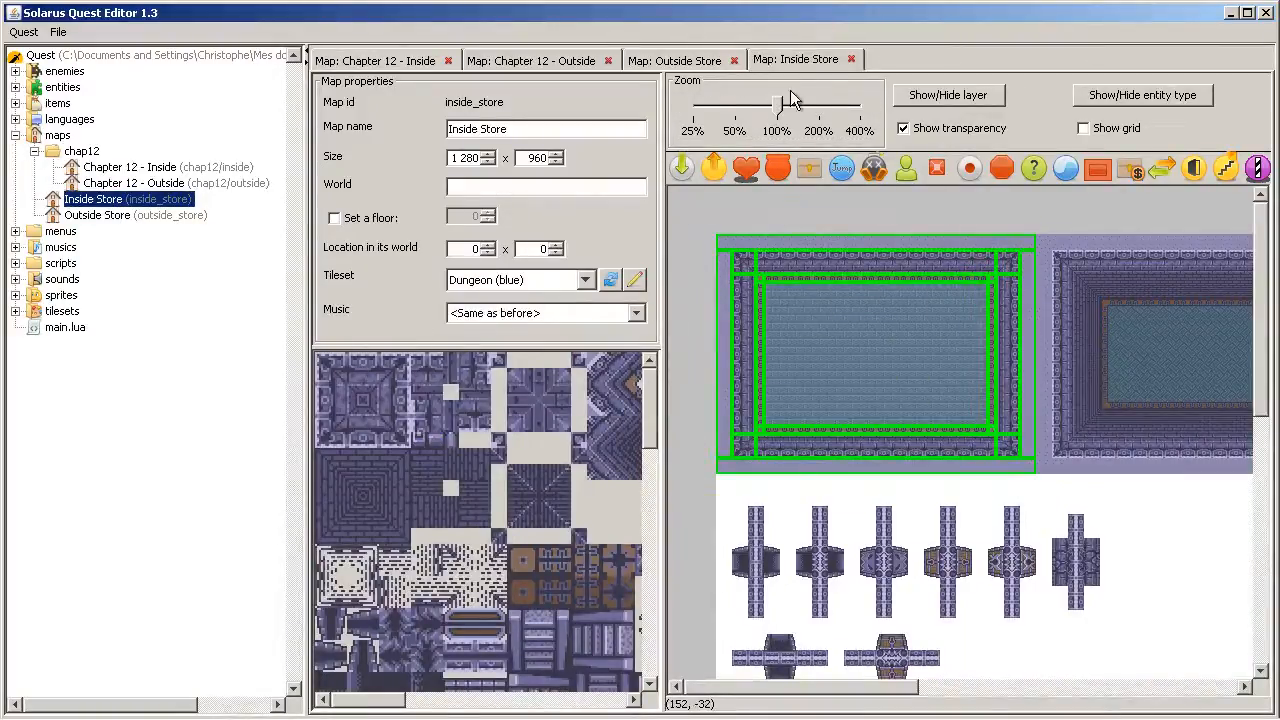
{"action": "left_click", "coordinate": [374, 60]}
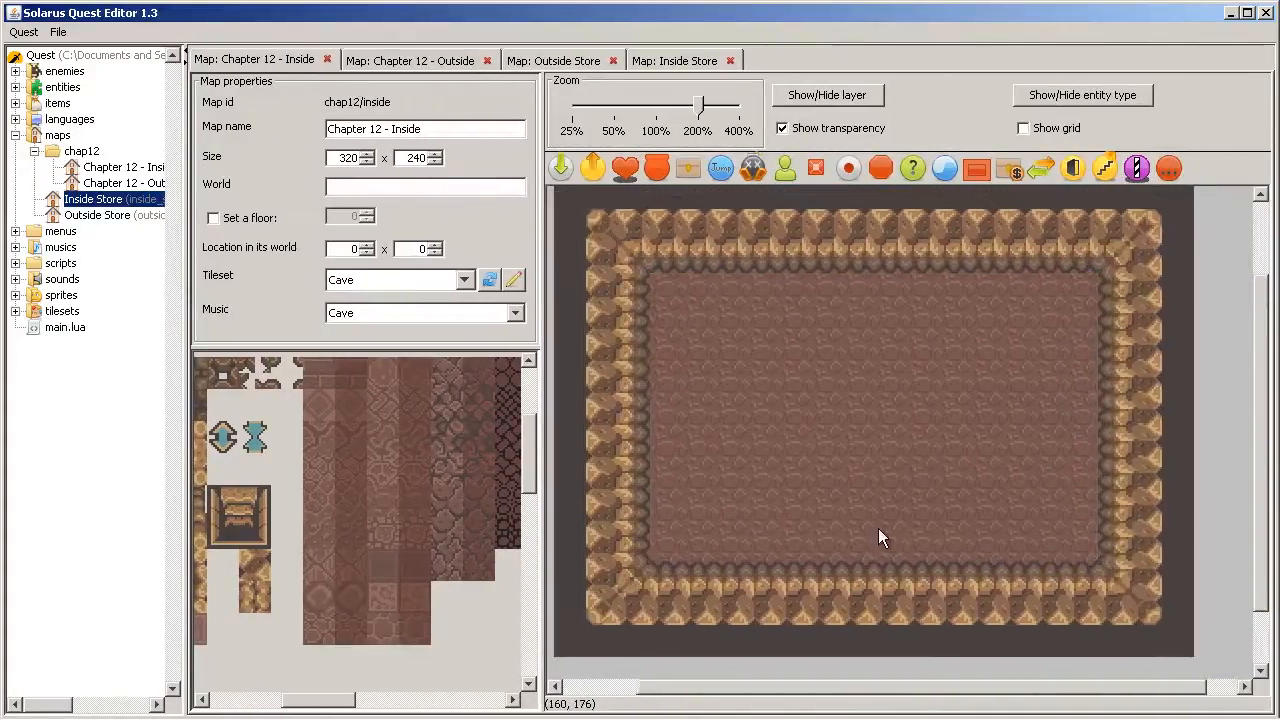
Copy the entrance piece from the Inside Store map for the cave room
{"action": "left_click", "coordinate": [408, 60]}
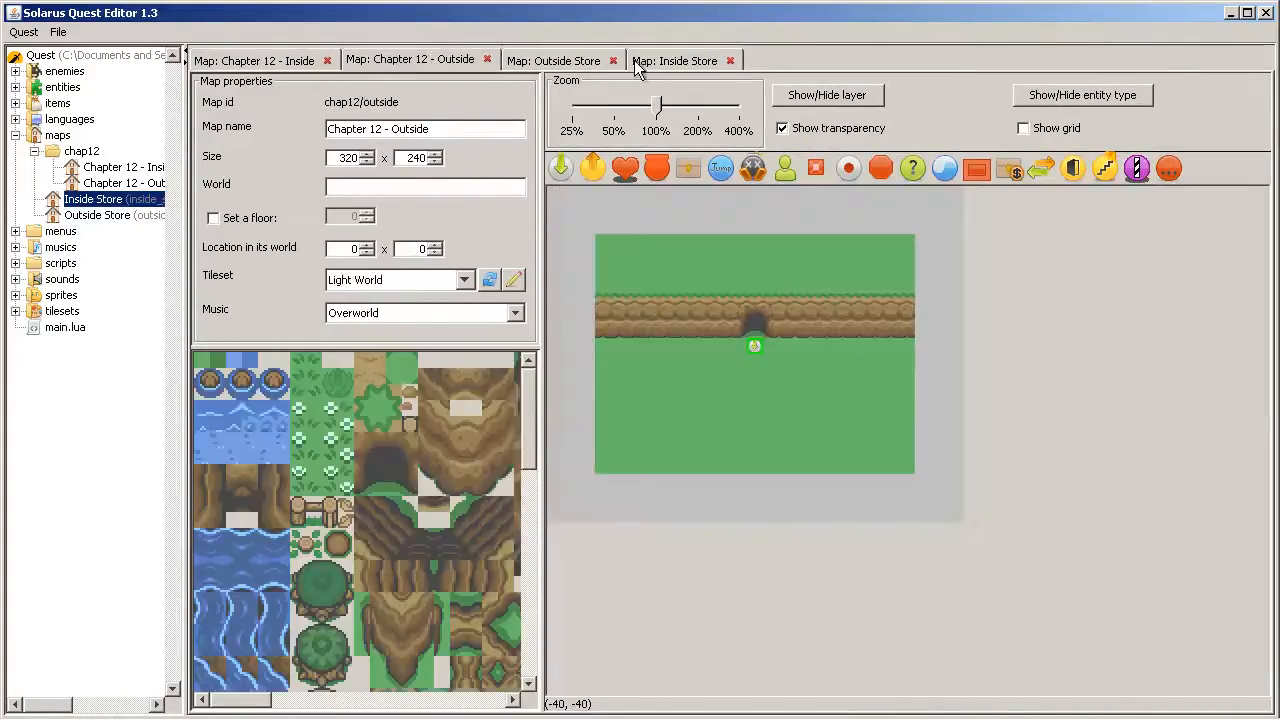
{"action": "left_click", "coordinate": [675, 60]}
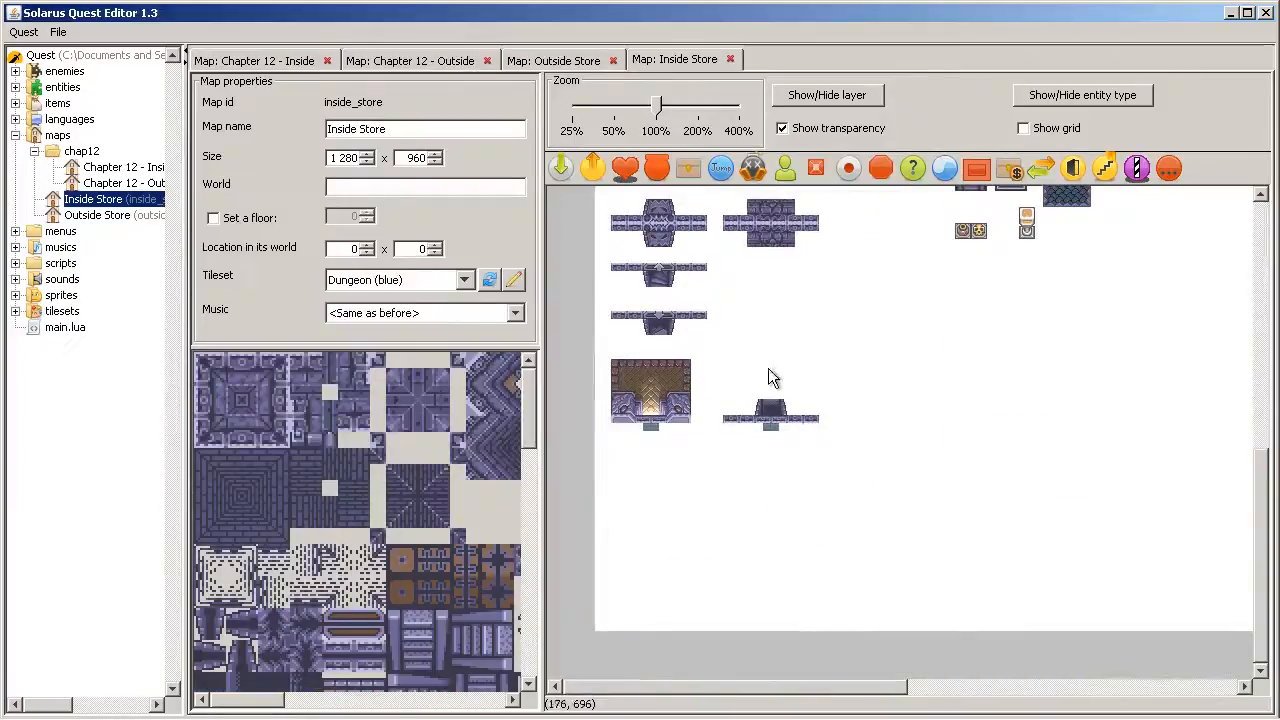
{"action": "left_click", "coordinate": [770, 412]}
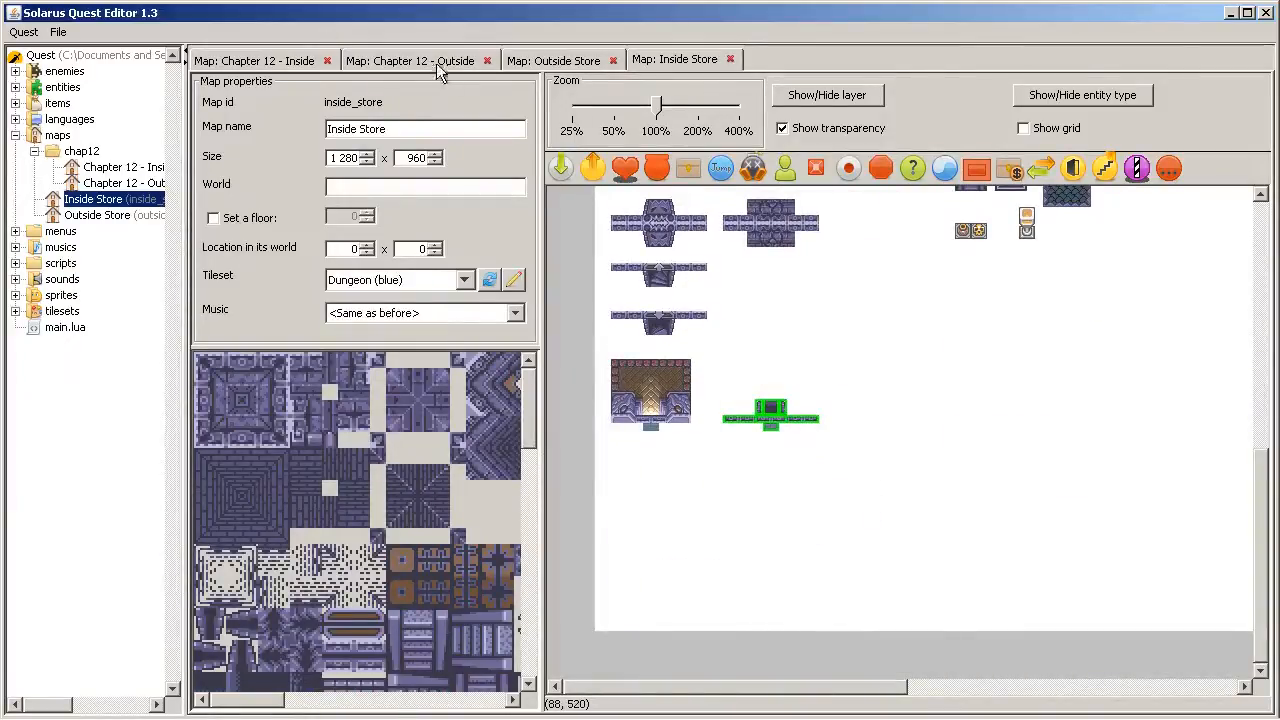
{"action": "left_click", "coordinate": [254, 60]}
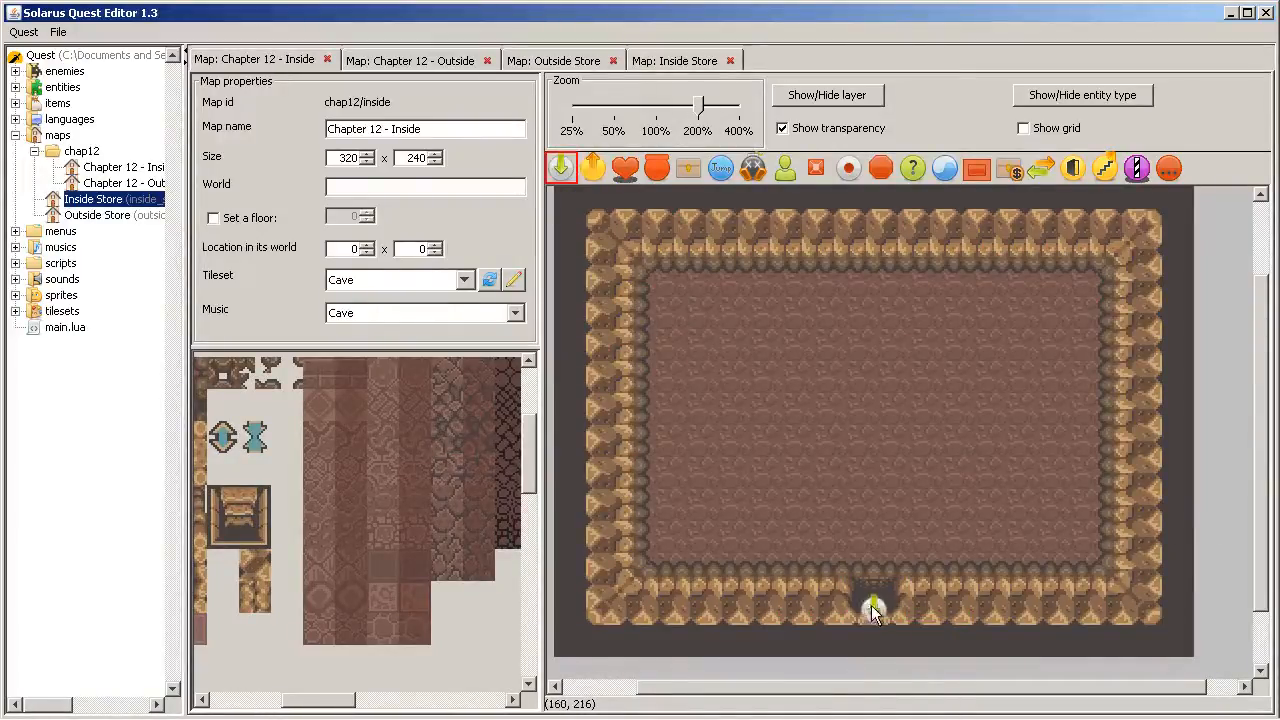
Make the cave-exit destination face up, place the entrance piece below, and position the outside destination
{"action": "right_click", "coordinate": [875, 610]}
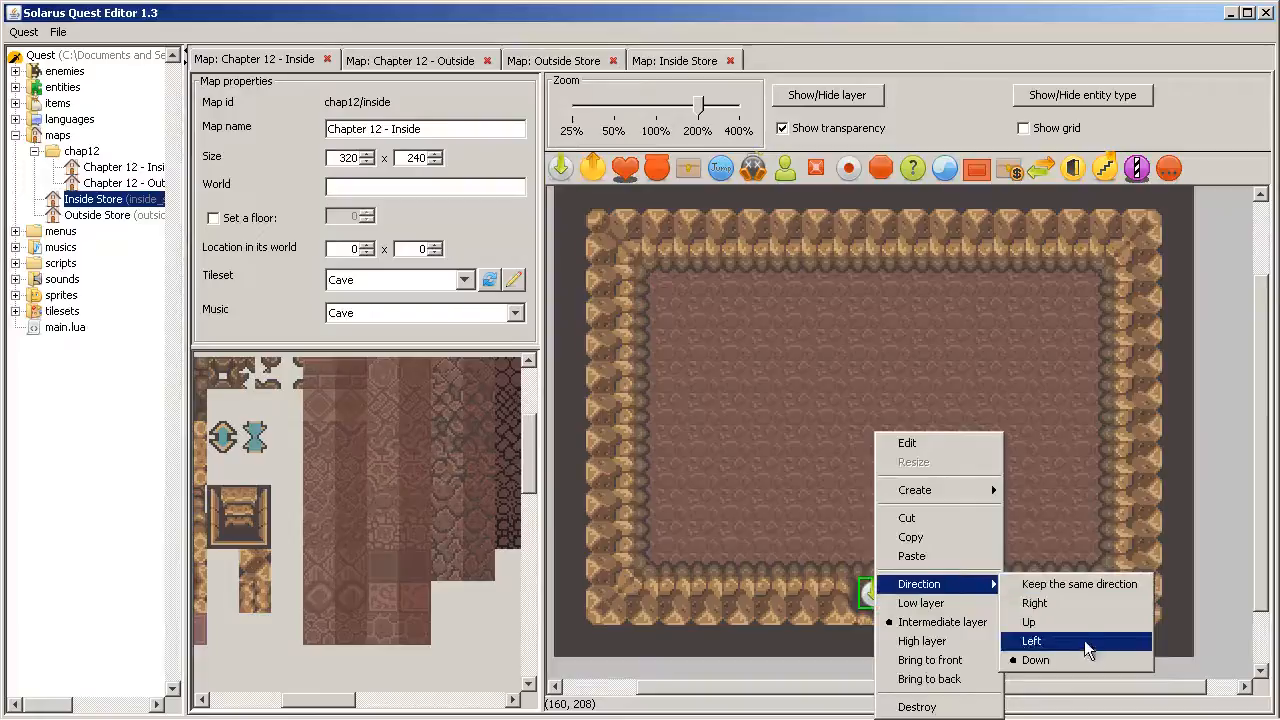
{"action": "left_click", "coordinate": [1028, 622]}
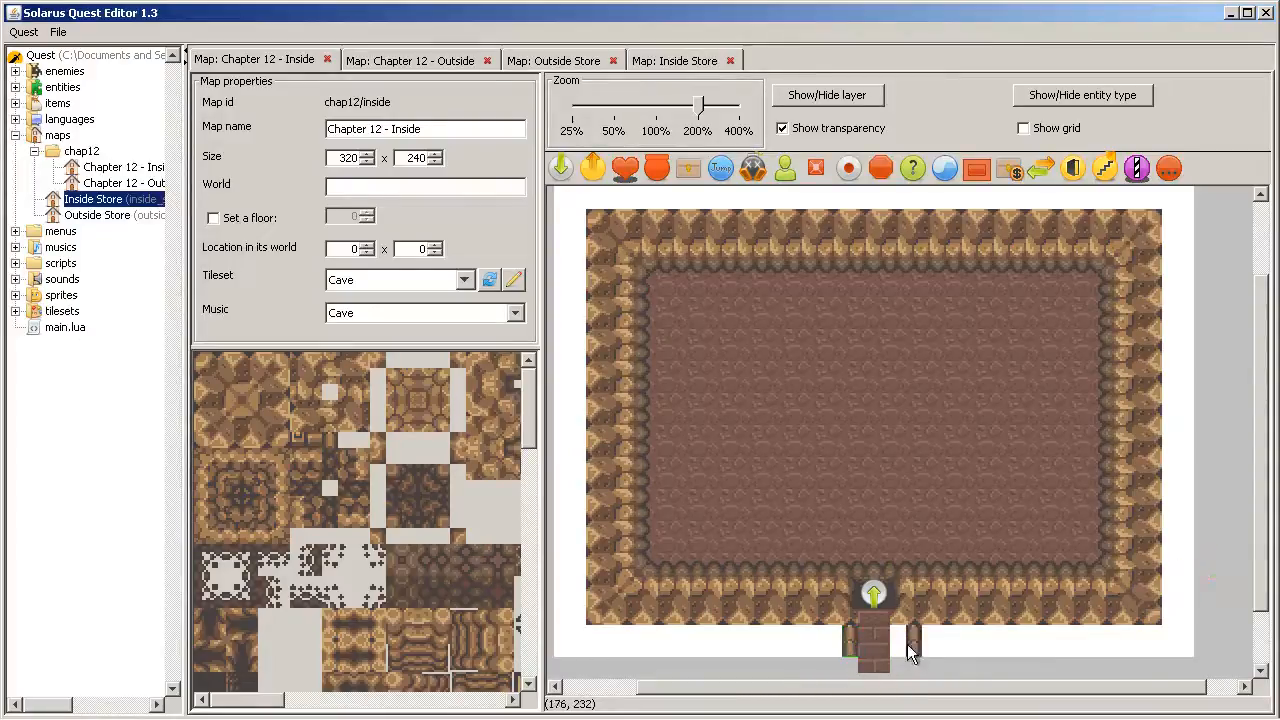
{"action": "left_click", "coordinate": [825, 640]}
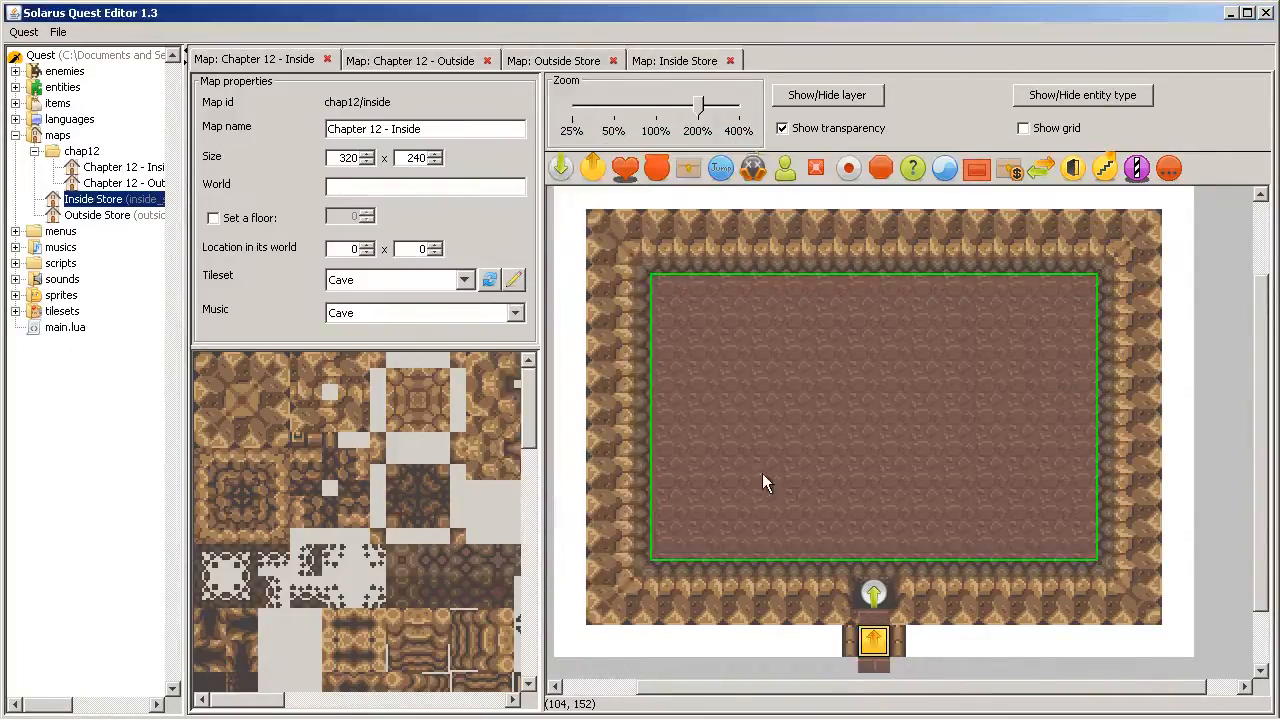
{"action": "left_click", "coordinate": [409, 60]}
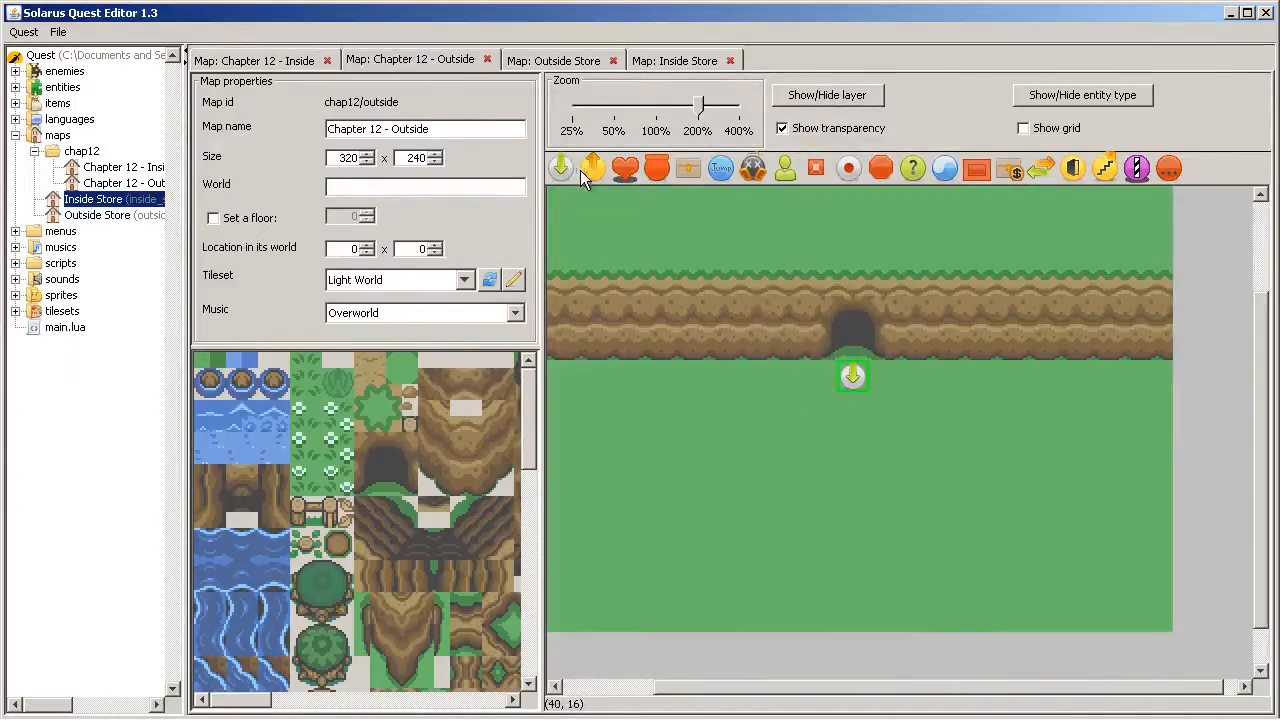
{"action": "left_click_drag", "start_coordinate": [853, 375], "coordinate": [853, 345]}
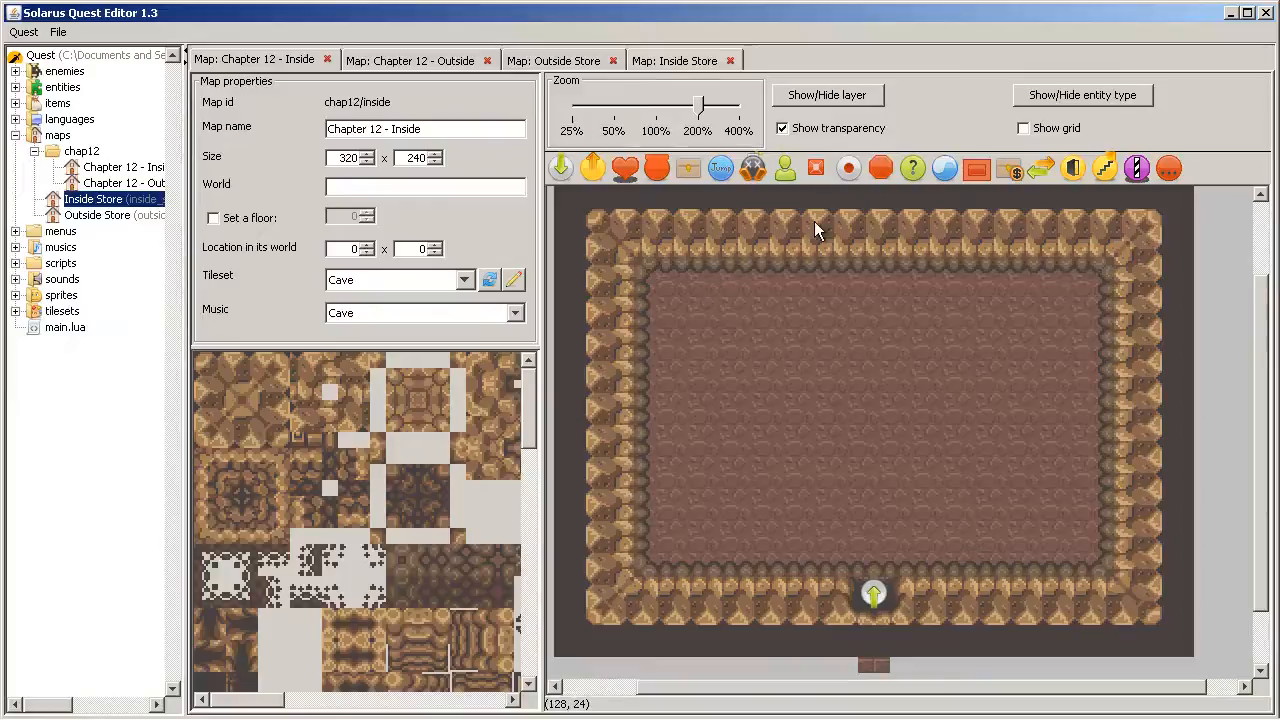
{"action": "mouse_move", "coordinate": [690, 515]}
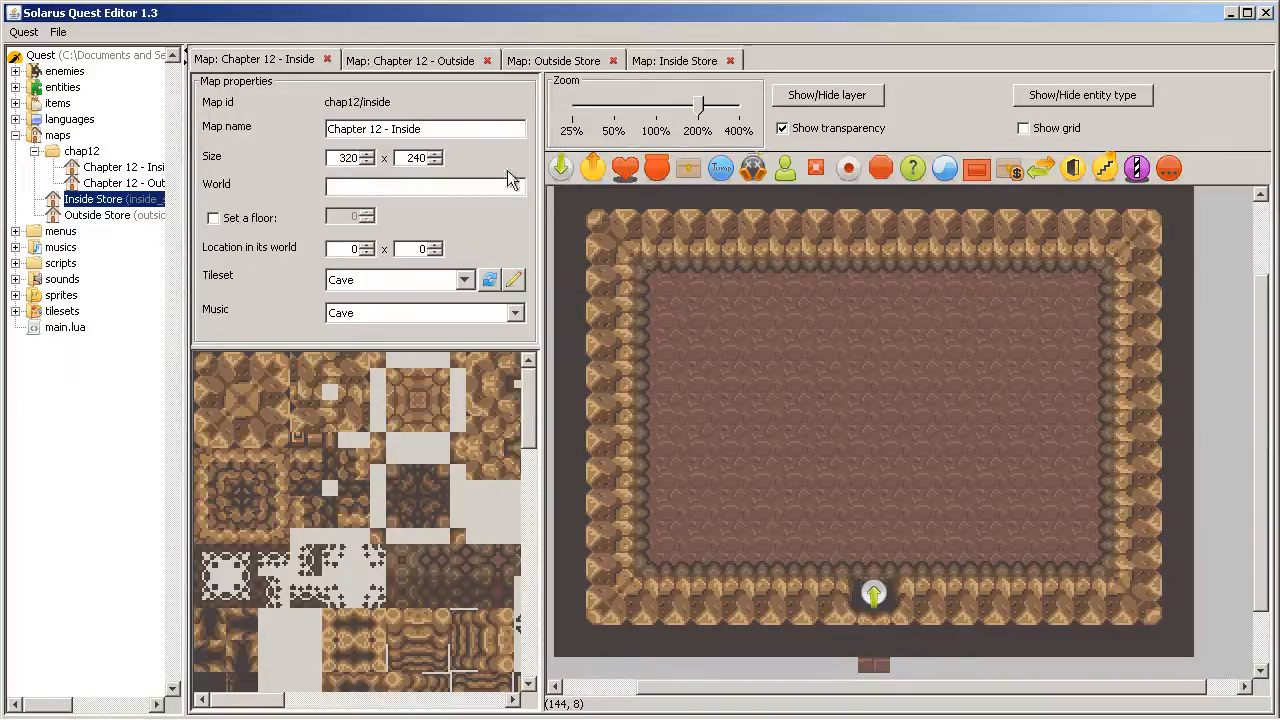
{"action": "mouse_move", "coordinate": [848, 168]}
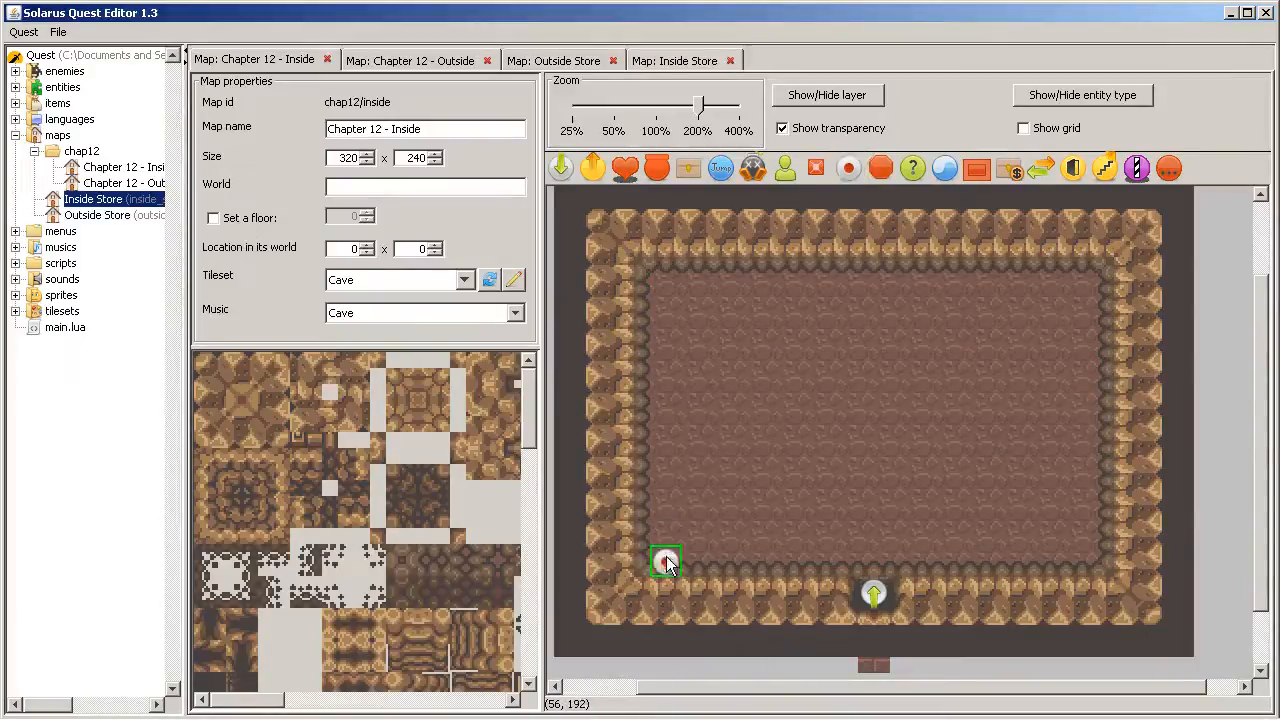
Open the properties of the switch in the cave's lower-left corner
{"action": "double_click", "coordinate": [665, 560]}
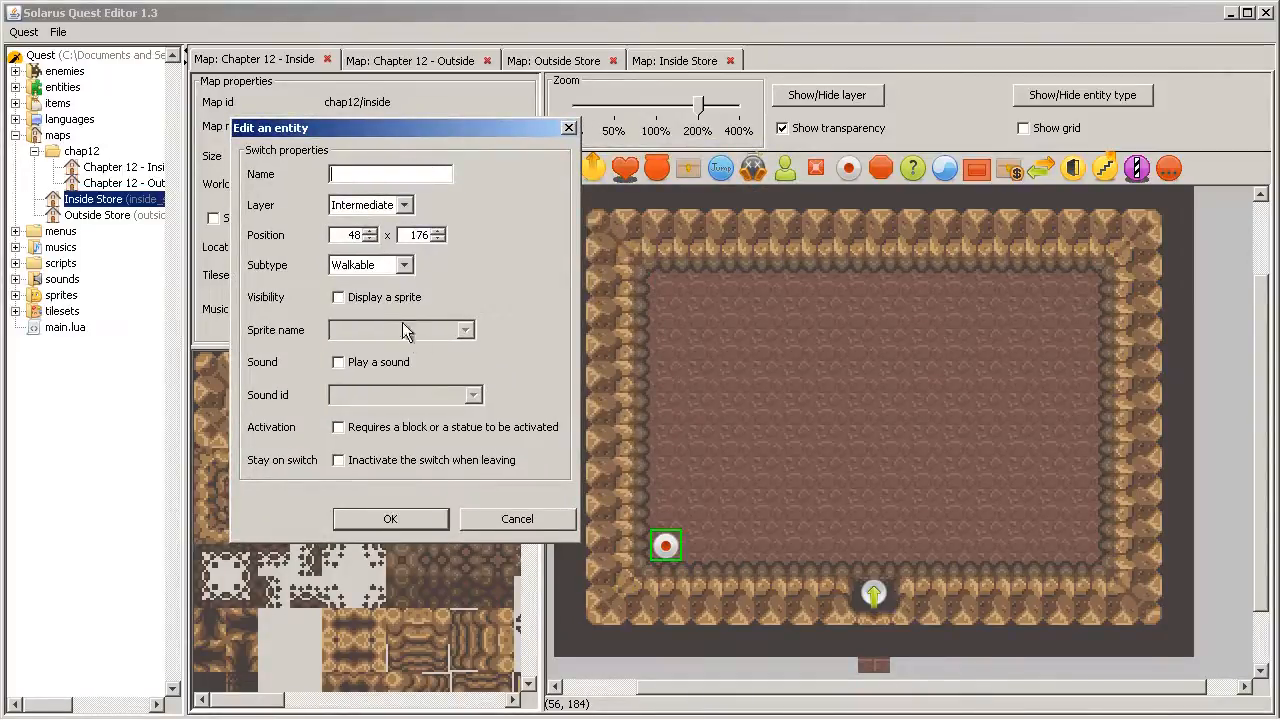
Keep the switch Walkable and have it display the Switch sprite
{"action": "left_click", "coordinate": [405, 264]}
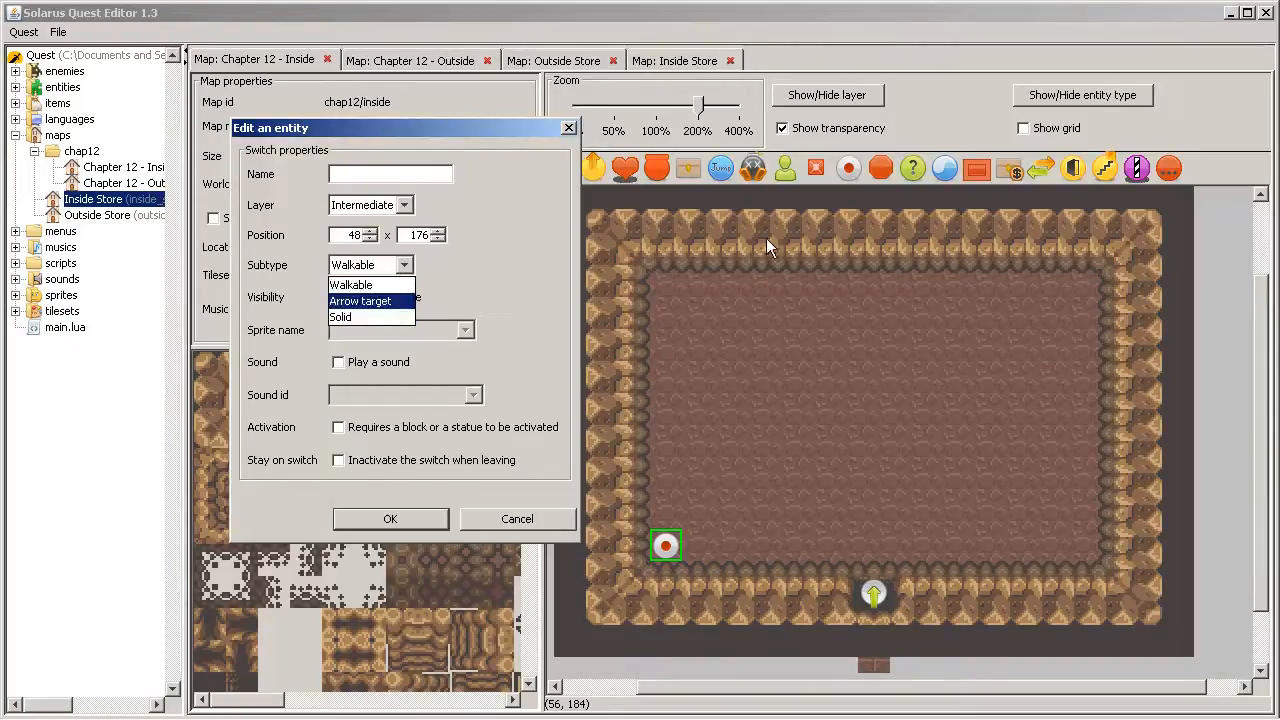
{"action": "mouse_move", "coordinate": [345, 317]}
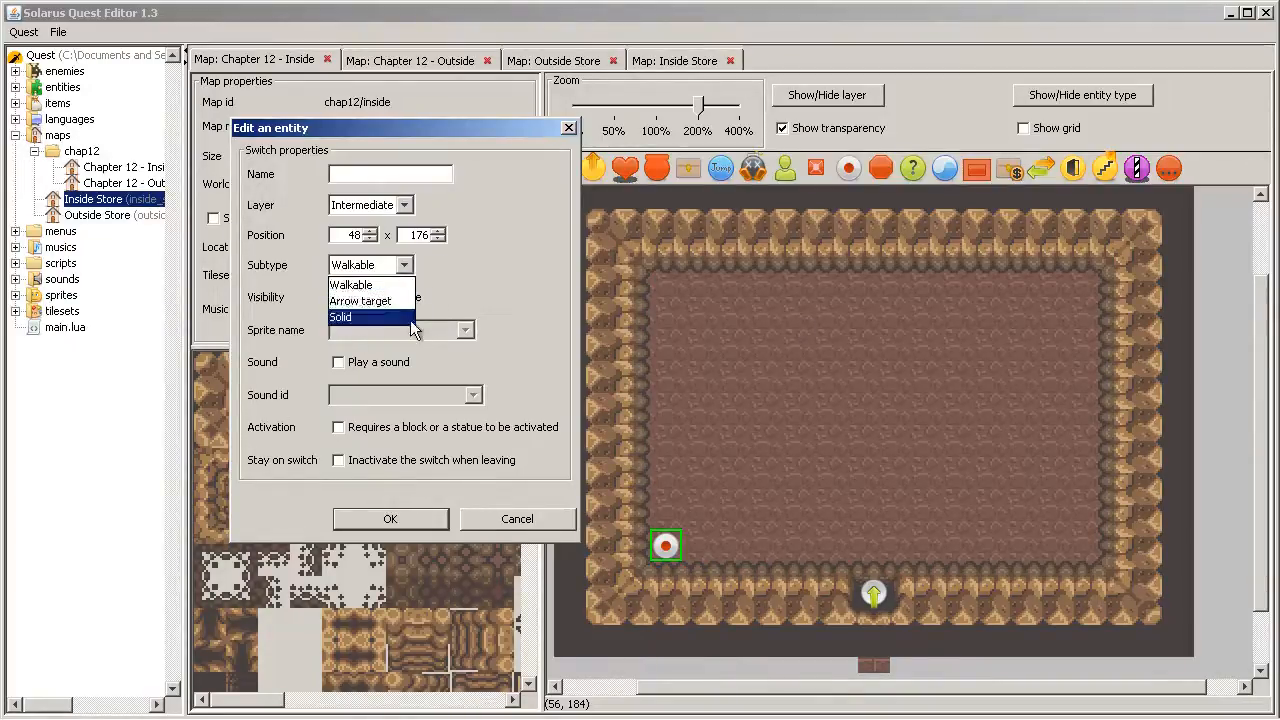
{"action": "mouse_move", "coordinate": [360, 301]}
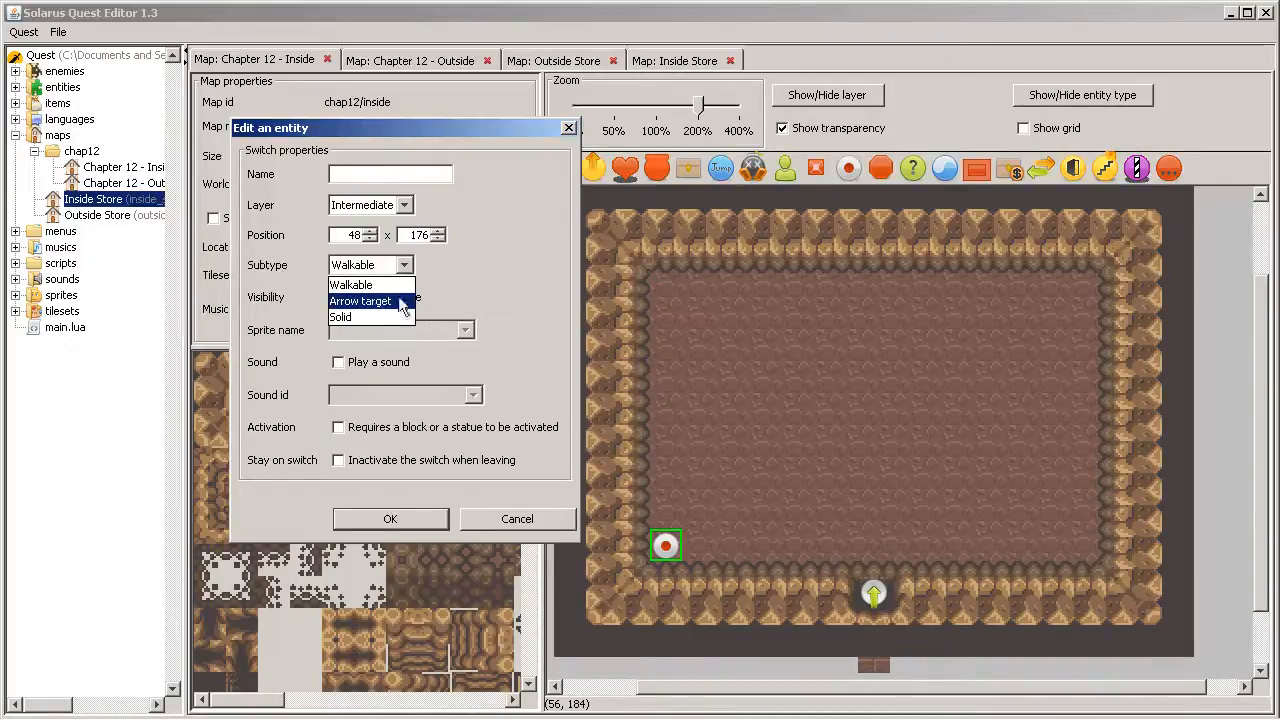
{"action": "mouse_move", "coordinate": [370, 316]}
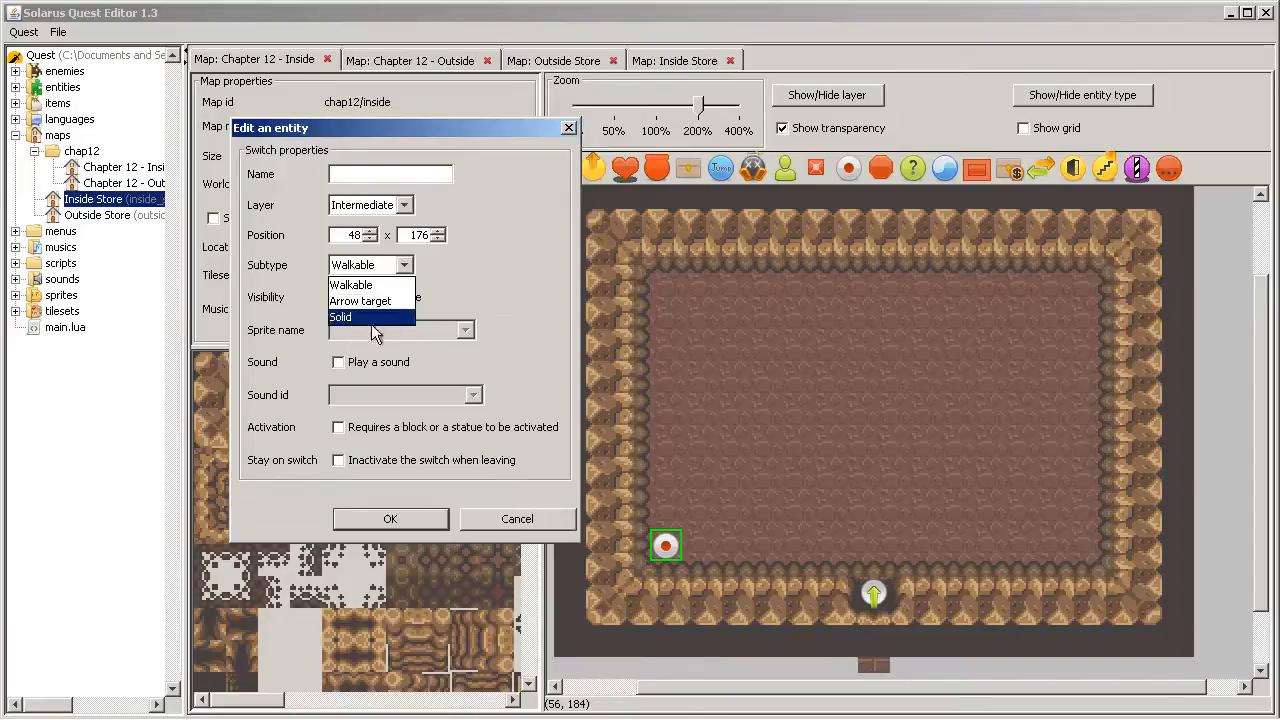
{"action": "mouse_move", "coordinate": [352, 285]}
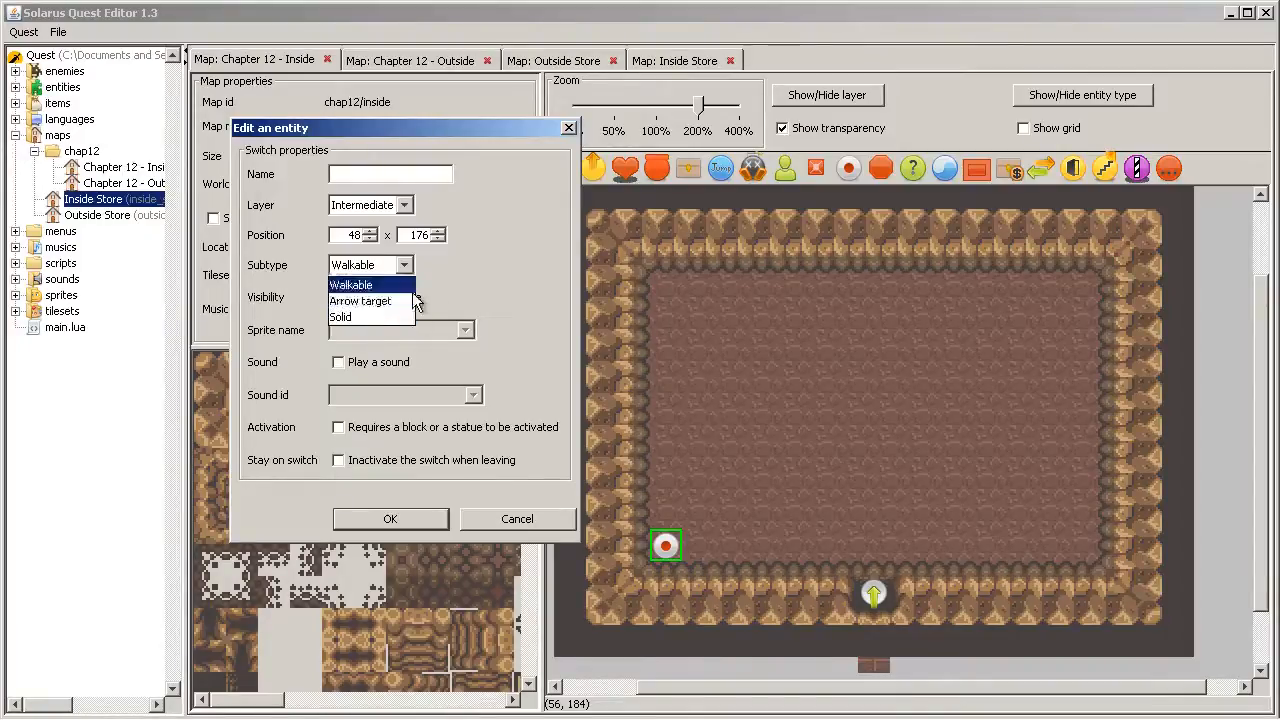
{"action": "mouse_move", "coordinate": [340, 317]}
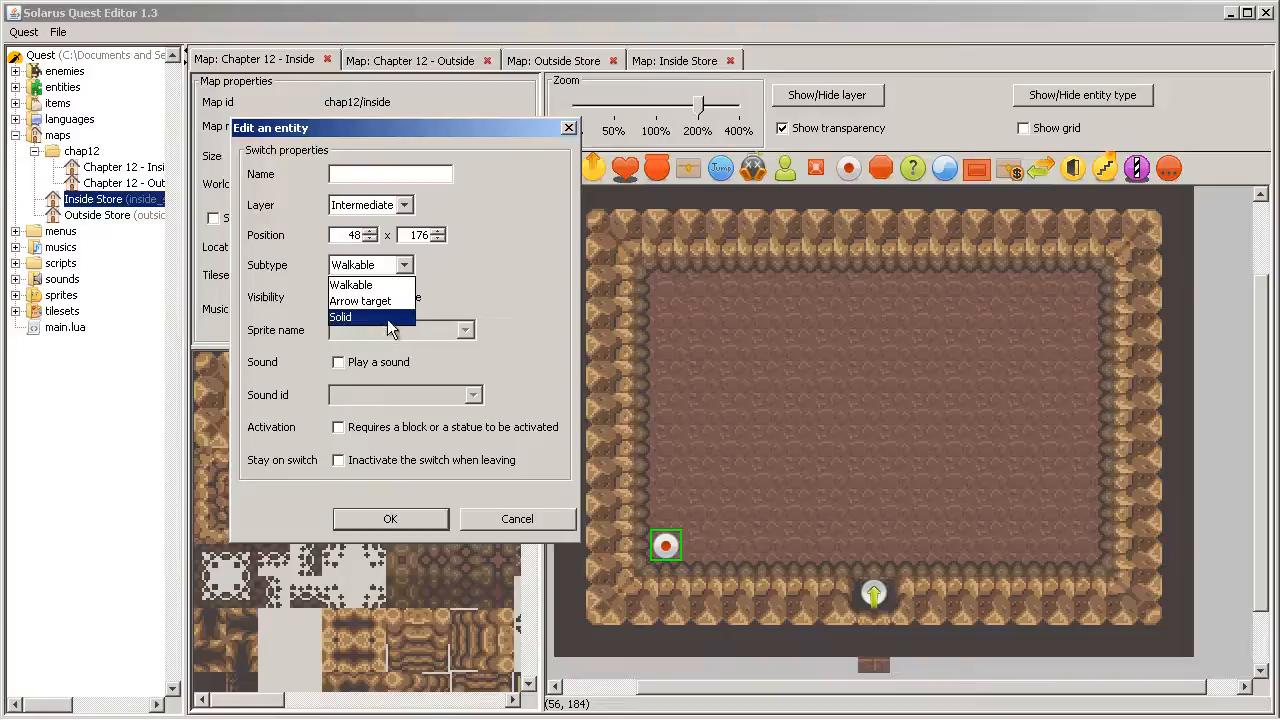
{"action": "mouse_move", "coordinate": [427, 357]}
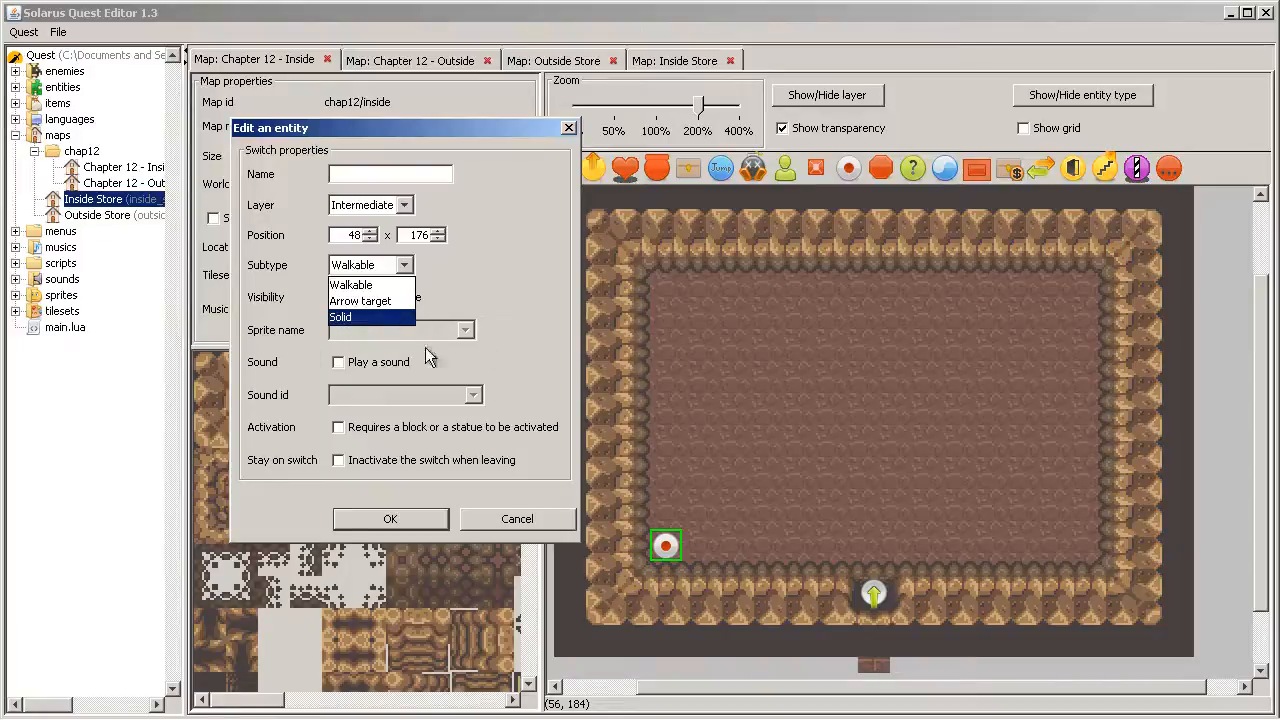
{"action": "mouse_move", "coordinate": [458, 335]}
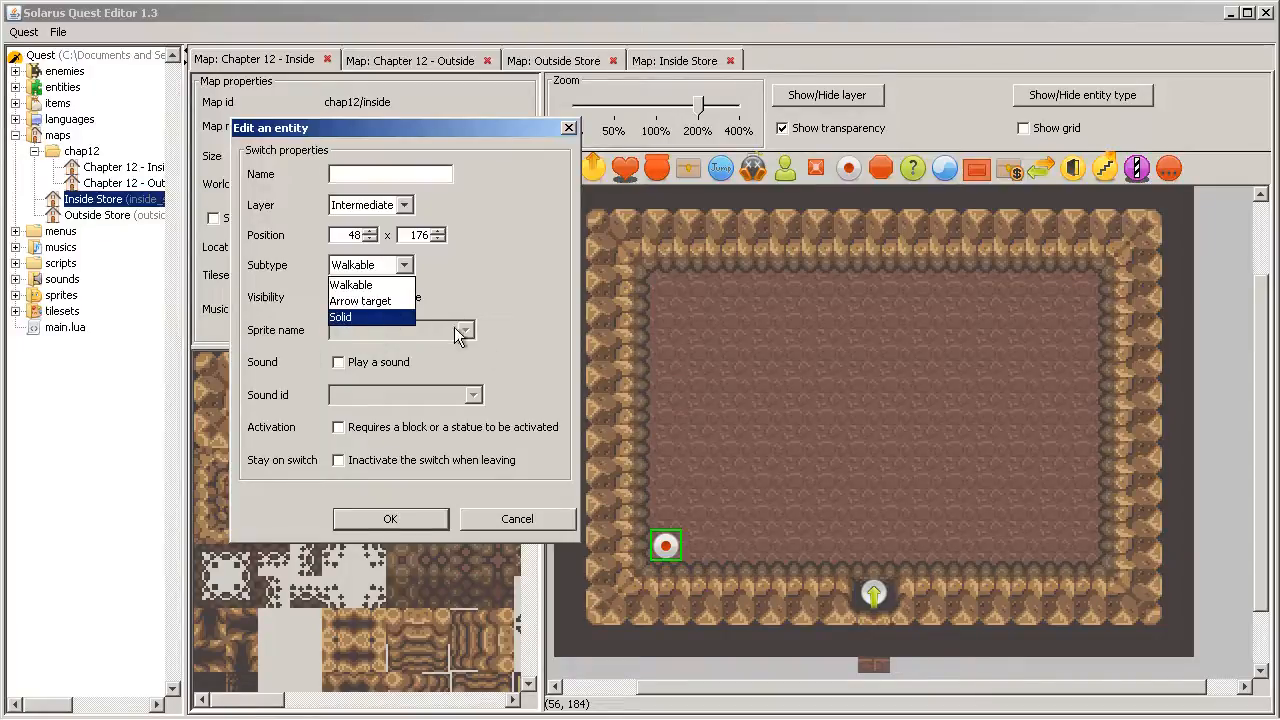
{"action": "mouse_move", "coordinate": [351, 284]}
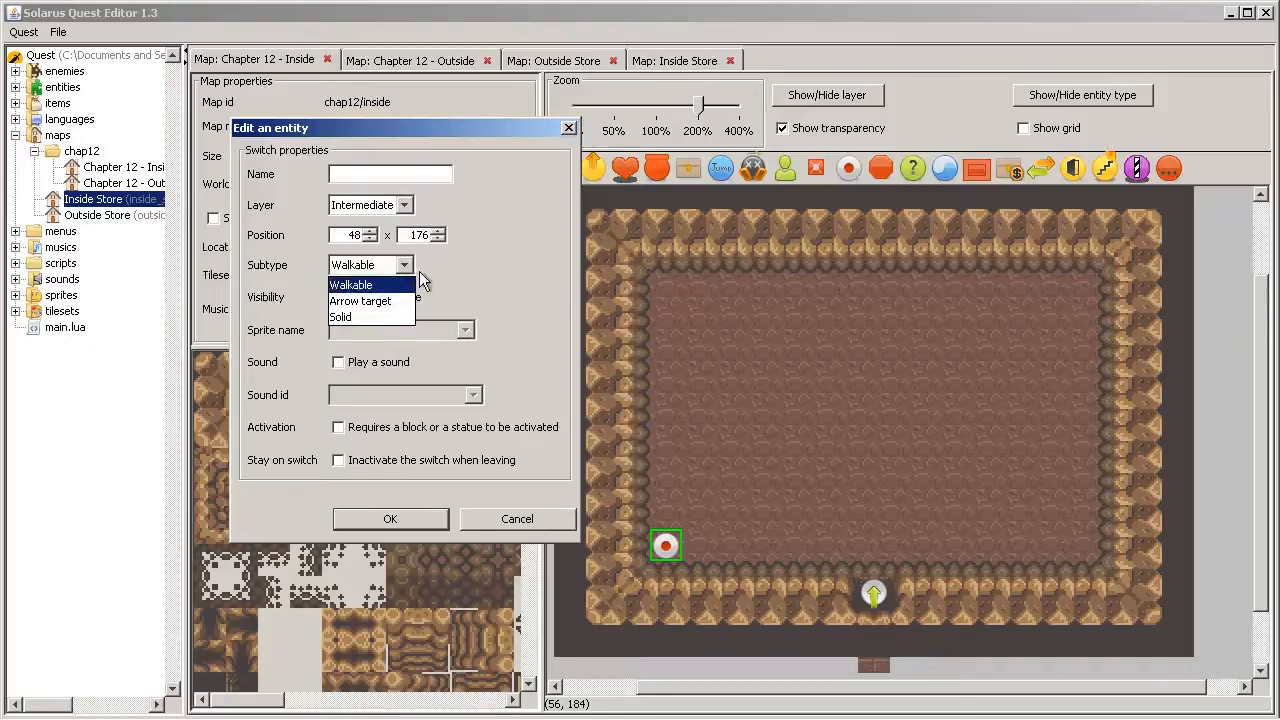
{"action": "left_click", "coordinate": [351, 284]}
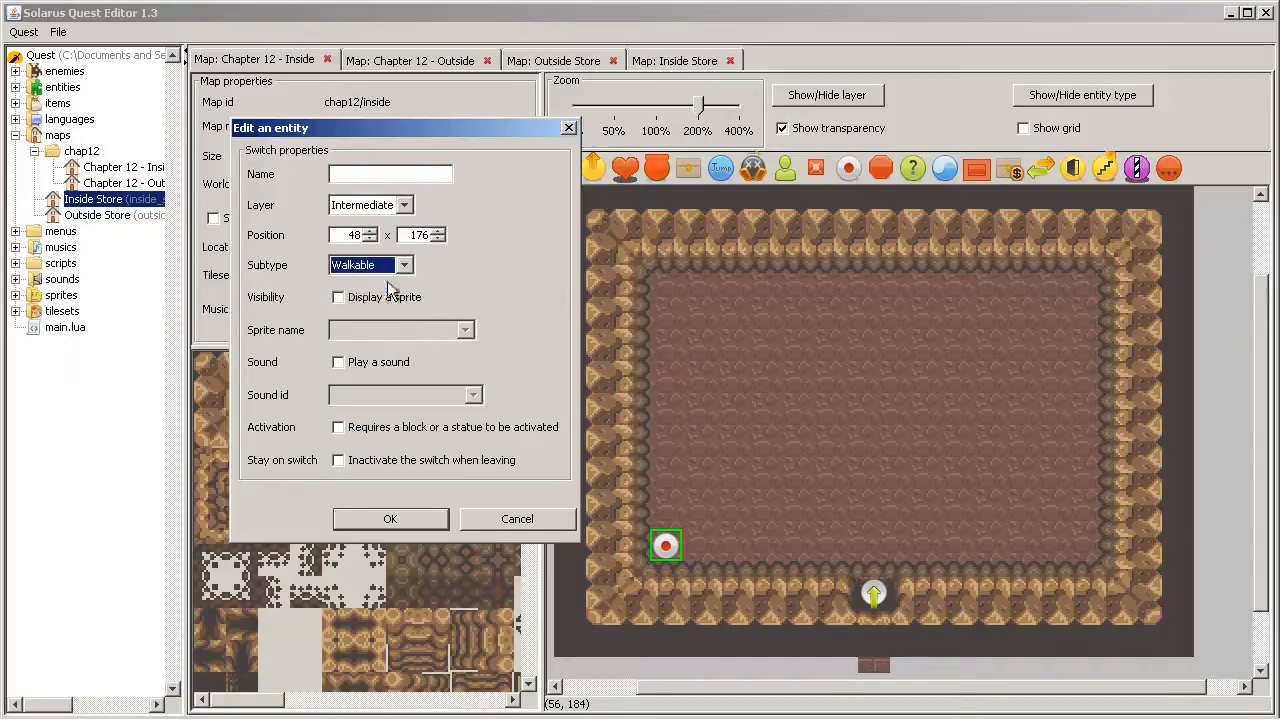
{"action": "mouse_move", "coordinate": [510, 373]}
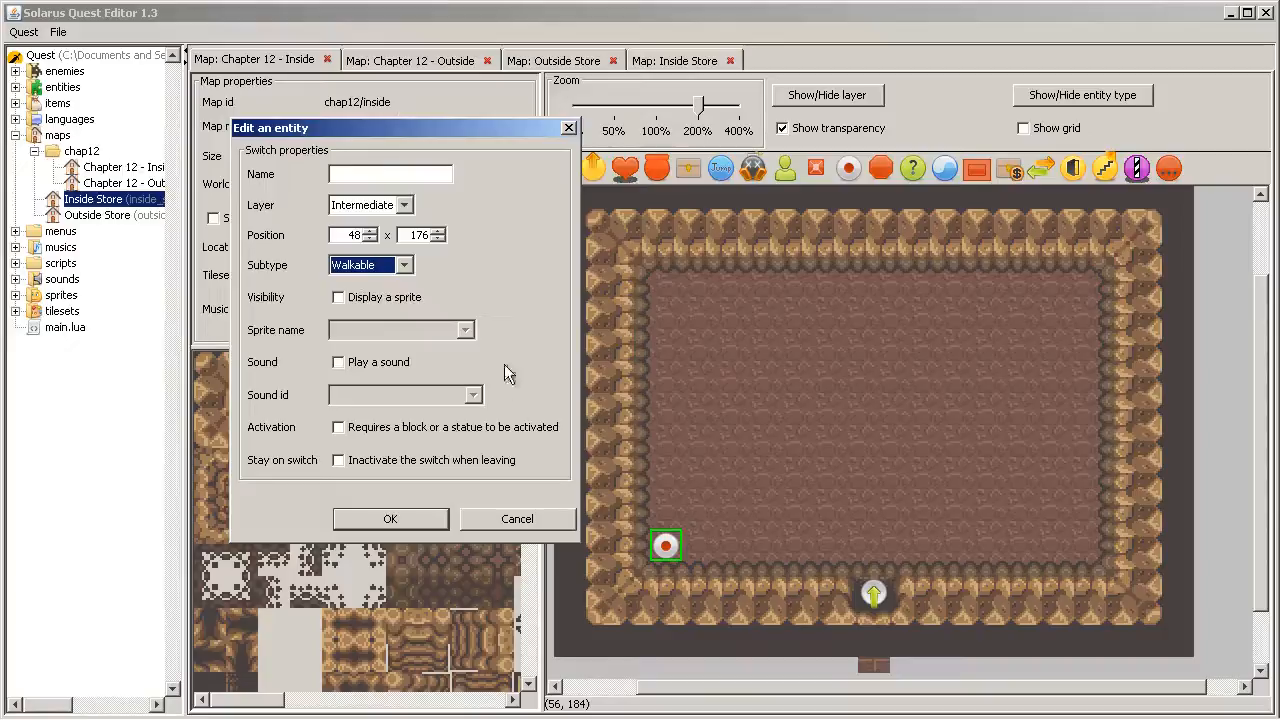
{"action": "left_click", "coordinate": [339, 297]}
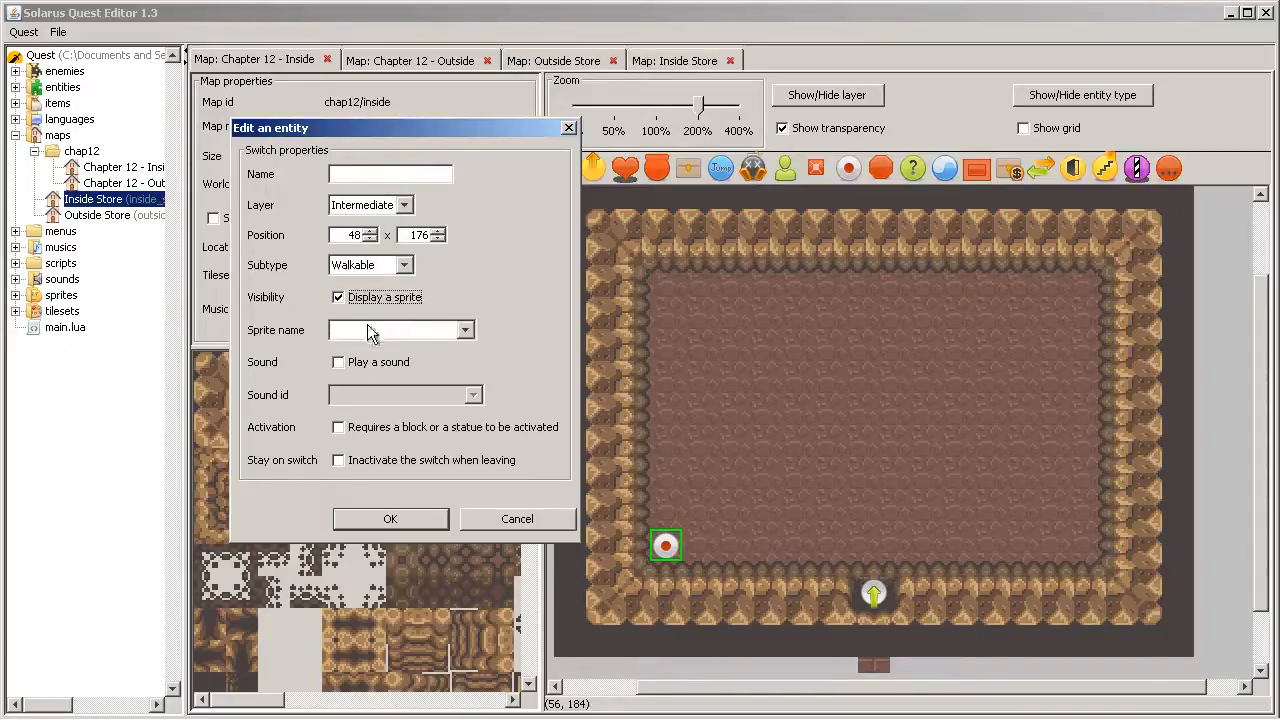
{"action": "left_click", "coordinate": [464, 330]}
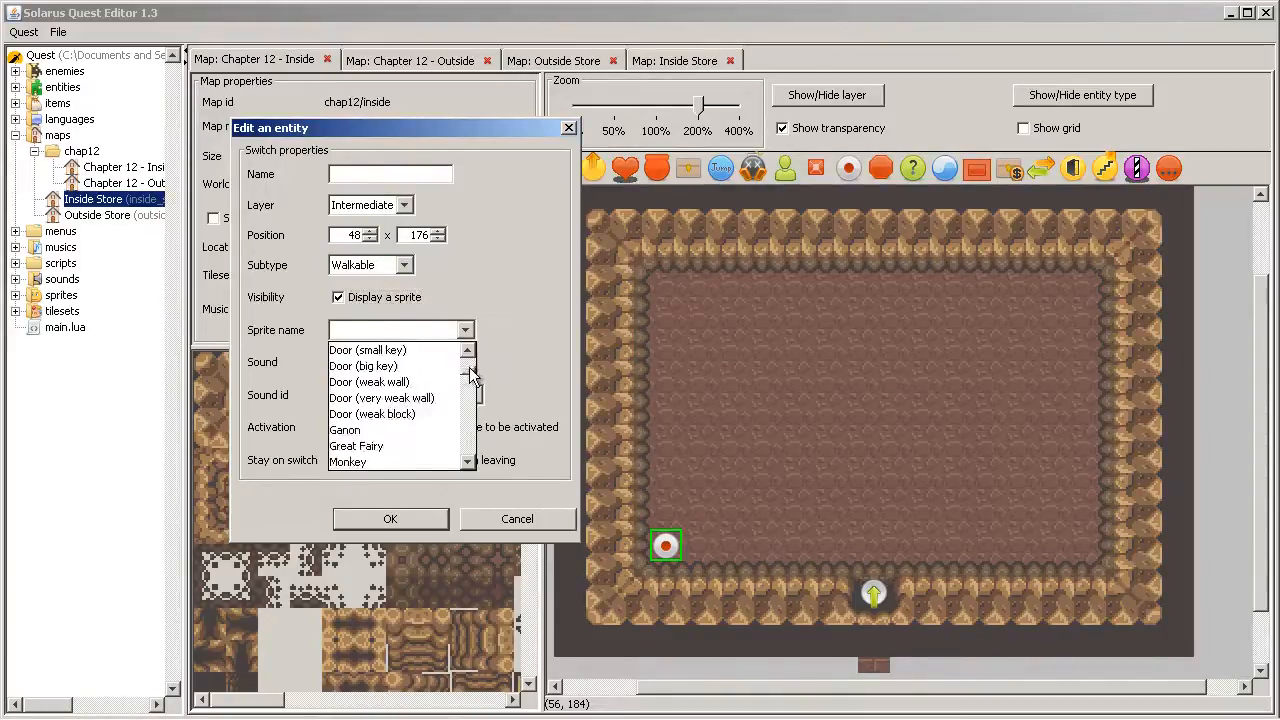
{"action": "scroll", "scroll_direction": "down", "scroll_amount": 3}
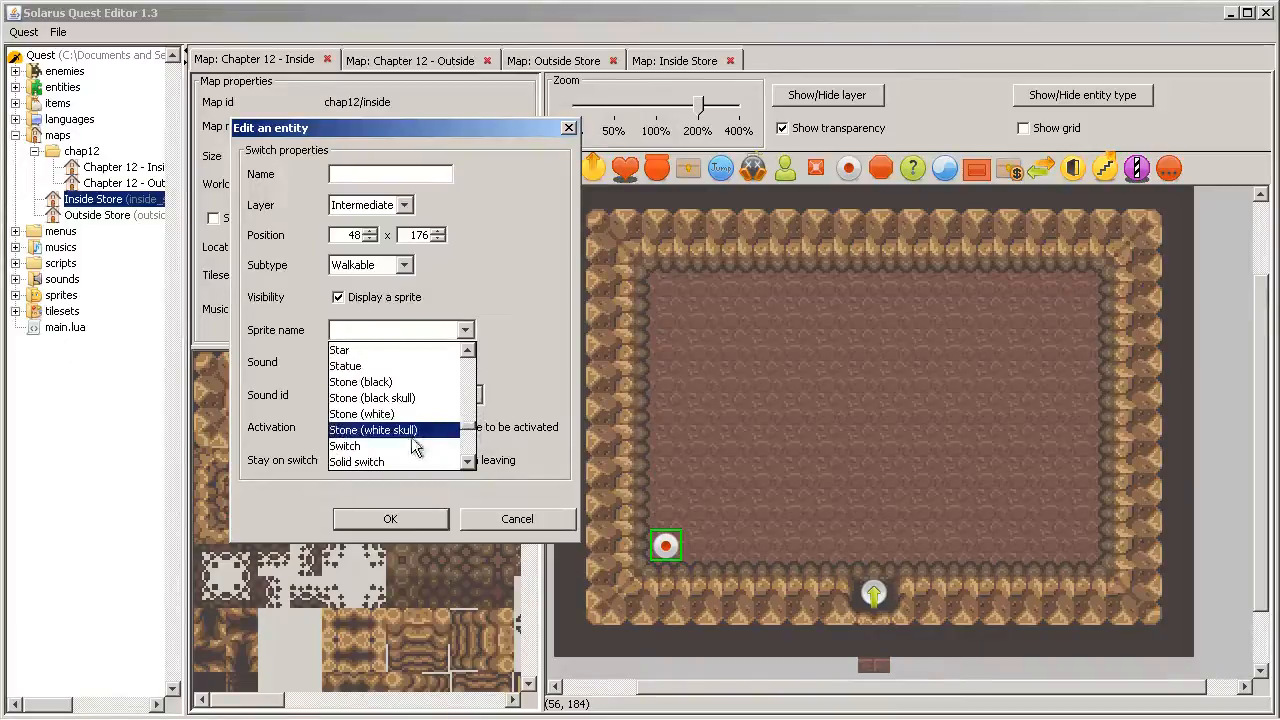
{"action": "left_click", "coordinate": [344, 445]}
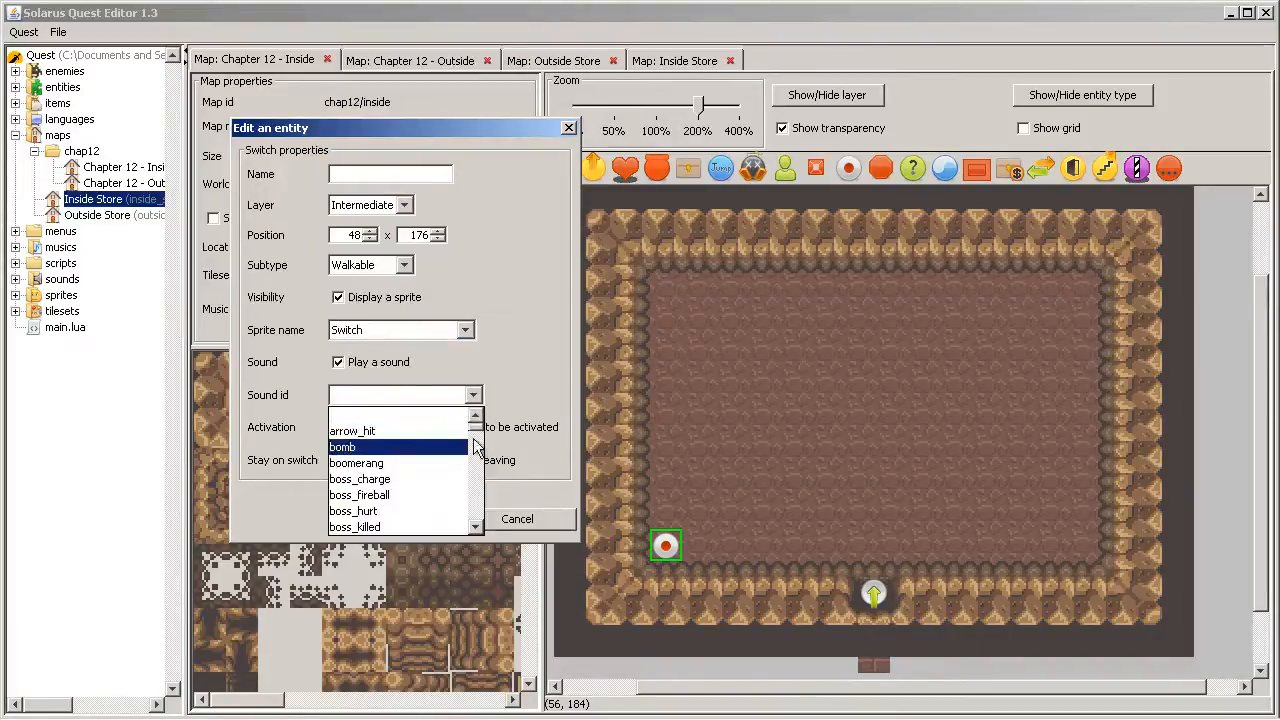
Enable a sound for the switch, confirm, and save the cave map
{"action": "scroll", "scroll_direction": "down", "scroll_amount": 3}
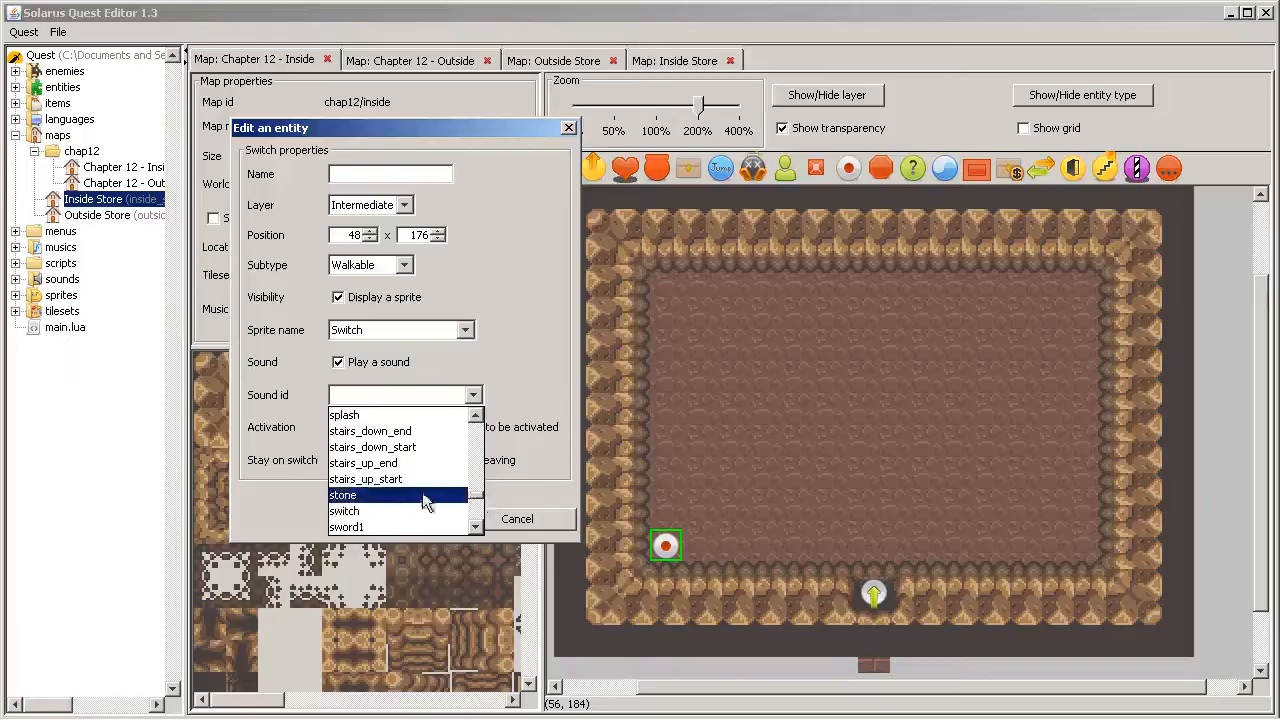
{"action": "left_click", "coordinate": [517, 518]}
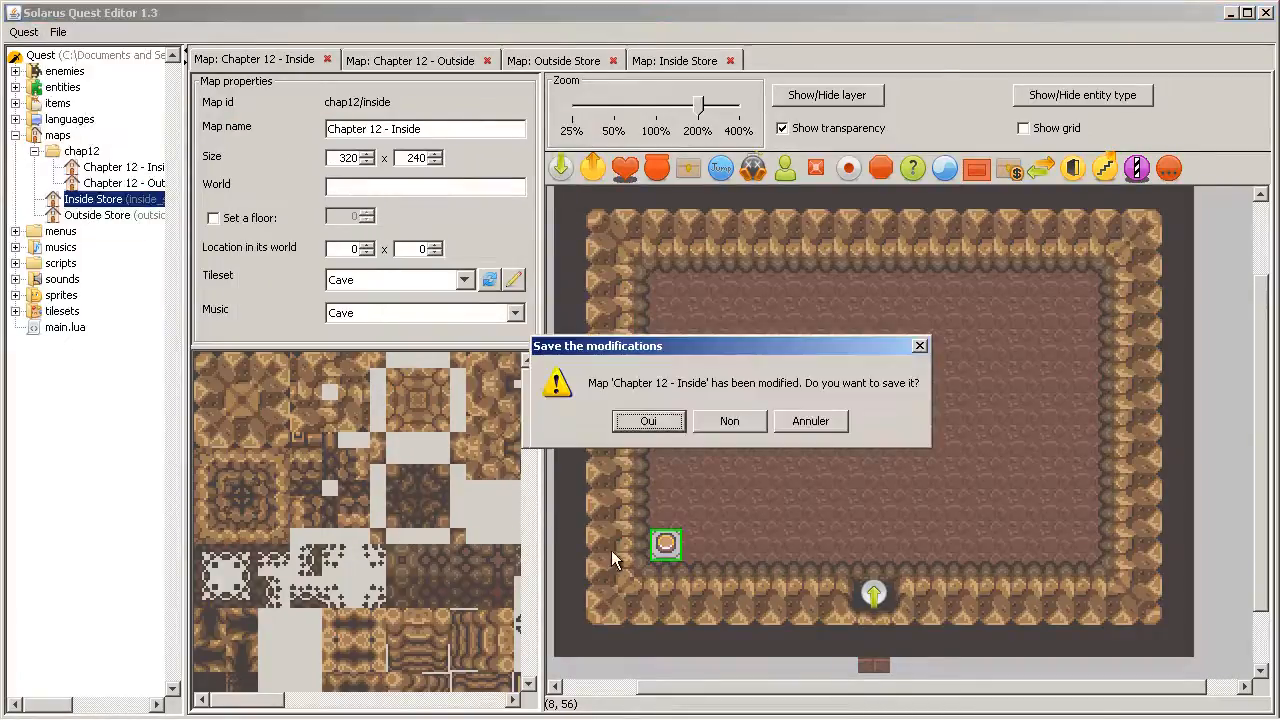
{"action": "left_click", "coordinate": [729, 421]}
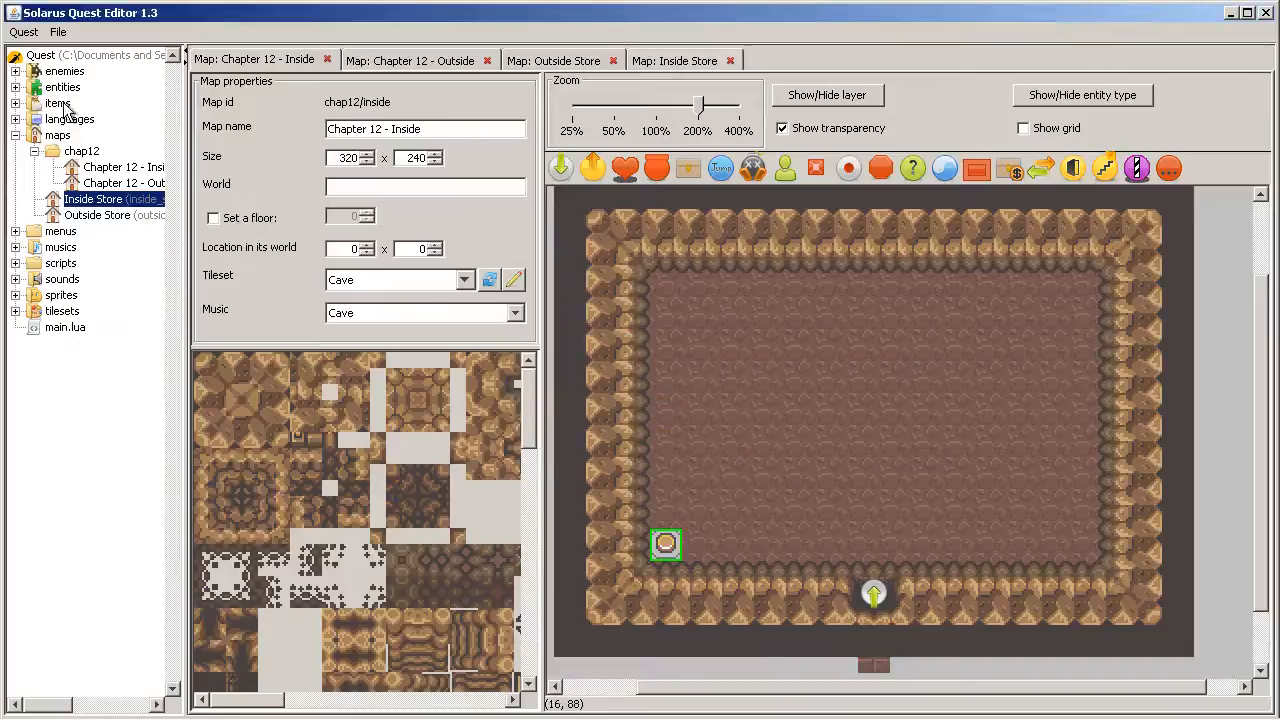
{"action": "mouse_move", "coordinate": [893, 432]}
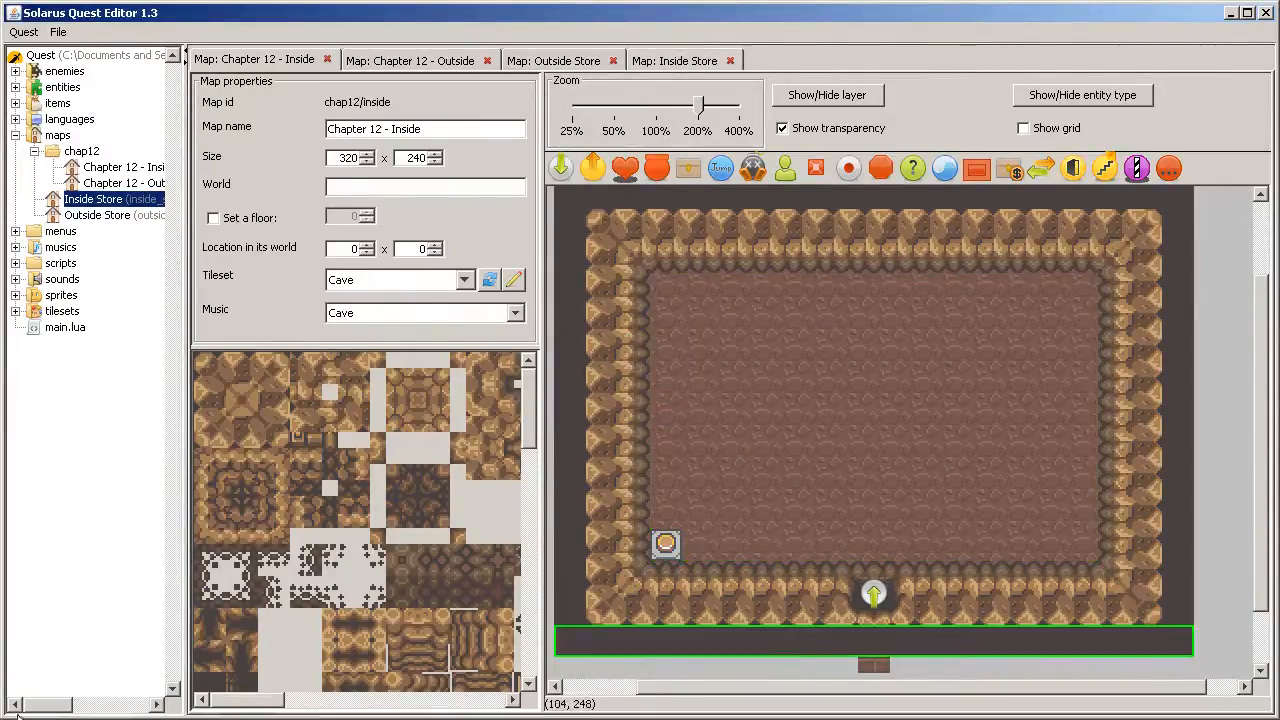
Edit game_manager.lua so set_starting_location uses "chap12/inside"
{"action": "left_click", "coordinate": [35, 263]}
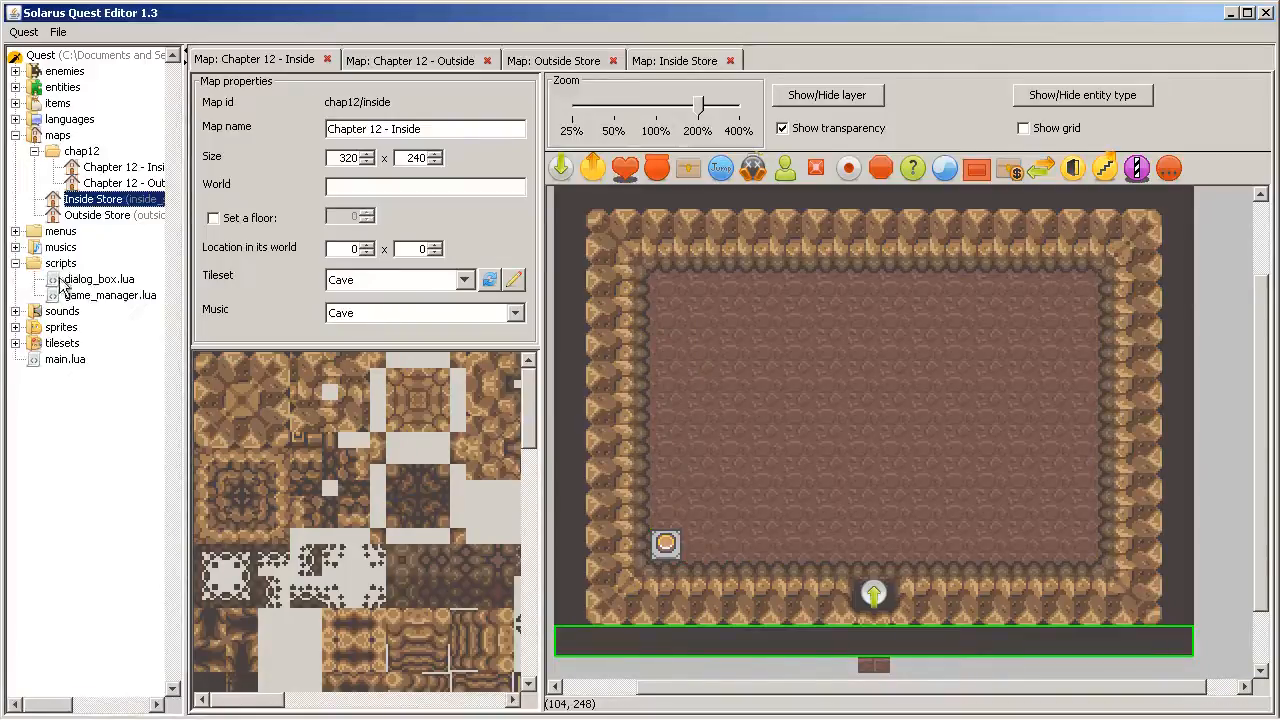
{"action": "double_click", "coordinate": [107, 295]}
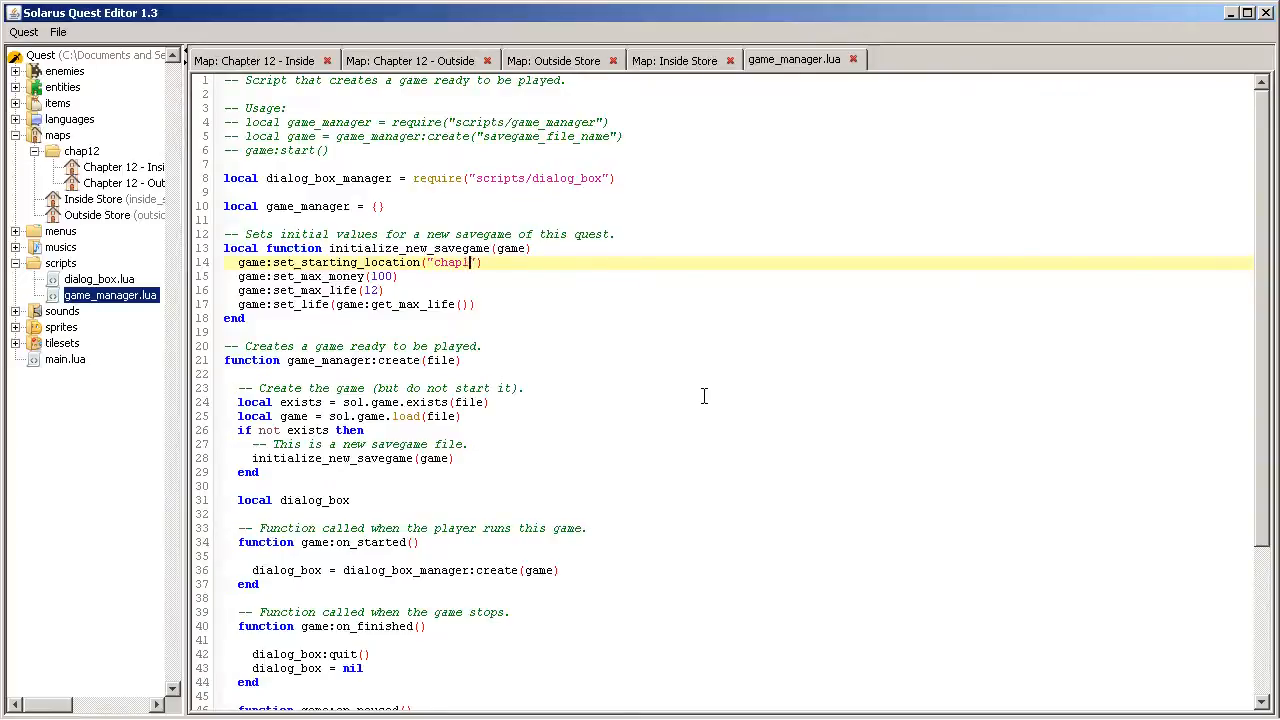
{"action": "type", "text": "2/"}
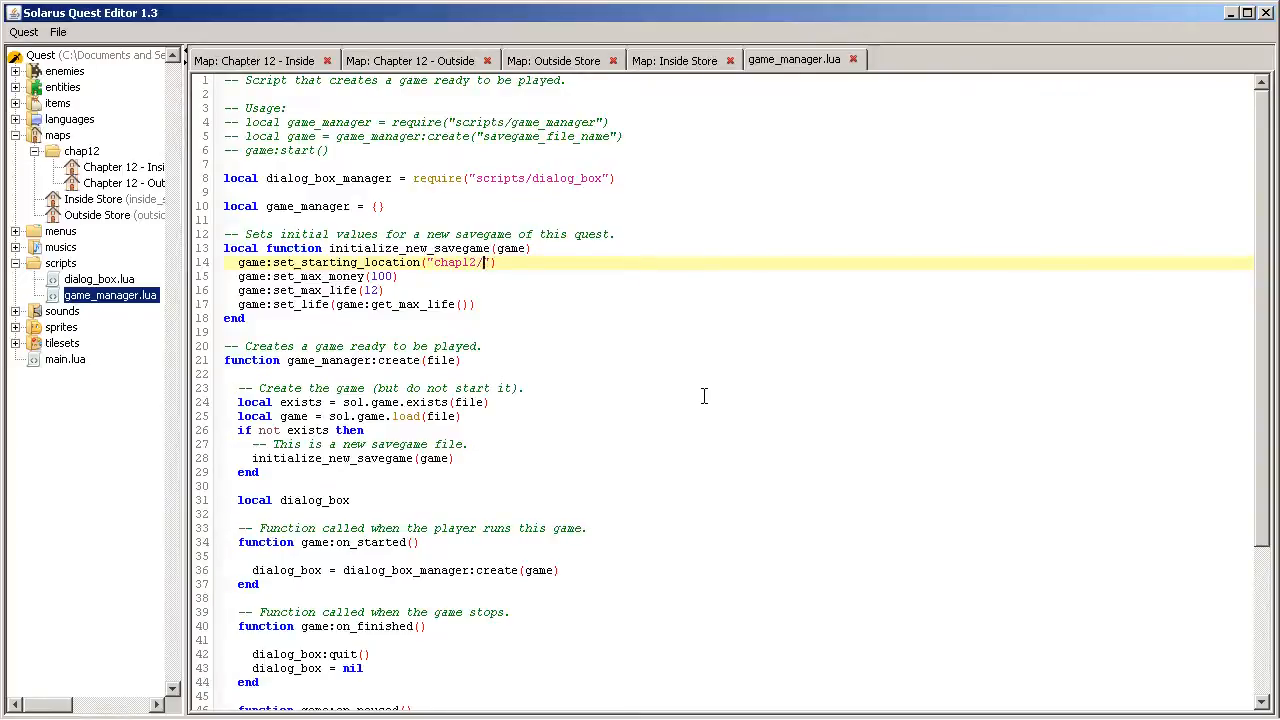
{"action": "type", "text": "inside"}
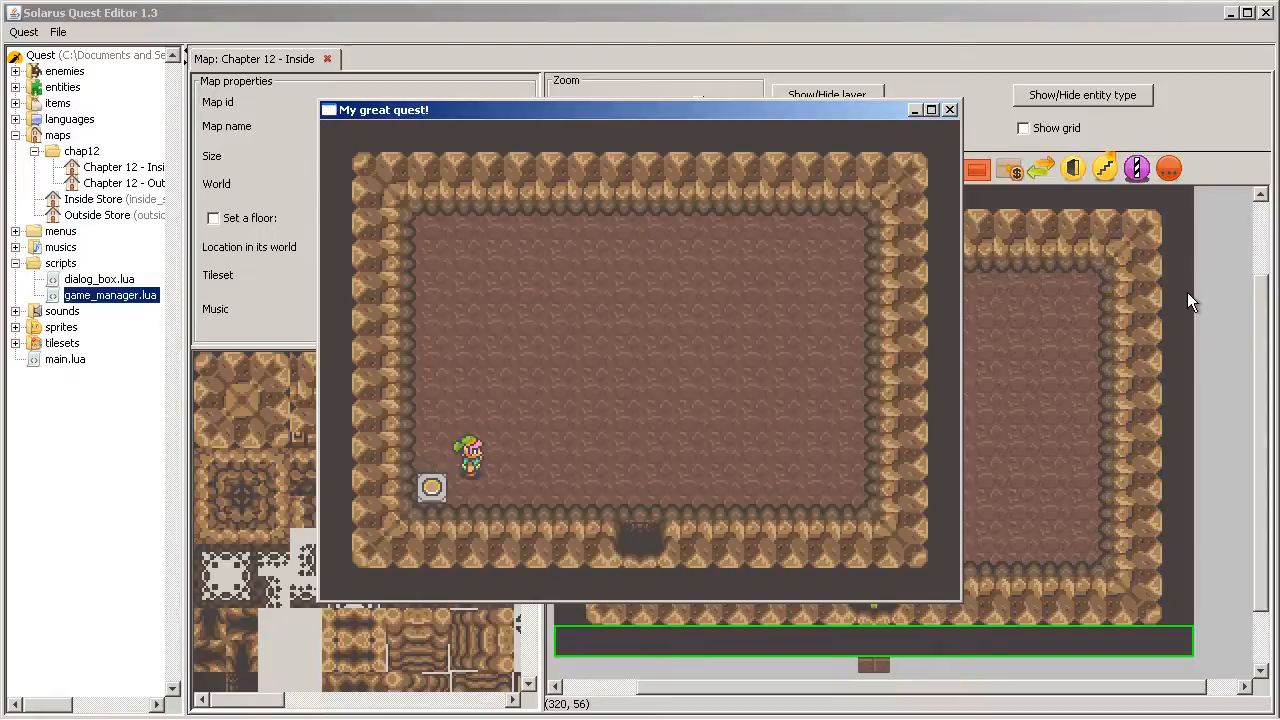
Close the test game and expand the quest's sprites folder
{"action": "left_click", "coordinate": [949, 109]}
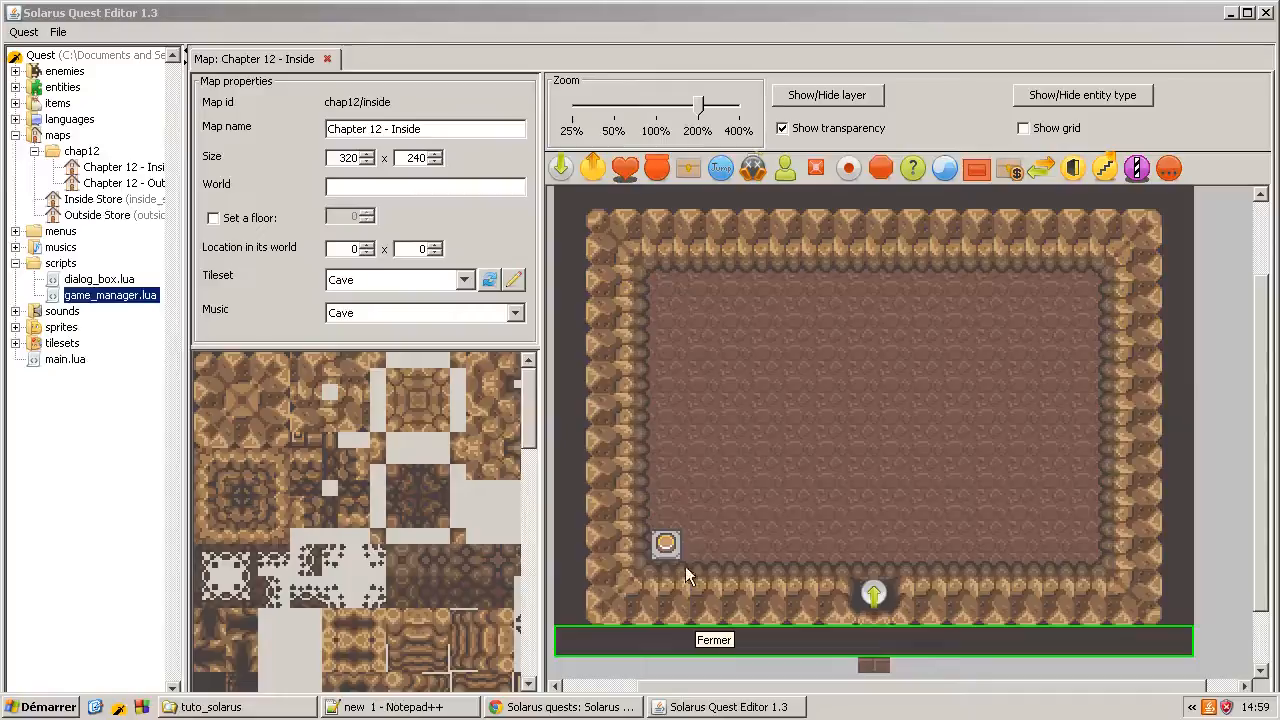
{"action": "double_click", "coordinate": [665, 545]}
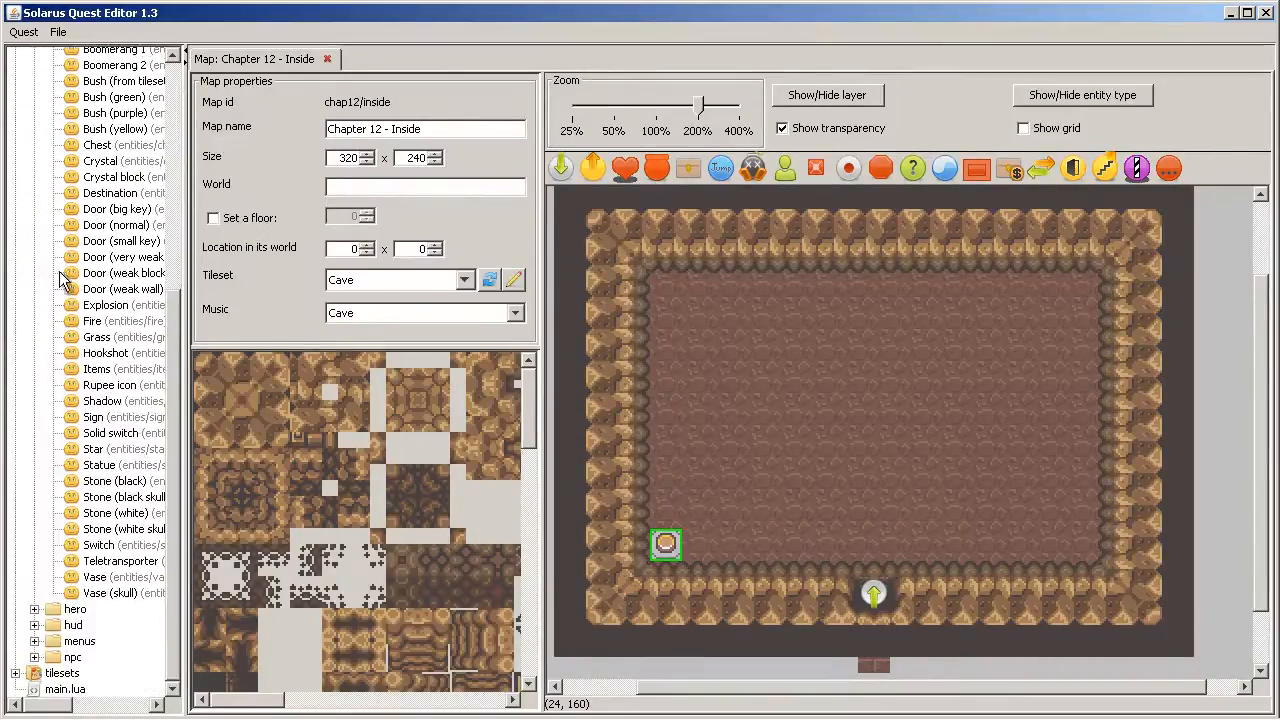
Inspect the Switch sprite's activated and inactivated animations and their Direction 0 frames
{"action": "double_click", "coordinate": [98, 545]}
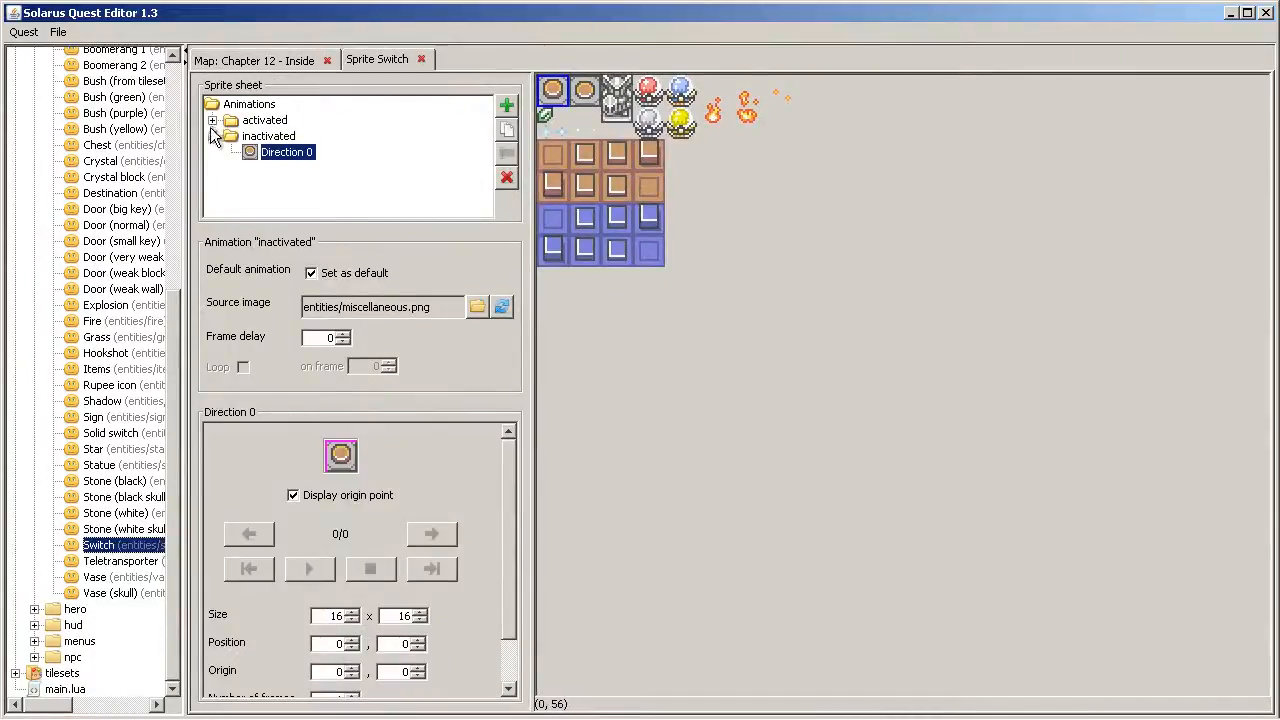
{"action": "left_click", "coordinate": [287, 135]}
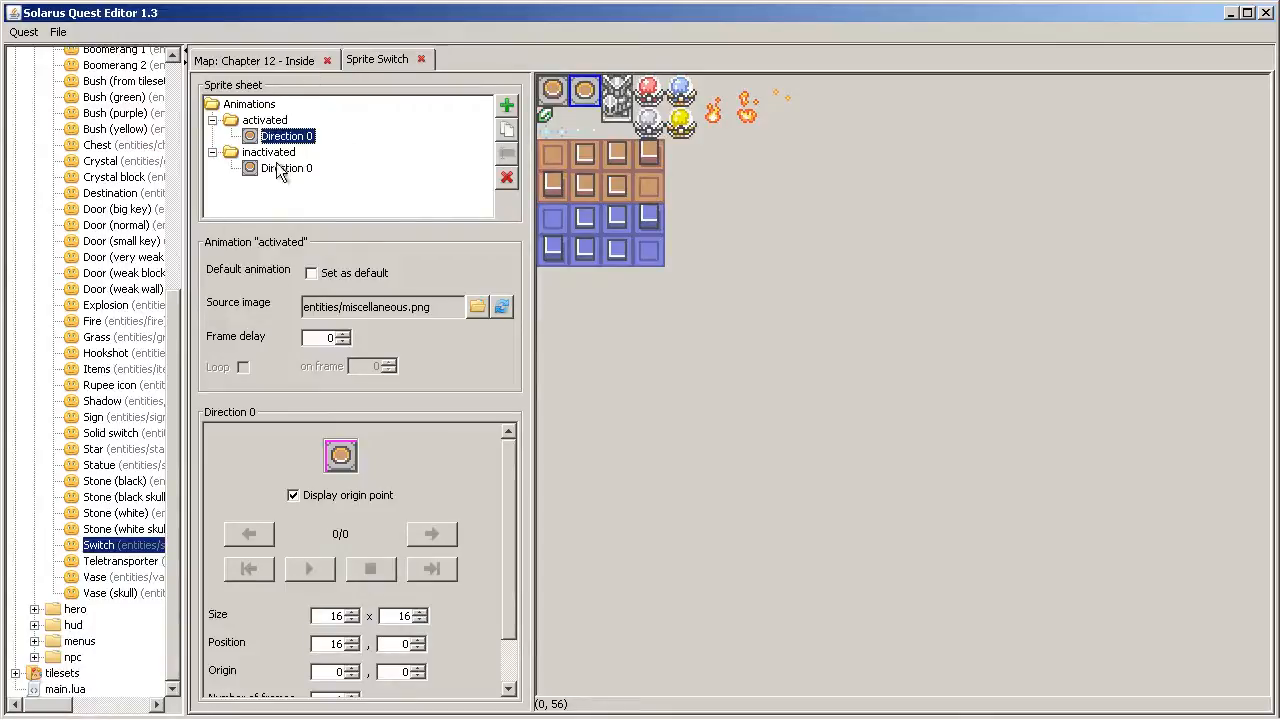
{"action": "left_click", "coordinate": [264, 120]}
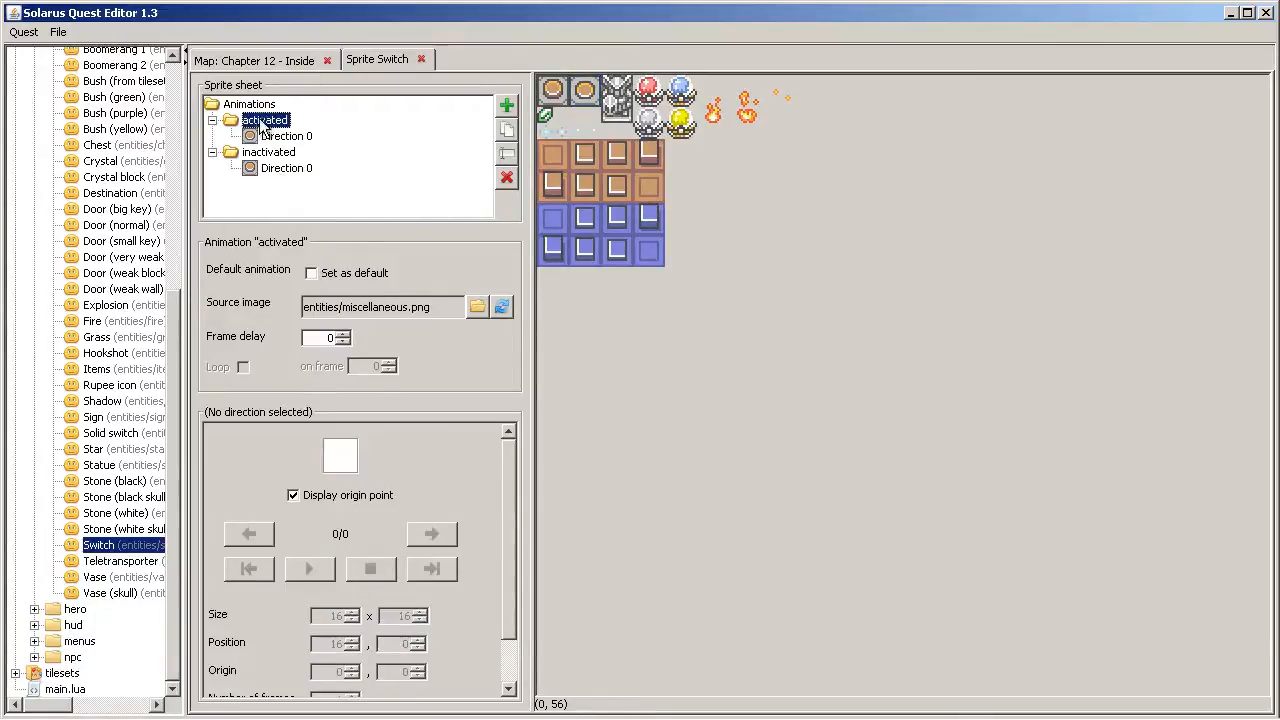
{"action": "left_click", "coordinate": [288, 135]}
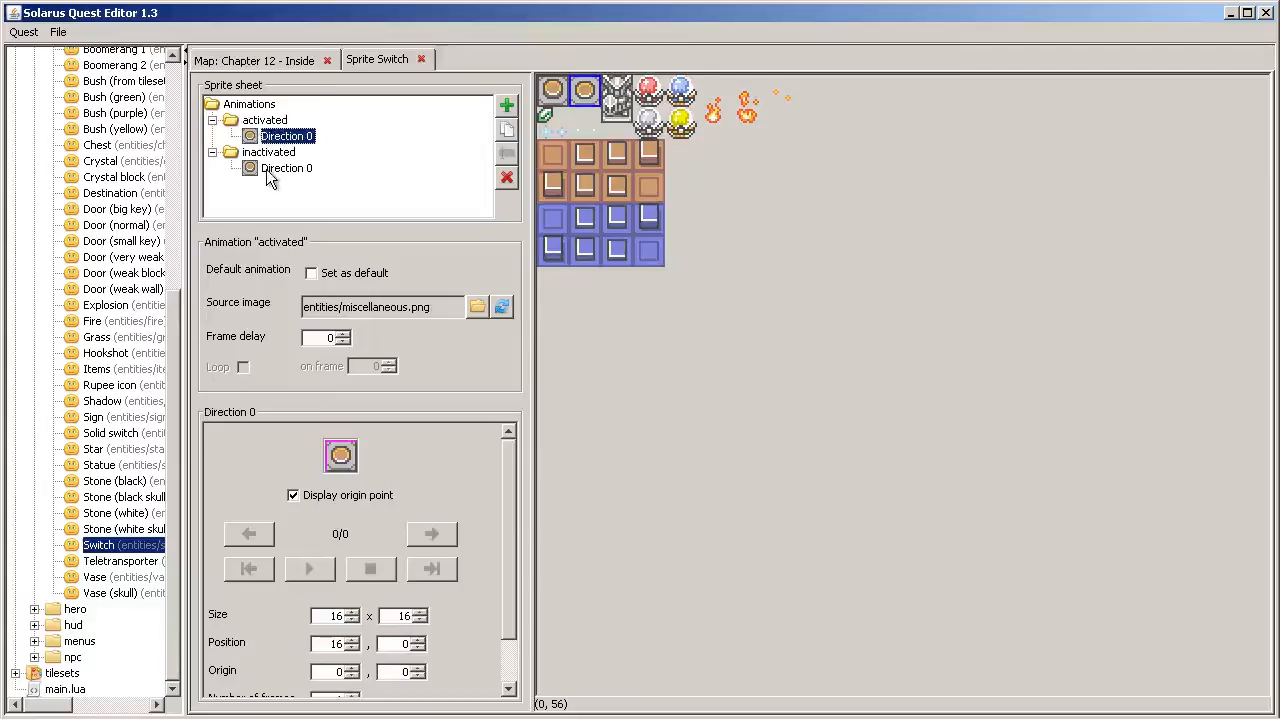
{"action": "left_click", "coordinate": [287, 167]}
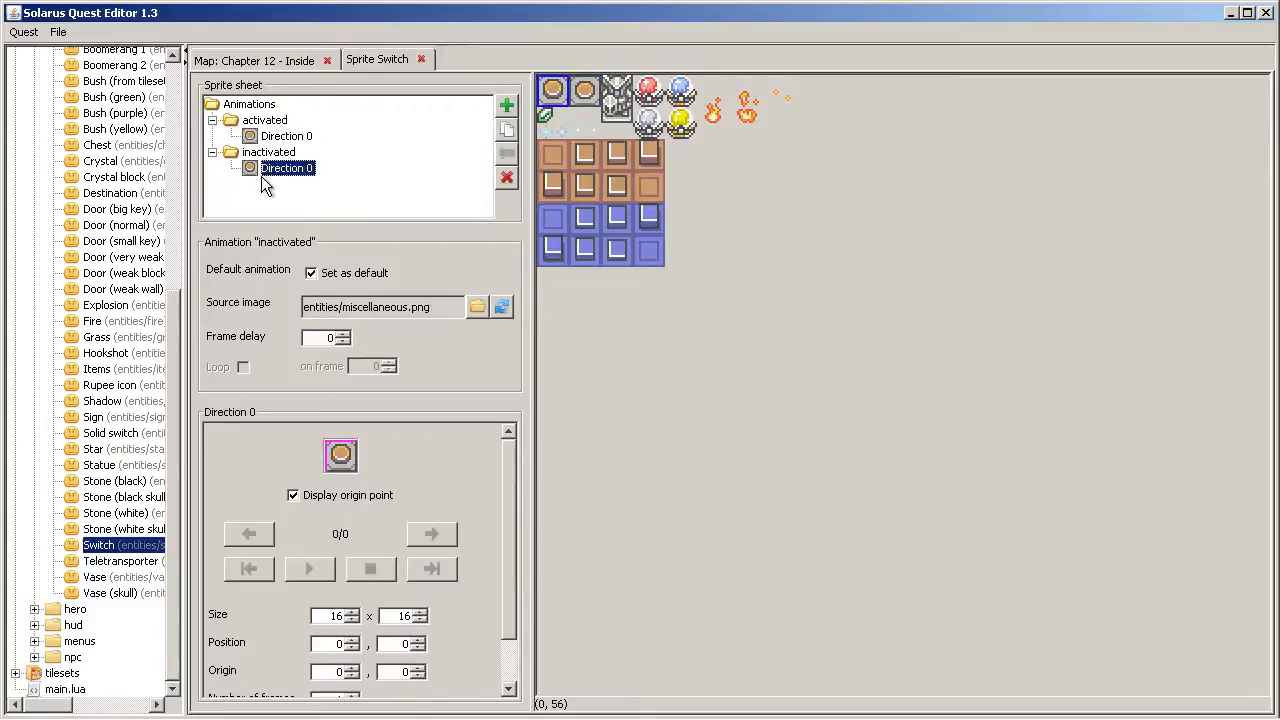
{"action": "left_click", "coordinate": [268, 151]}
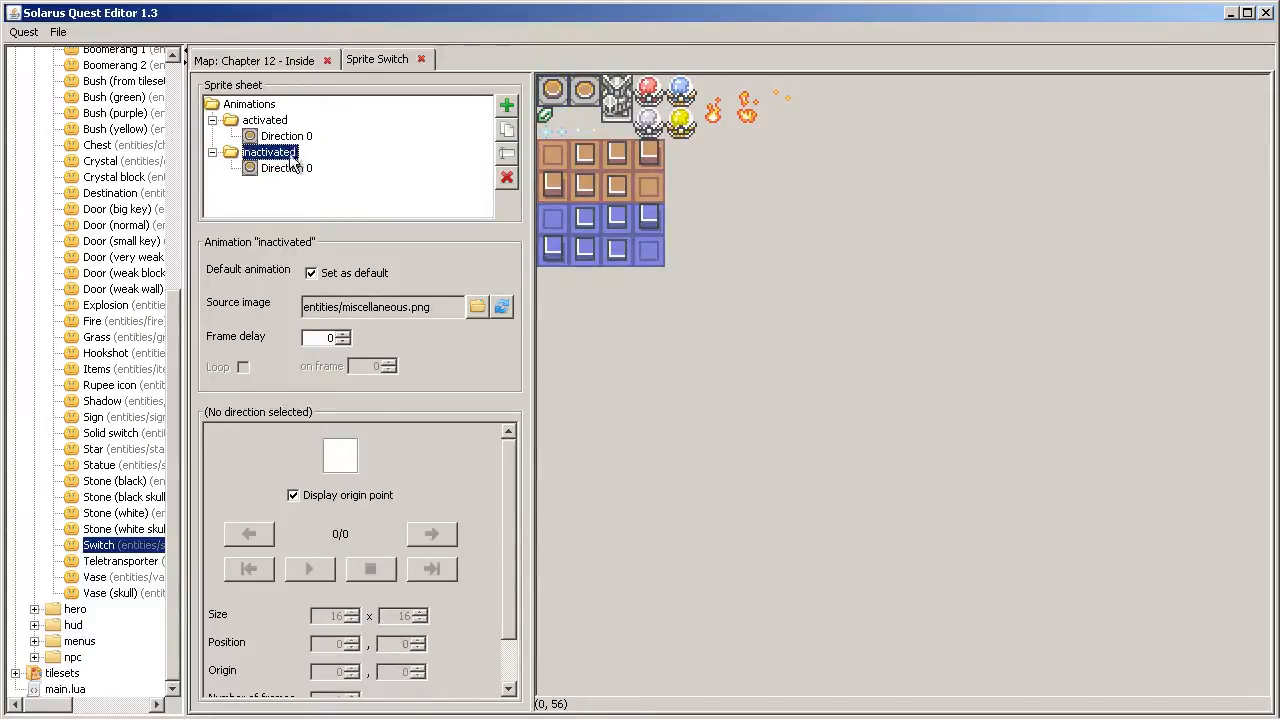
{"action": "left_click", "coordinate": [422, 59]}
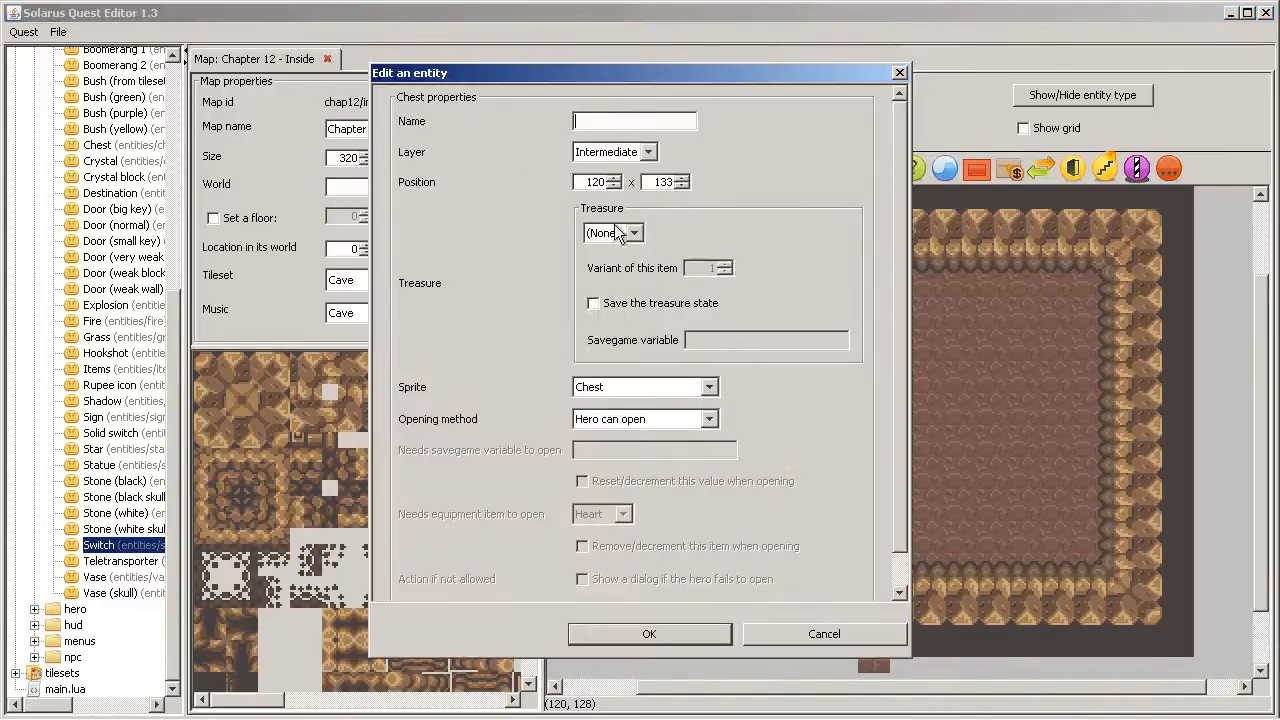
Give the chest the sword and savegame variable chap12_cave_chest
{"action": "left_click", "coordinate": [605, 232]}
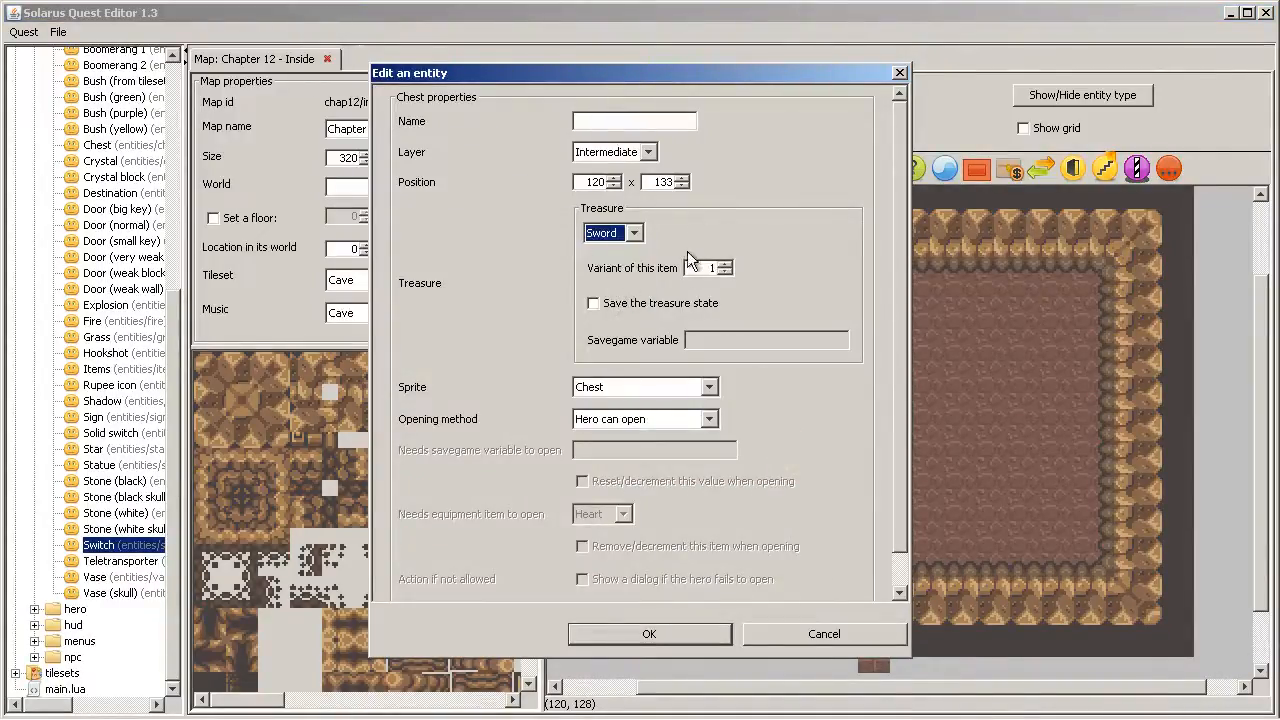
{"action": "left_click", "coordinate": [592, 303]}
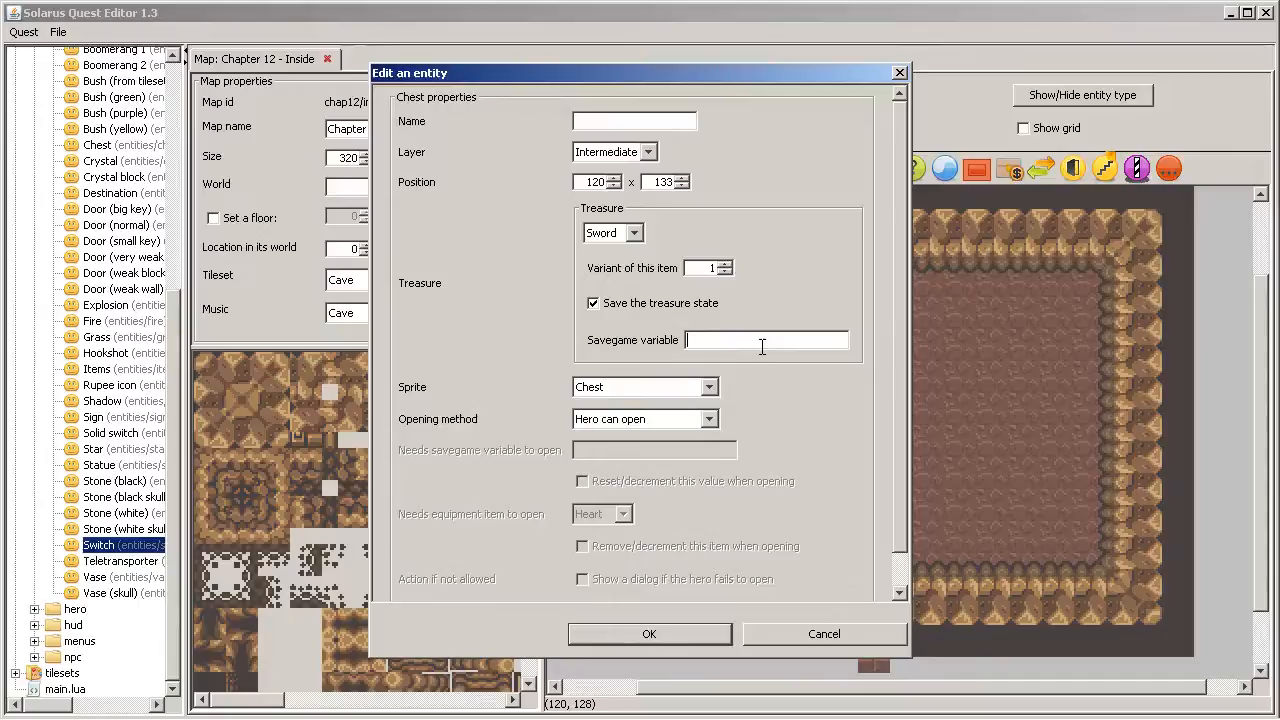
{"action": "mouse_move", "coordinate": [703, 325]}
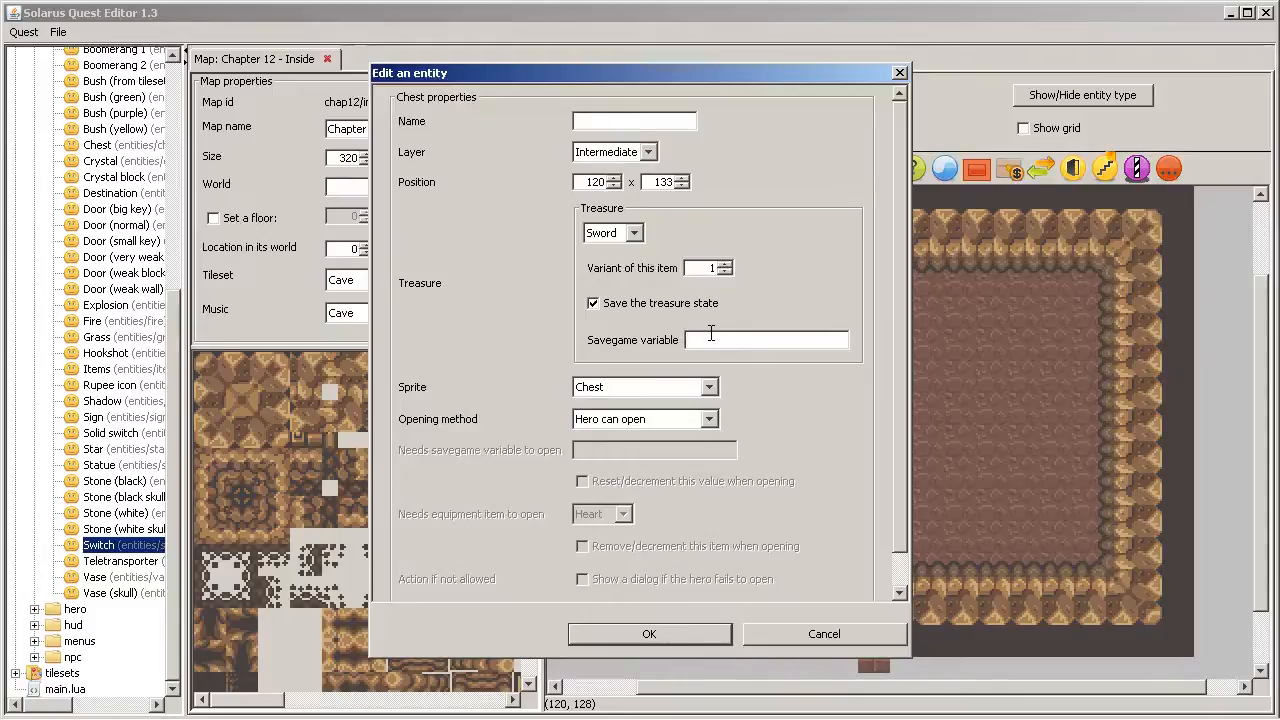
{"action": "type", "text": "chap"}
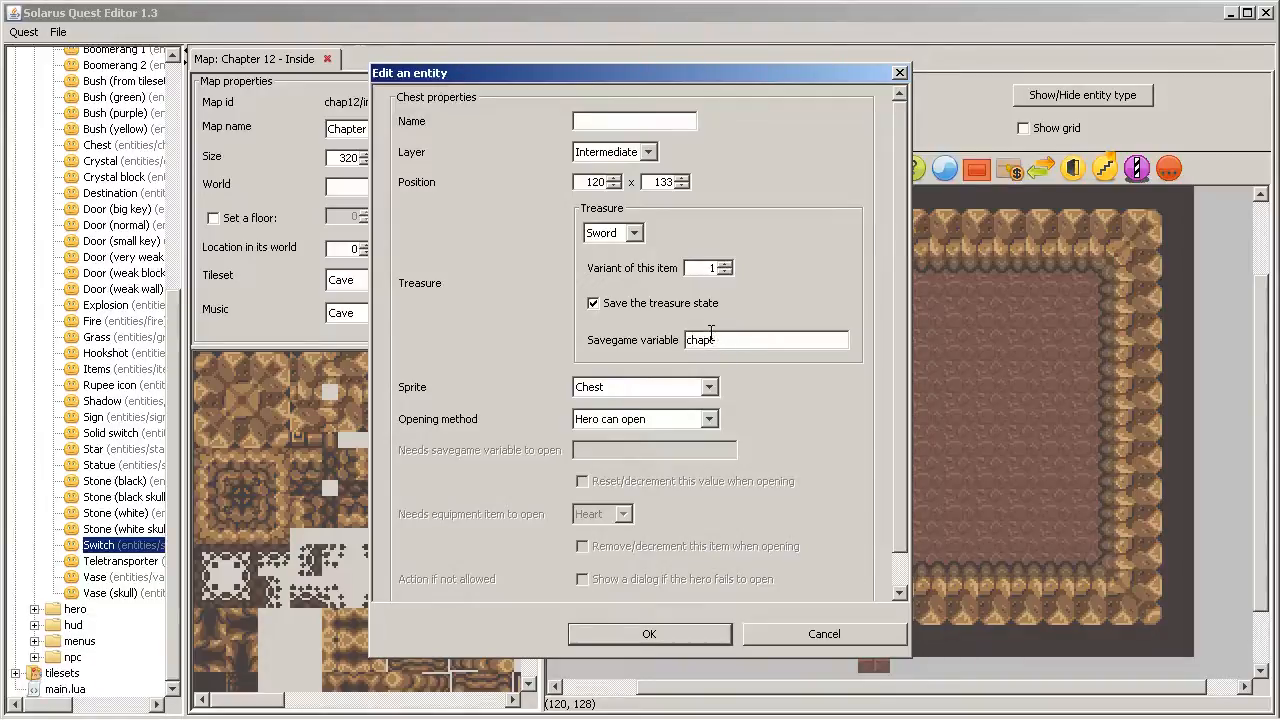
{"action": "type", "text": "12_cave_chest"}
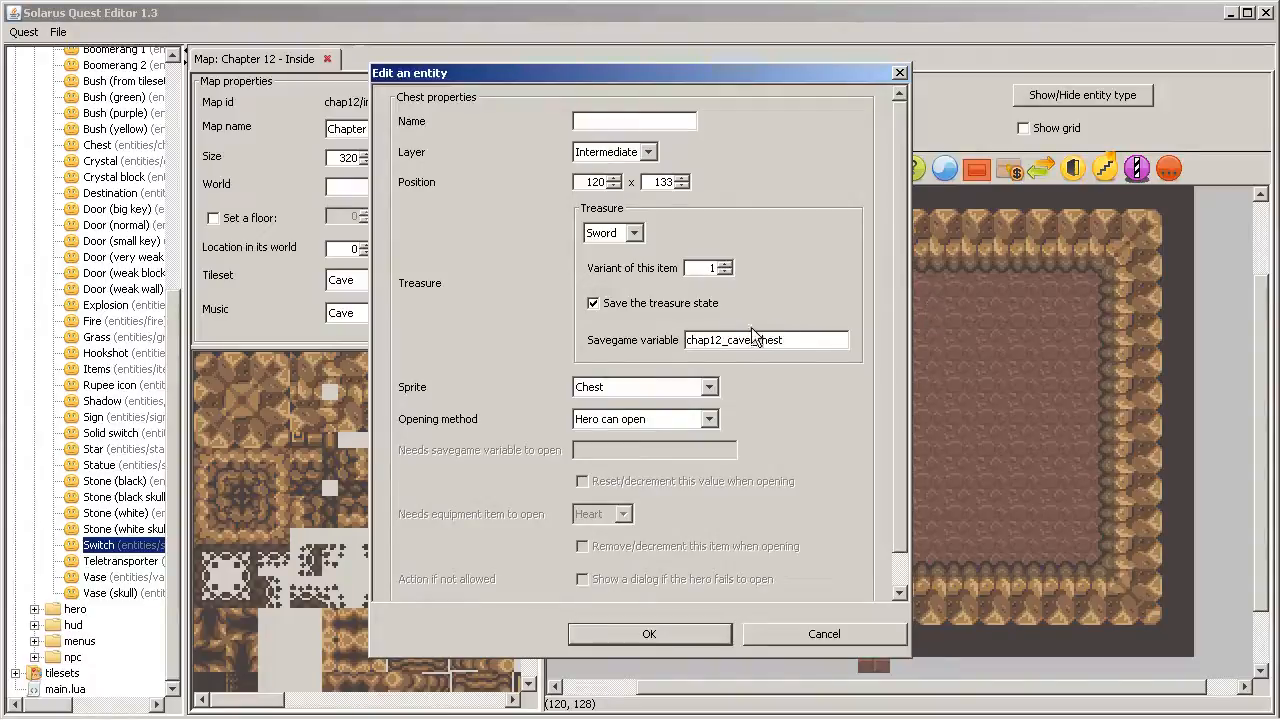
{"action": "left_click", "coordinate": [649, 633]}
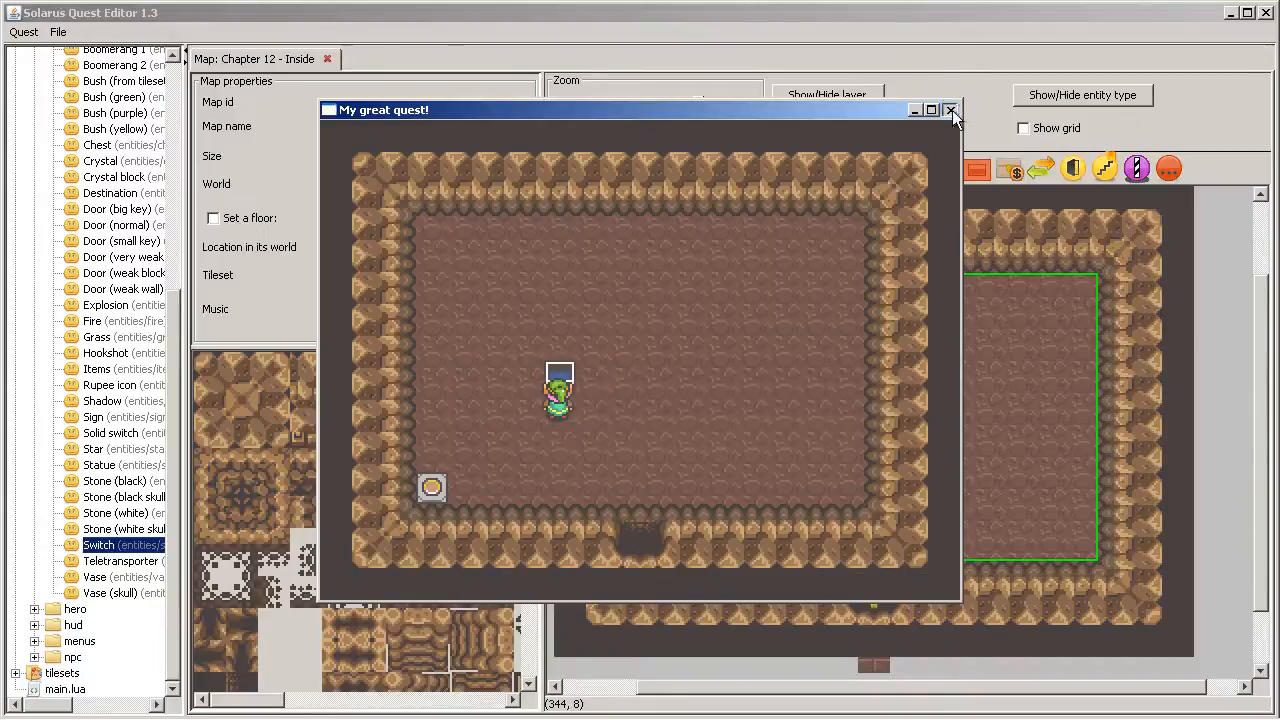
{"action": "left_click", "coordinate": [951, 110]}
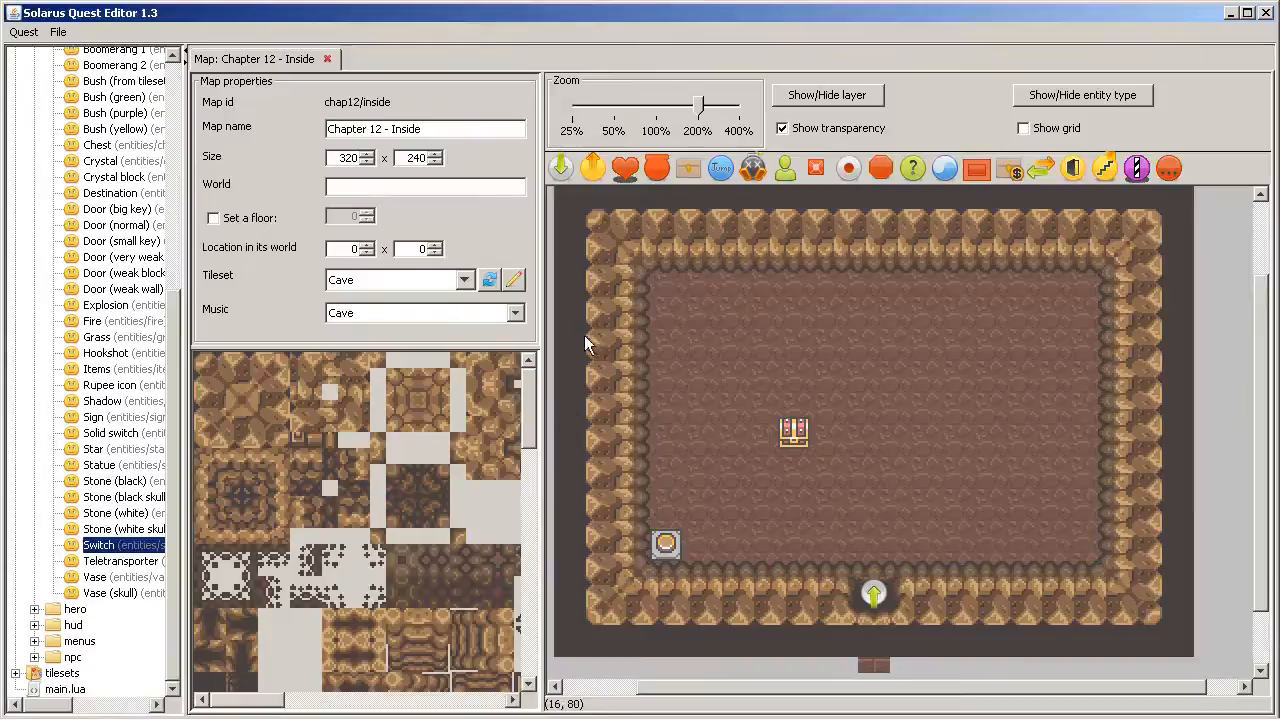
{"action": "scroll", "scroll_direction": "up", "scroll_amount": 3}
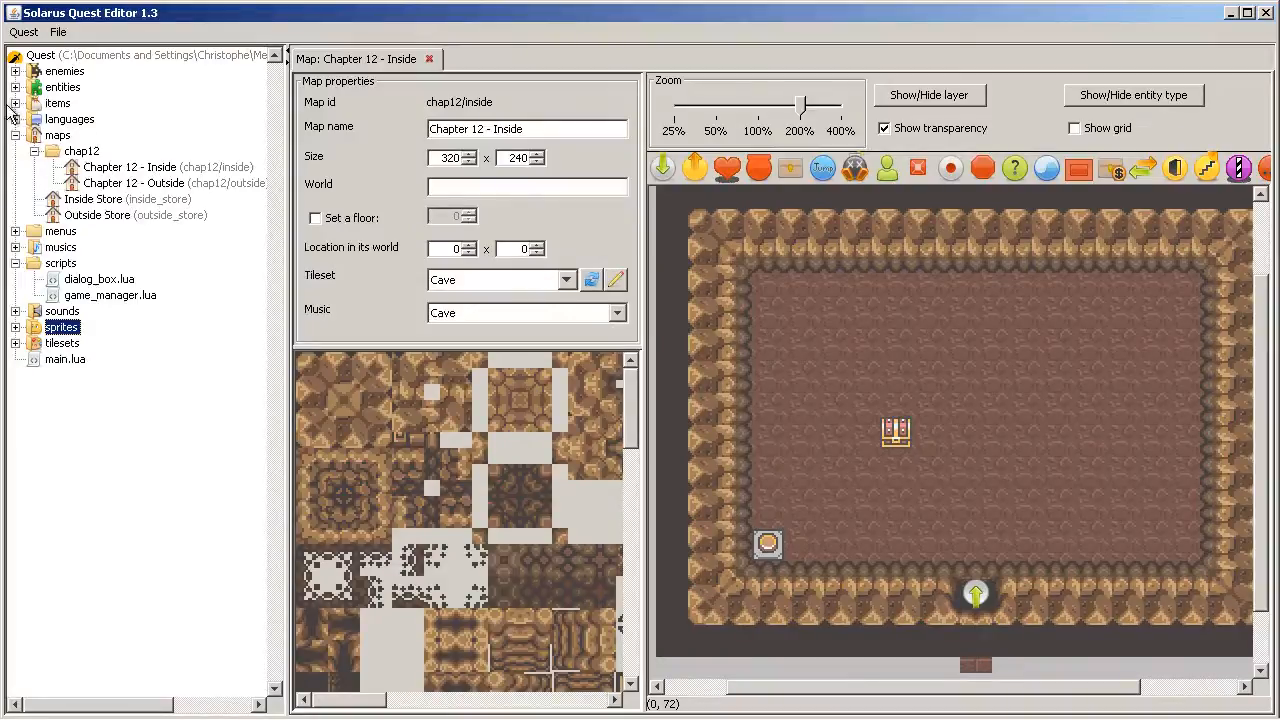
{"action": "left_click", "coordinate": [16, 103]}
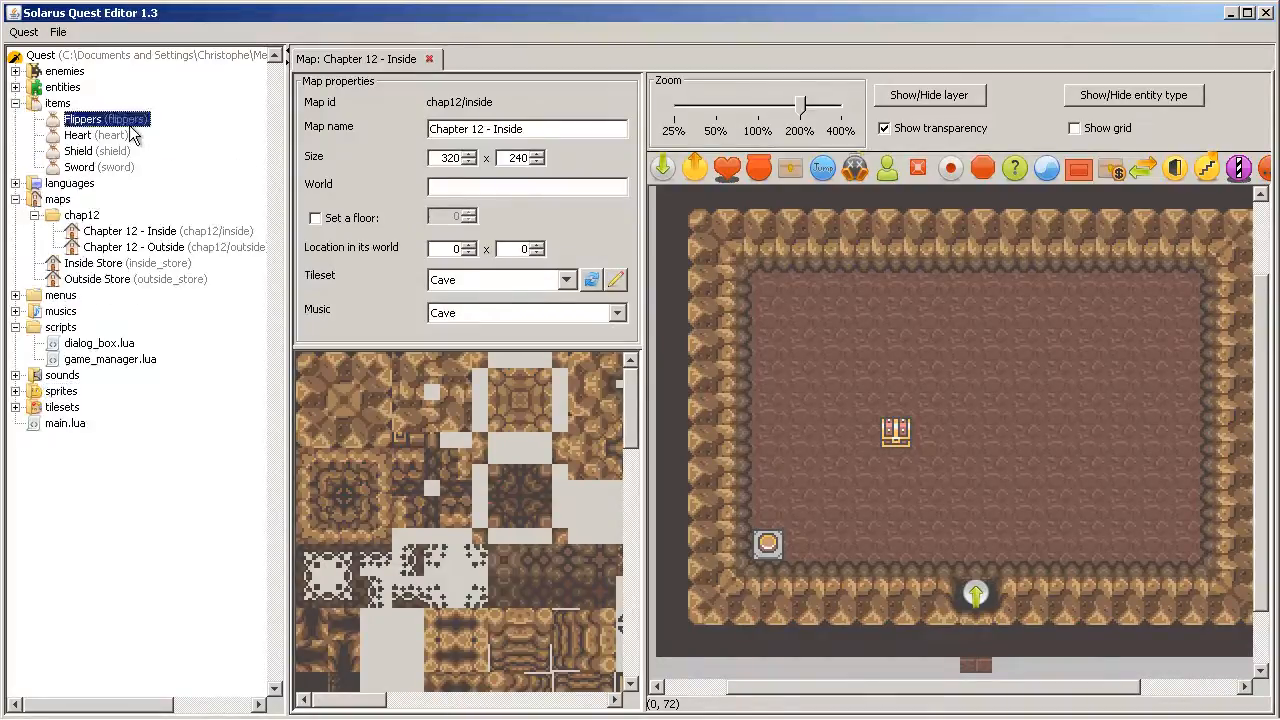
{"action": "double_click", "coordinate": [82, 119]}
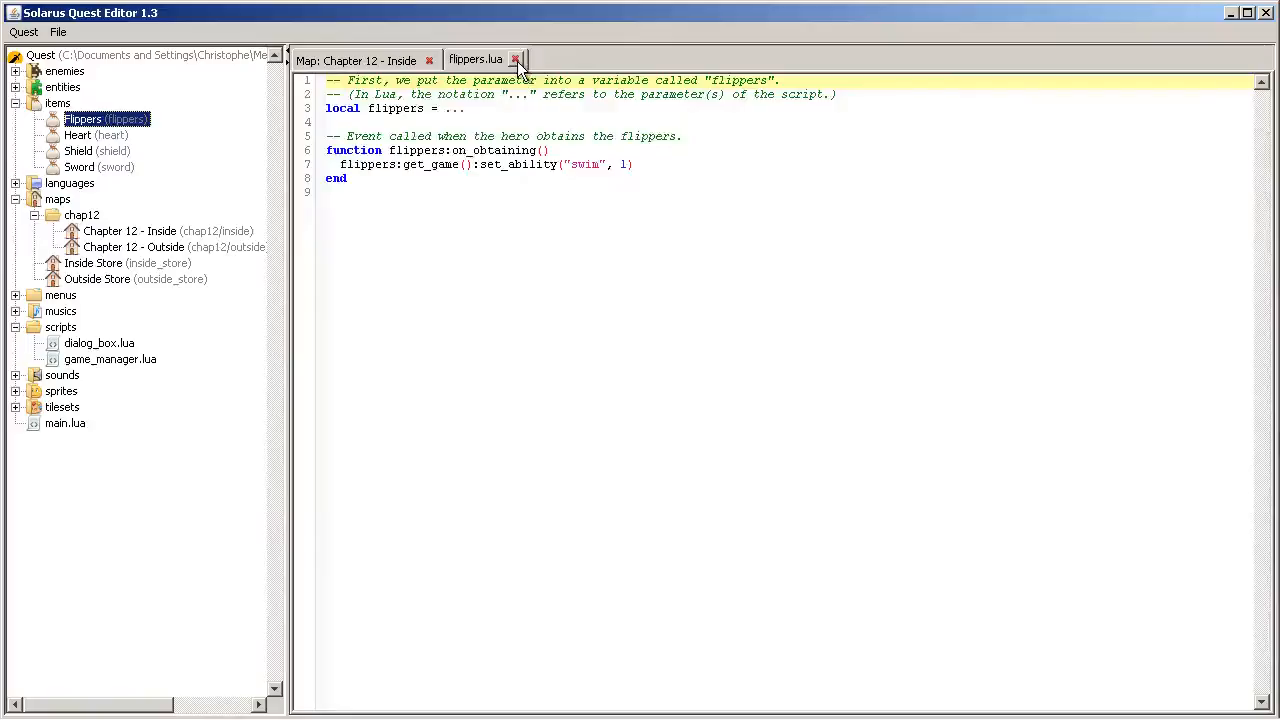
{"action": "left_click", "coordinate": [514, 59]}
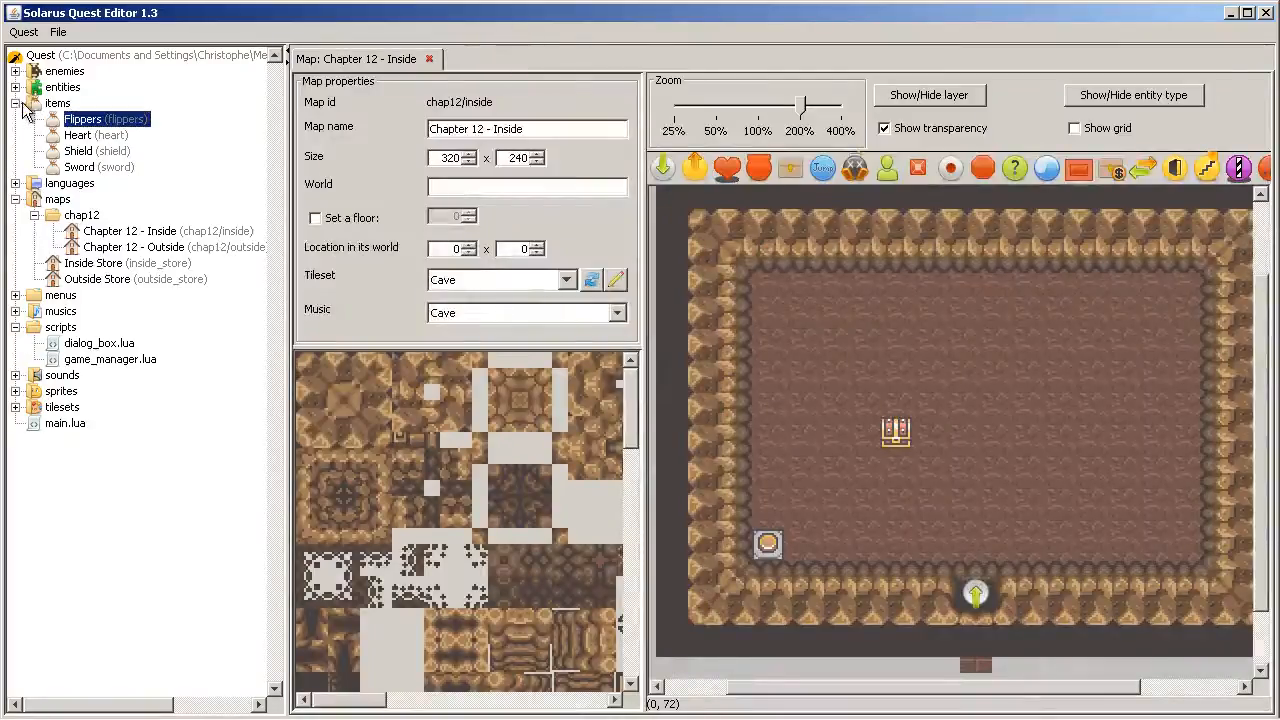
{"action": "left_click", "coordinate": [16, 103]}
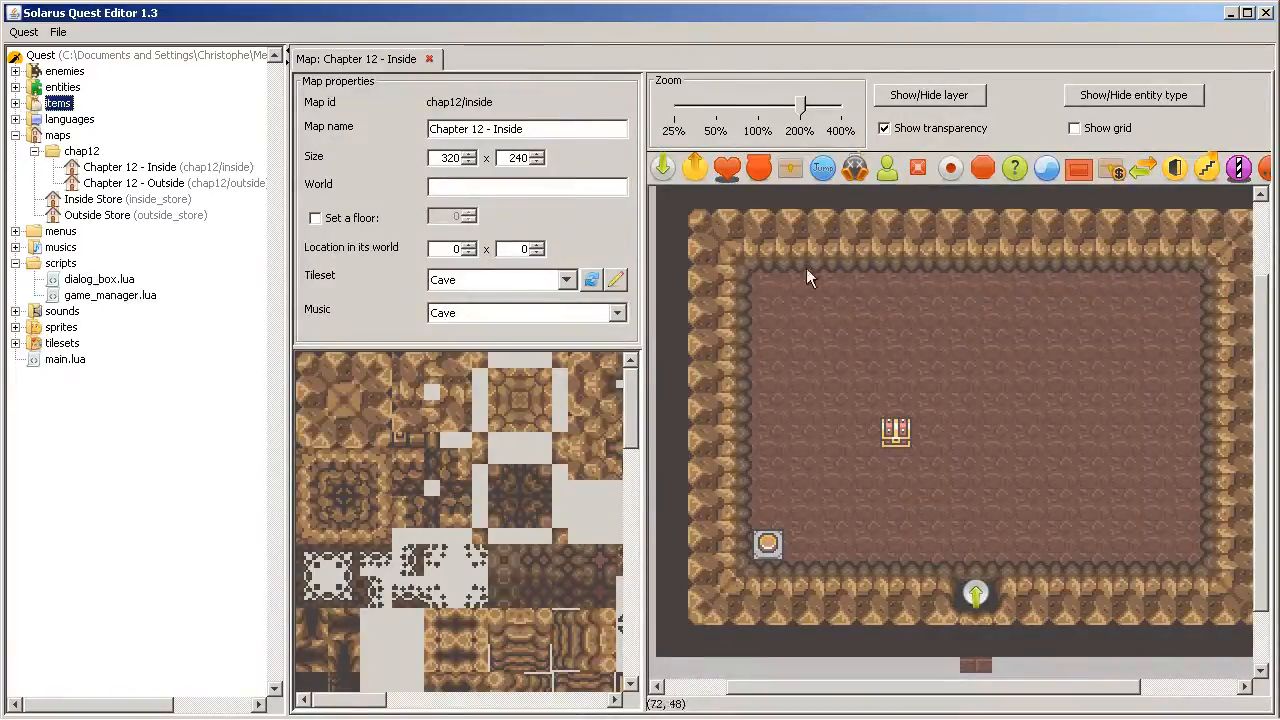
{"action": "mouse_move", "coordinate": [294, 265]}
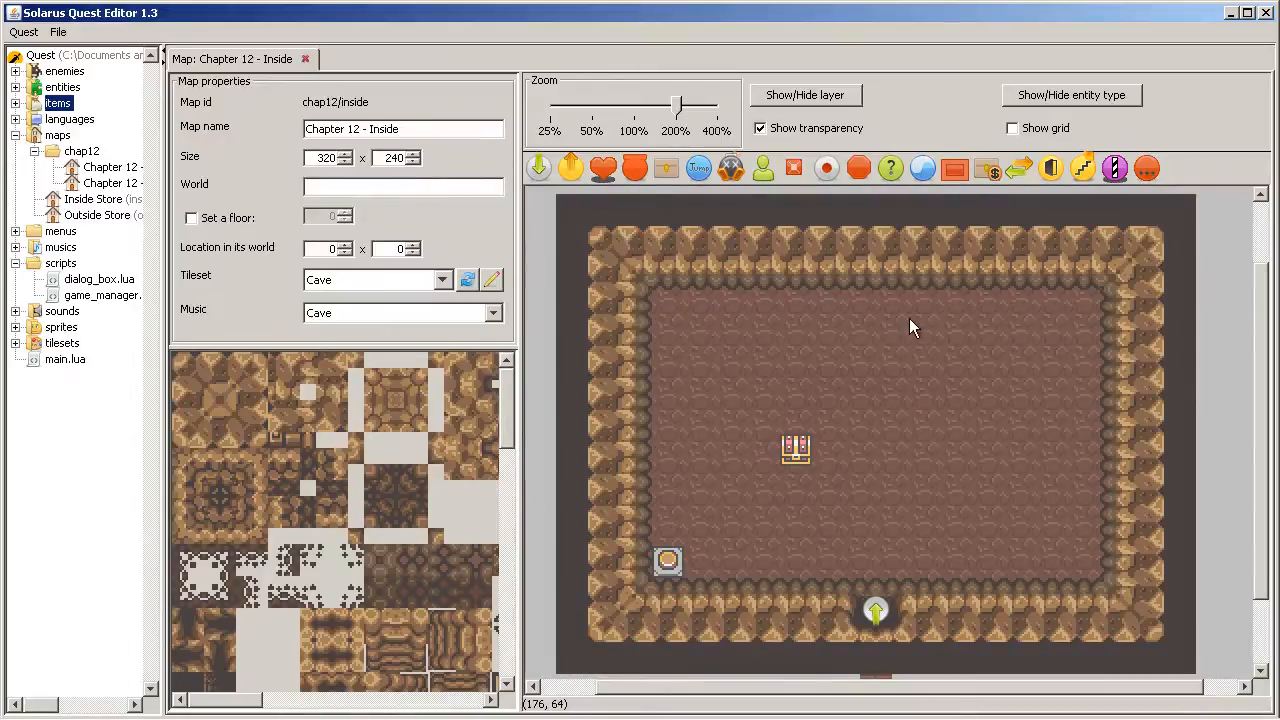
{"action": "mouse_move", "coordinate": [1235, 272]}
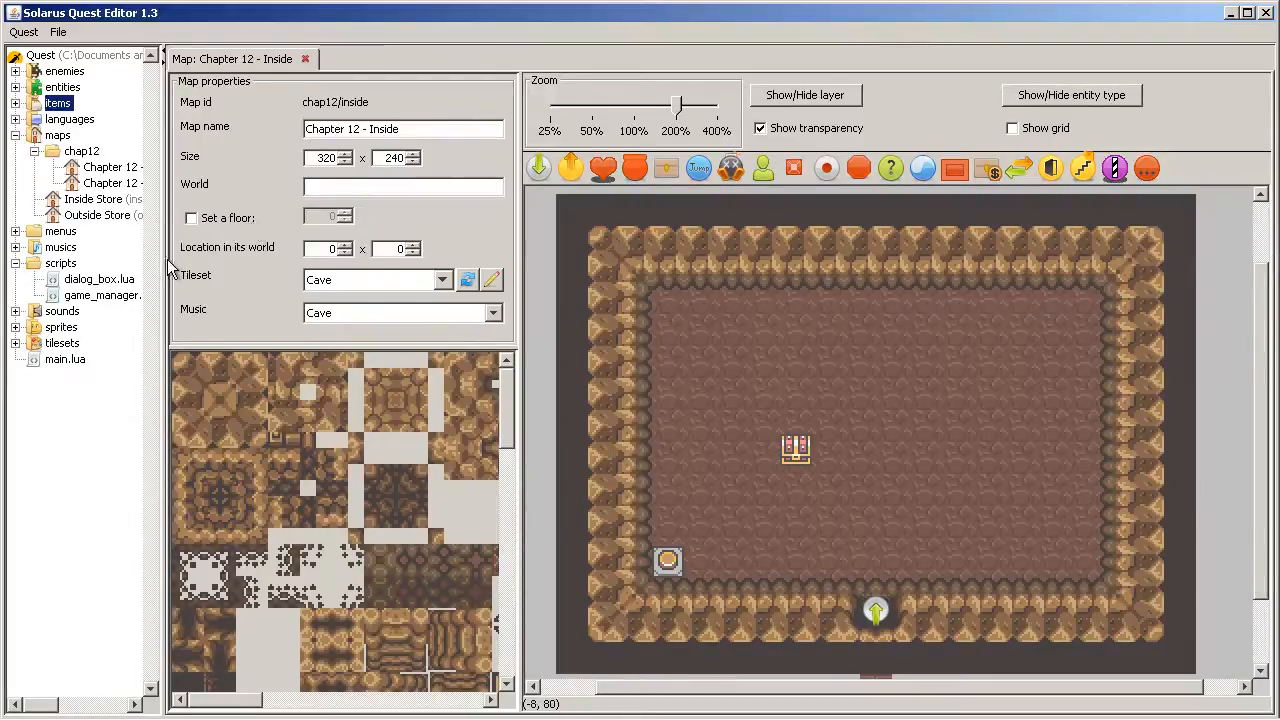
{"action": "mouse_move", "coordinate": [994, 401]}
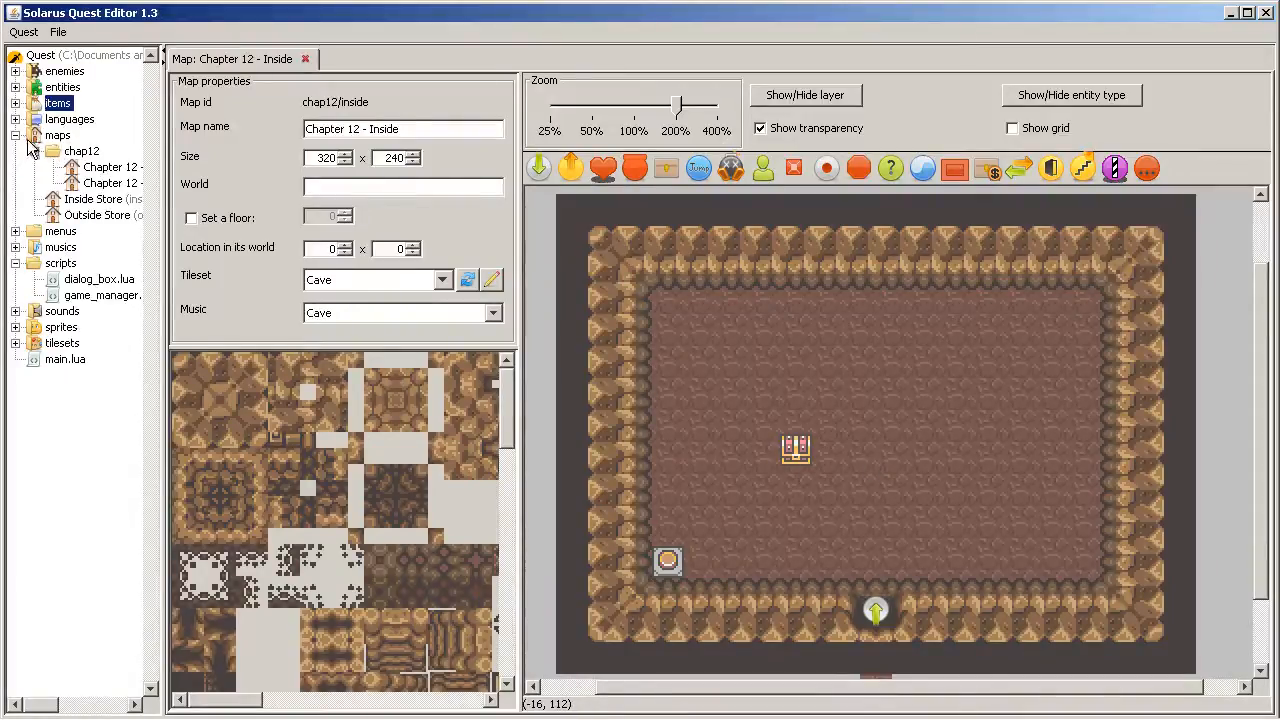
Open the Chapter 12 - Inside map and then its map script from the quest tree
{"action": "left_click", "coordinate": [57, 135]}
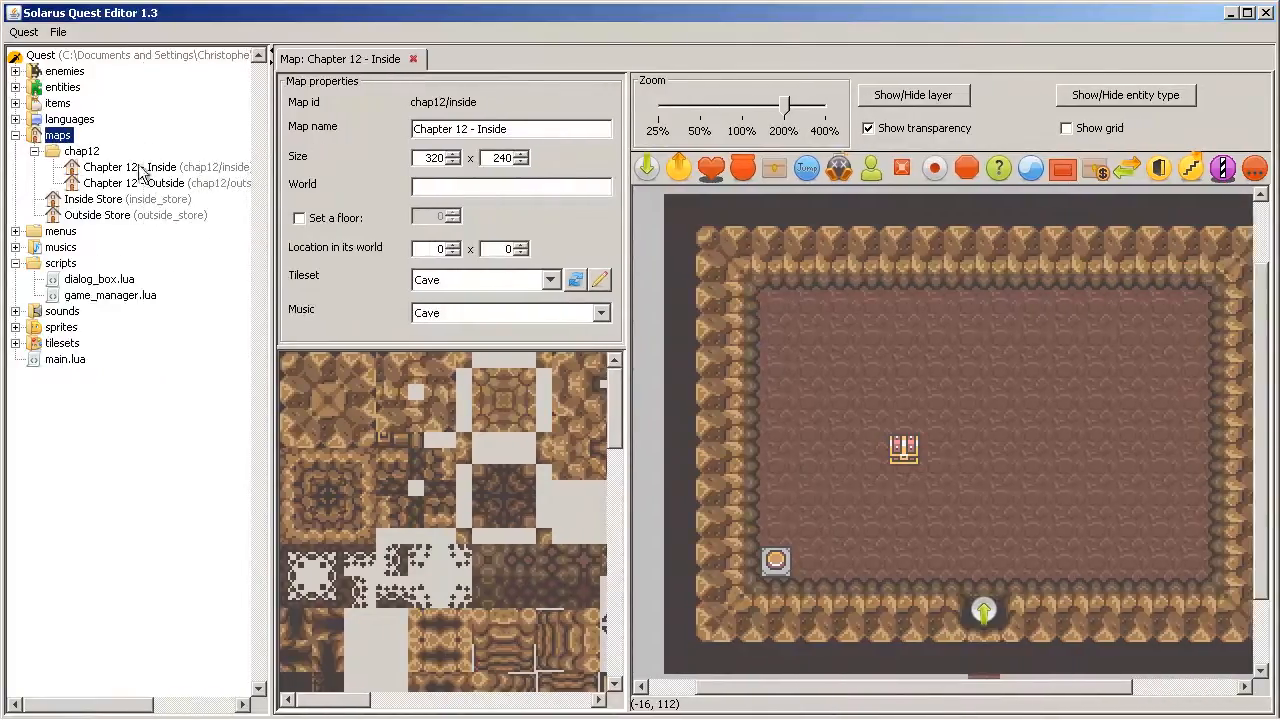
{"action": "right_click", "coordinate": [125, 167]}
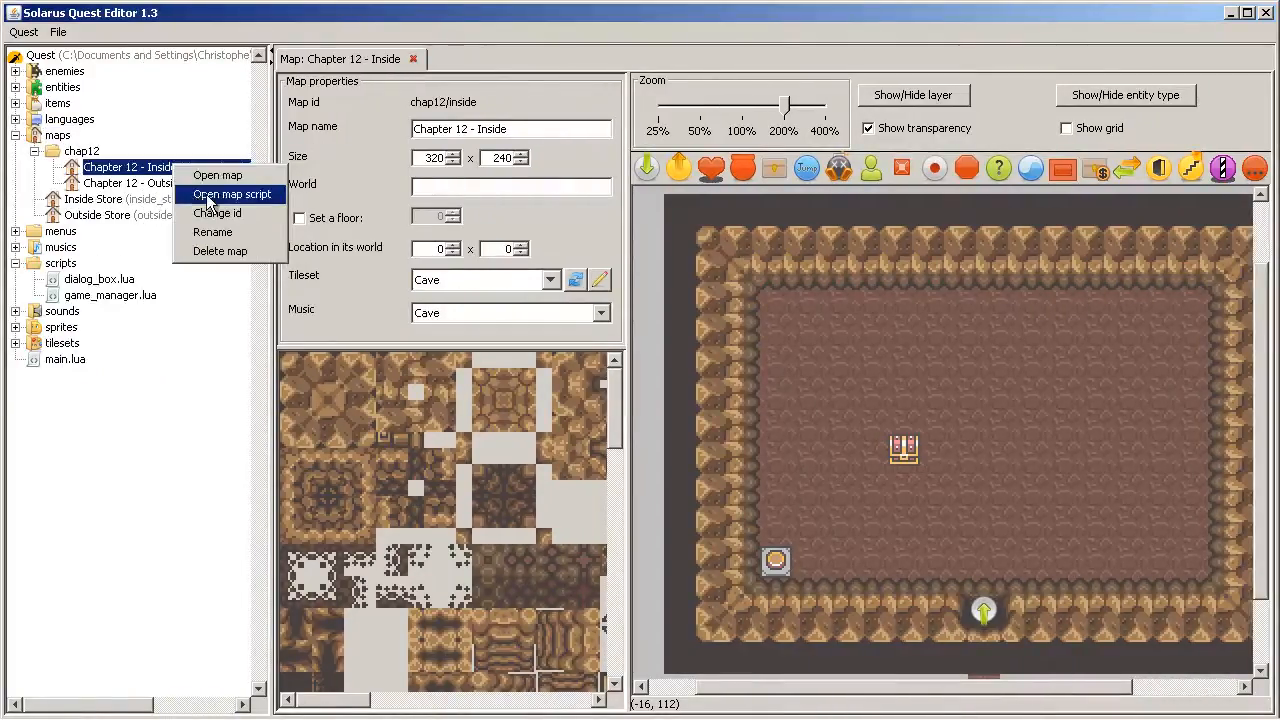
{"action": "mouse_move", "coordinate": [217, 175]}
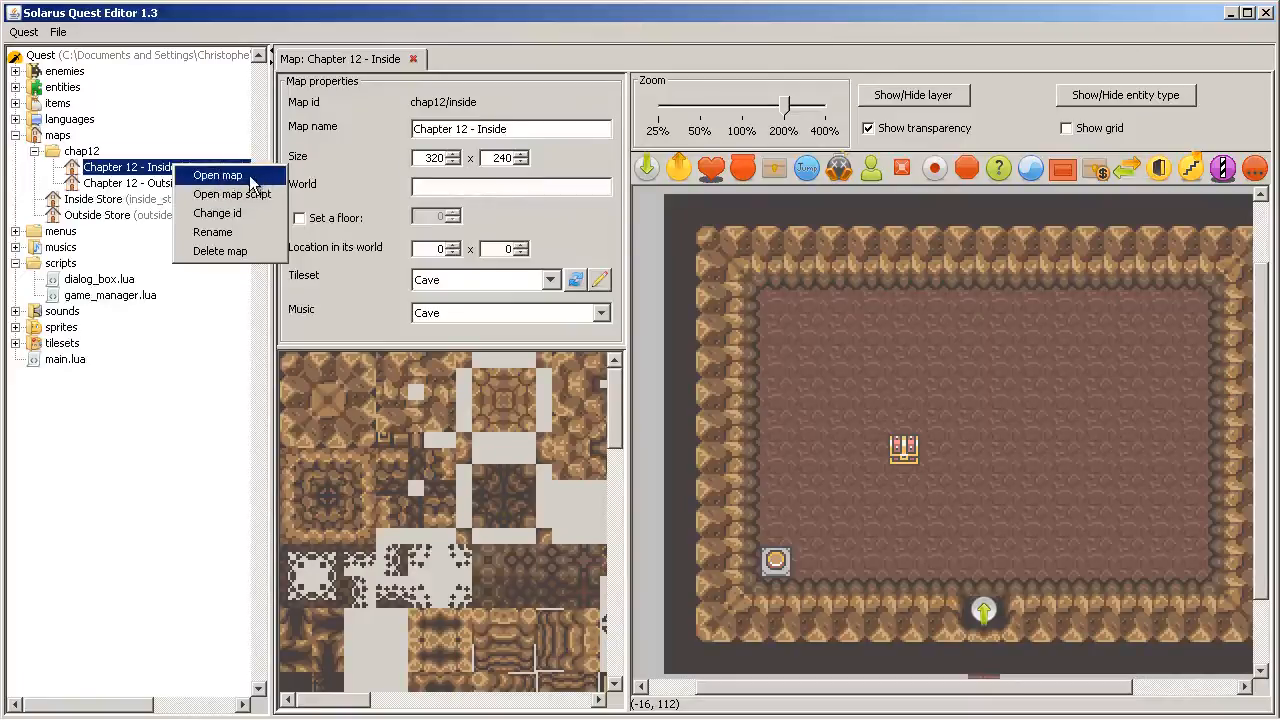
{"action": "left_click", "coordinate": [217, 175]}
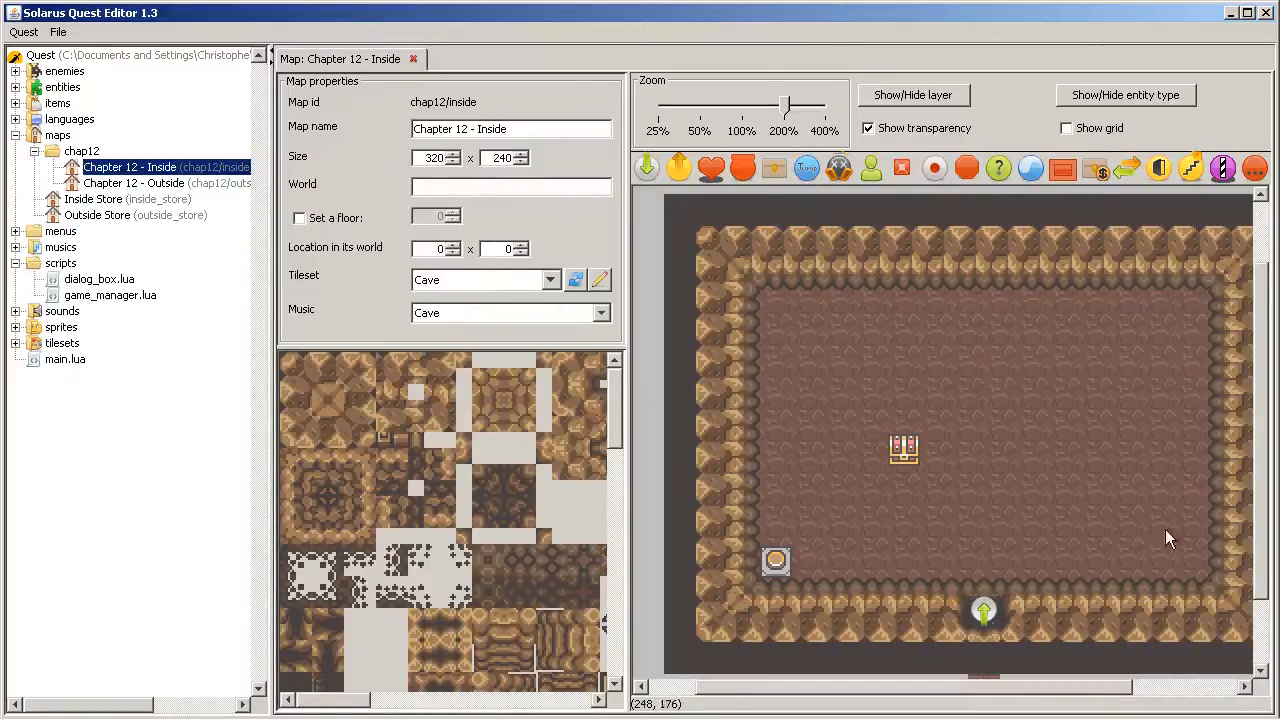
{"action": "right_click", "coordinate": [130, 167]}
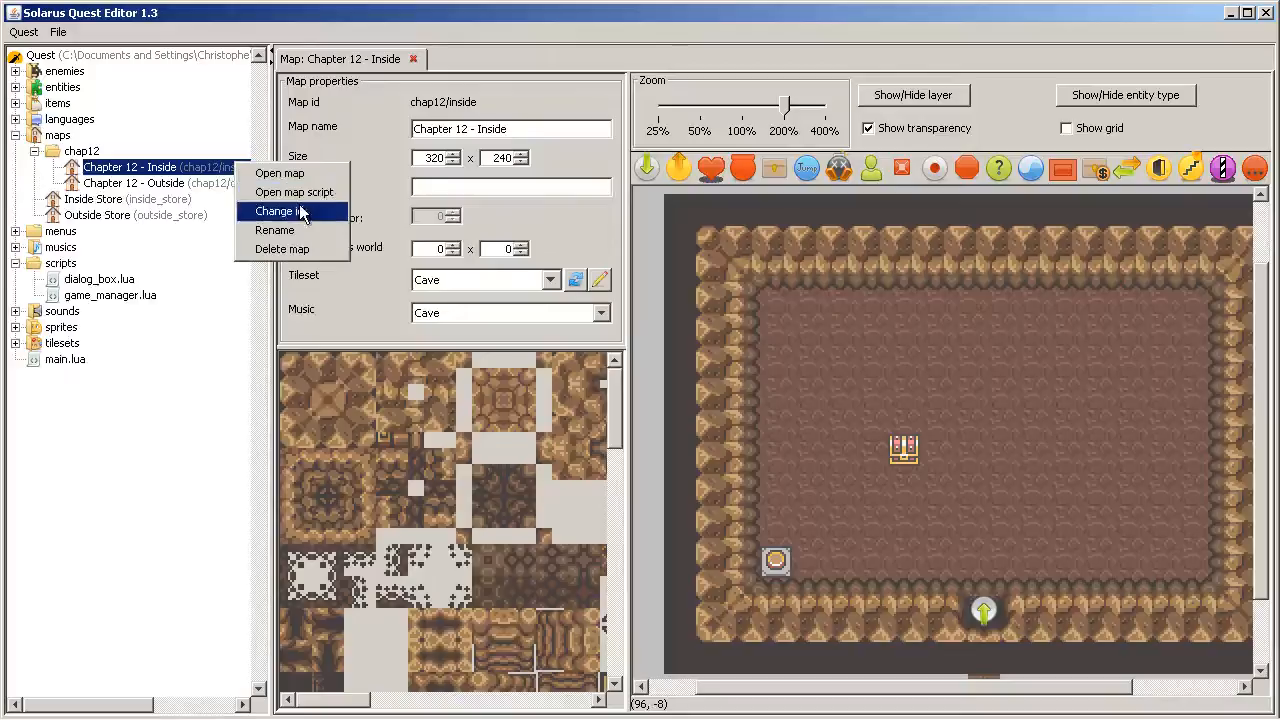
{"action": "left_click", "coordinate": [294, 192]}
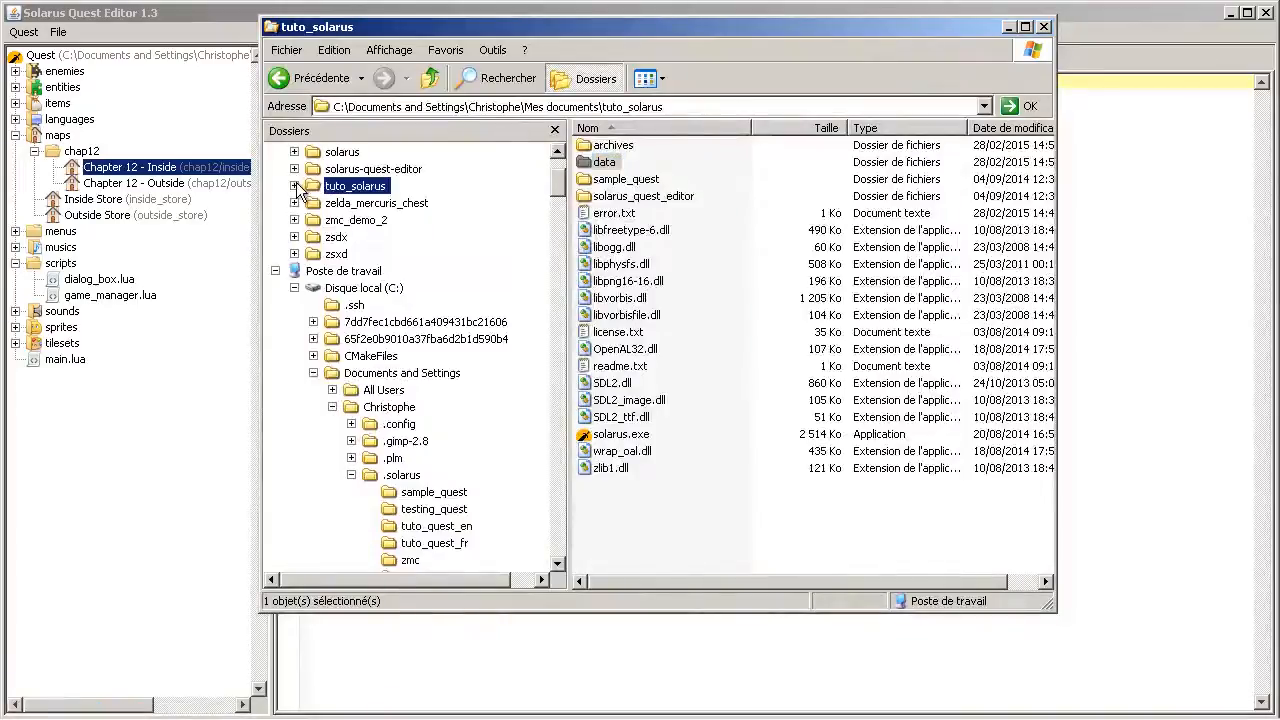
Browse tuto_solarus > data > maps\chap12 in Explorer and select inside.dat
{"action": "left_click", "coordinate": [294, 185]}
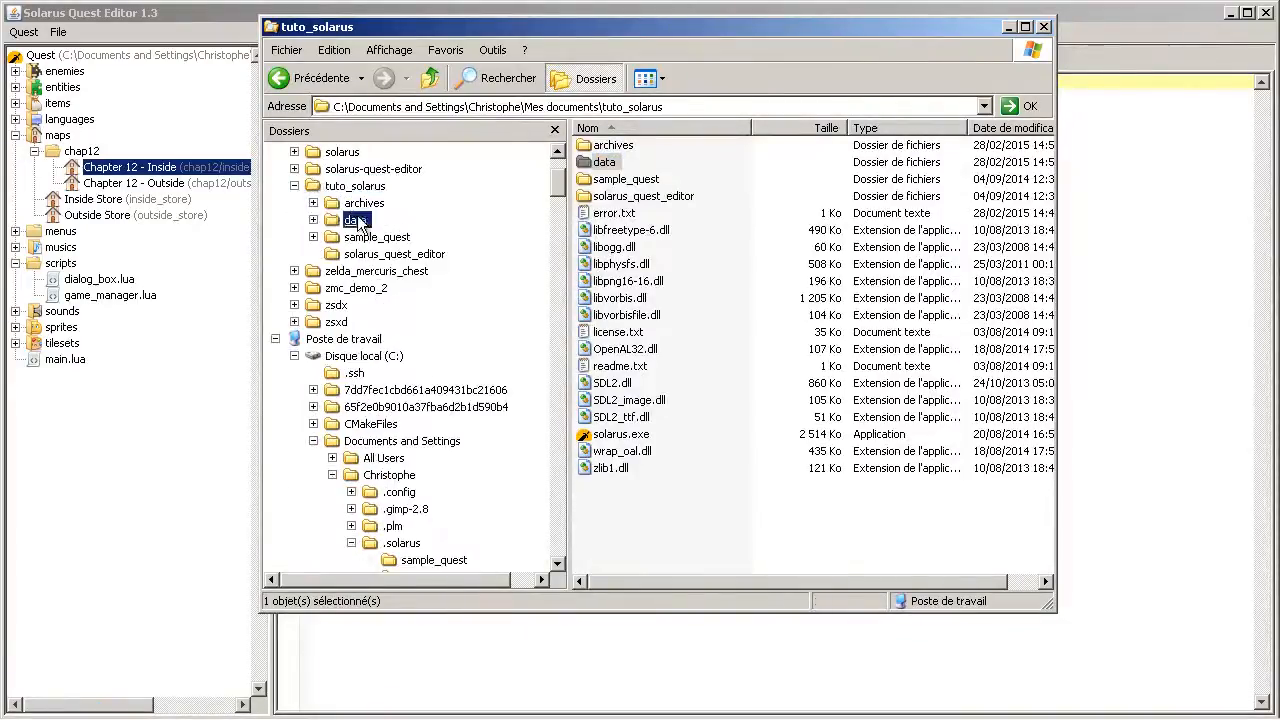
{"action": "double_click", "coordinate": [356, 219]}
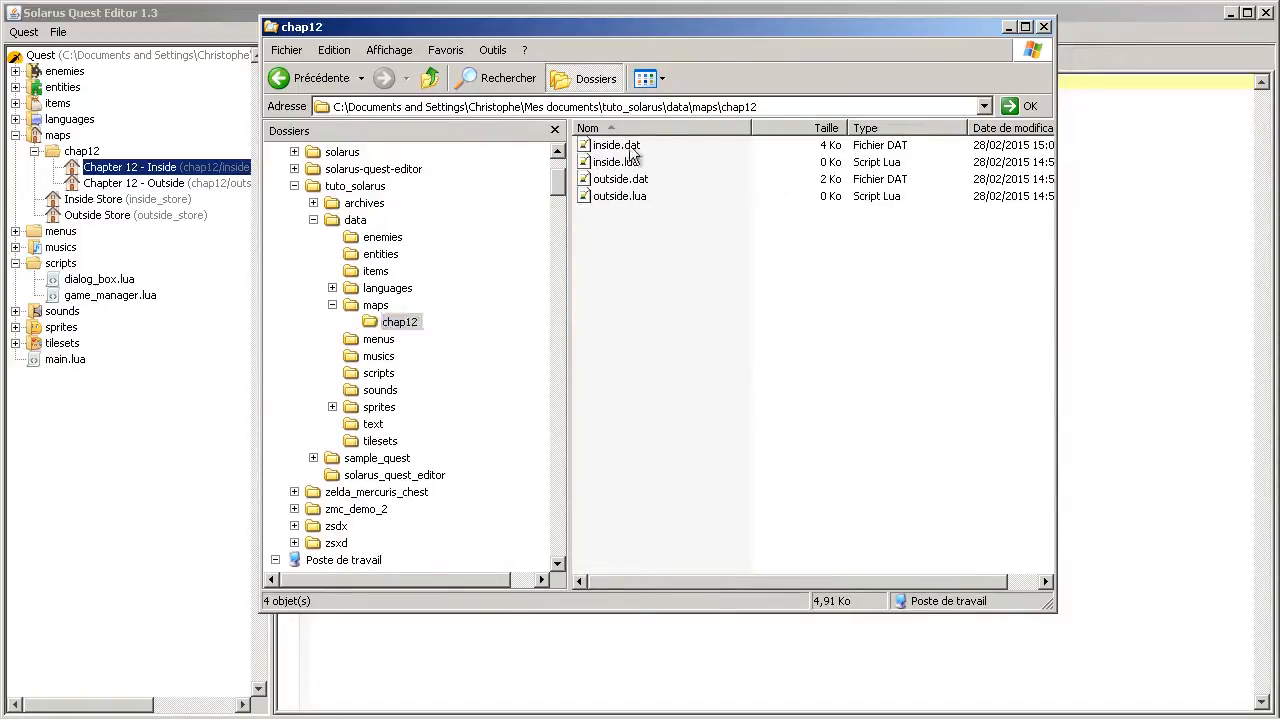
{"action": "left_click", "coordinate": [615, 145]}
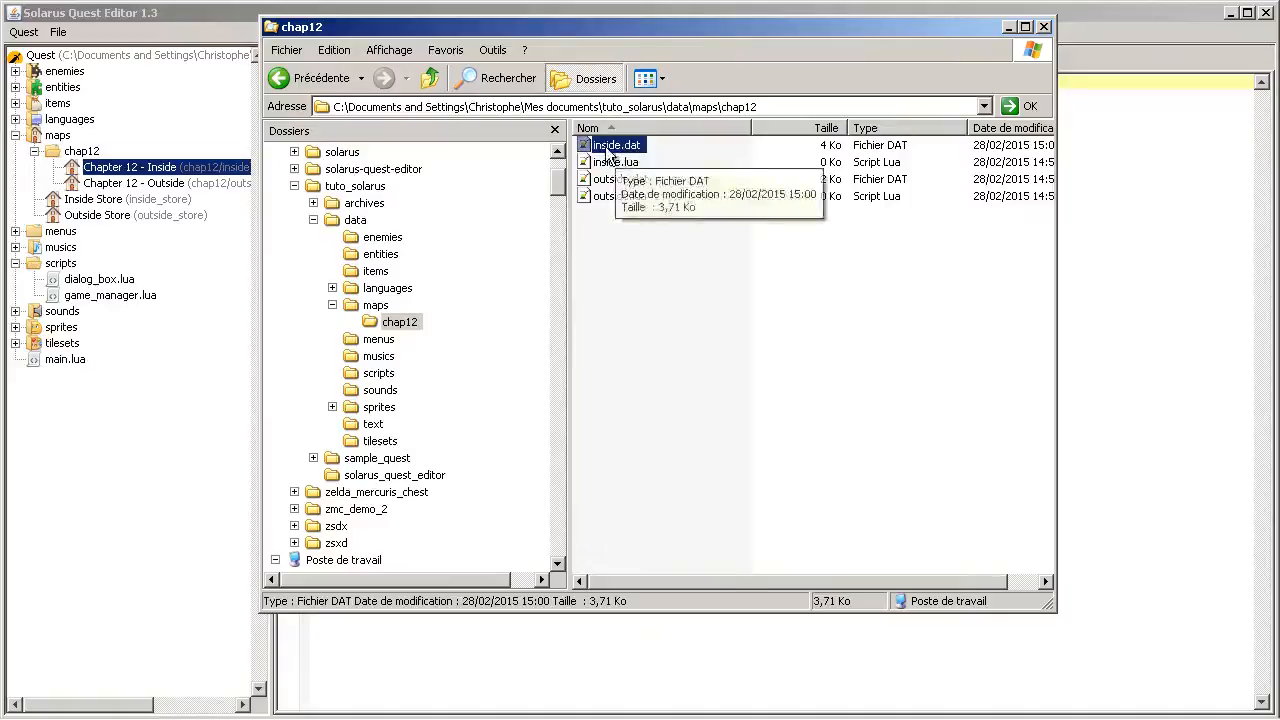
Read inside.dat in Notepad++ down to its switch and chest entries, then close it
{"action": "double_click", "coordinate": [615, 145]}
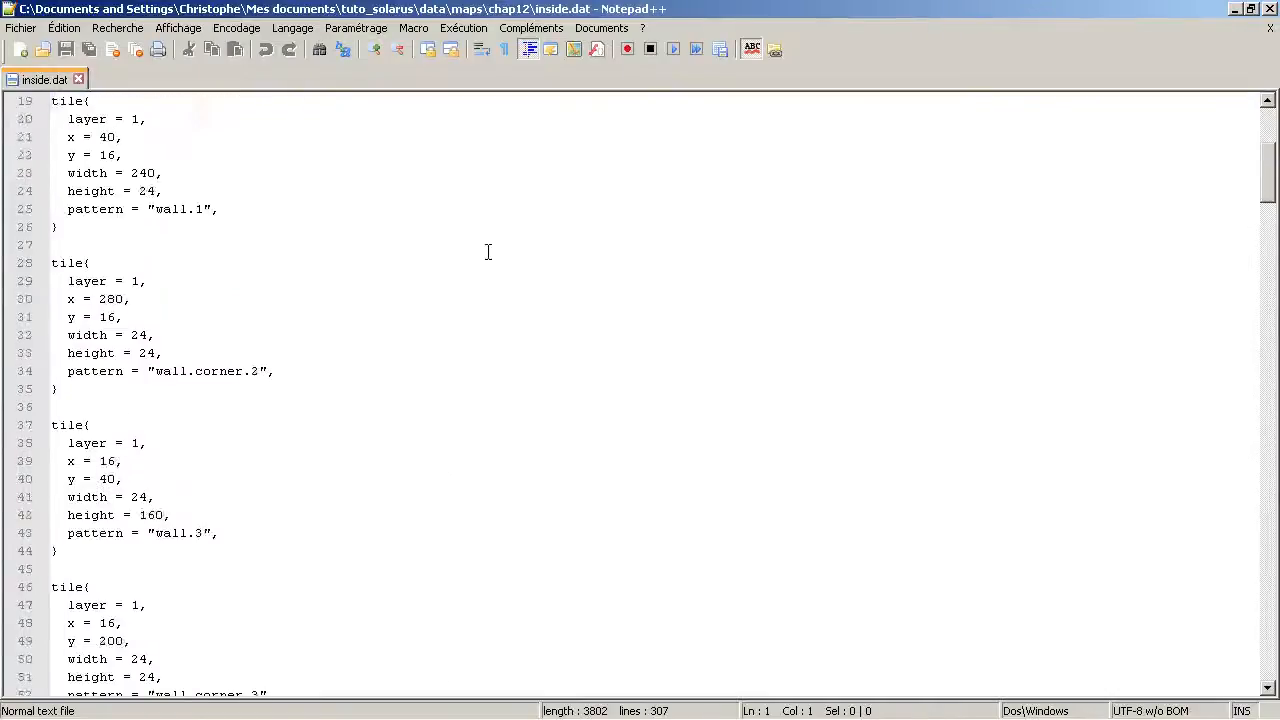
{"action": "scroll", "scroll_direction": "down", "scroll_amount": 3}
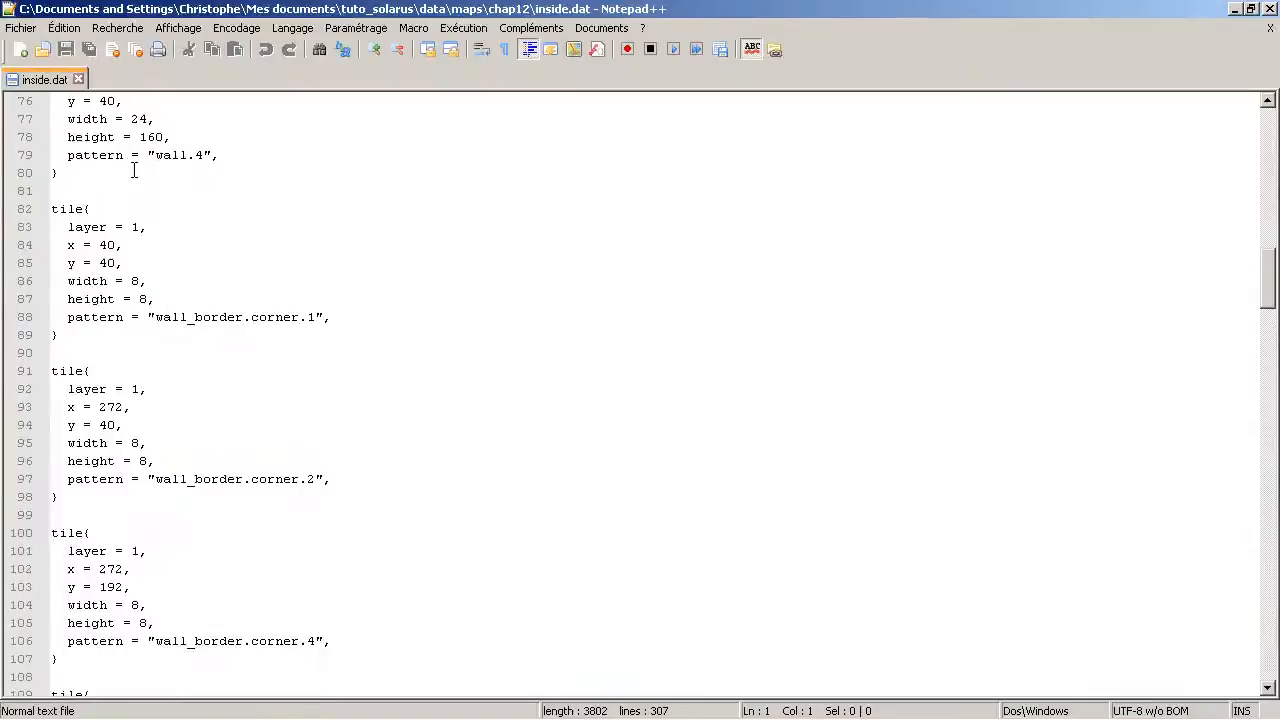
{"action": "scroll", "scroll_direction": "down", "scroll_amount": 3}
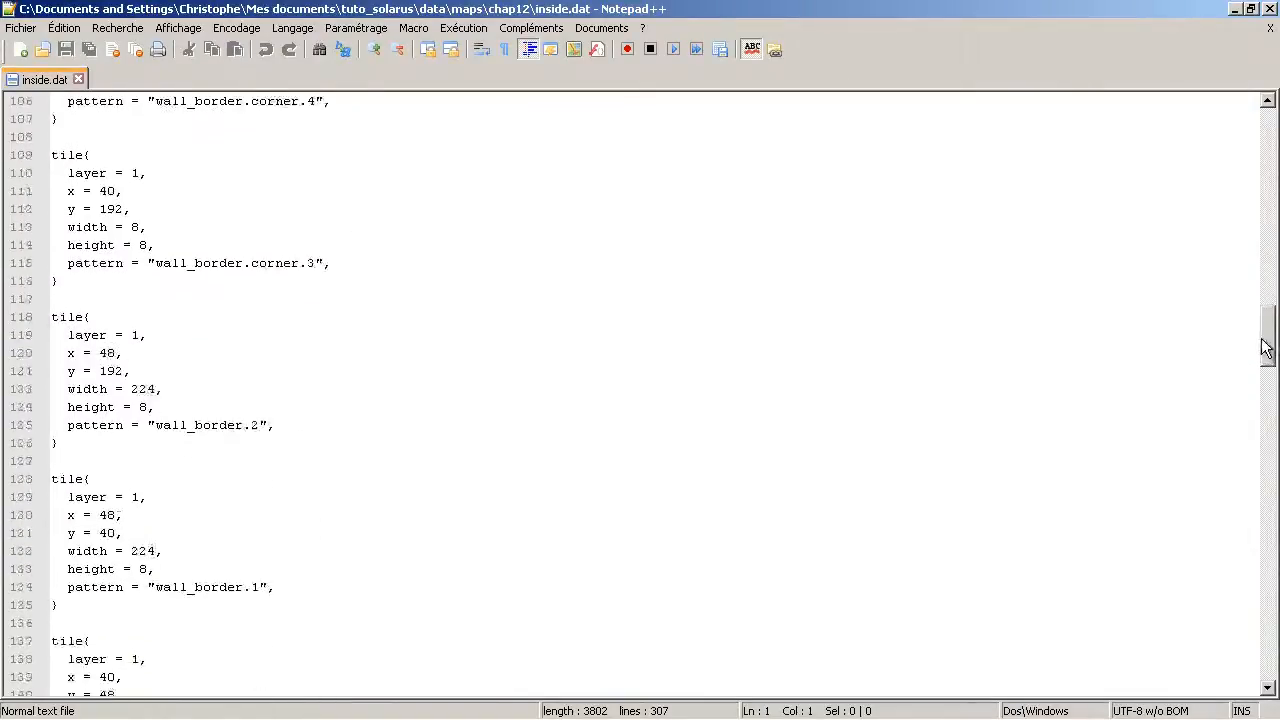
{"action": "scroll", "scroll_direction": "down", "scroll_amount": 3}
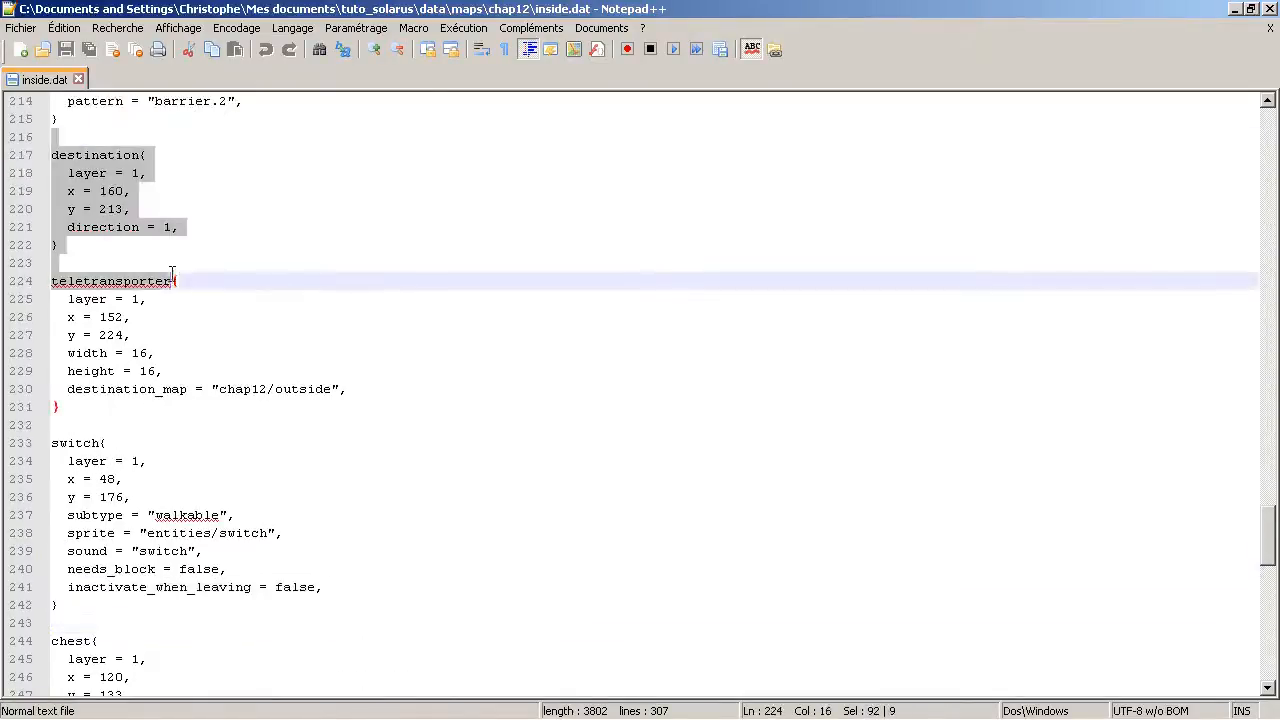
{"action": "left_click", "coordinate": [145, 299]}
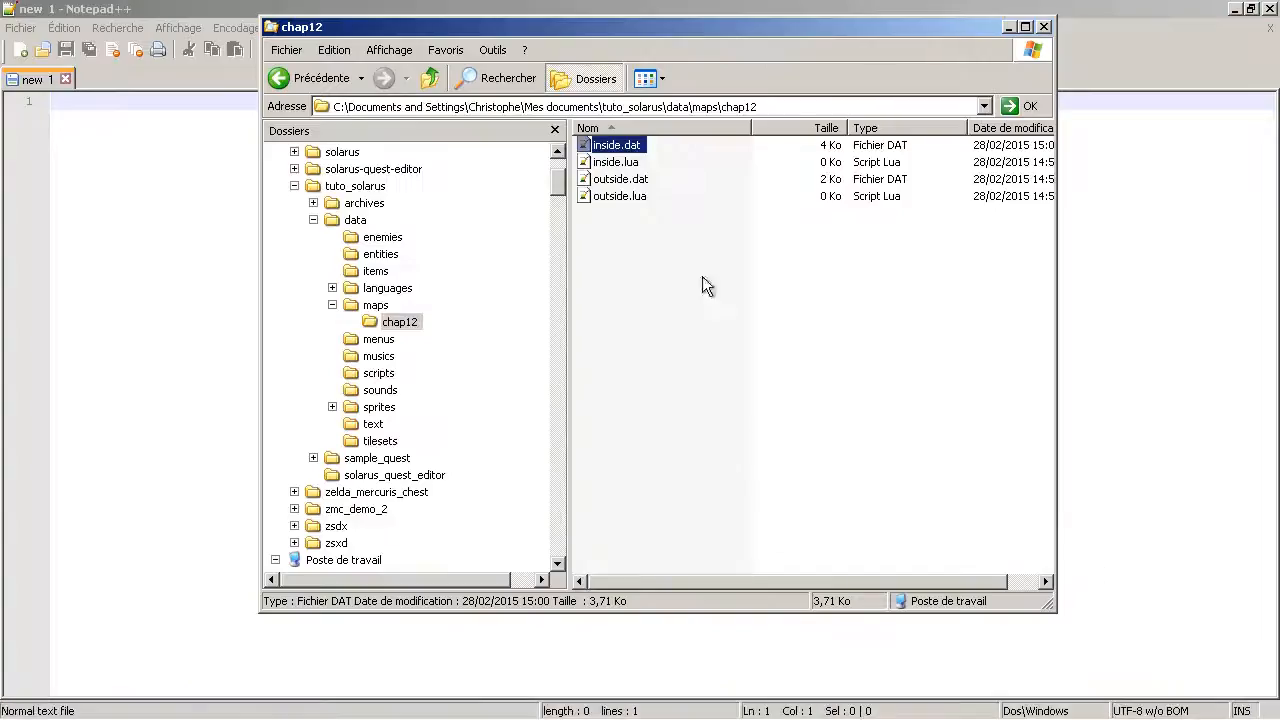
View the empty inside.lua in Notepad++, then return to Solarus Quest Editor
{"action": "double_click", "coordinate": [614, 162]}
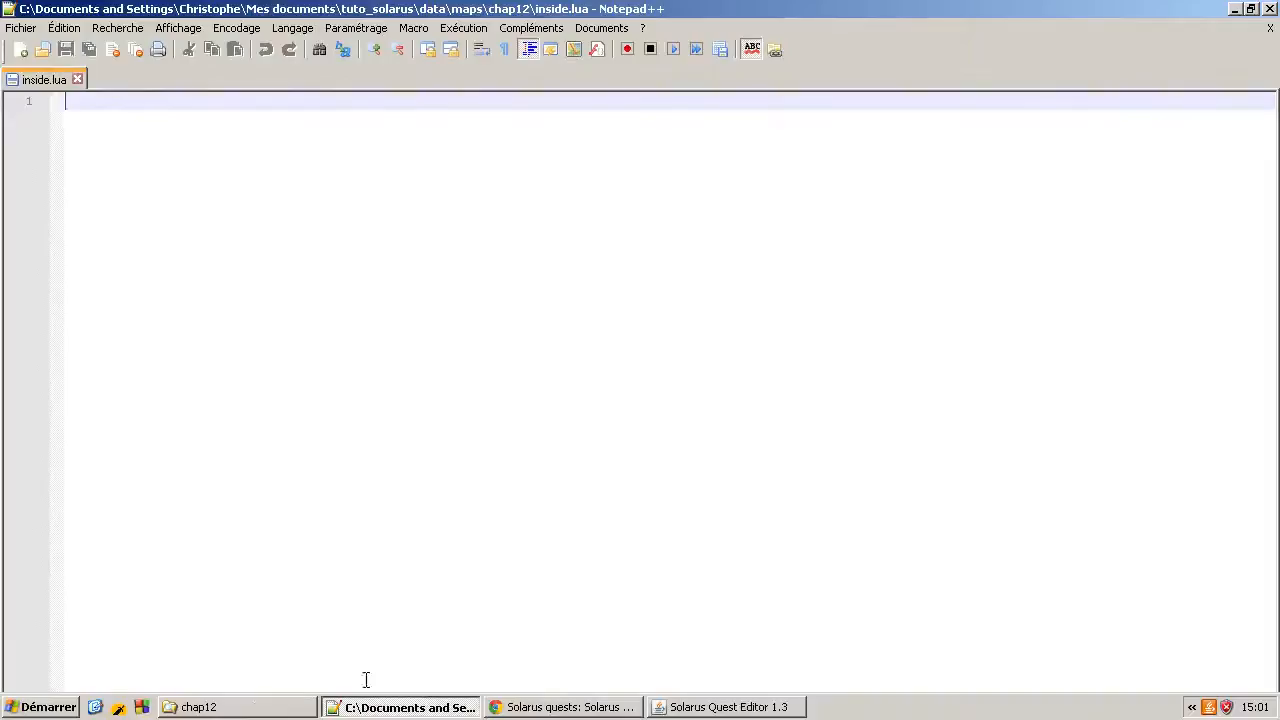
{"action": "left_click", "coordinate": [725, 707]}
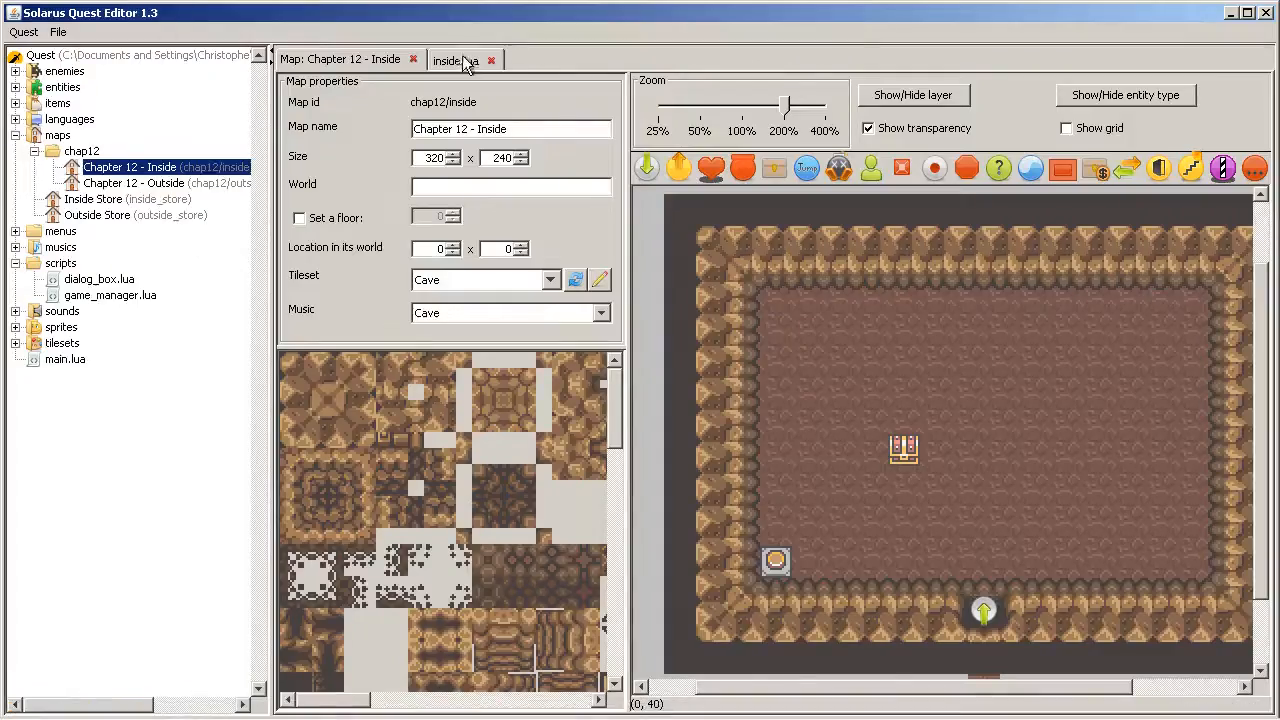
Bring the empty inside.lua script tab to the front in the quest editor
{"action": "left_click", "coordinate": [455, 59]}
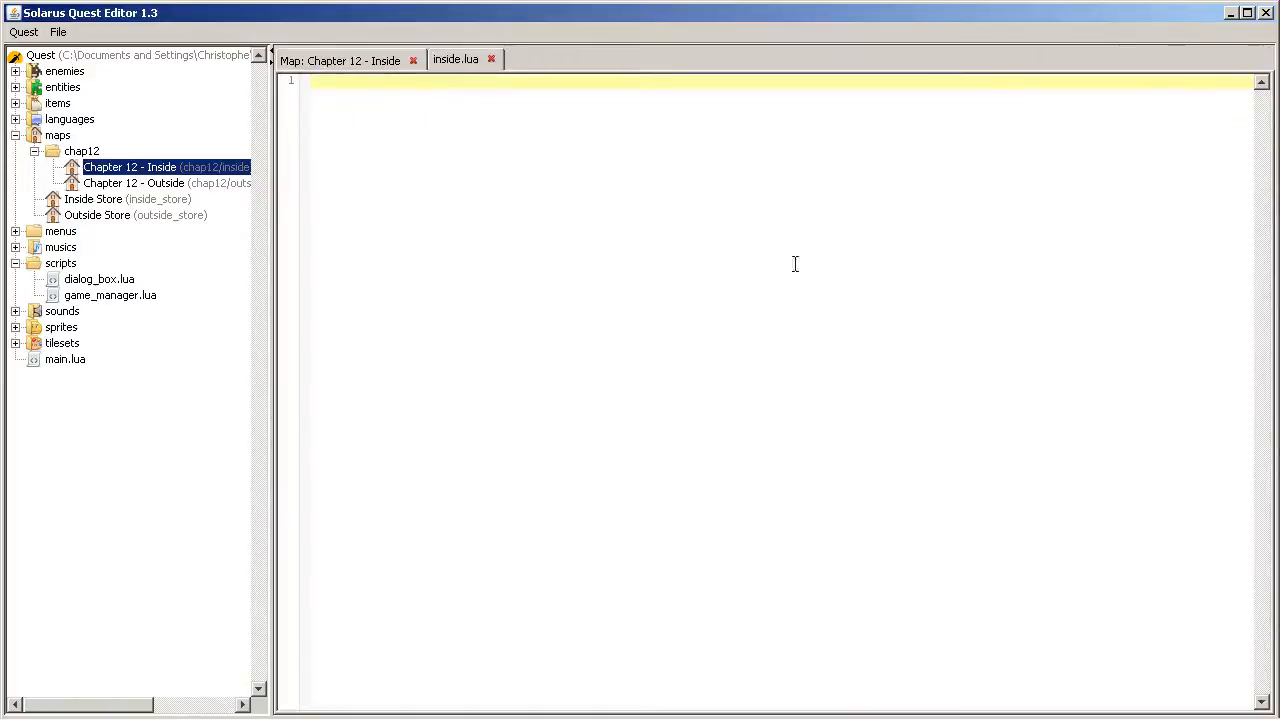
{"action": "mouse_move", "coordinate": [495, 179]}
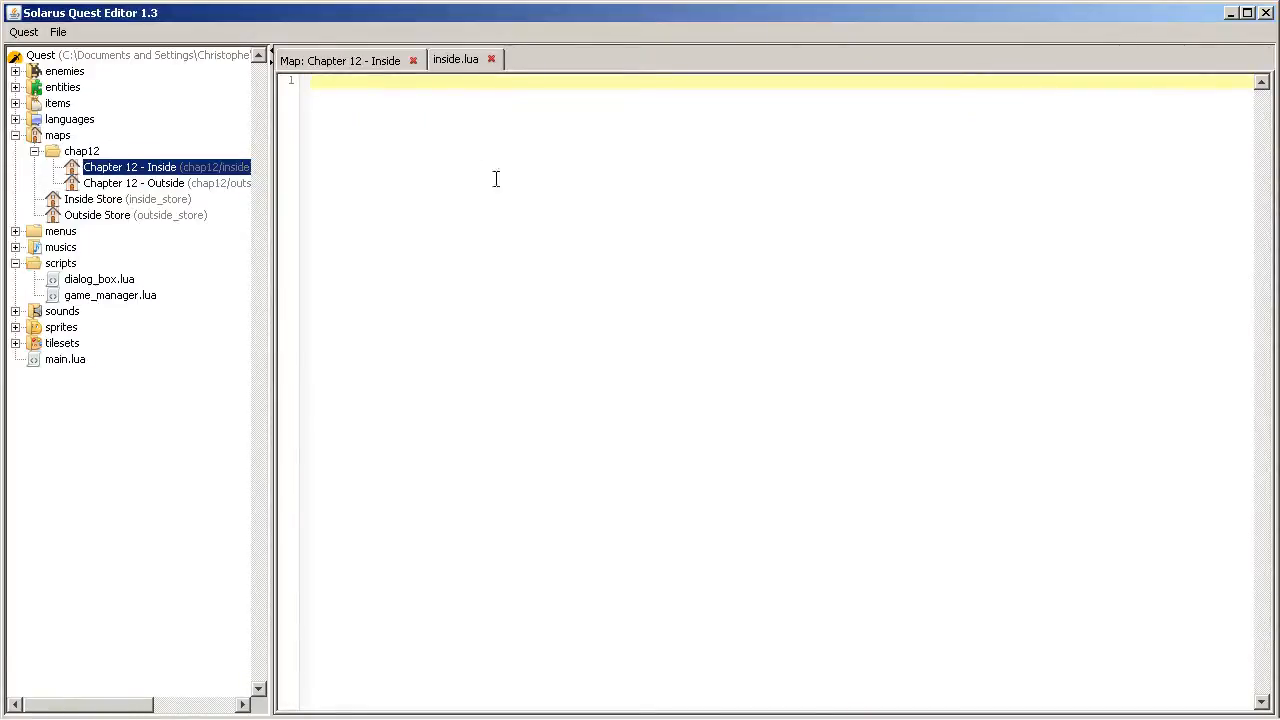
{"action": "mouse_move", "coordinate": [455, 211]}
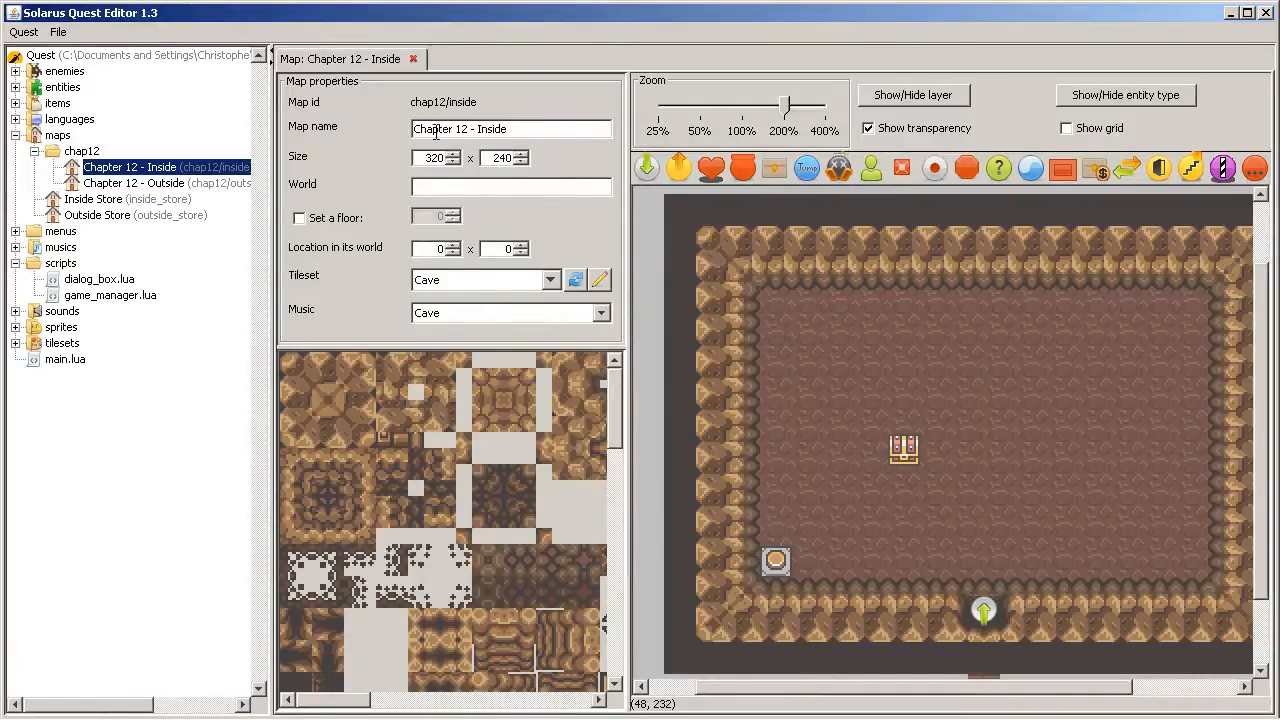
{"action": "mouse_move", "coordinate": [952, 466]}
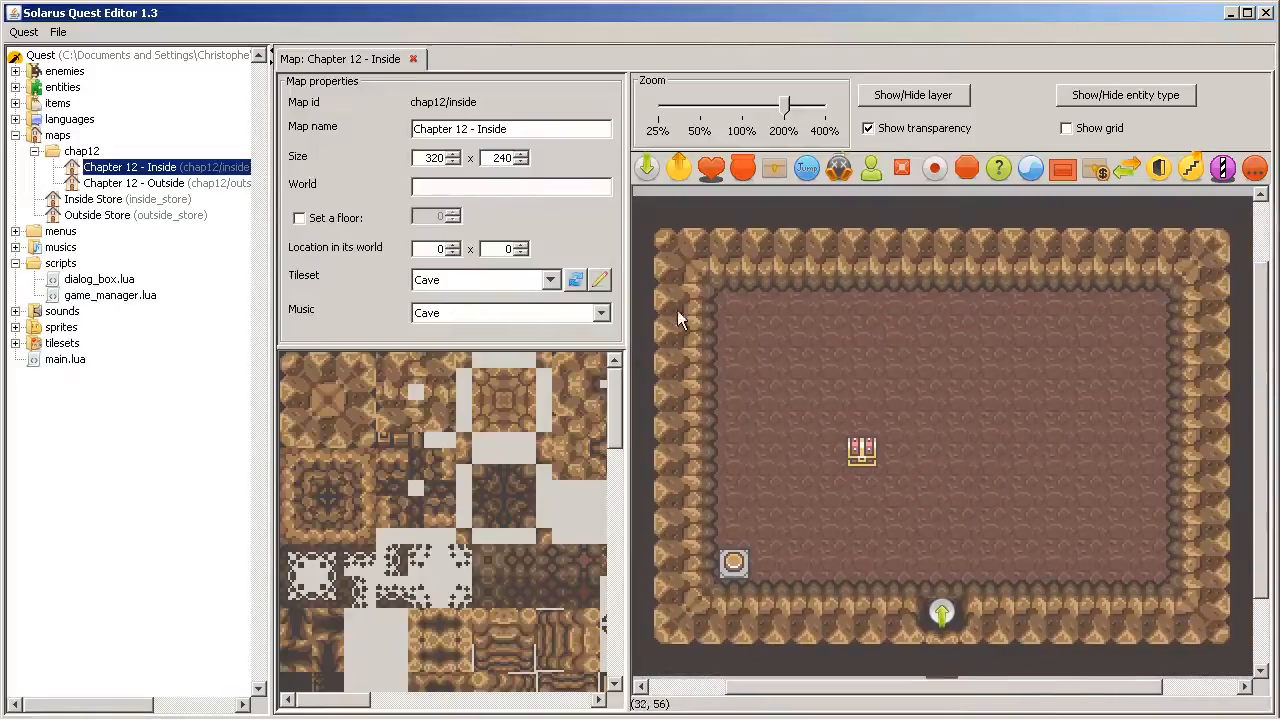
{"action": "mouse_move", "coordinate": [805, 218]}
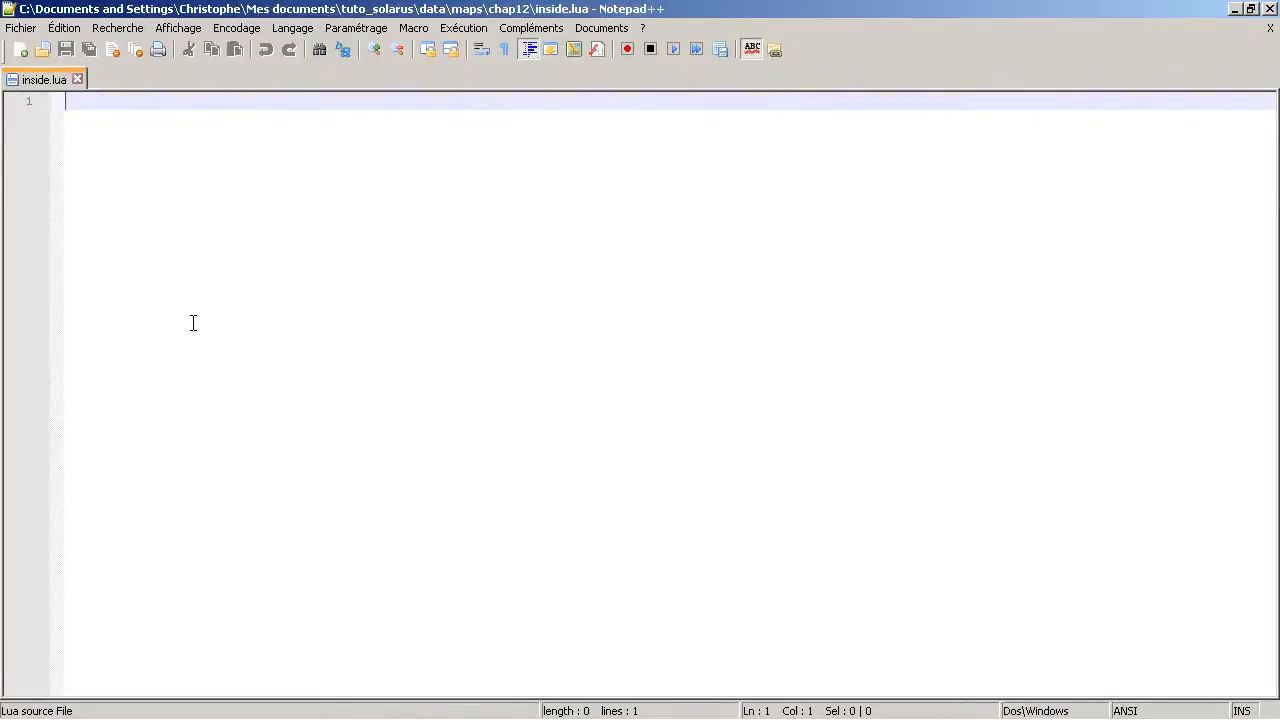
Write 'local map = ...' on line 1 of inside.lua with blank lines below
{"action": "type", "text": "1"}
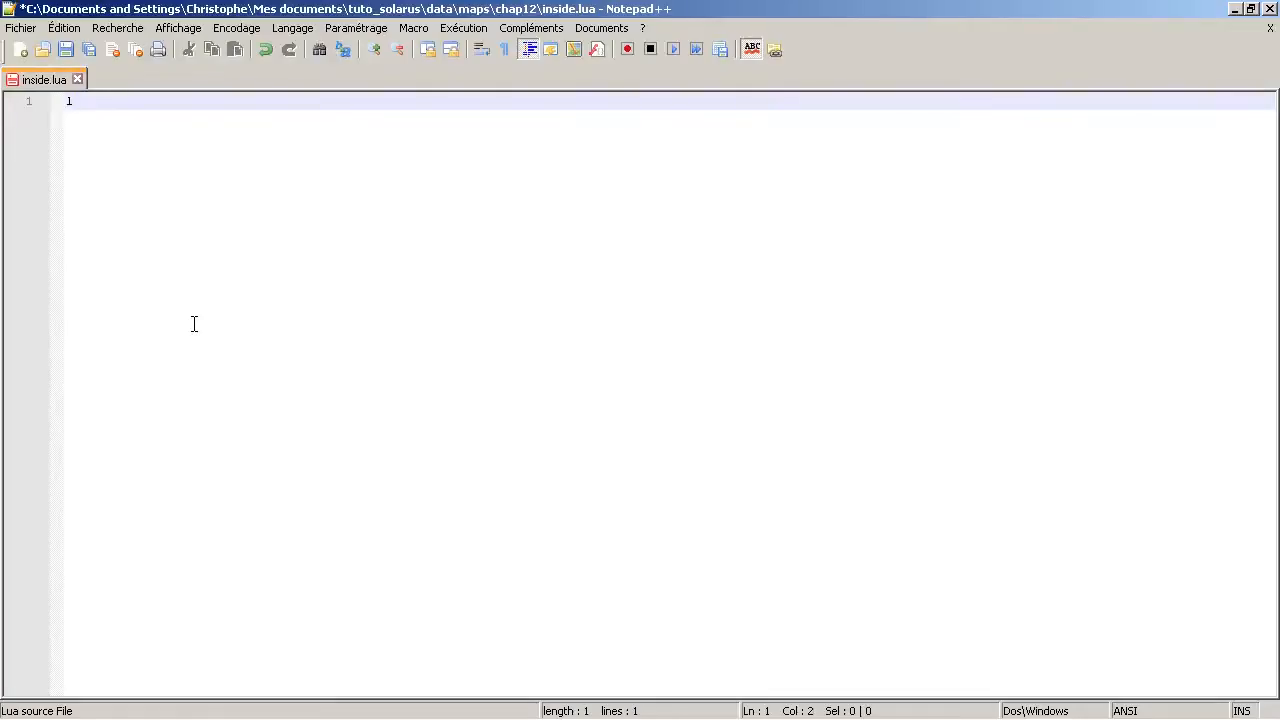
{"action": "type", "text": "local"}
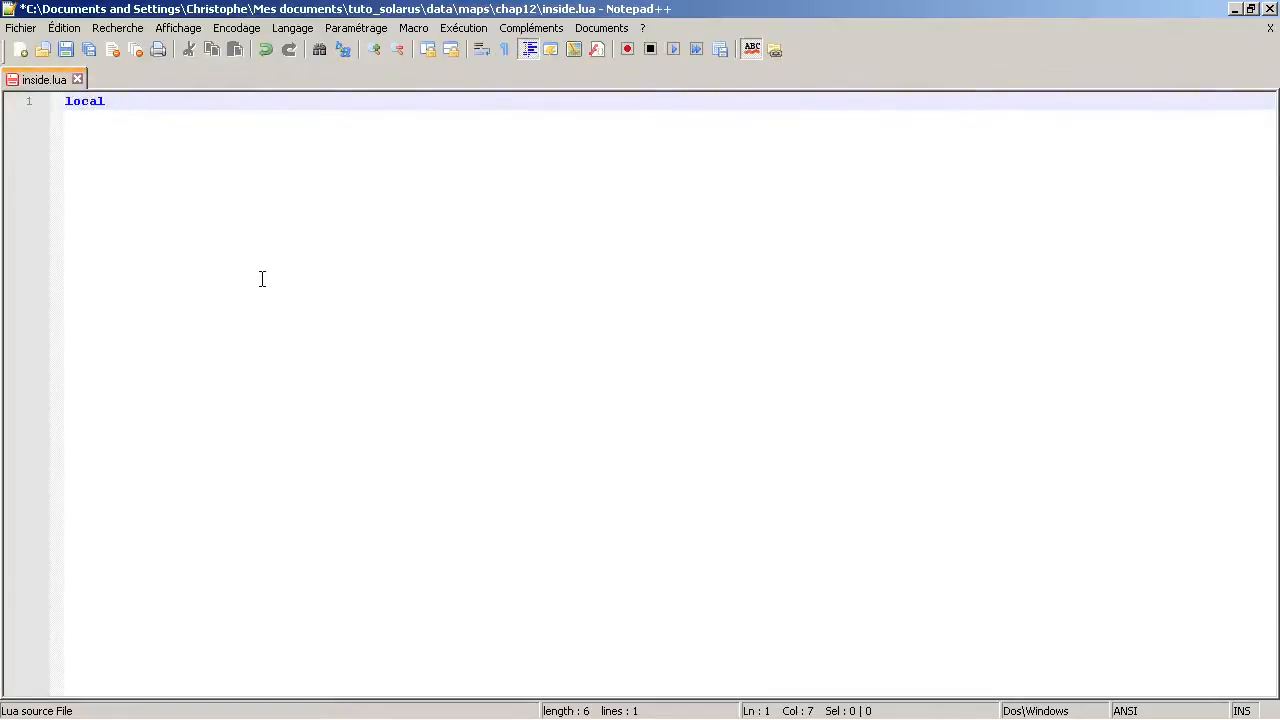
{"action": "type", "text": "map"}
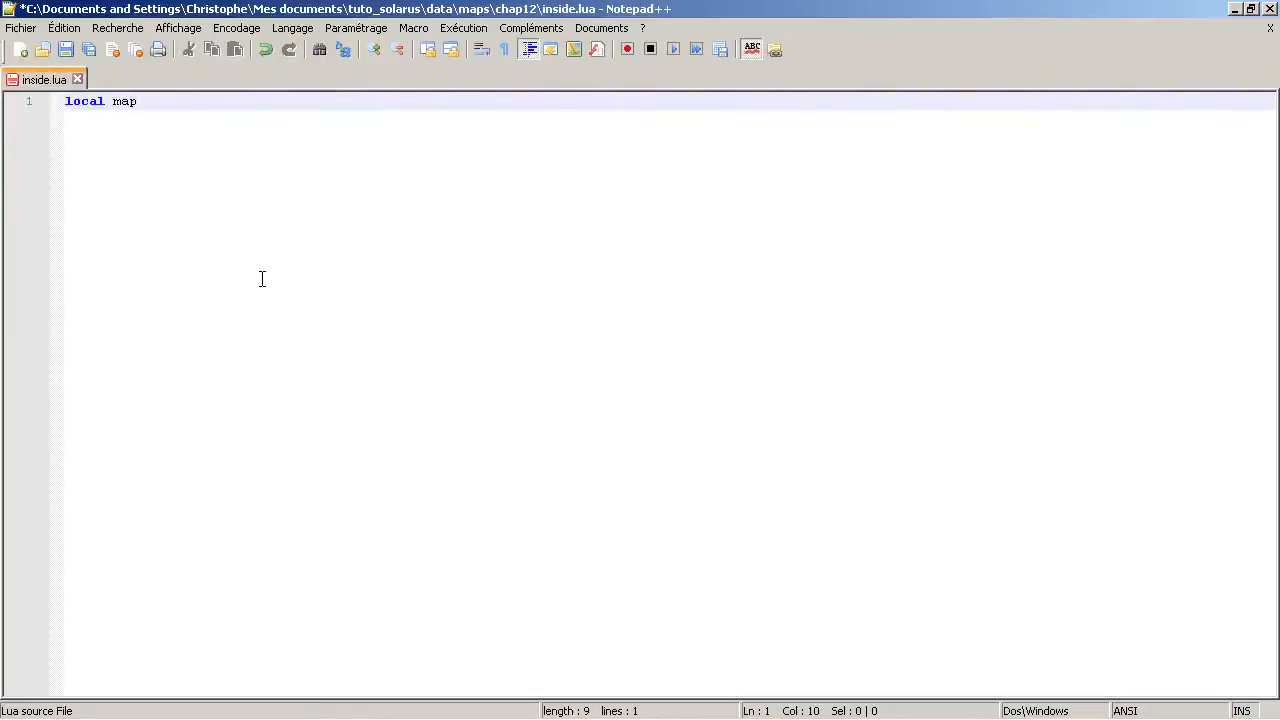
{"action": "type", "text": "="}
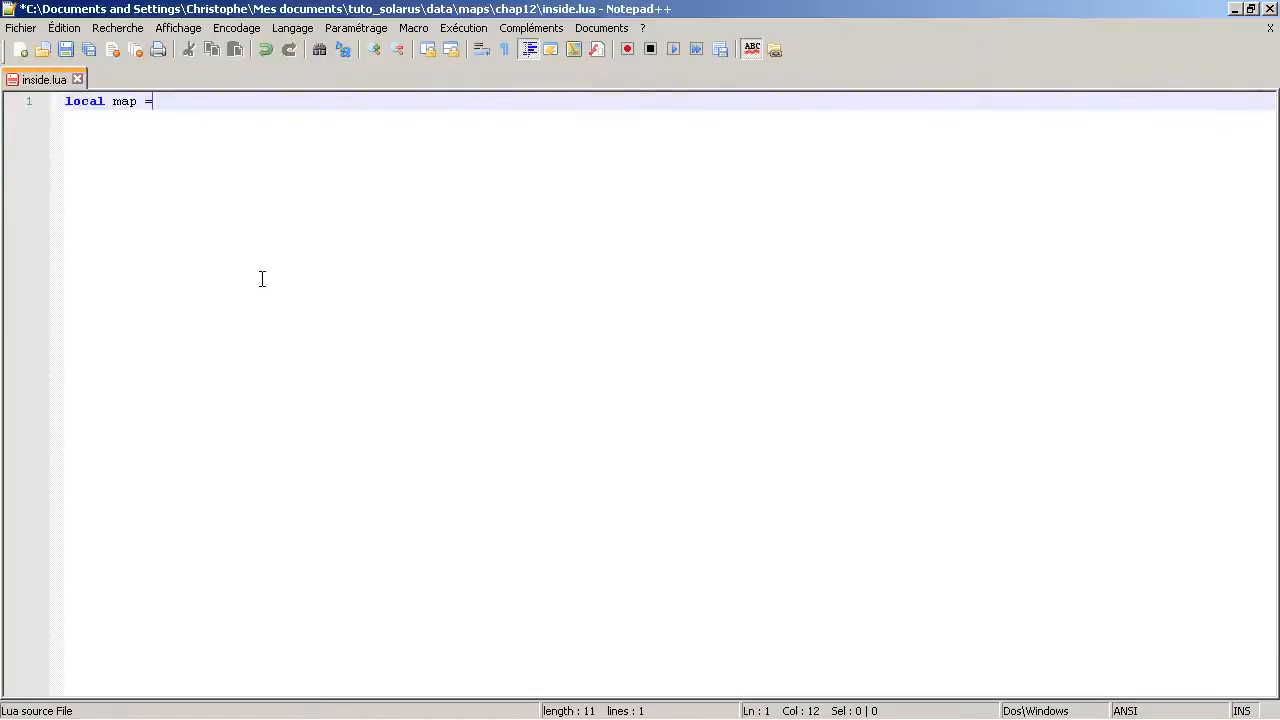
{"action": "mouse_move", "coordinate": [368, 131]}
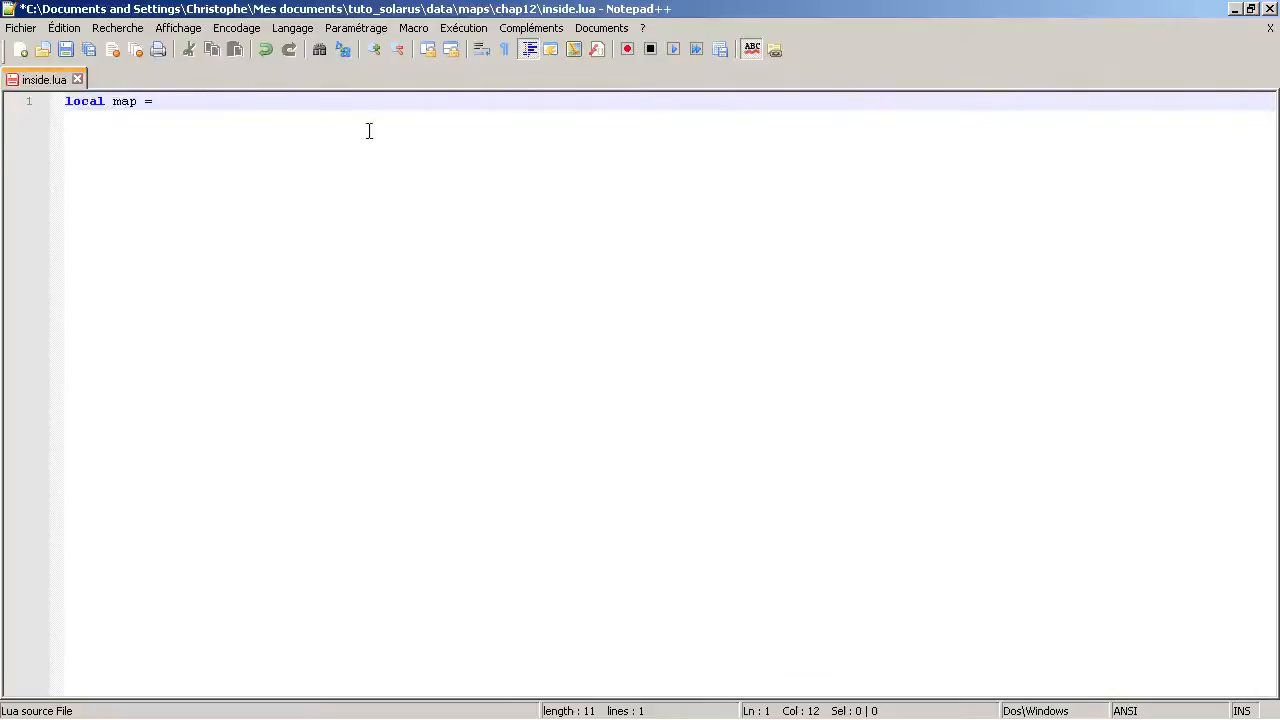
{"action": "type", "text": ".."}
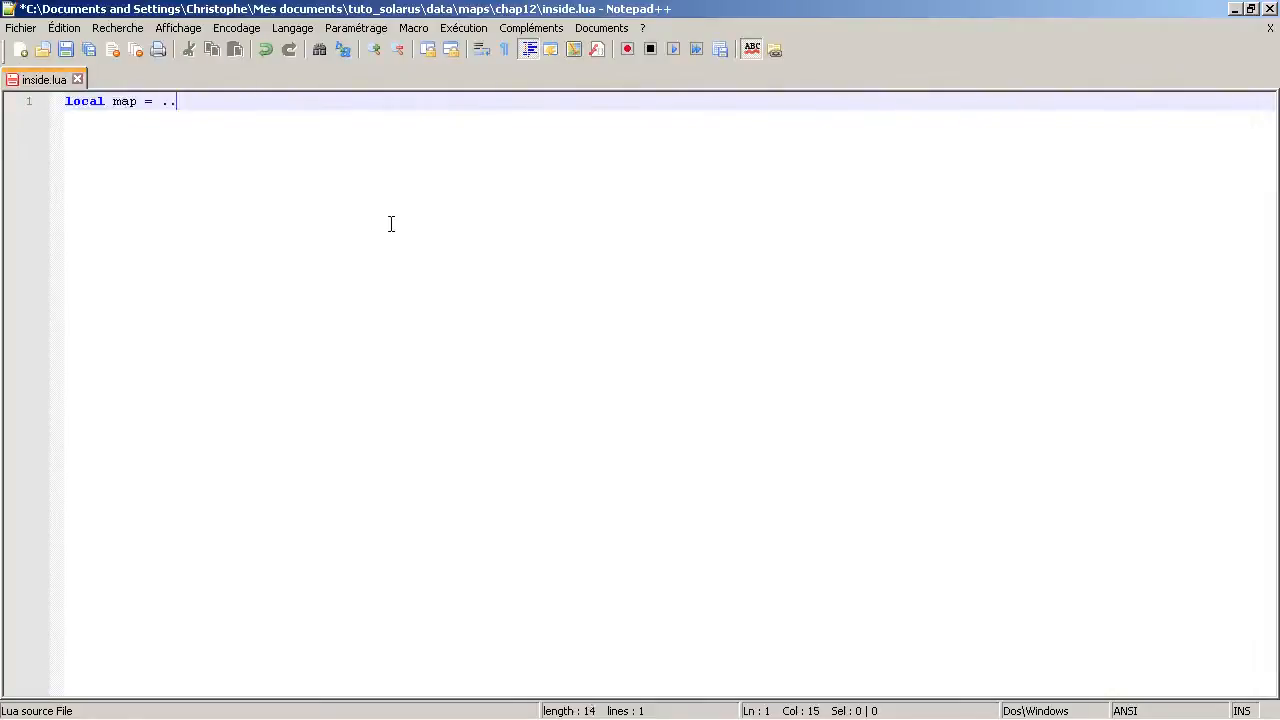
{"action": "type", "text": "."}
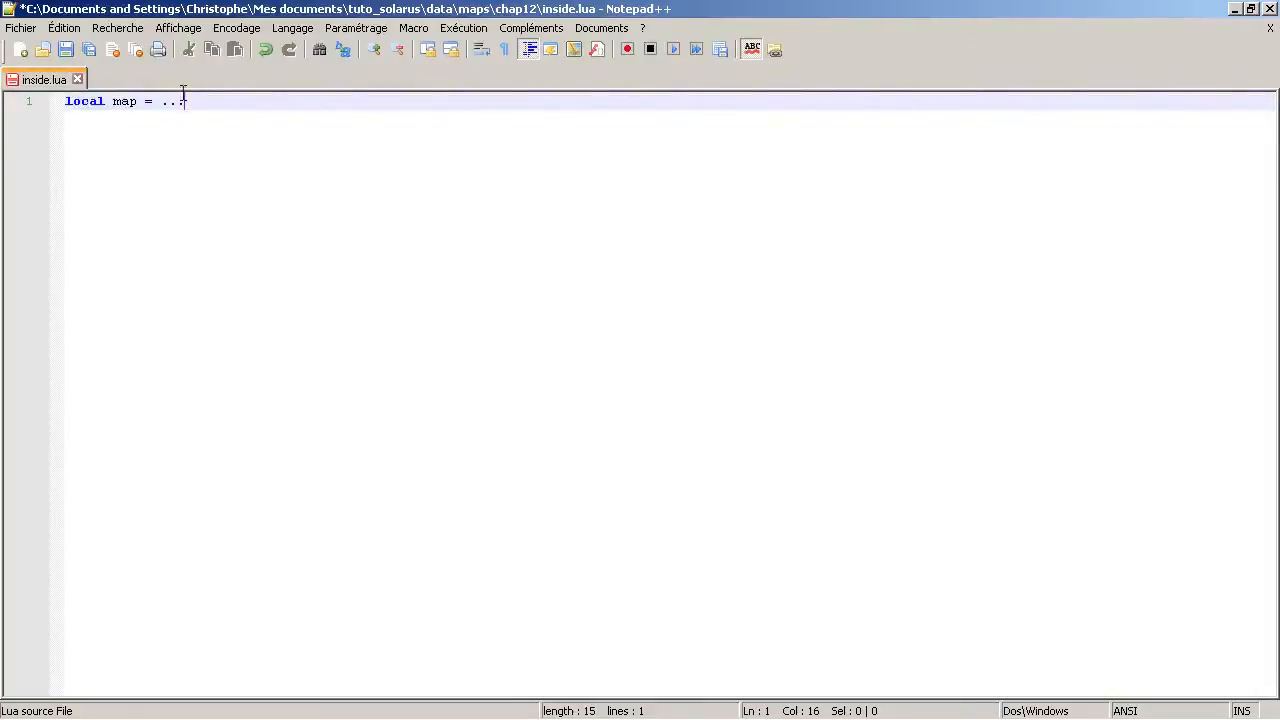
{"action": "mouse_move", "coordinate": [186, 128]}
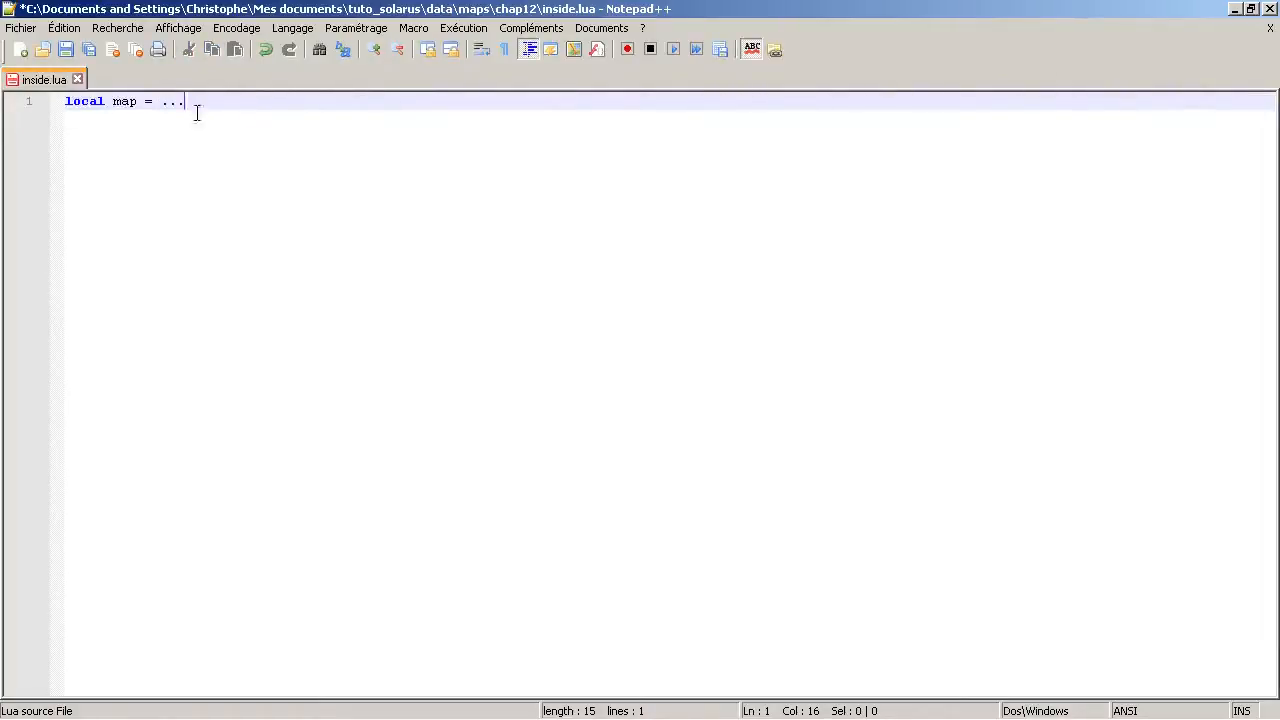
{"action": "mouse_move", "coordinate": [493, 355]}
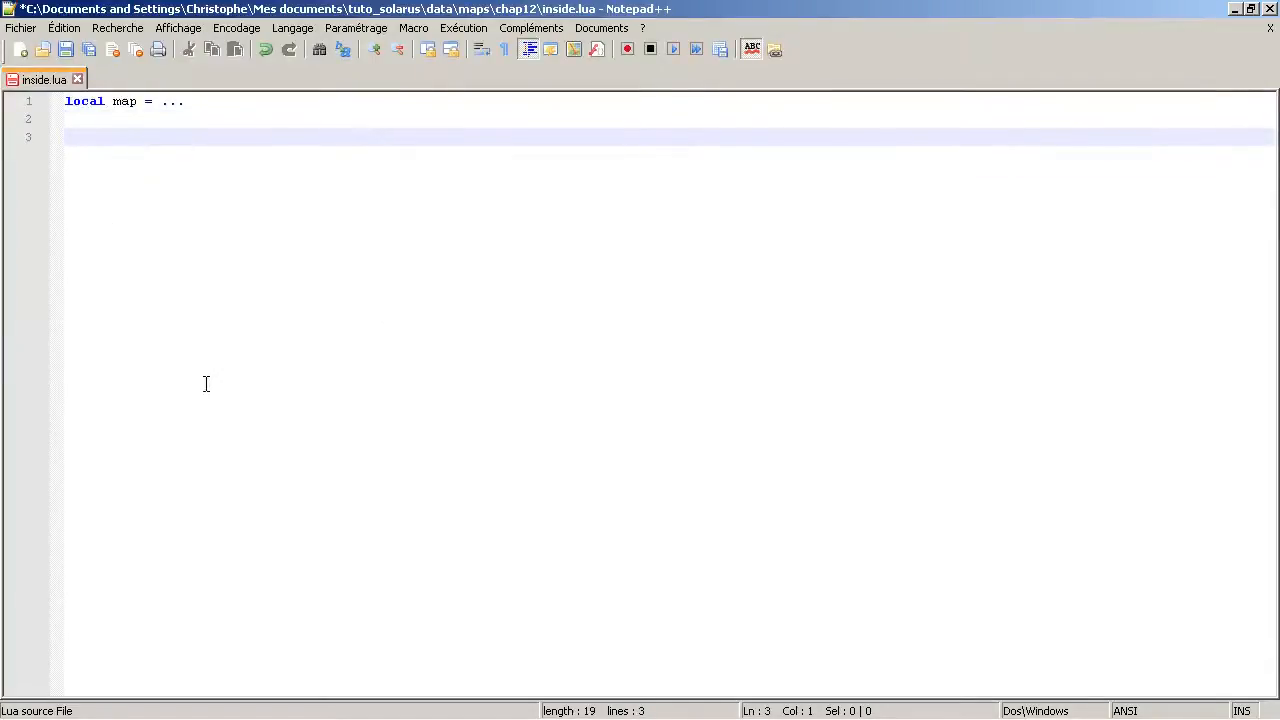
{"action": "key", "text": "Return"}
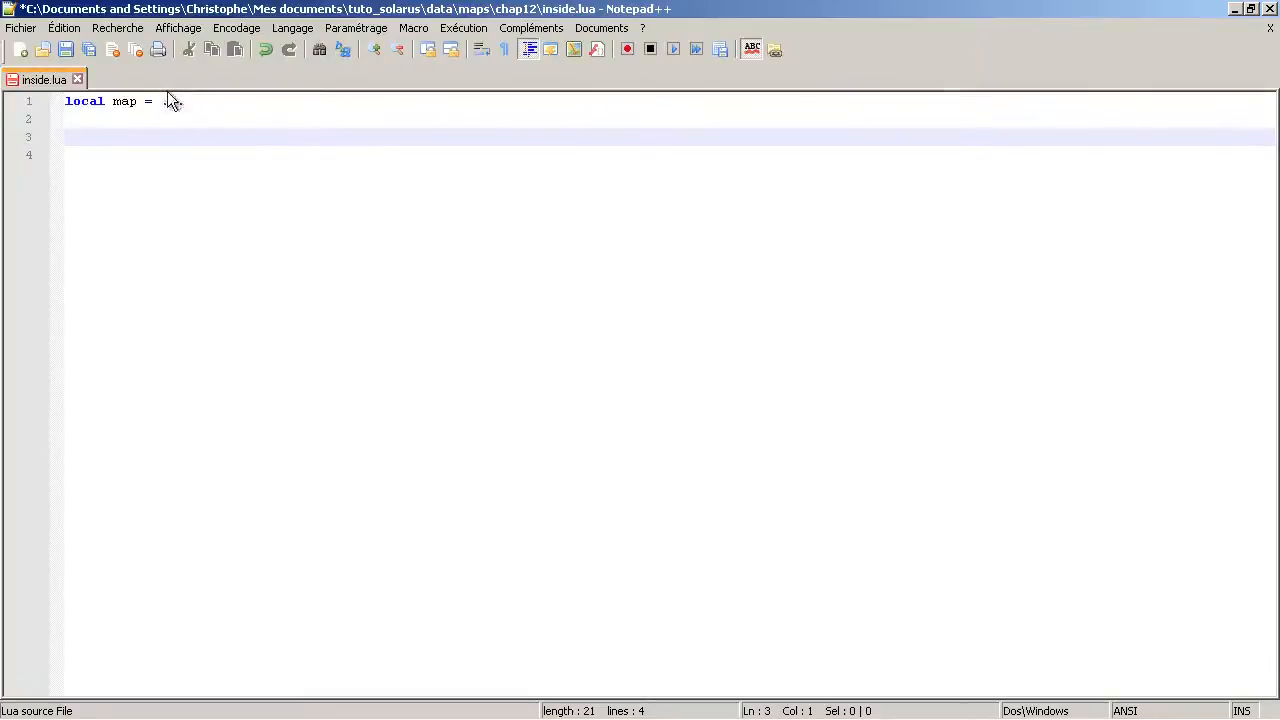
{"action": "type", "text": ".."}
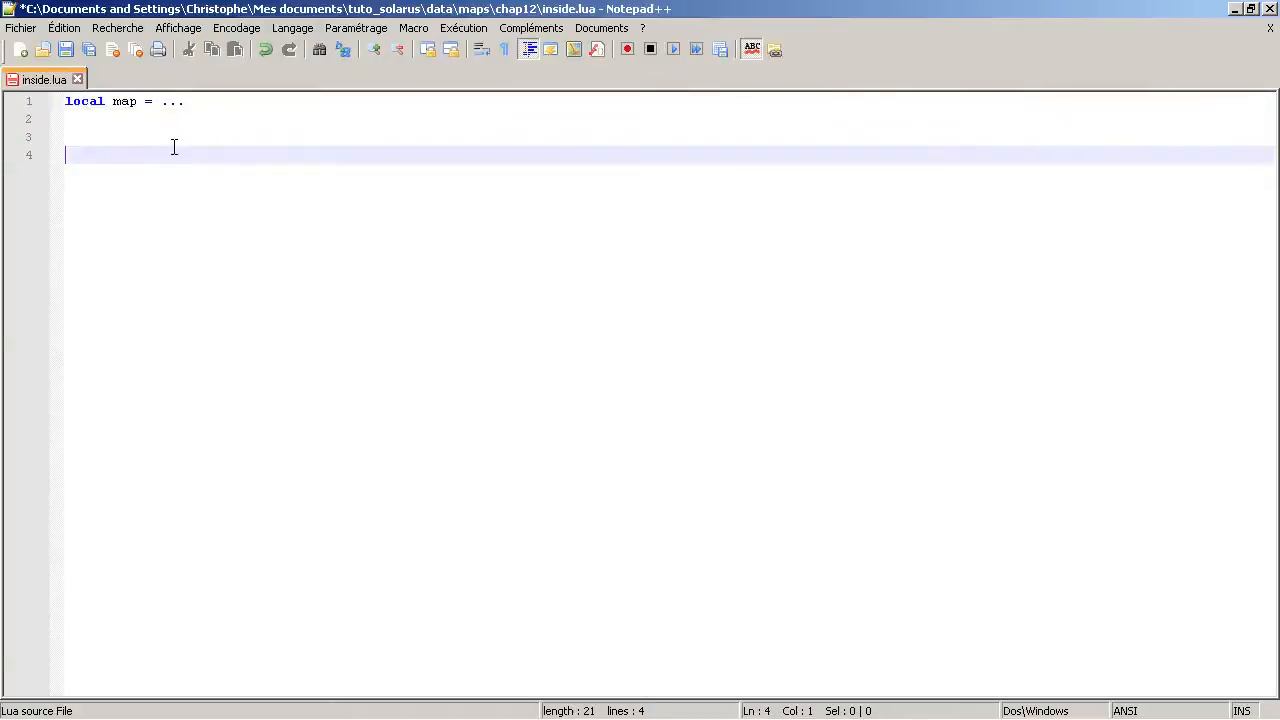
{"action": "left_click", "coordinate": [170, 137]}
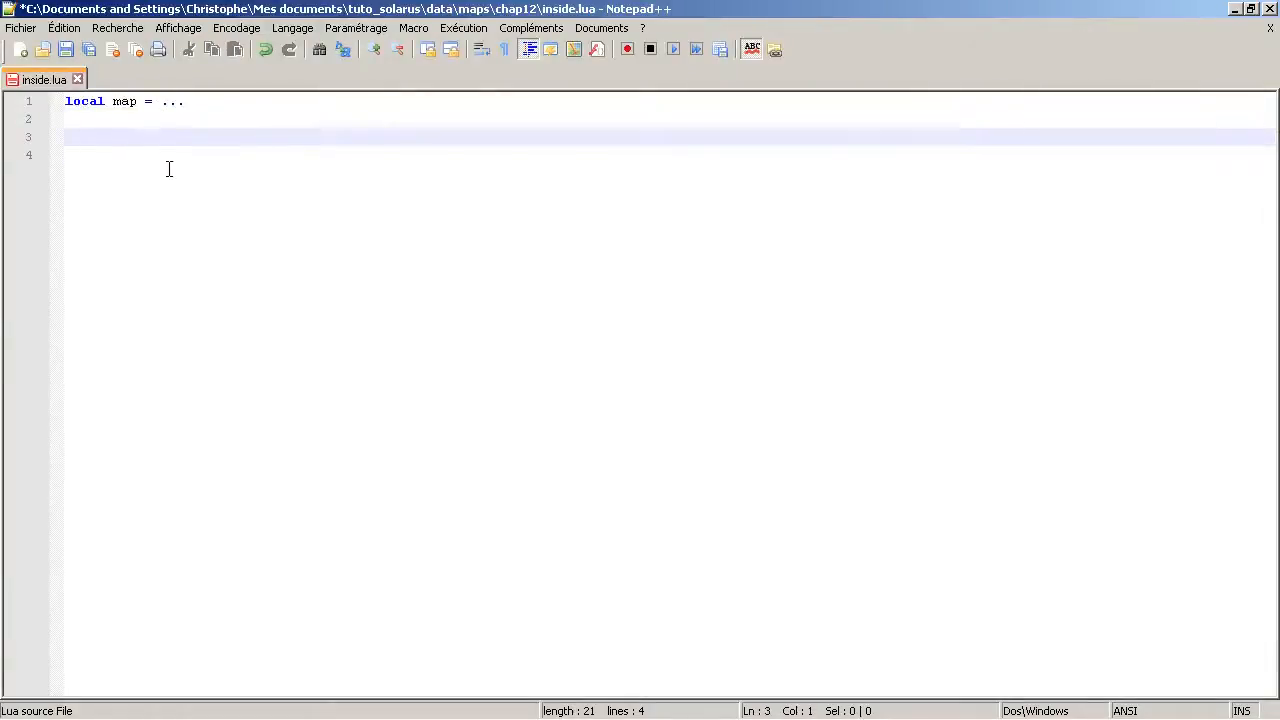
{"action": "double_click", "coordinate": [125, 101]}
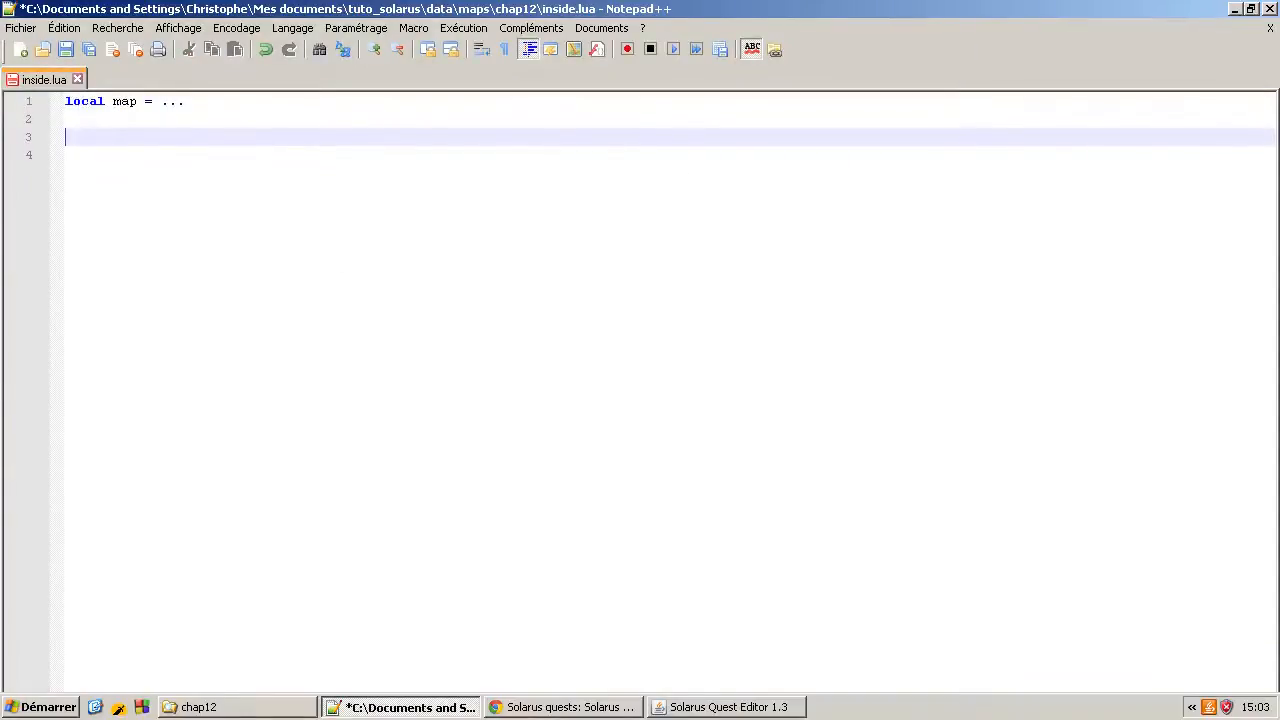
Type 'function map:on_started()' on line 3 of inside.lua
{"action": "left_click", "coordinate": [725, 707]}
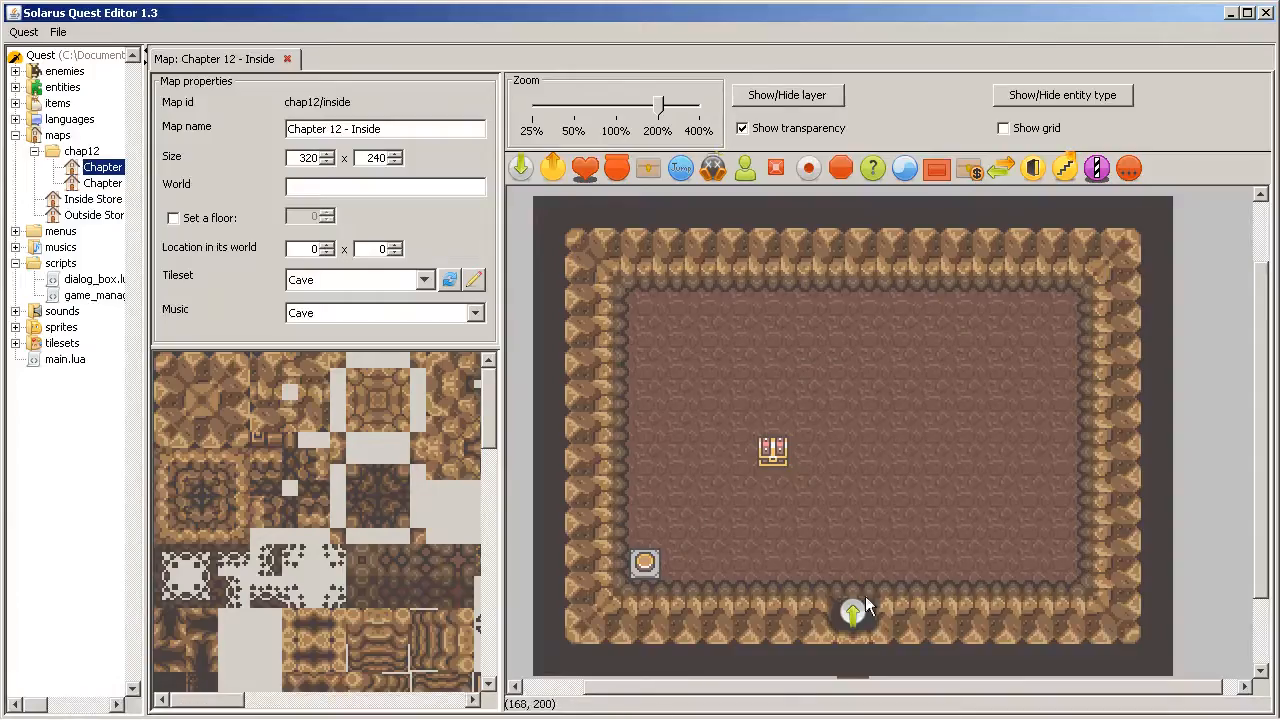
{"action": "mouse_move", "coordinate": [872, 658]}
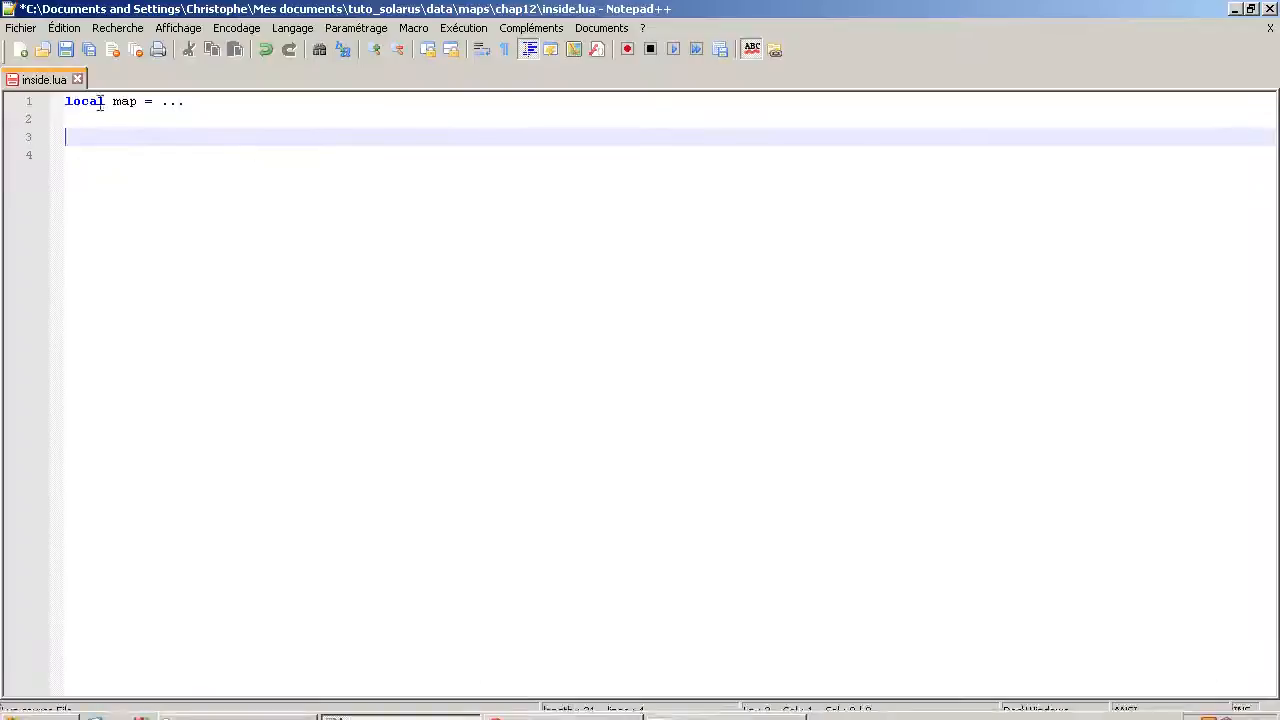
{"action": "type", "text": "fun"}
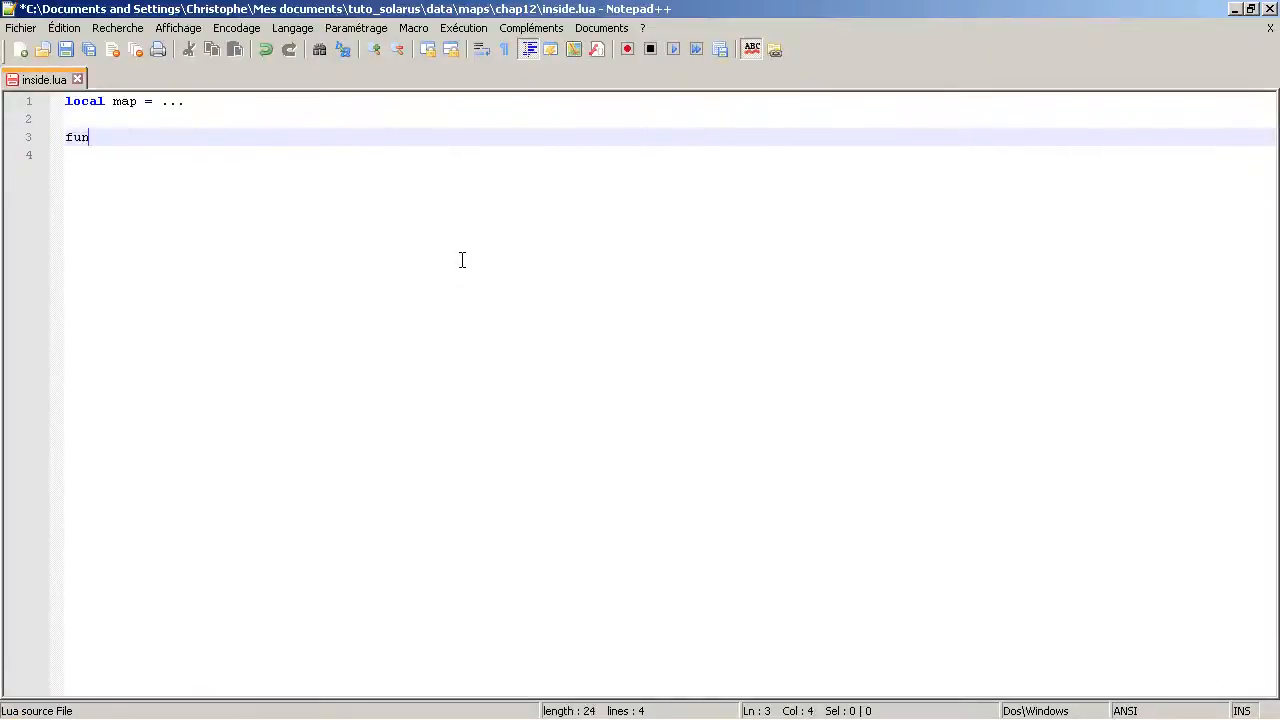
{"action": "type", "text": "ction map"}
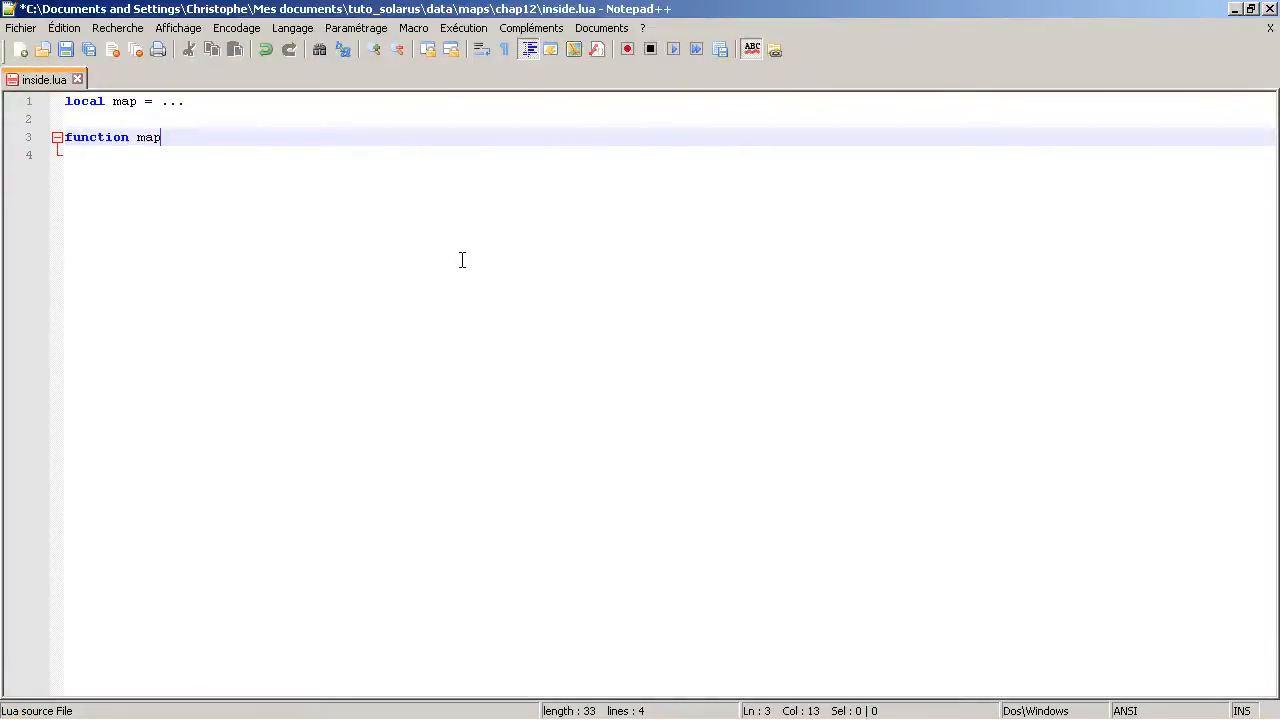
{"action": "type", "text": ":on_starte"}
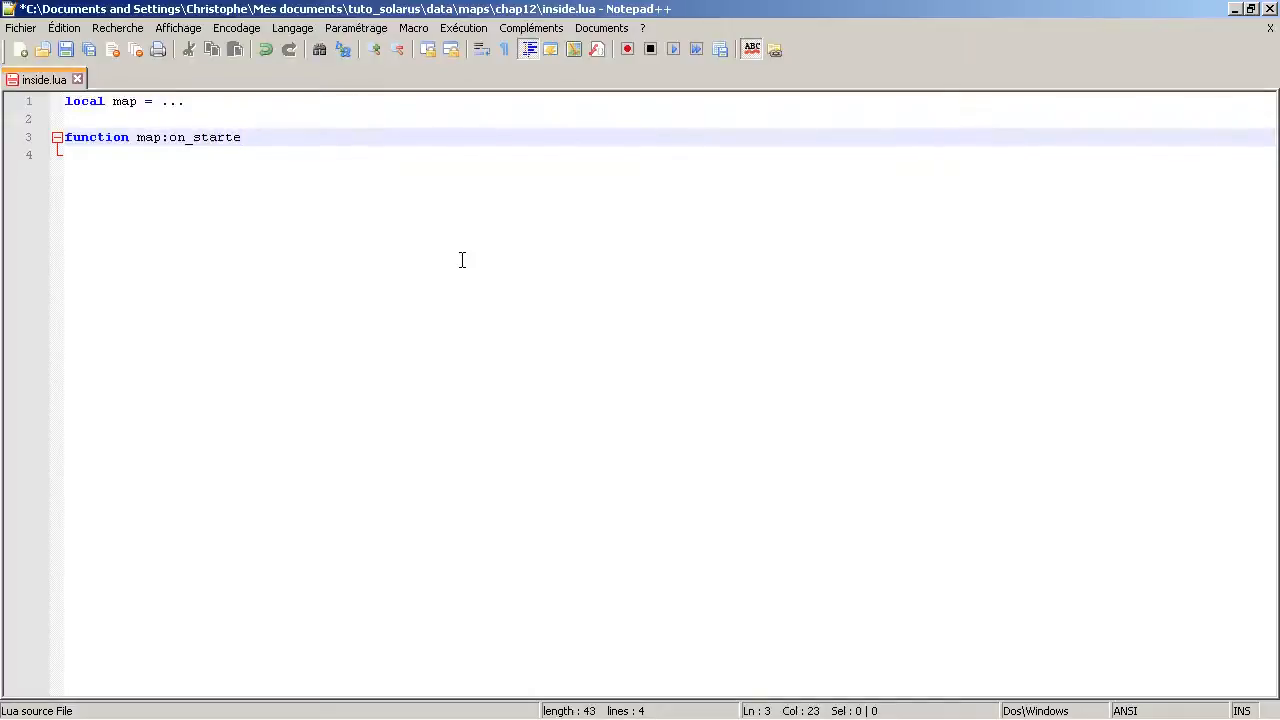
{"action": "type", "text": "d("}
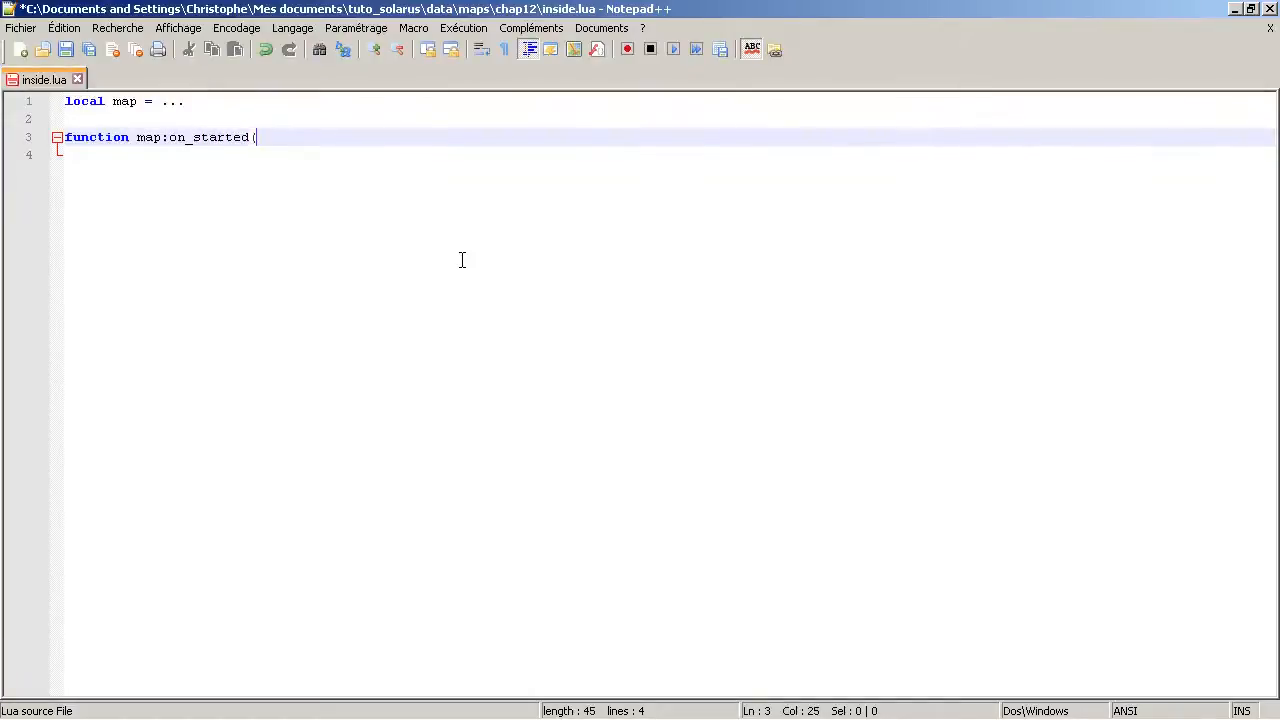
{"action": "type", "text": ")"}
{"action": "type", "text": "end"}
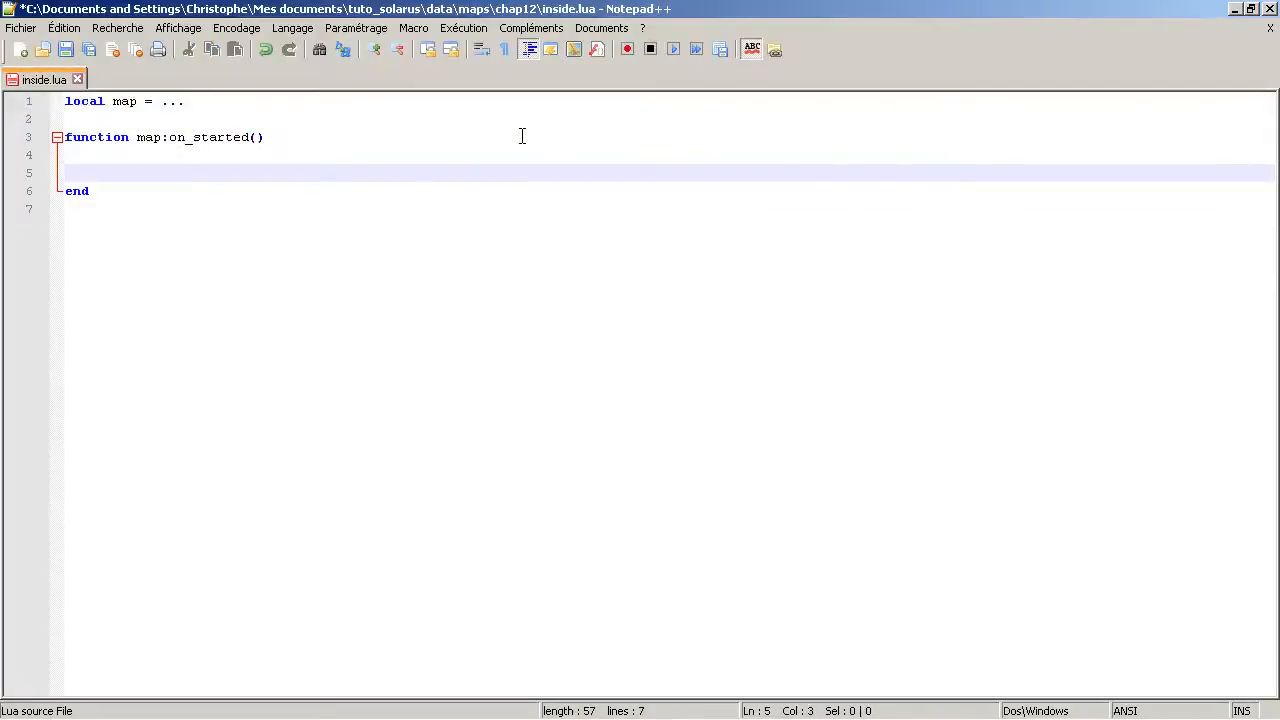
{"action": "mouse_move", "coordinate": [324, 211]}
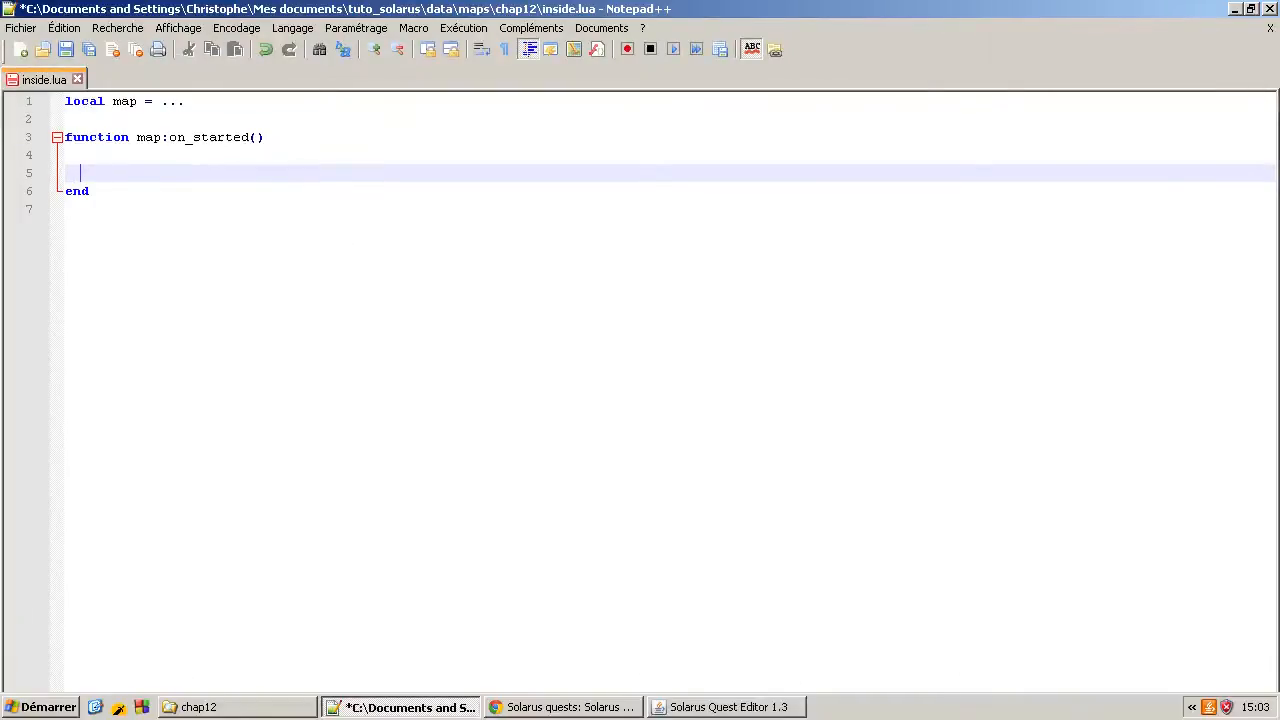
{"action": "left_click", "coordinate": [725, 707]}
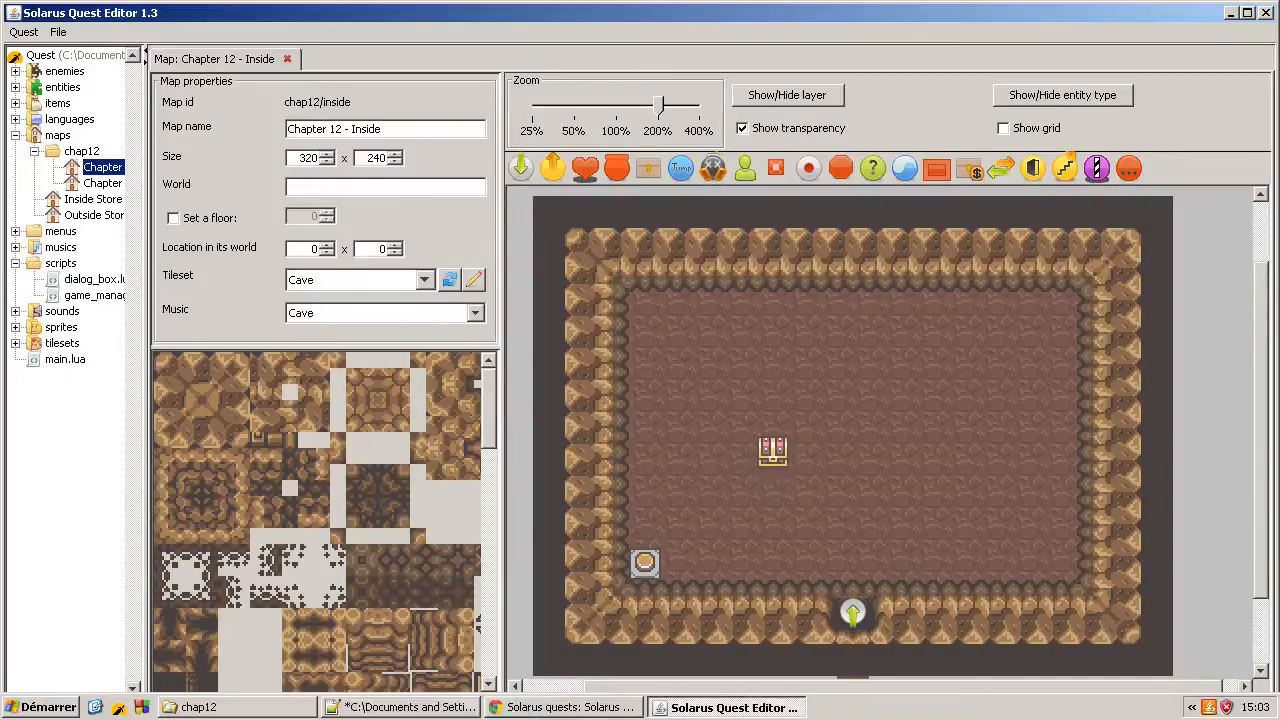
Name the cave chest 'sword_chest' in Edit an entity and recheck its properties
{"action": "left_click", "coordinate": [730, 707]}
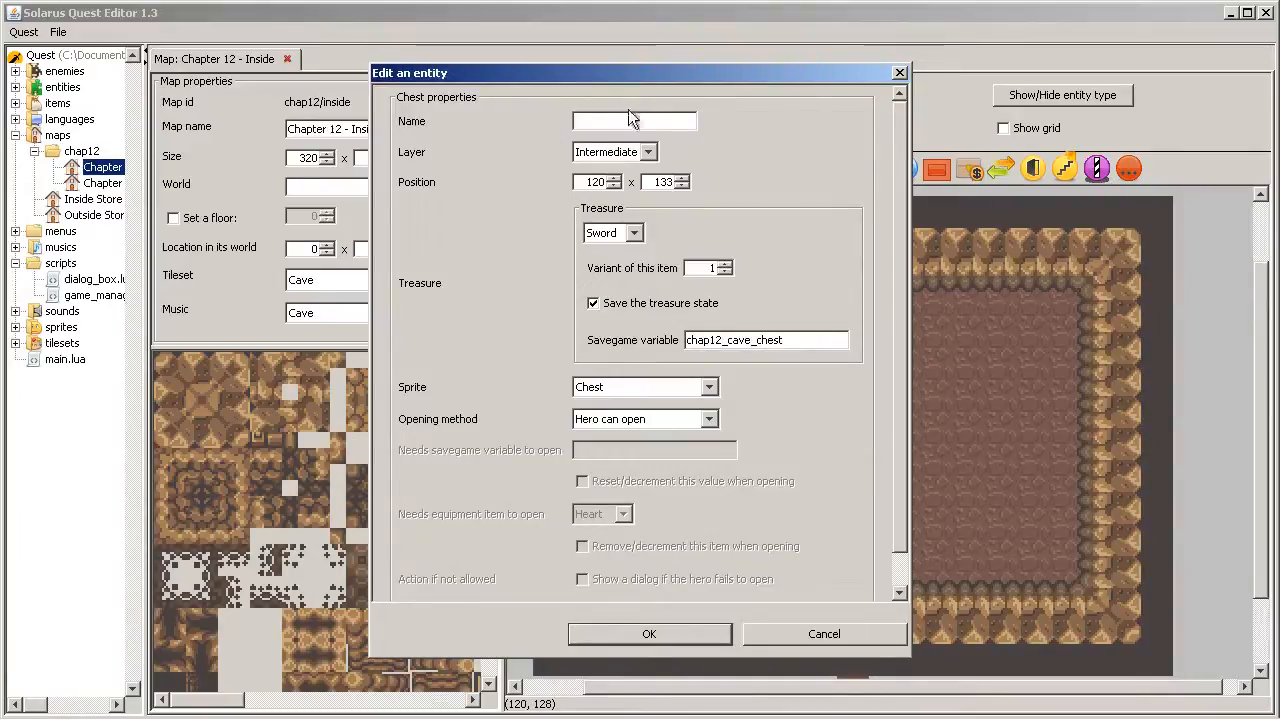
{"action": "left_click", "coordinate": [410, 707]}
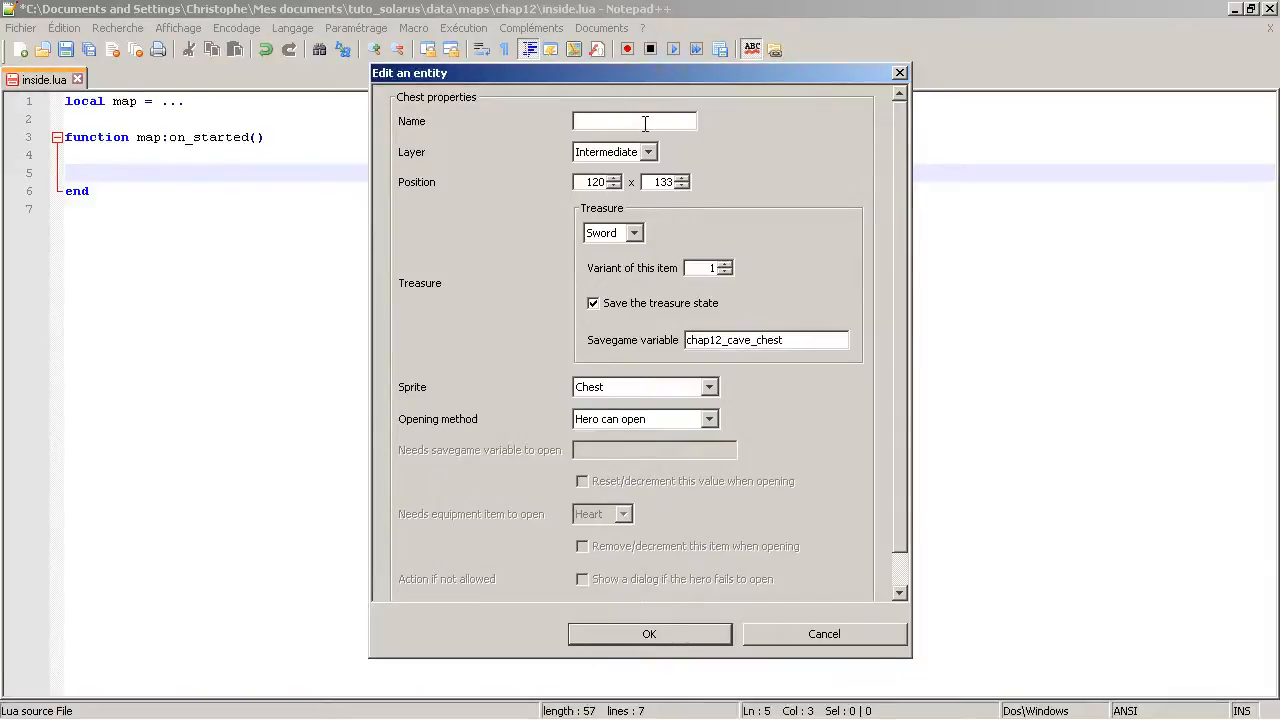
{"action": "type", "text": "sword_ch"}
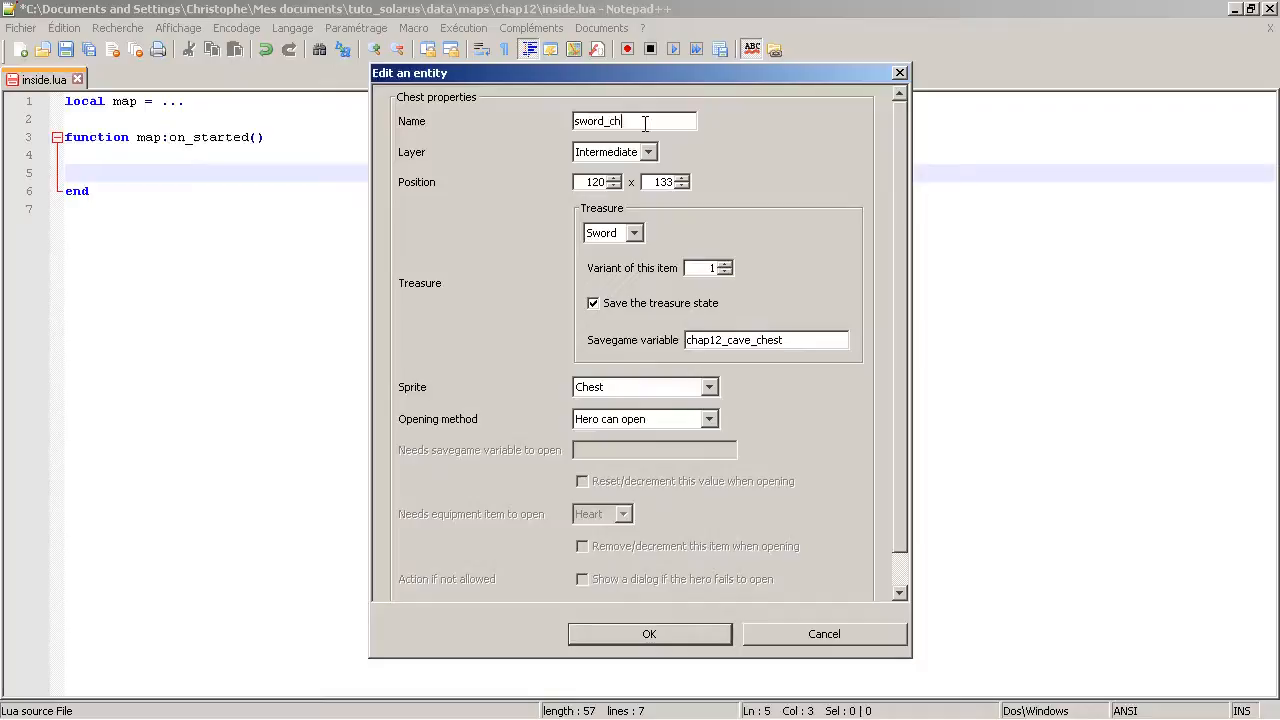
{"action": "type", "text": "est"}
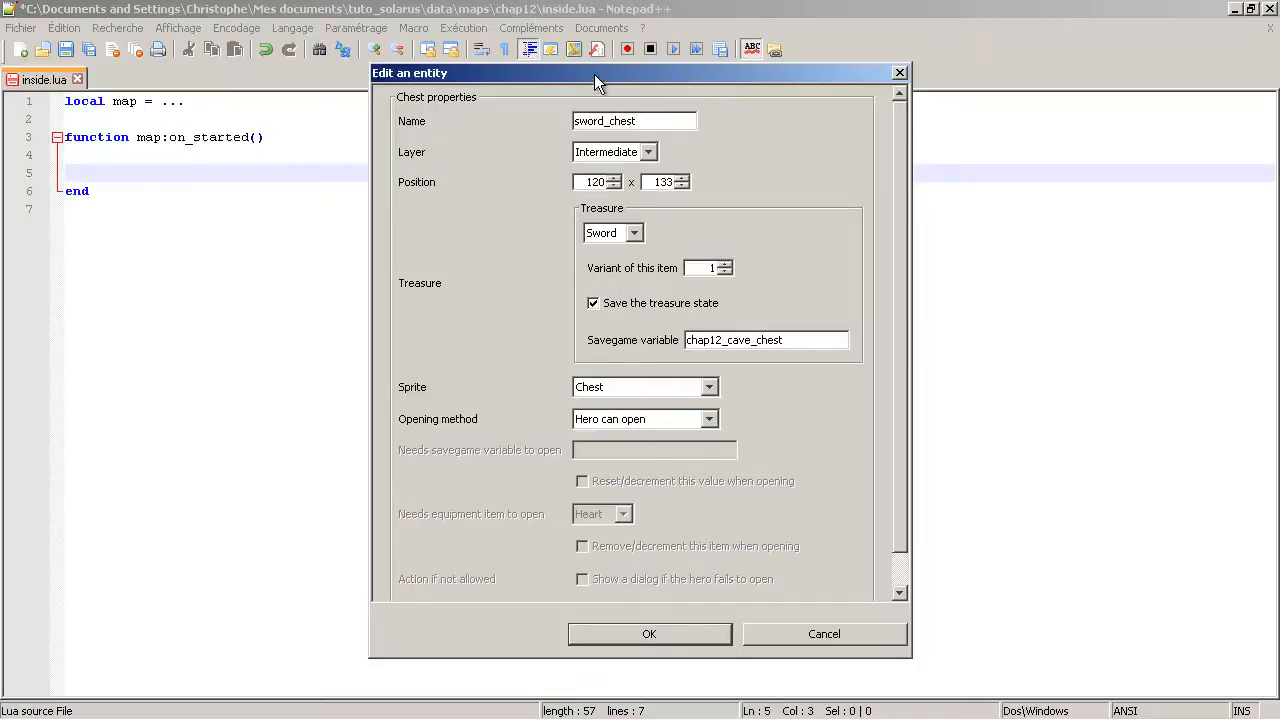
{"action": "left_click", "coordinate": [649, 633]}
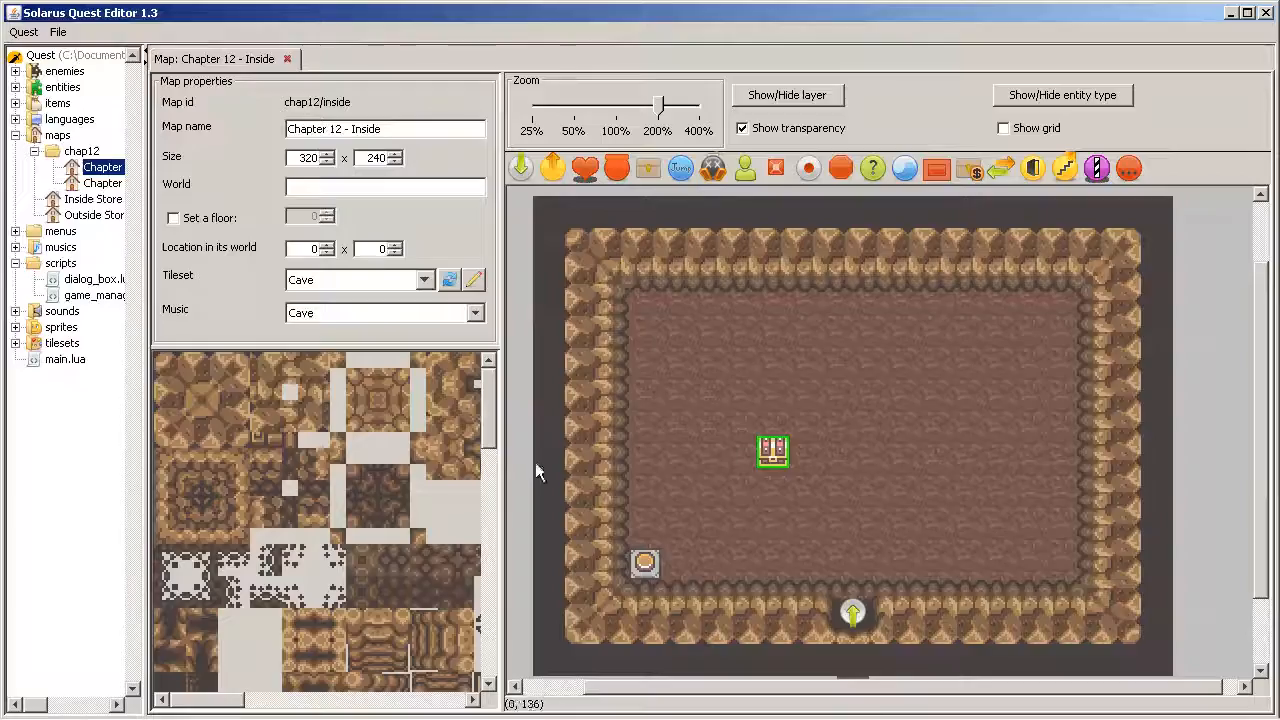
{"action": "left_click", "coordinate": [58, 32]}
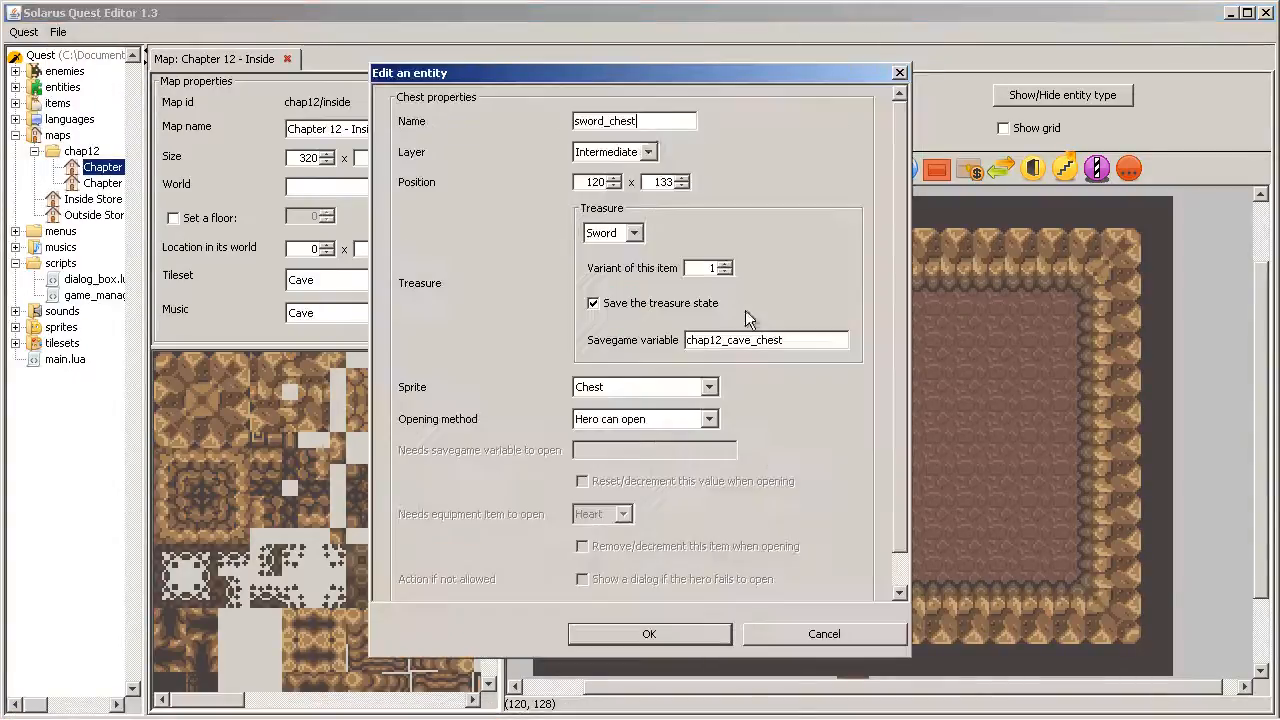
{"action": "left_click", "coordinate": [649, 633]}
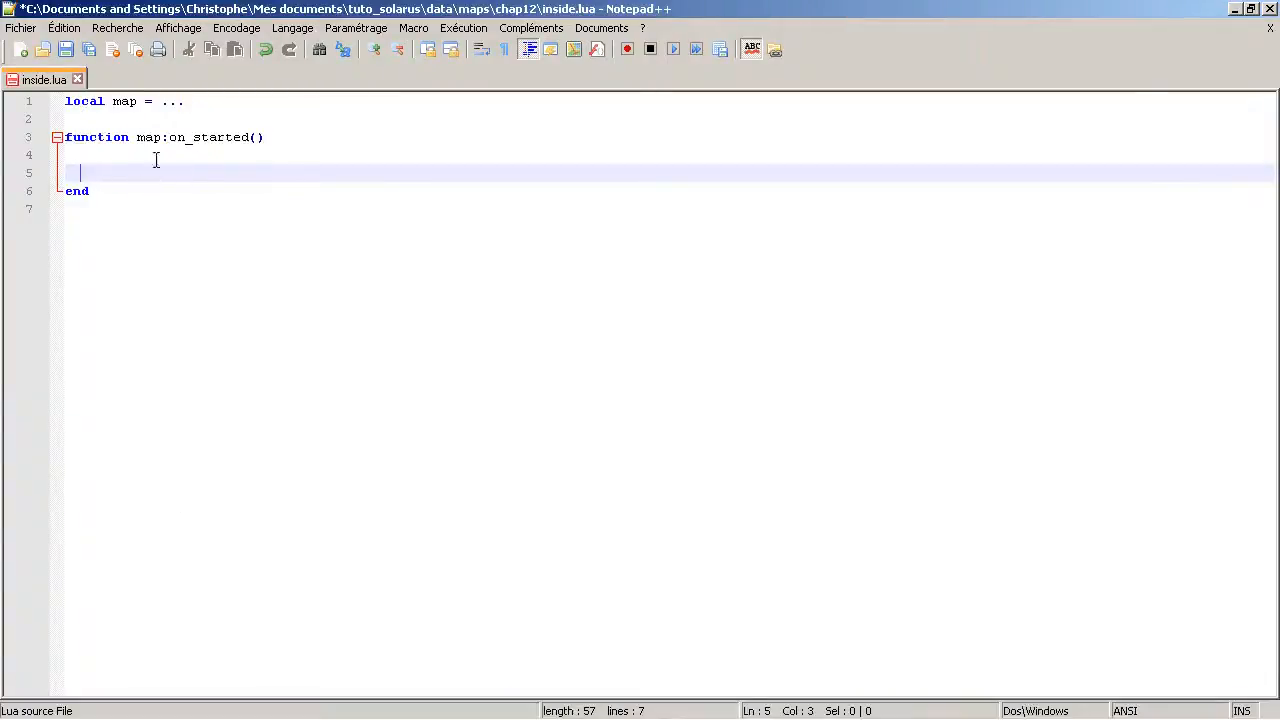
Type 'sword_chest:' on line 5 to begin a method call on the chest
{"action": "type", "text": "sword"}
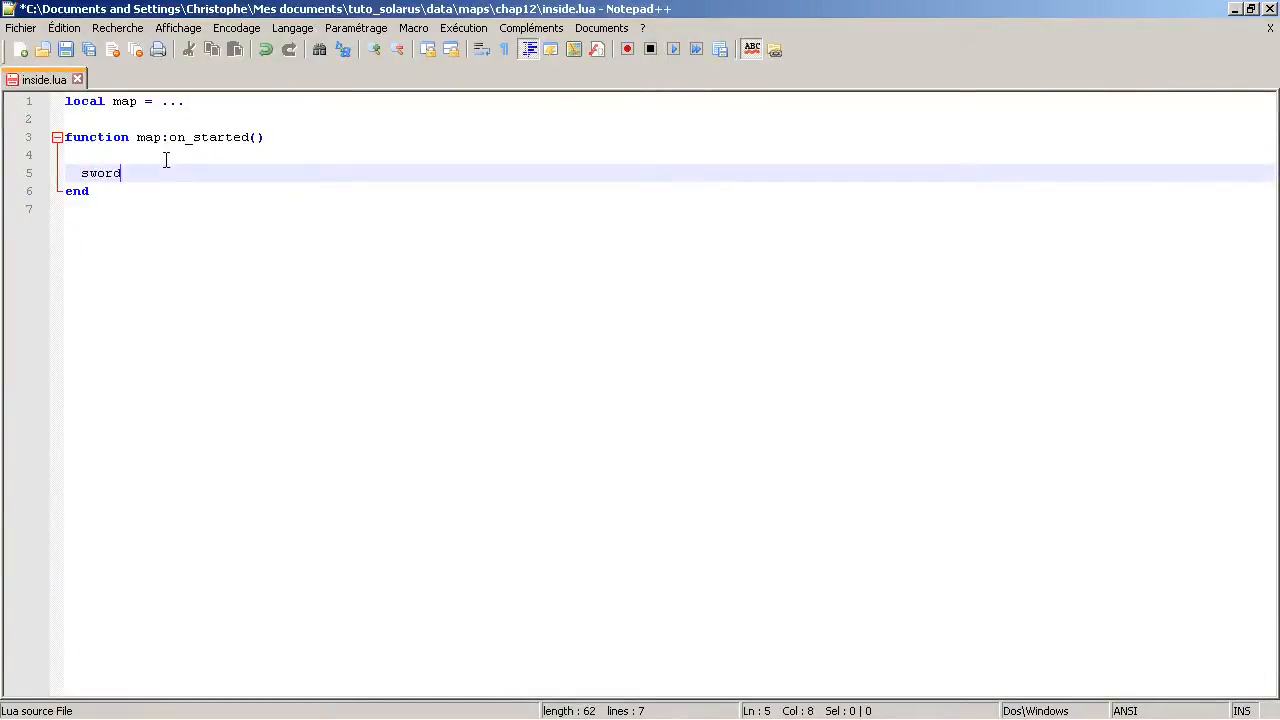
{"action": "type", "text": "_chest"}
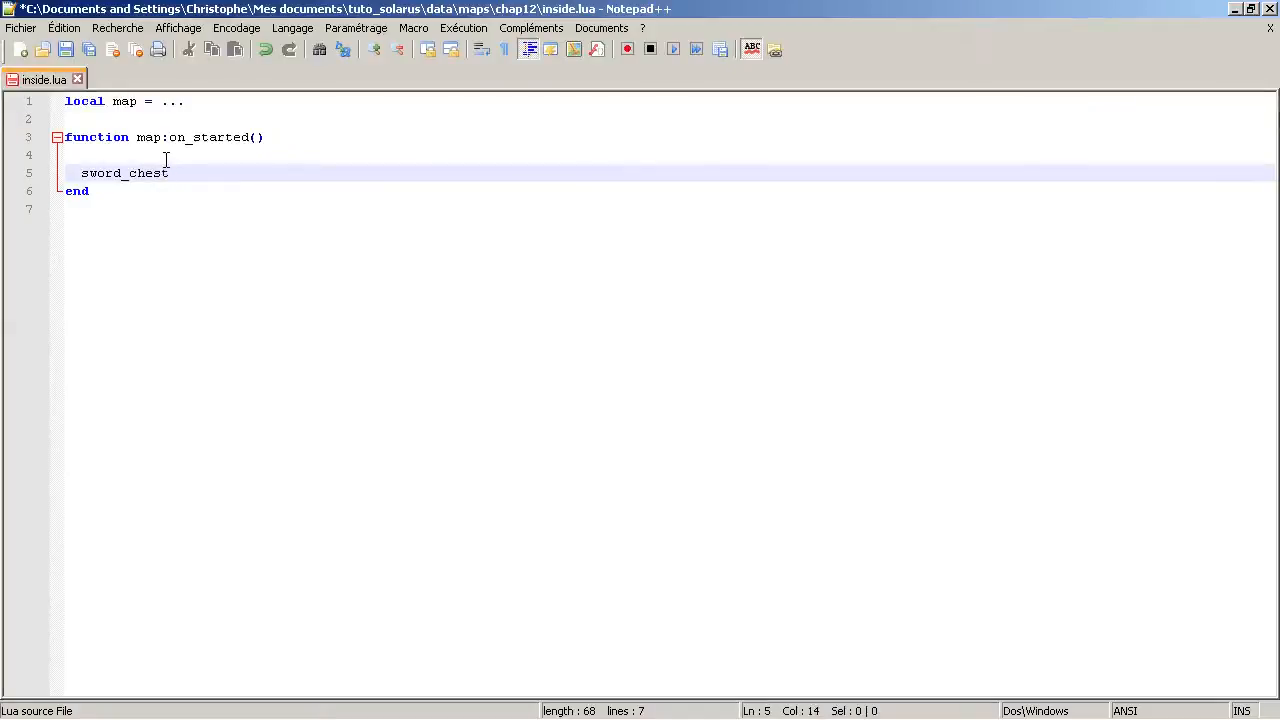
{"action": "double_click", "coordinate": [124, 173]}
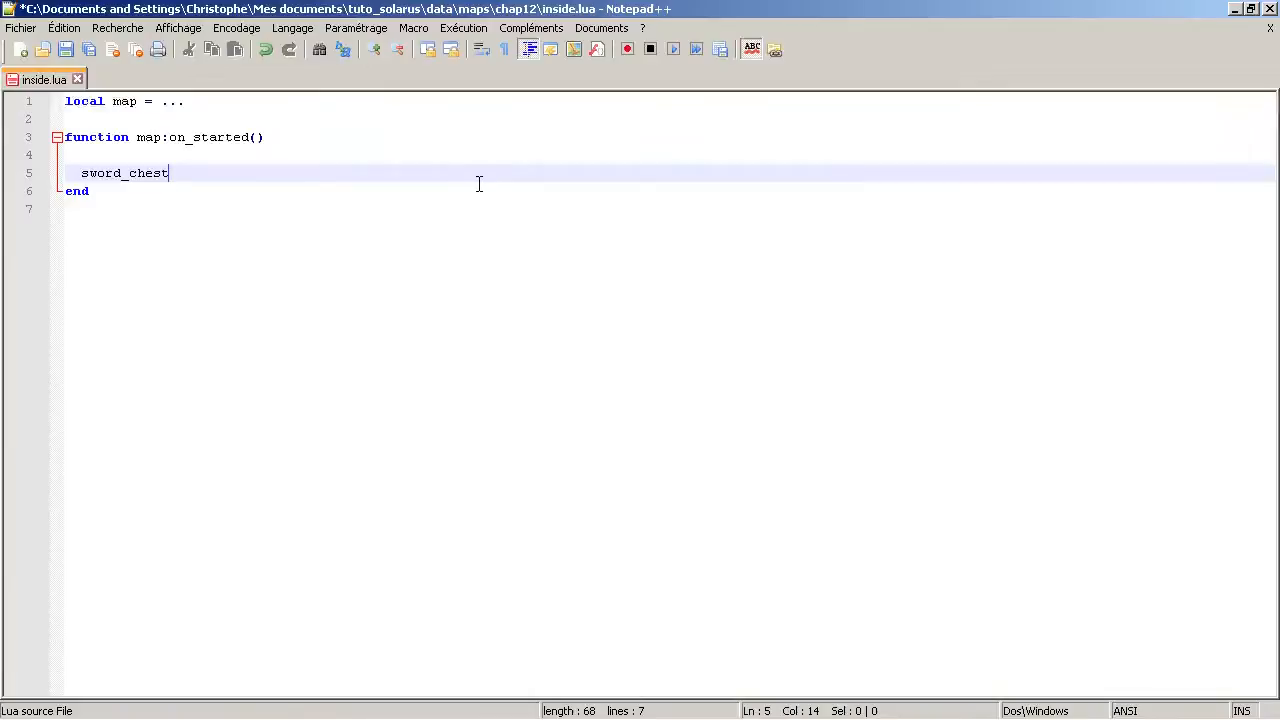
{"action": "type", "text": ":"}
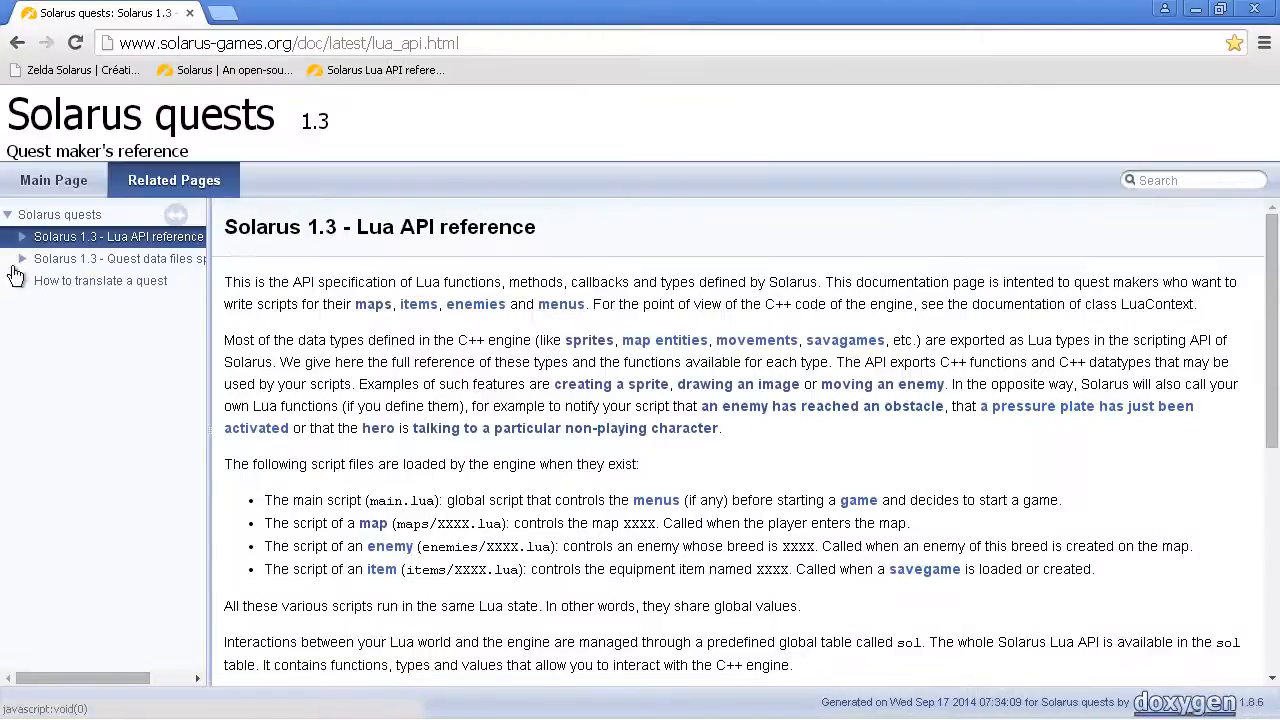
Look up entity:set_enabled() on the Lua API's Map entities page
{"action": "left_click", "coordinate": [22, 236]}
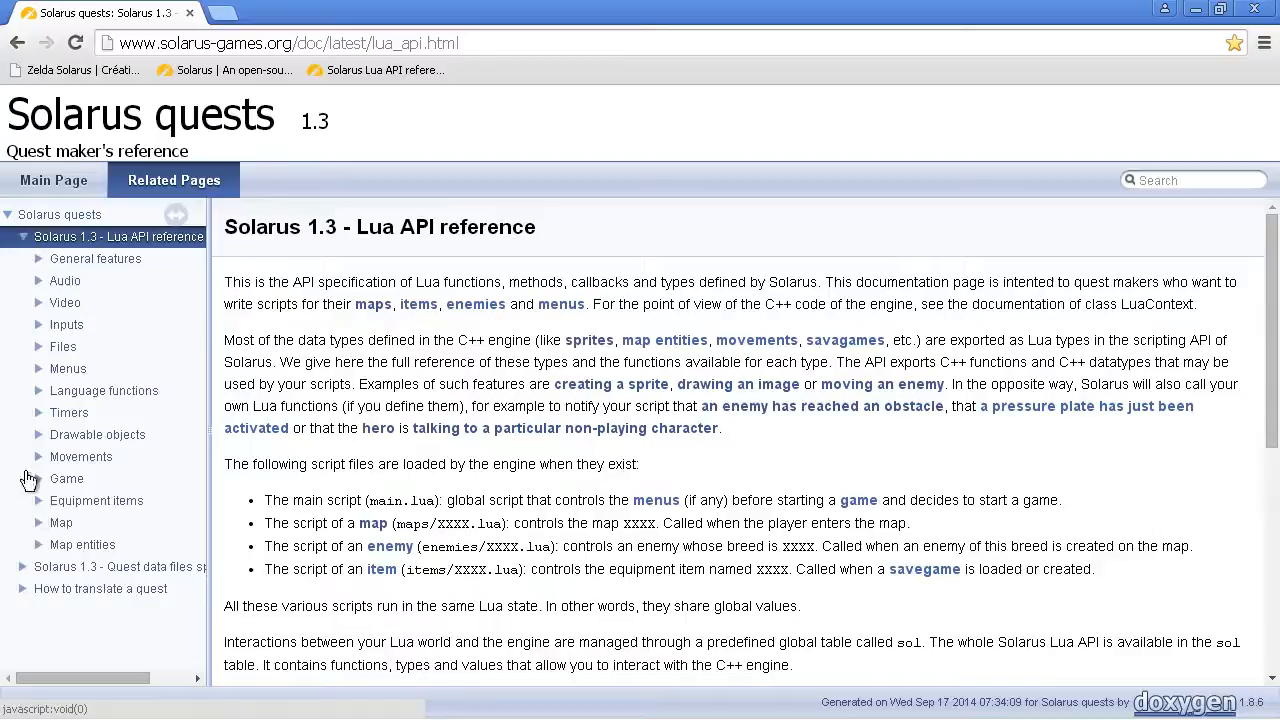
{"action": "left_click", "coordinate": [82, 544]}
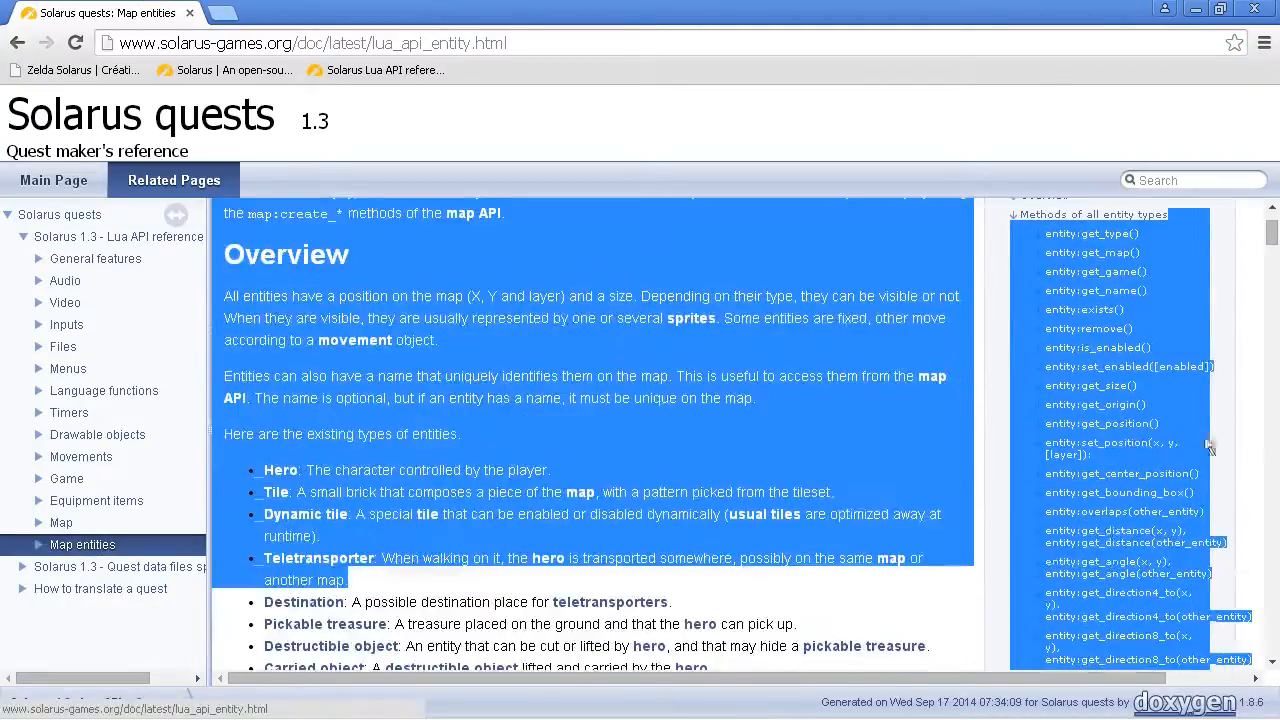
{"action": "scroll", "scroll_direction": "down", "scroll_amount": 3}
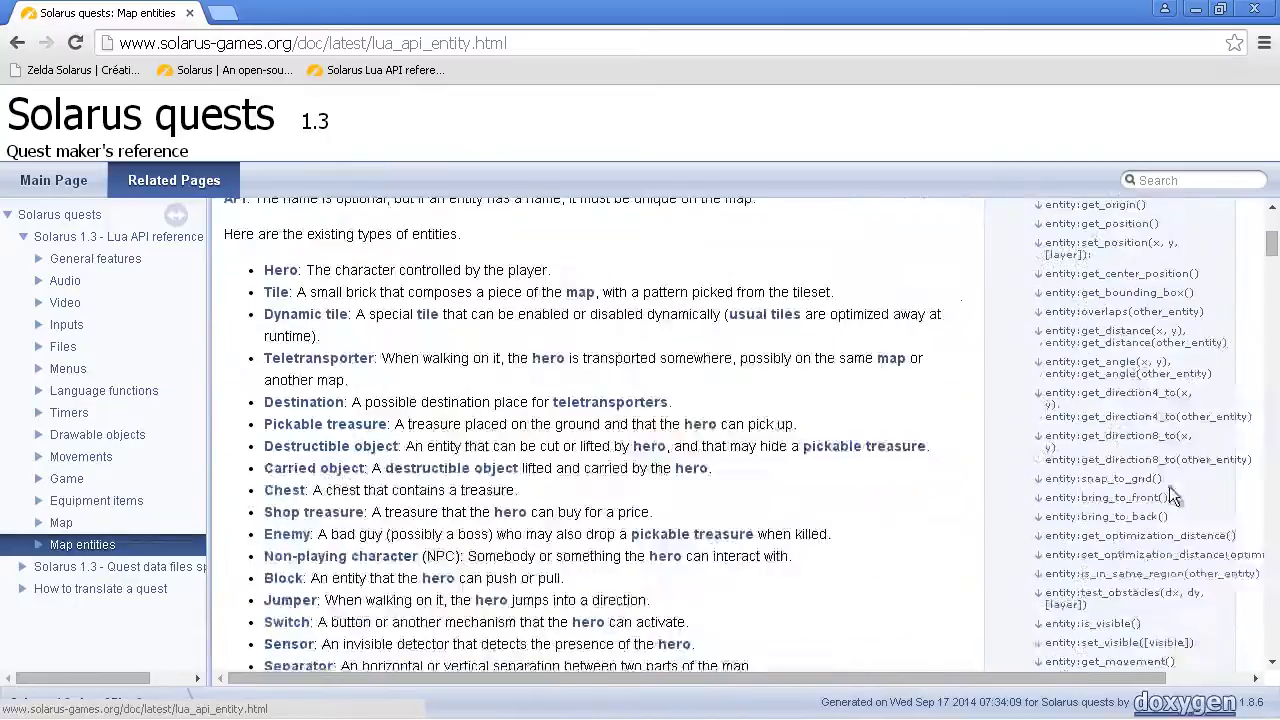
{"action": "scroll", "scroll_direction": "down", "scroll_amount": 3}
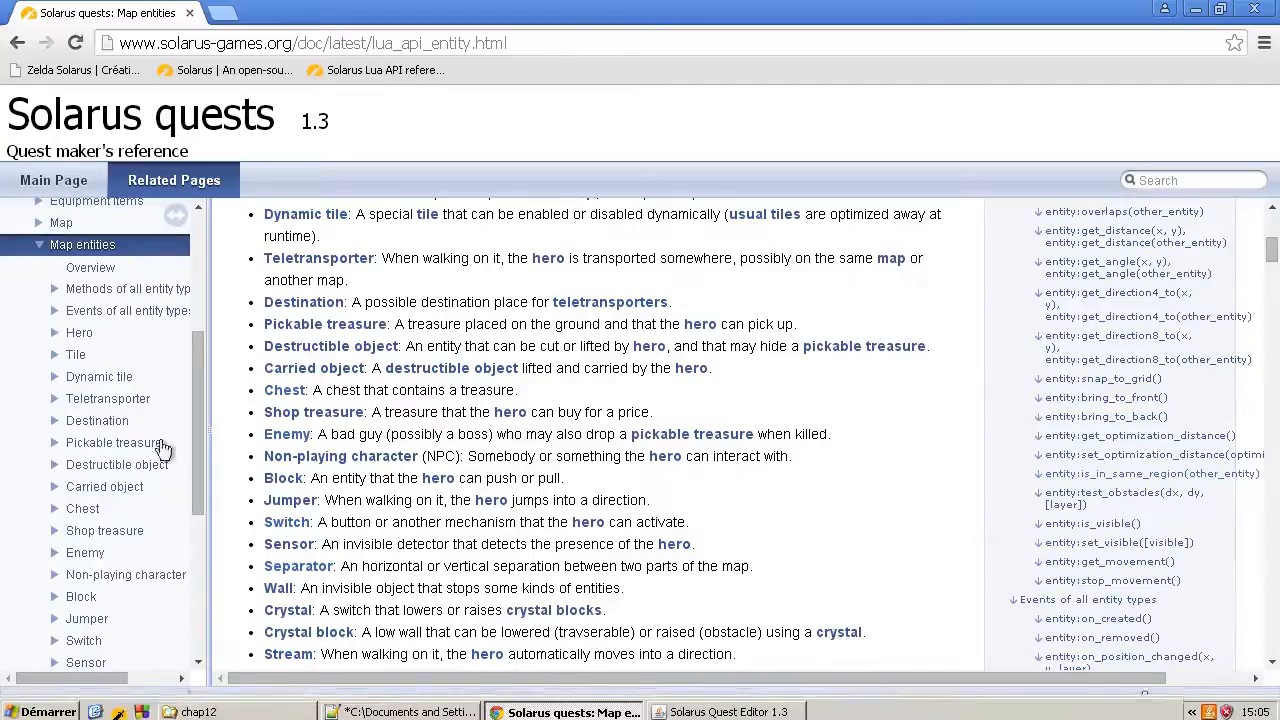
{"action": "mouse_move", "coordinate": [400, 707]}
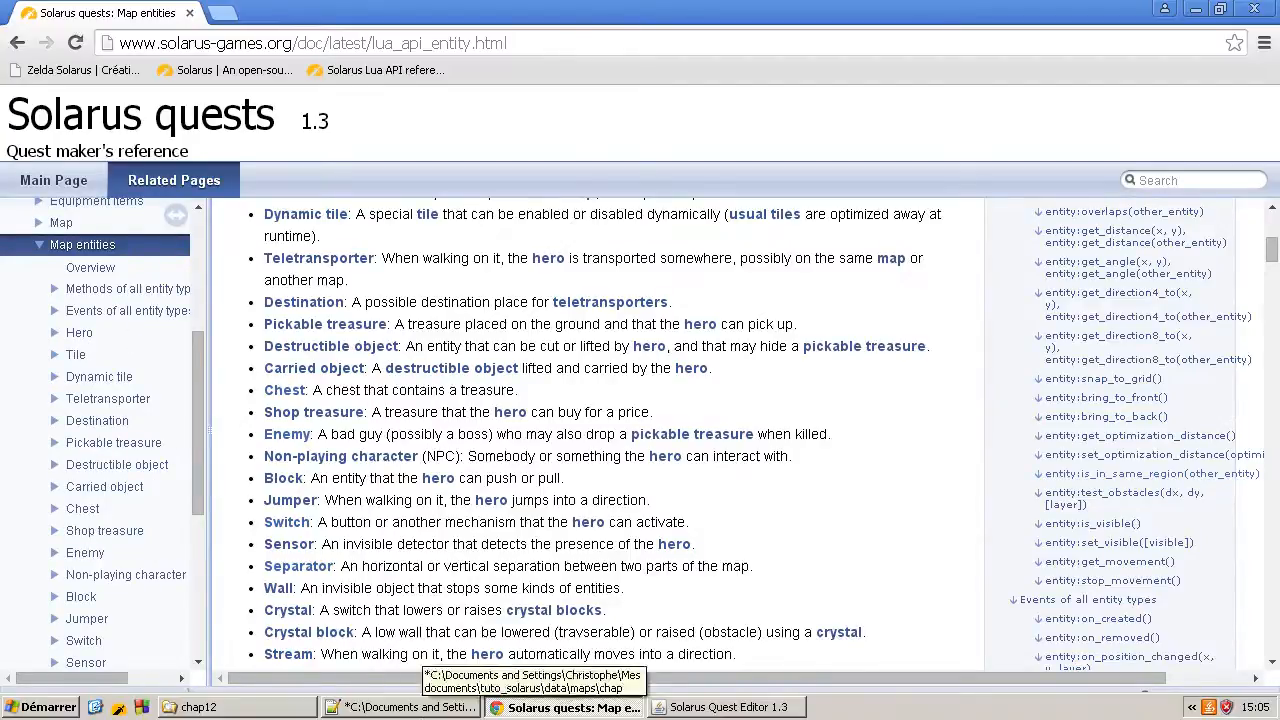
{"action": "left_click", "coordinate": [725, 707]}
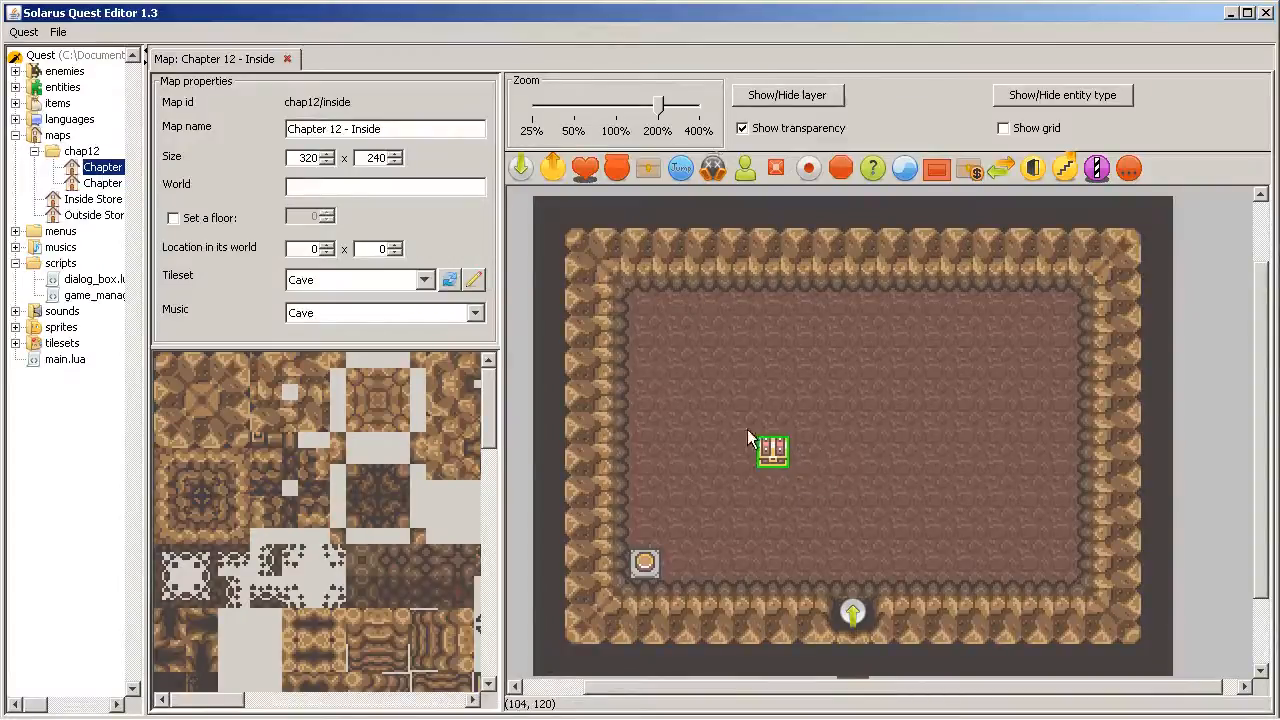
{"action": "mouse_move", "coordinate": [757, 393]}
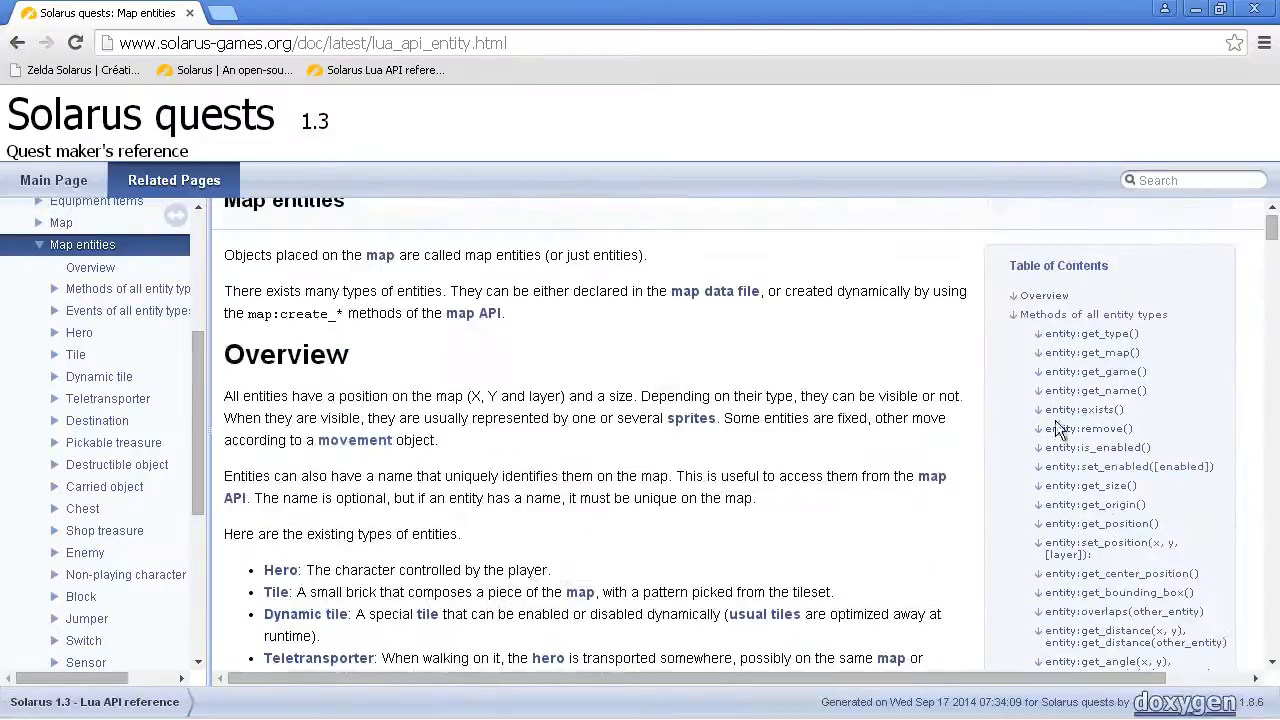
{"action": "left_click", "coordinate": [1129, 466]}
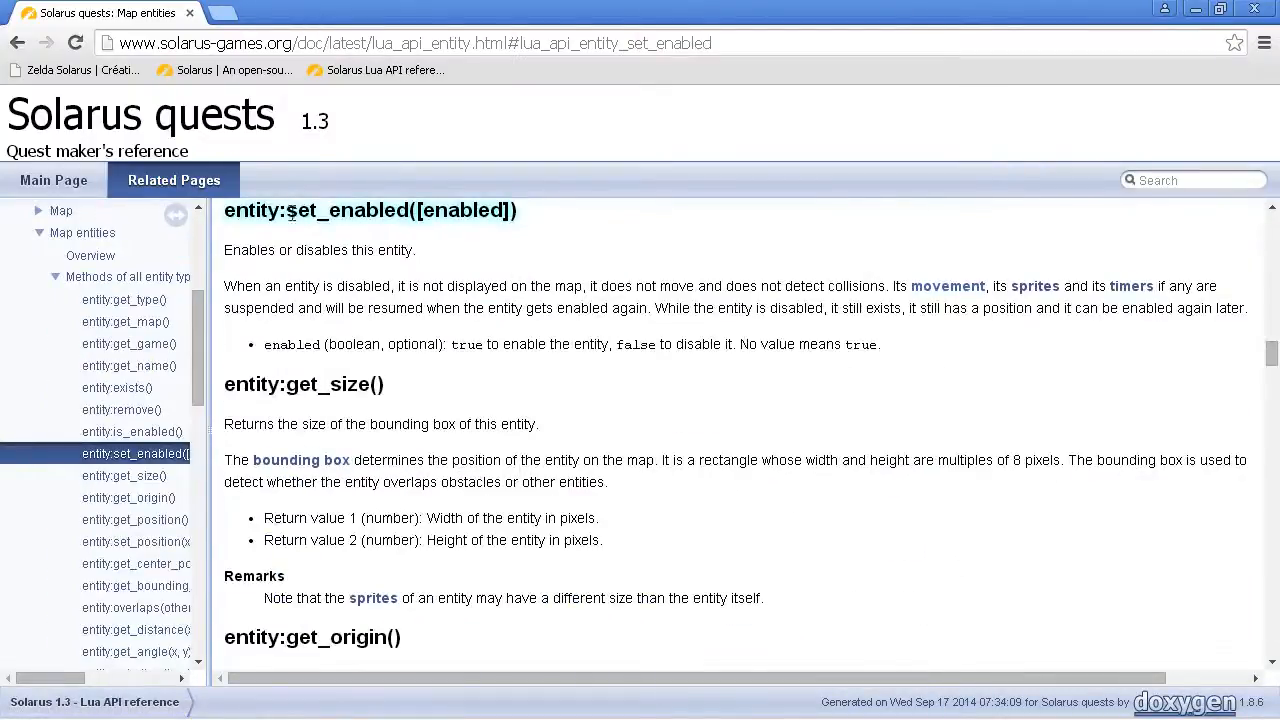
{"action": "mouse_move", "coordinate": [903, 351]}
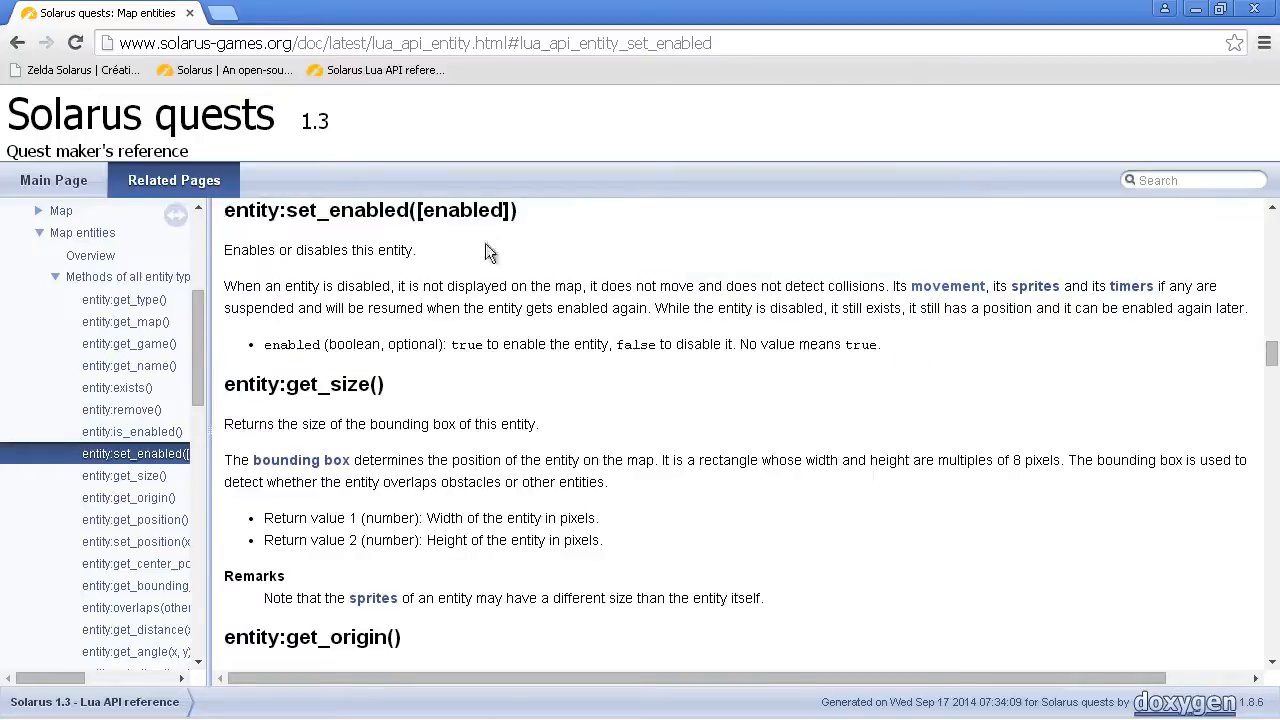
{"action": "left_click", "coordinate": [405, 707]}
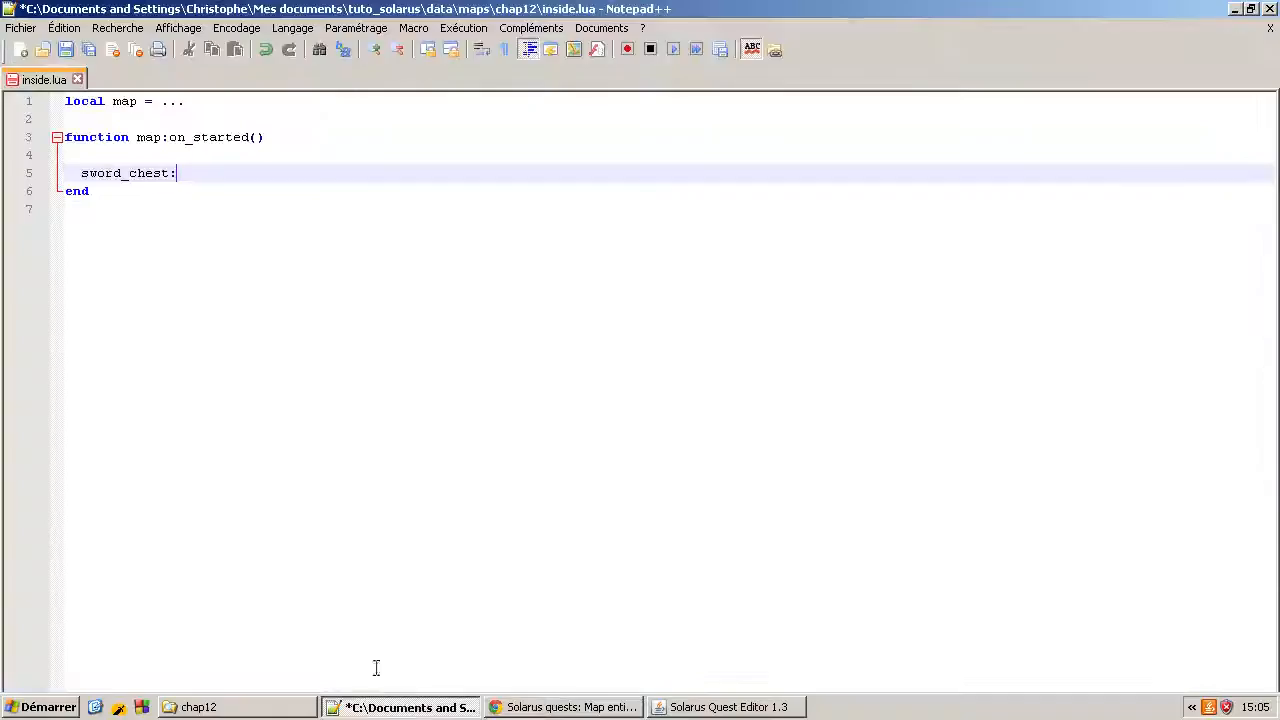
Complete line 5 of inside.lua as sword_chest:set_enabled(false)
{"action": "type", "text": "set"}
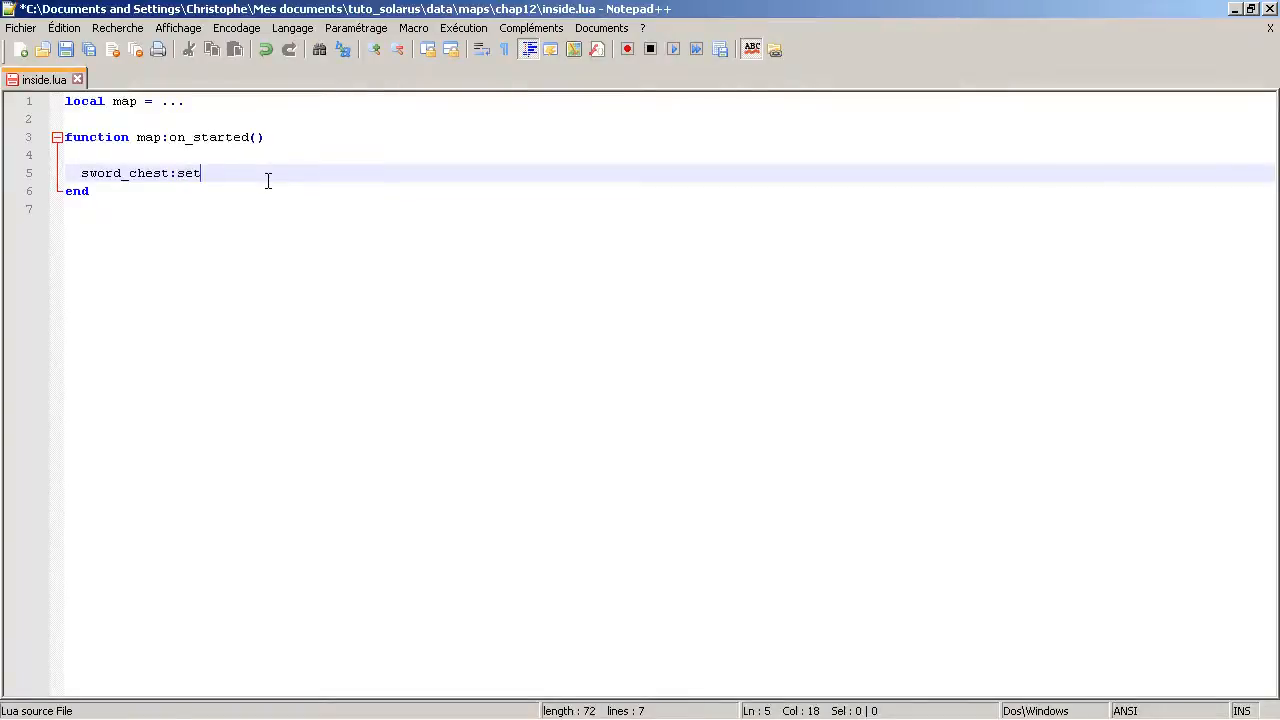
{"action": "type", "text": "_enabled(fal"}
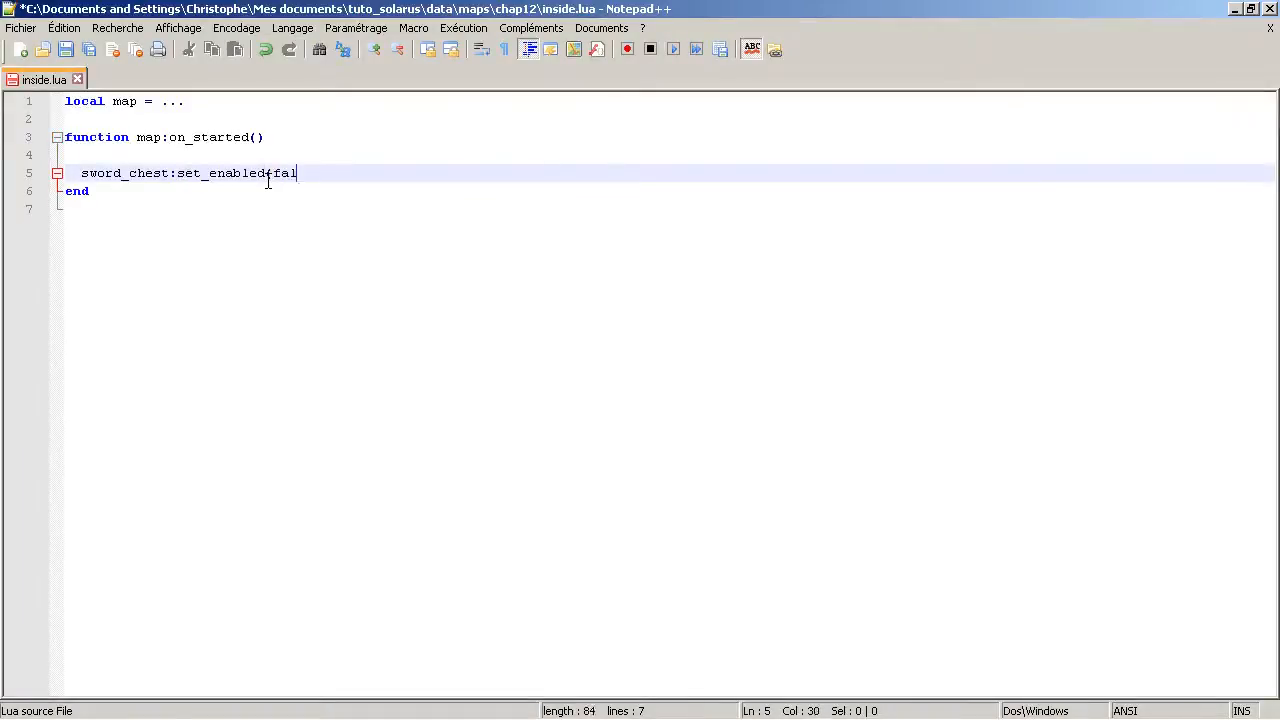
{"action": "type", "text": "se)"}
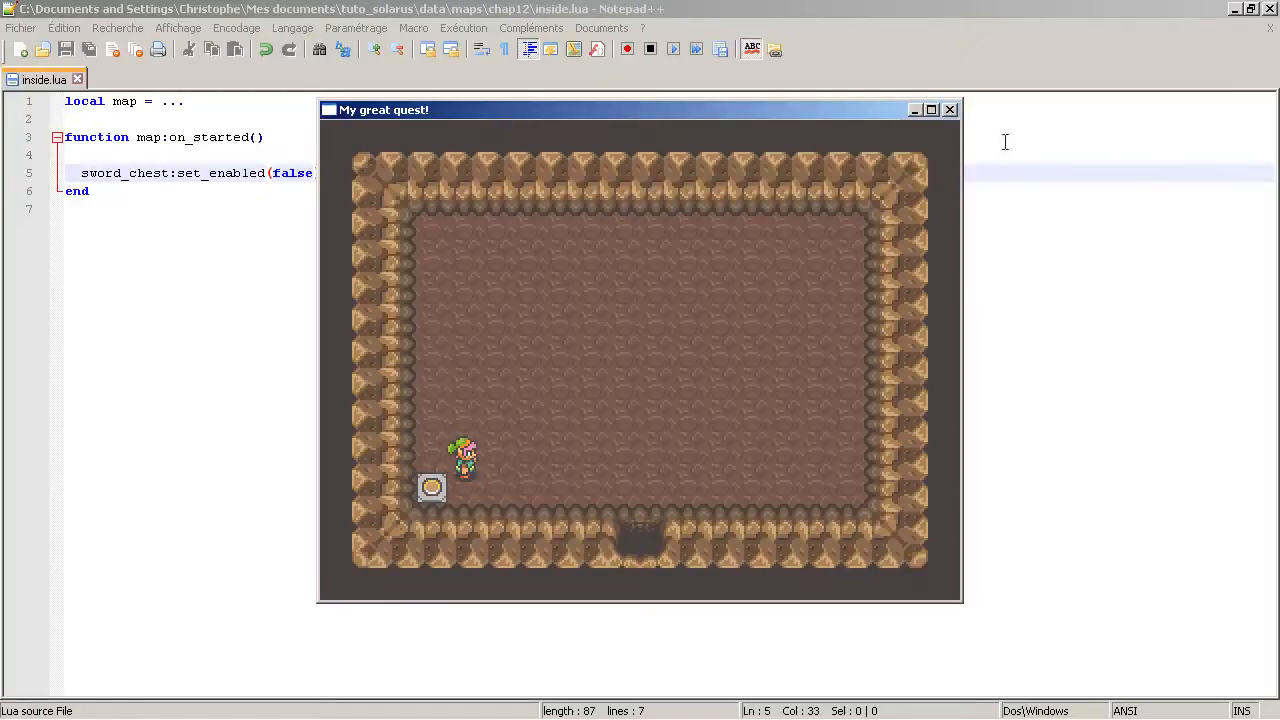
Close the test game window after confirming the cave shows no chest
{"action": "left_click", "coordinate": [949, 109]}
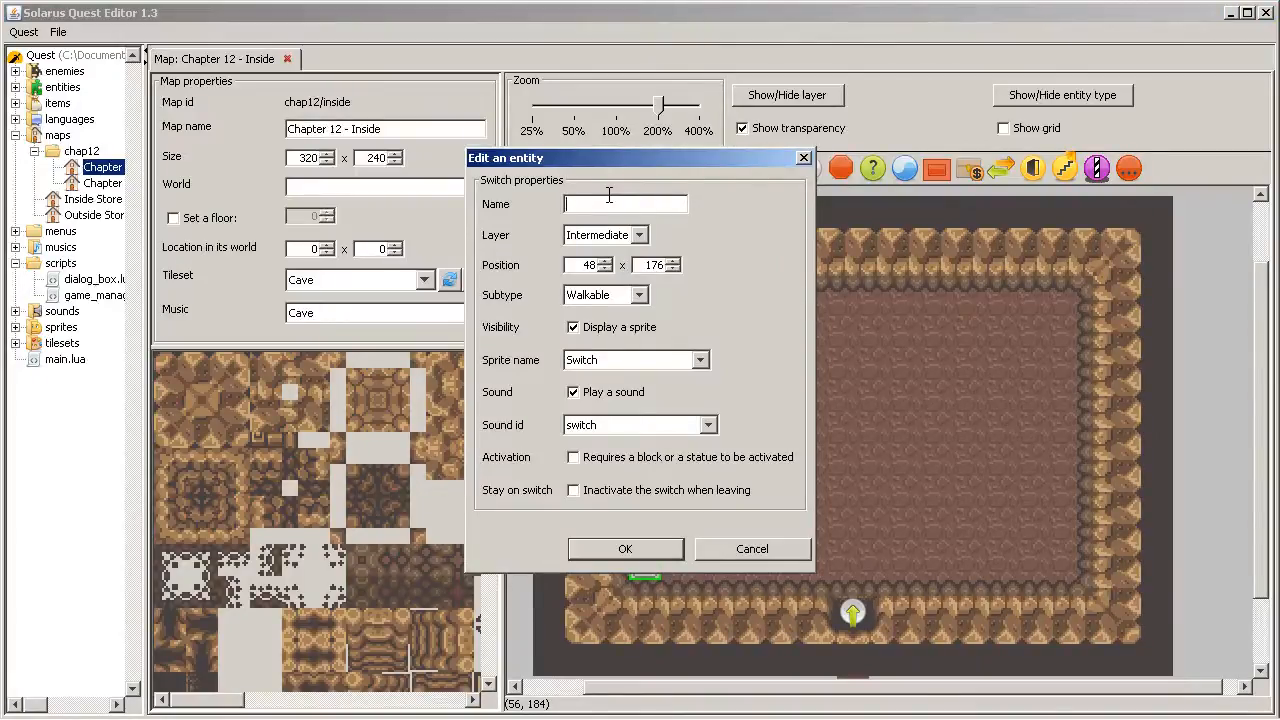
Enter chest_appears_switch as the lower-left cave switch's name and confirm it
{"action": "type", "text": "chest_appear_"}
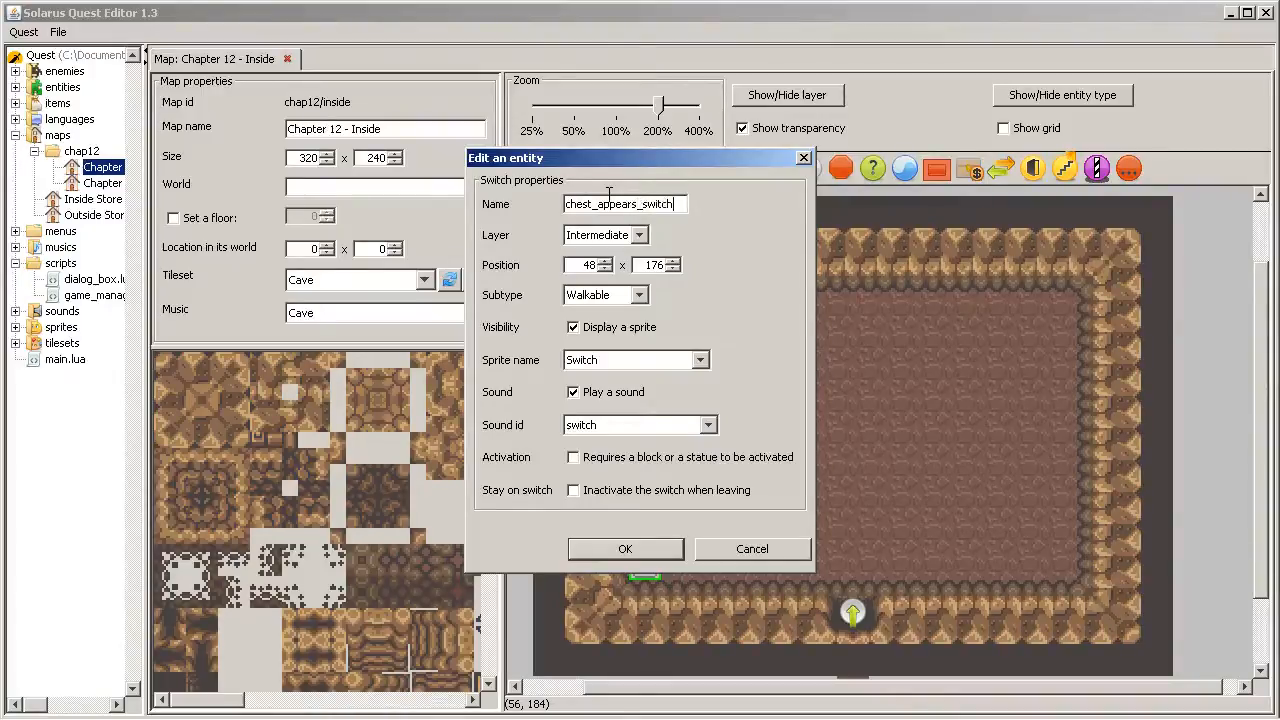
{"action": "left_click", "coordinate": [625, 548]}
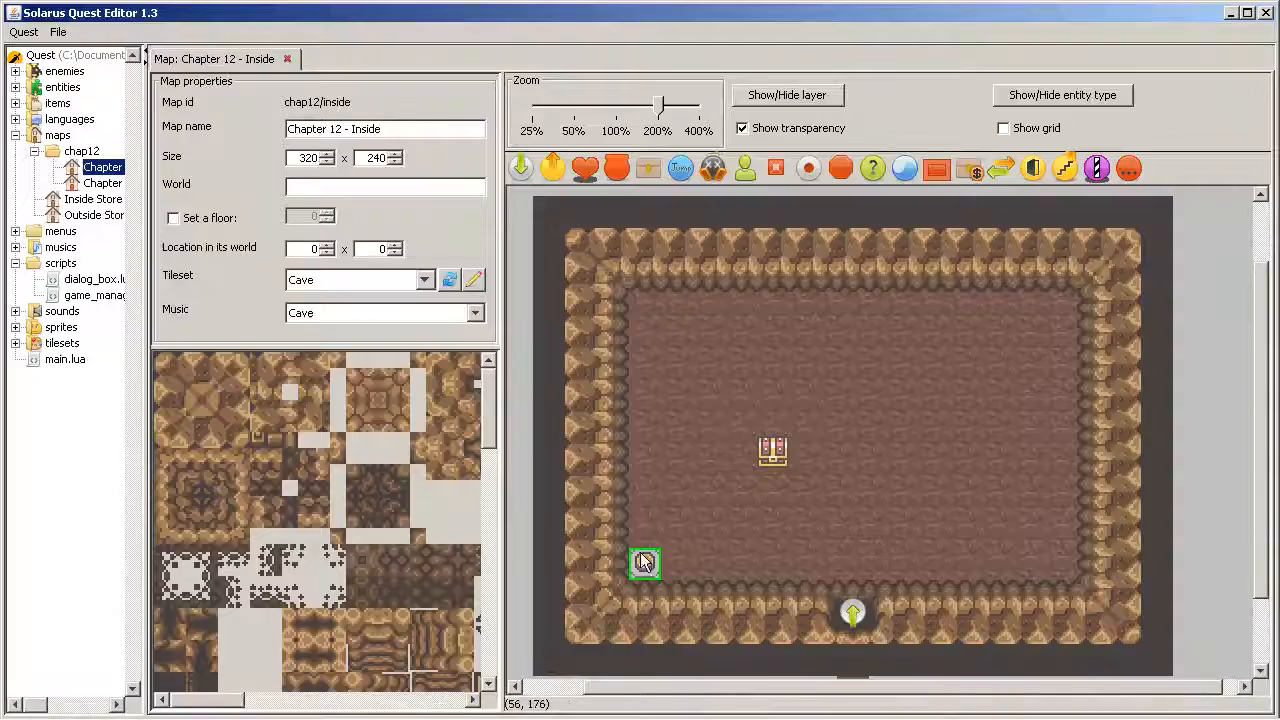
Browse the API reference sidebar to Switch and its switch:on_activated() event
{"action": "left_click", "coordinate": [564, 707]}
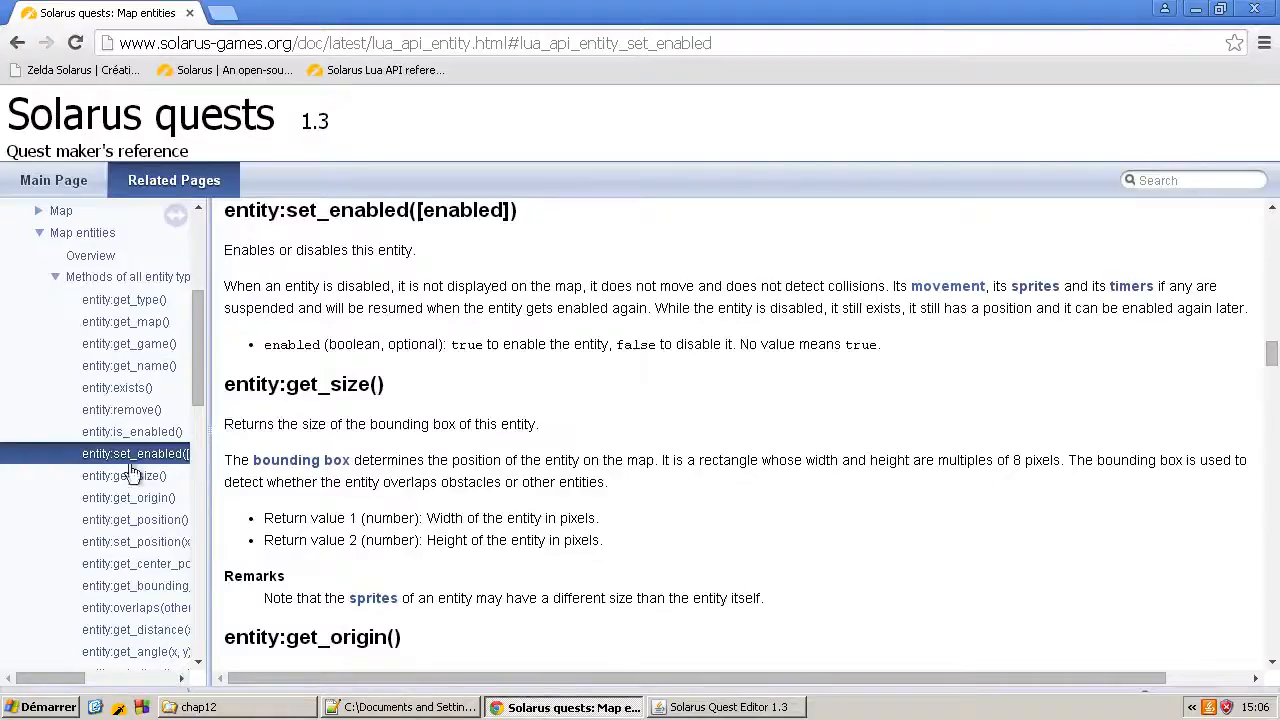
{"action": "left_click", "coordinate": [56, 276]}
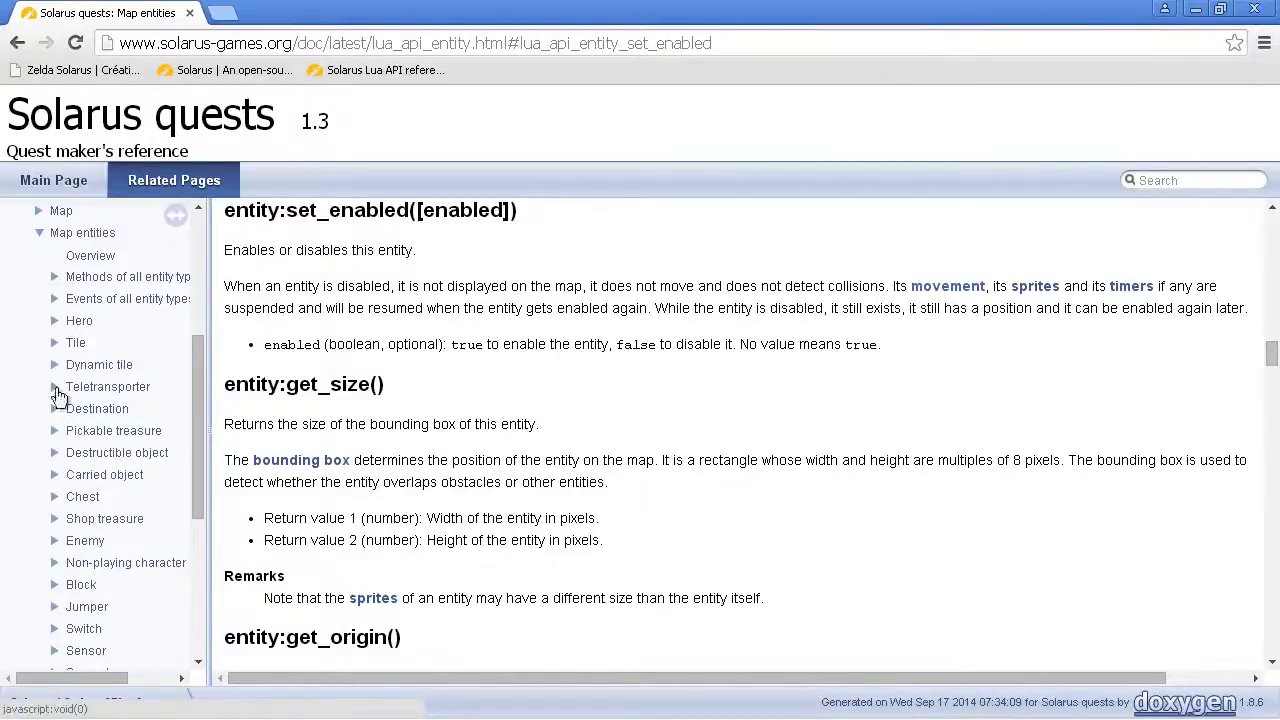
{"action": "left_click", "coordinate": [84, 628]}
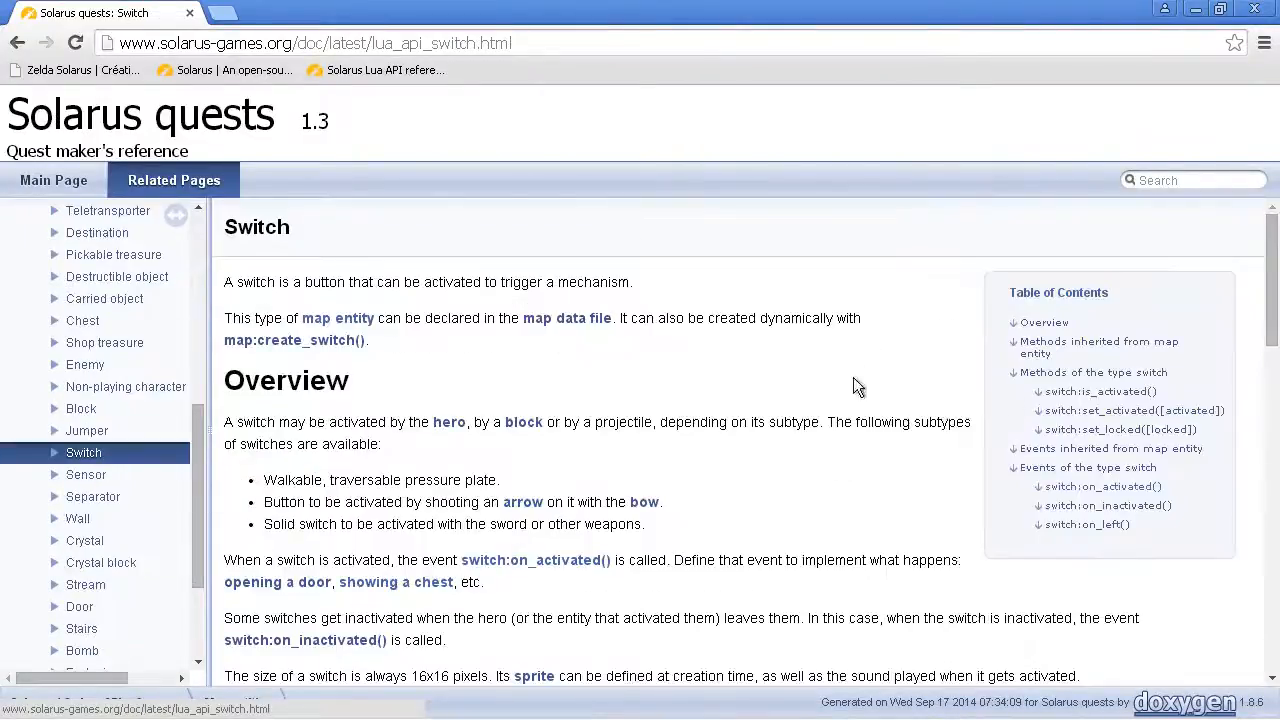
{"action": "left_click", "coordinate": [1102, 486]}
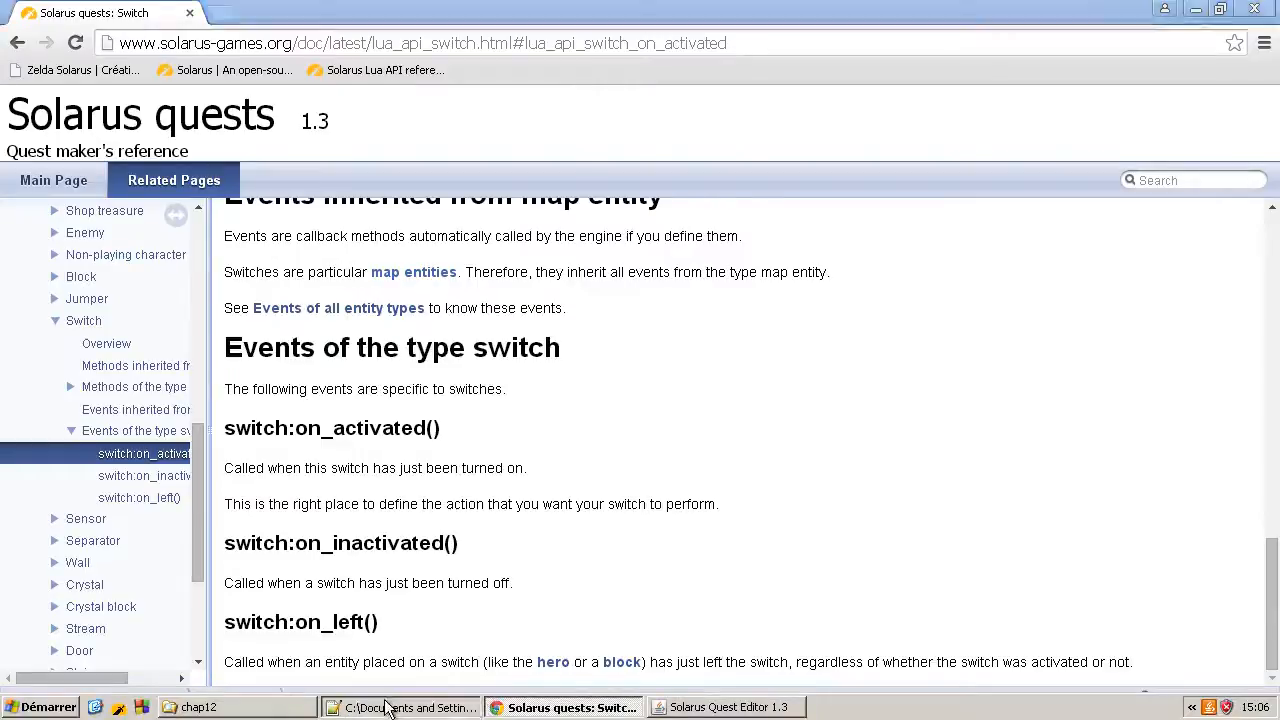
Write an empty chest_appears_switch:on_activated() handler below map:on_started() in inside.lua
{"action": "left_click", "coordinate": [403, 707]}
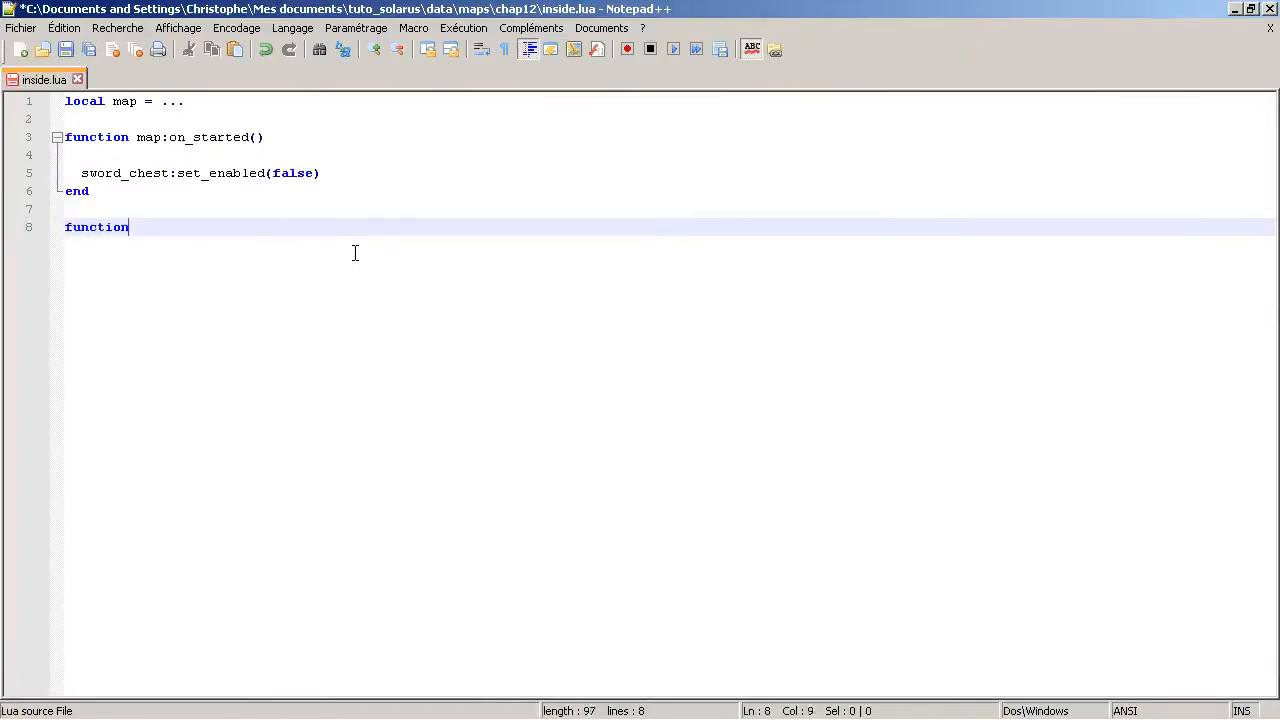
{"action": "type", "text": "chest_appears_switch"}
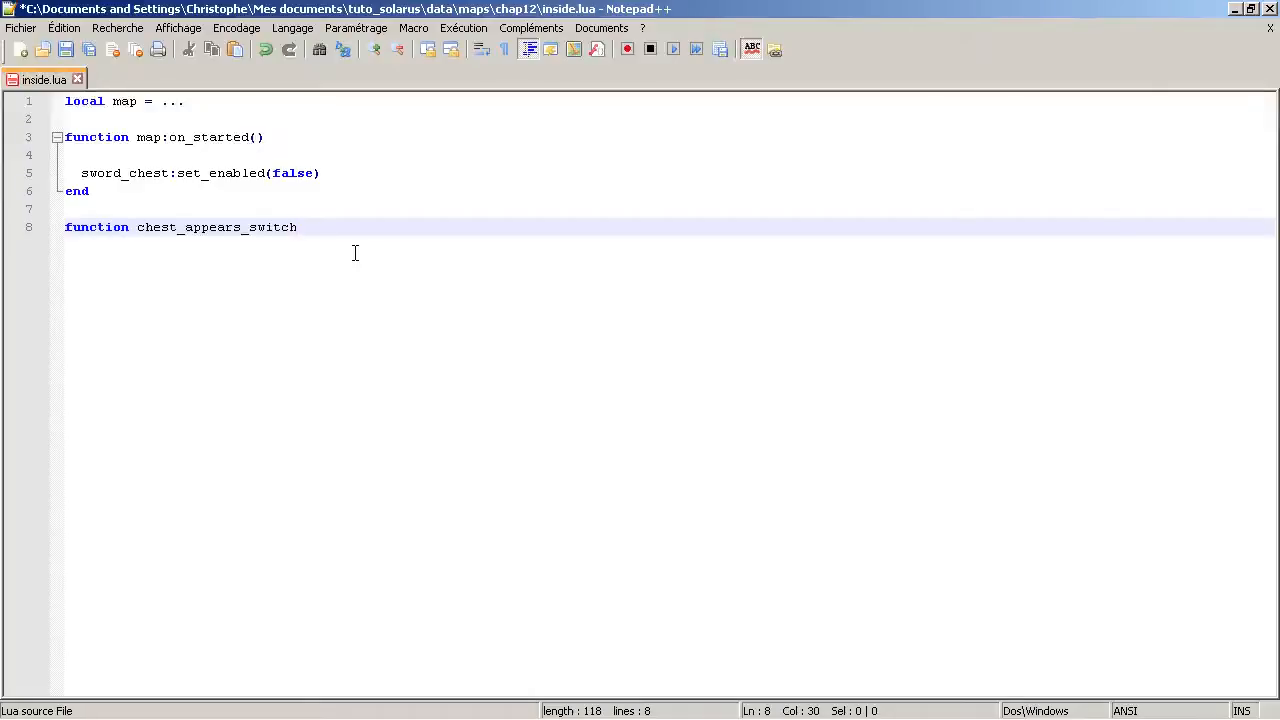
{"action": "type", "text": ":on_activated("}
{"action": "type", "text": "end"}
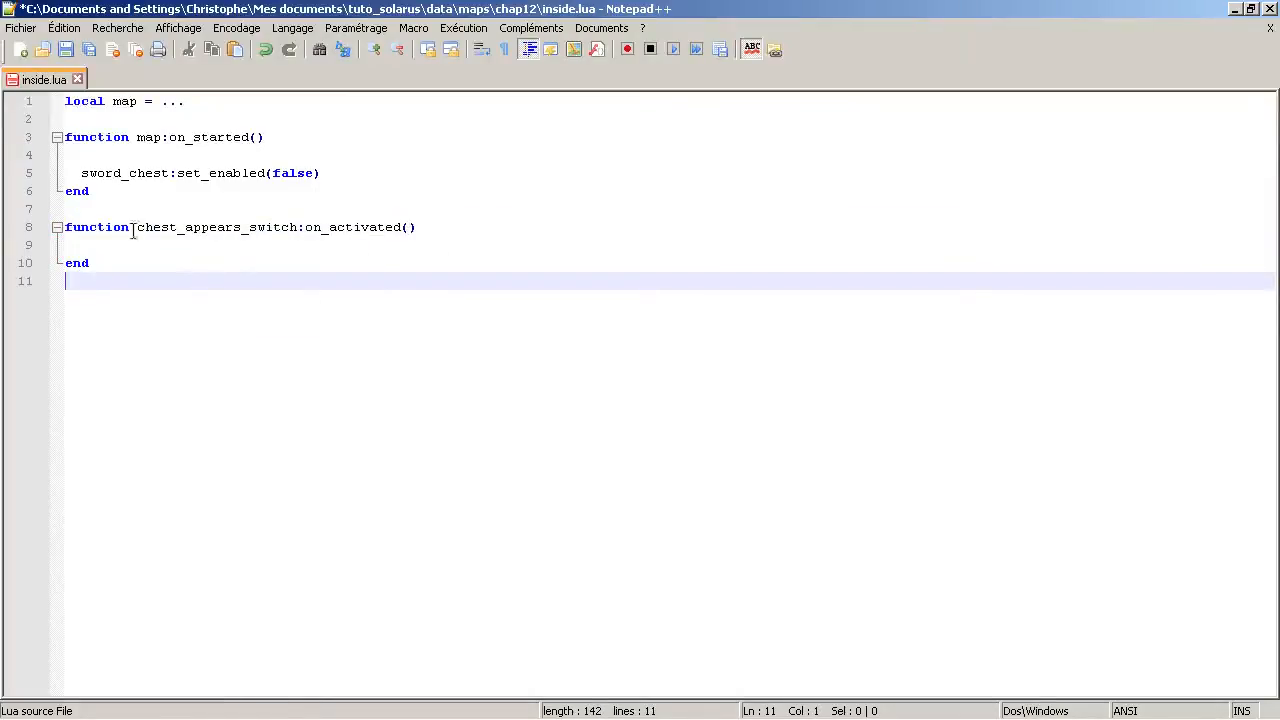
{"action": "double_click", "coordinate": [124, 173]}
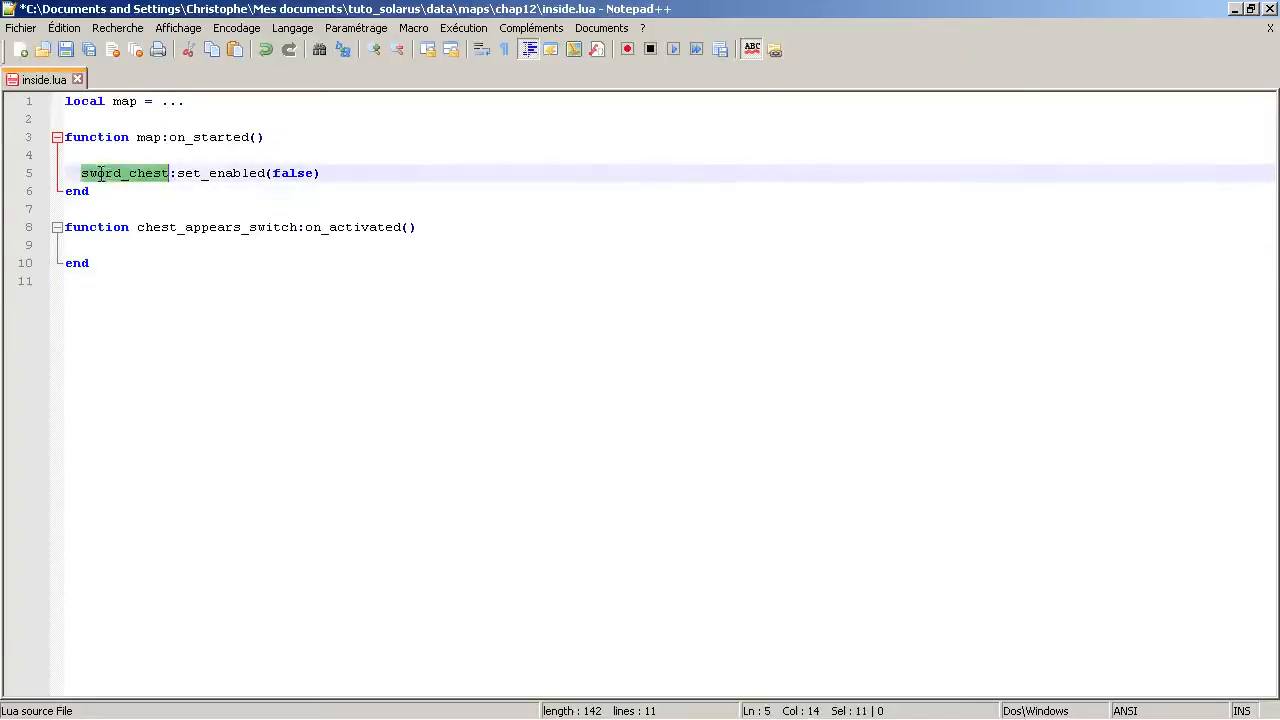
{"action": "double_click", "coordinate": [216, 227]}
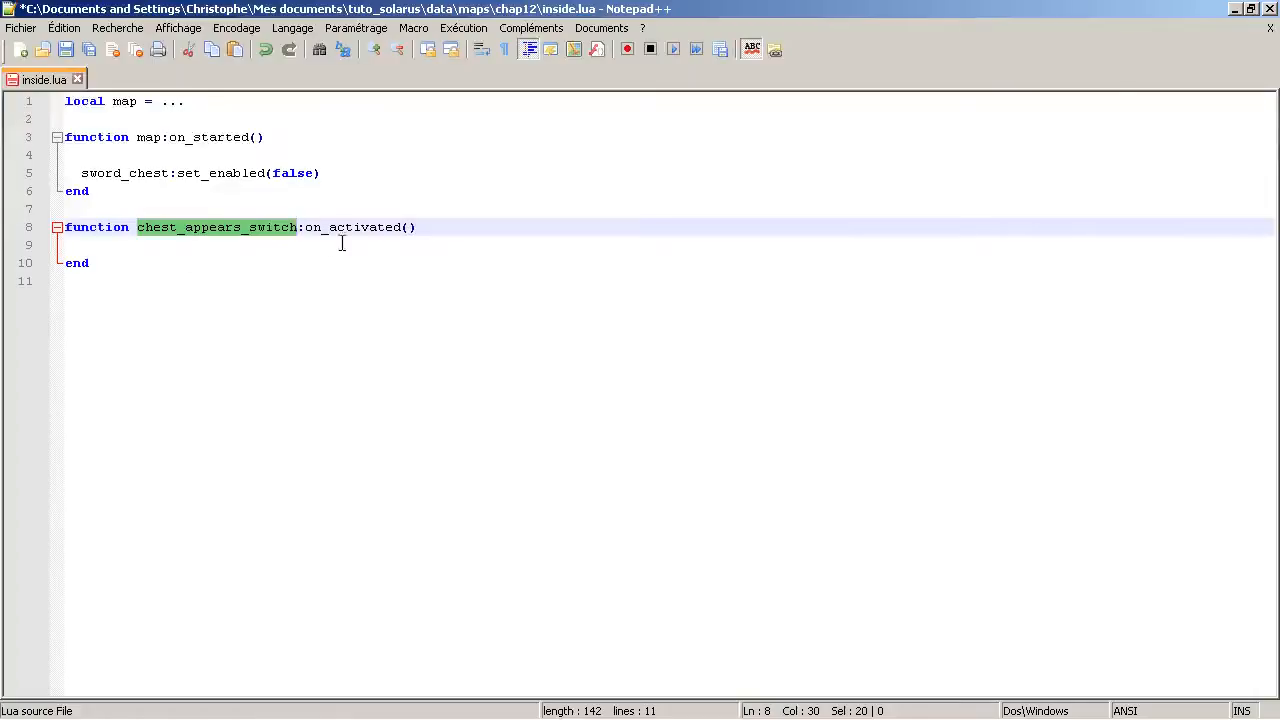
{"action": "left_click", "coordinate": [235, 245]}
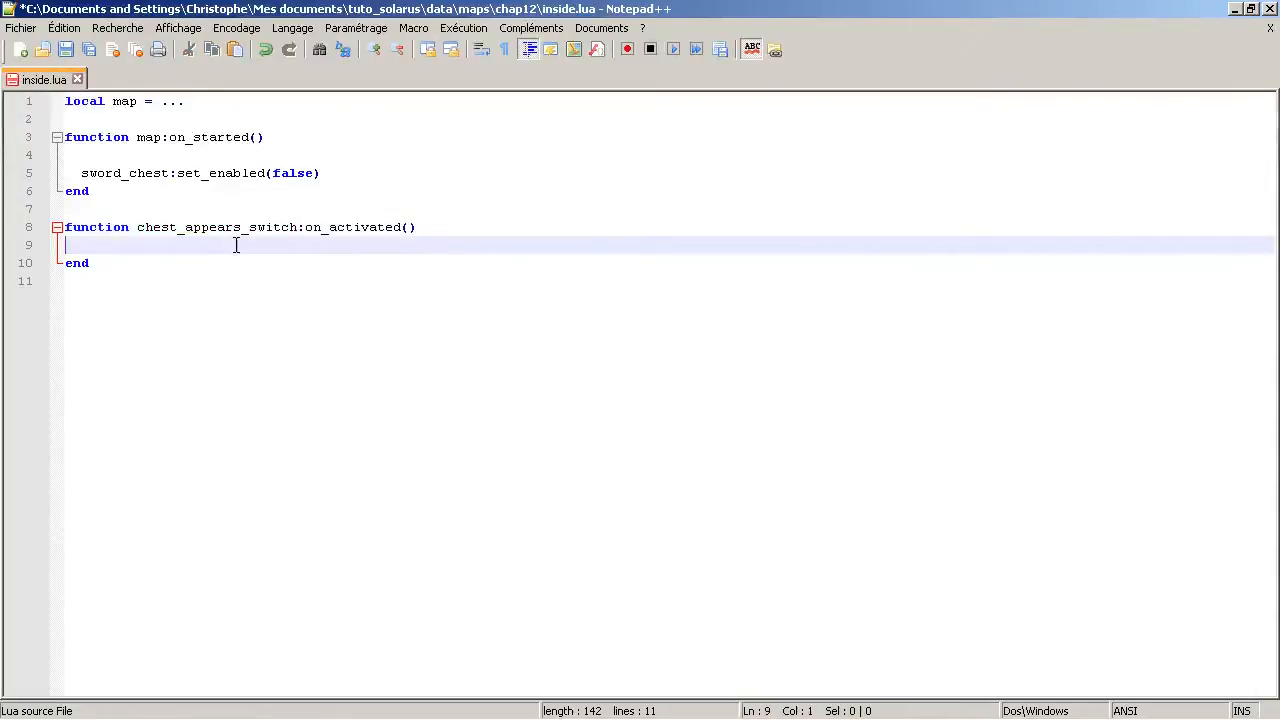
{"action": "double_click", "coordinate": [97, 173]}
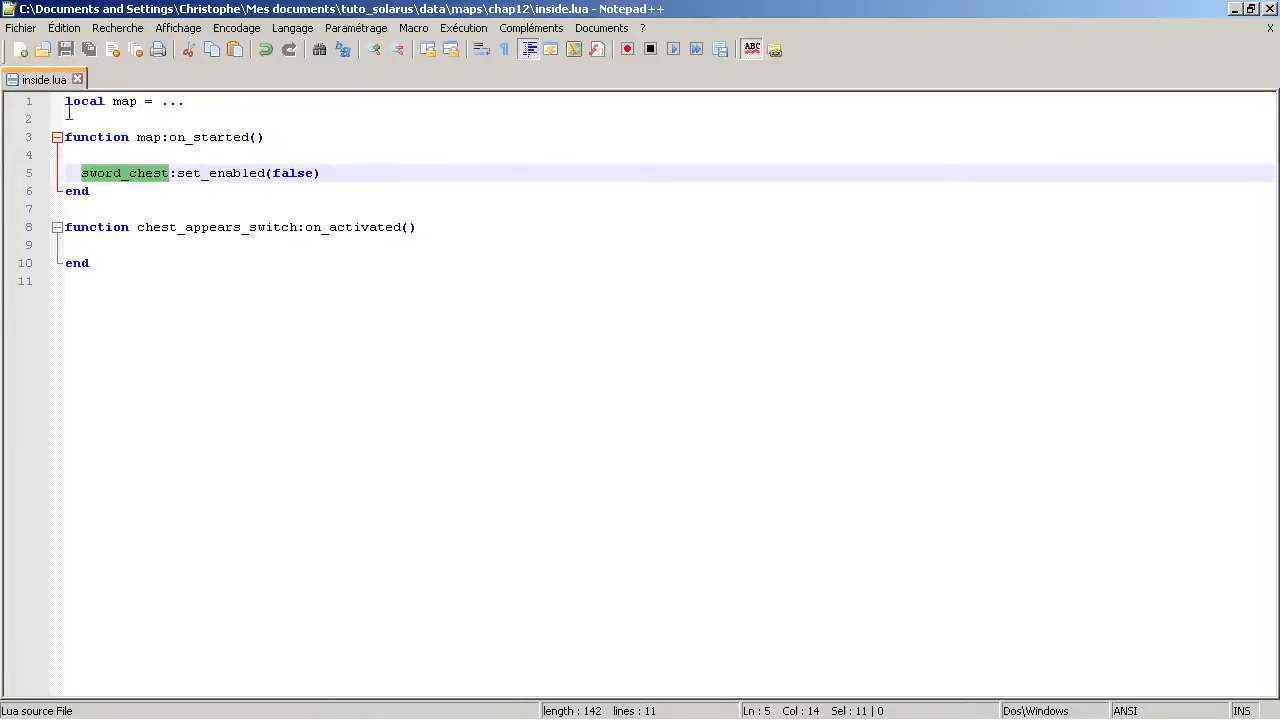
{"action": "mouse_move", "coordinate": [152, 351]}
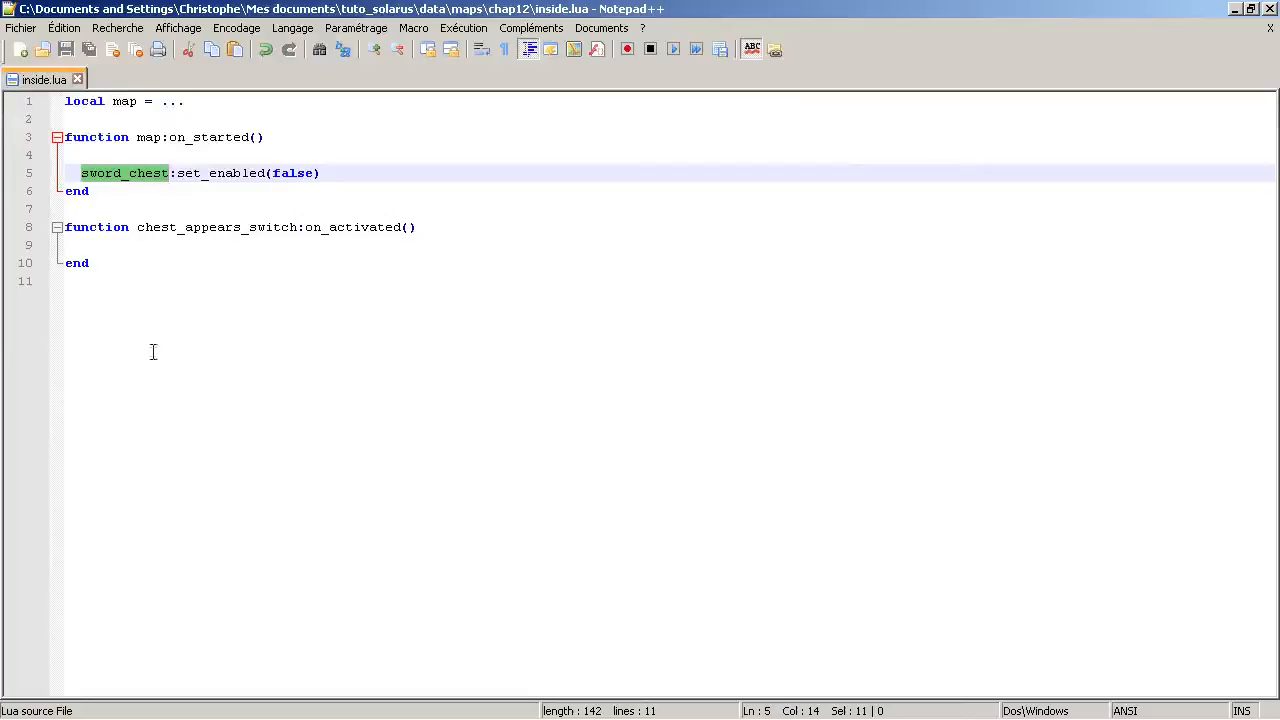
{"action": "mouse_move", "coordinate": [136, 214]}
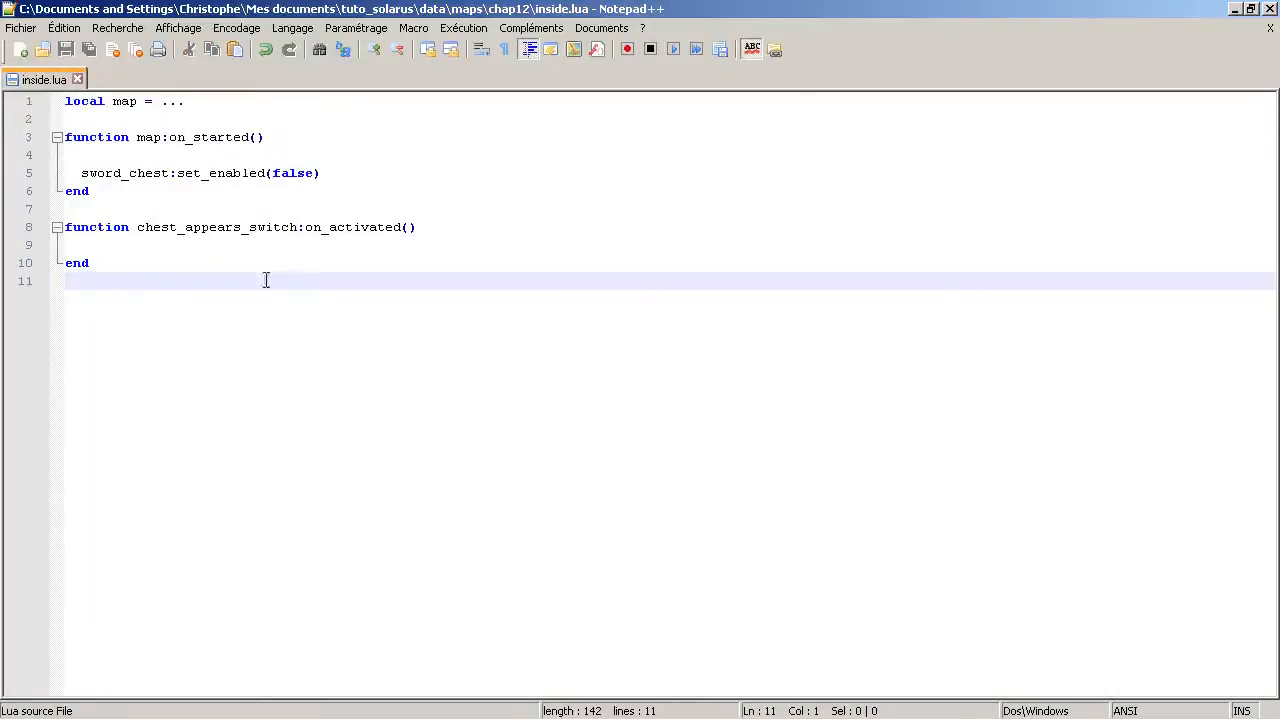
{"action": "mouse_move", "coordinate": [570, 355]}
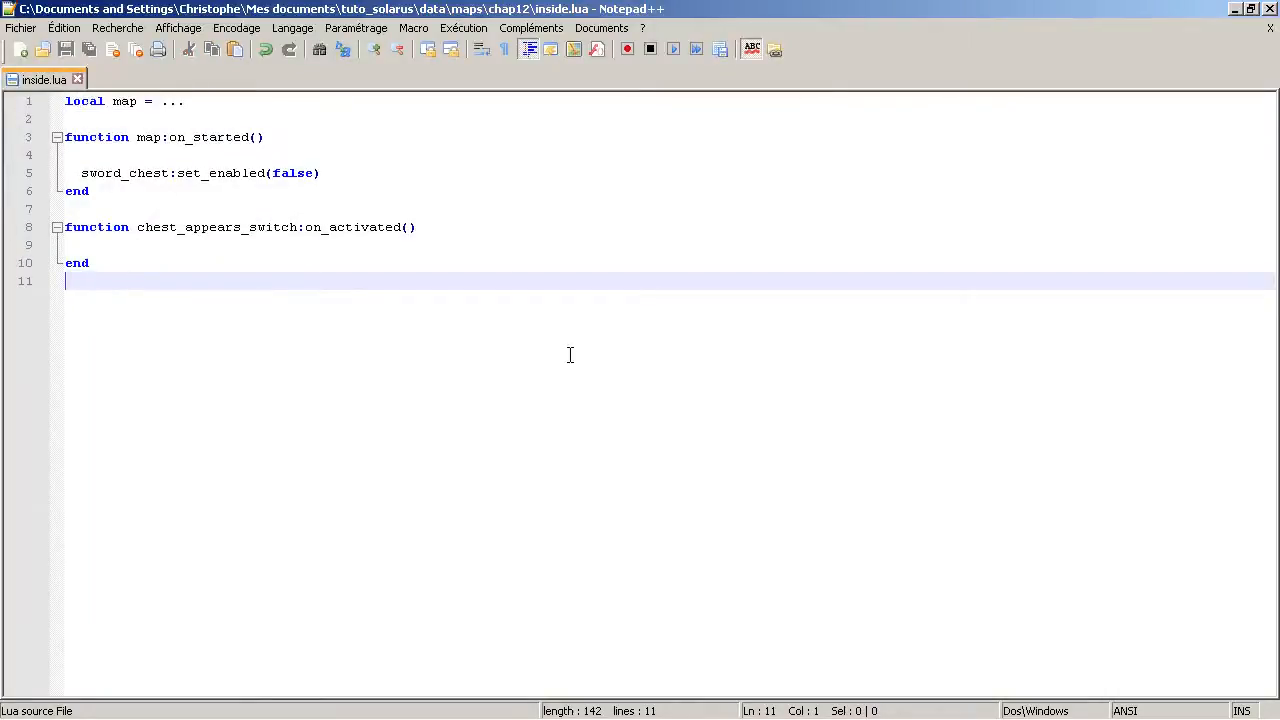
{"action": "mouse_move", "coordinate": [354, 291]}
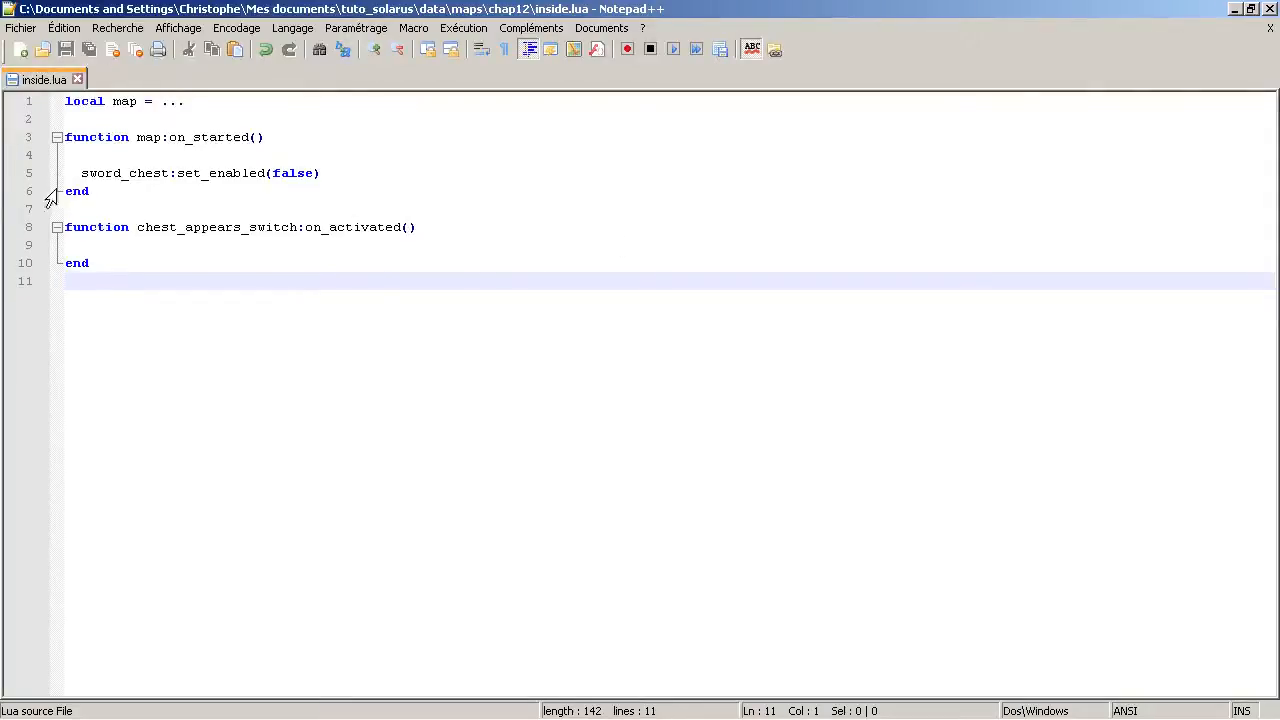
{"action": "left_click", "coordinate": [336, 172]}
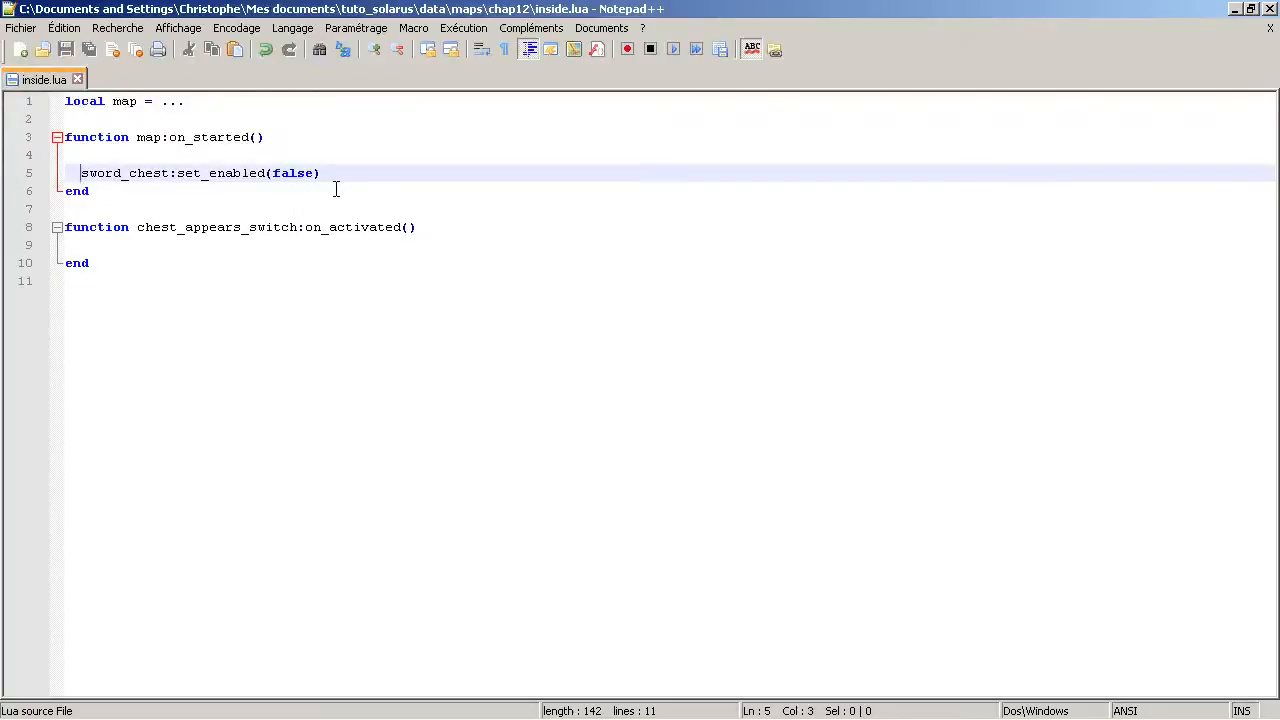
{"action": "type", "text": "map:"}
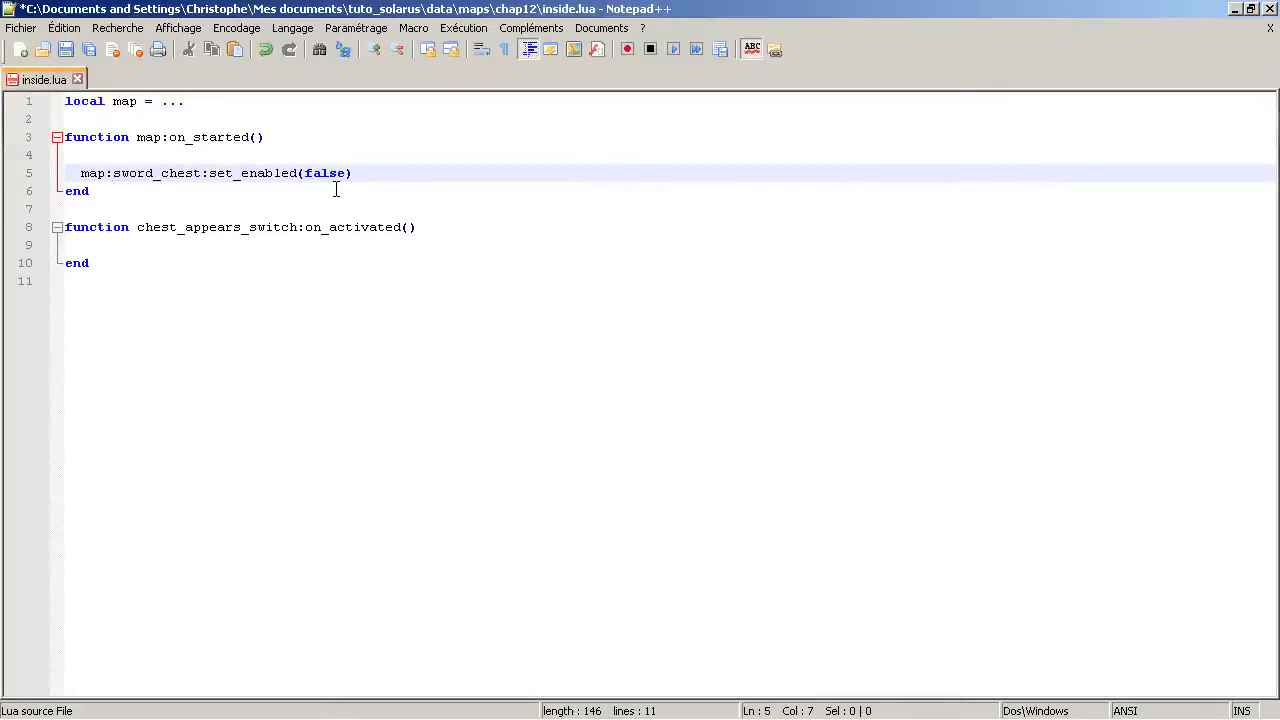
{"action": "type", "text": "get_entity("}
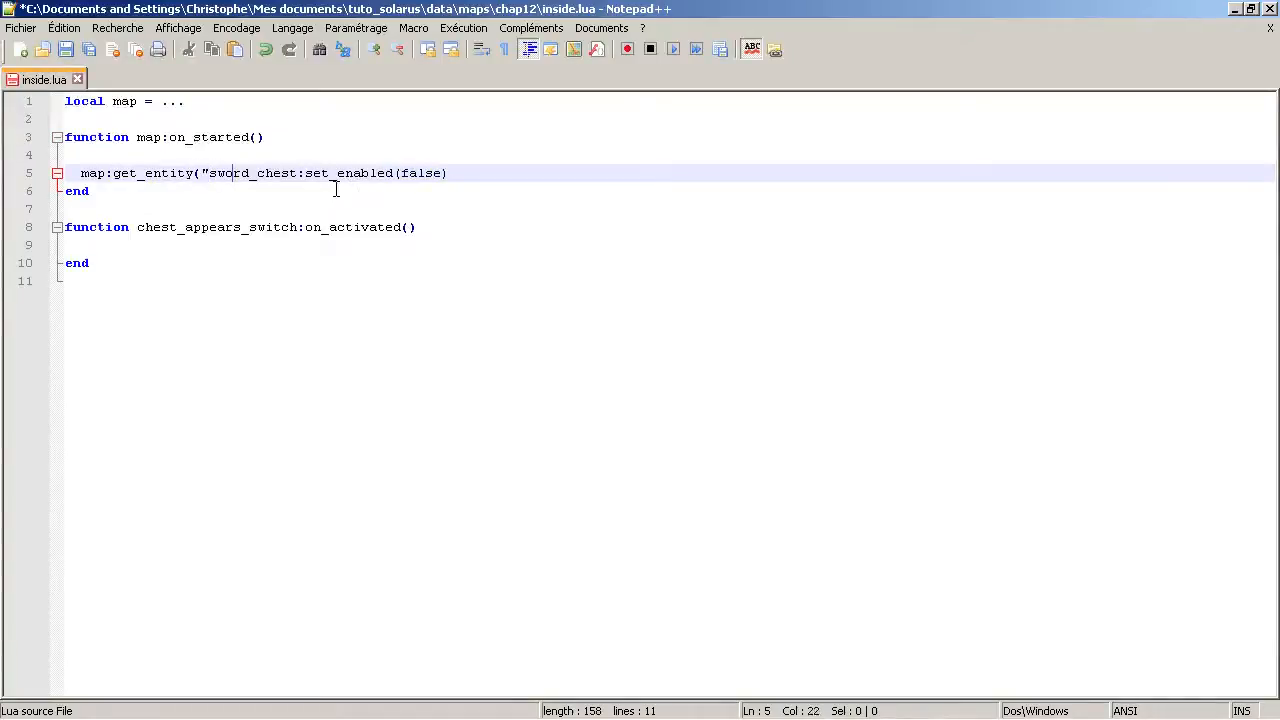
{"action": "type", "text": "\")"}
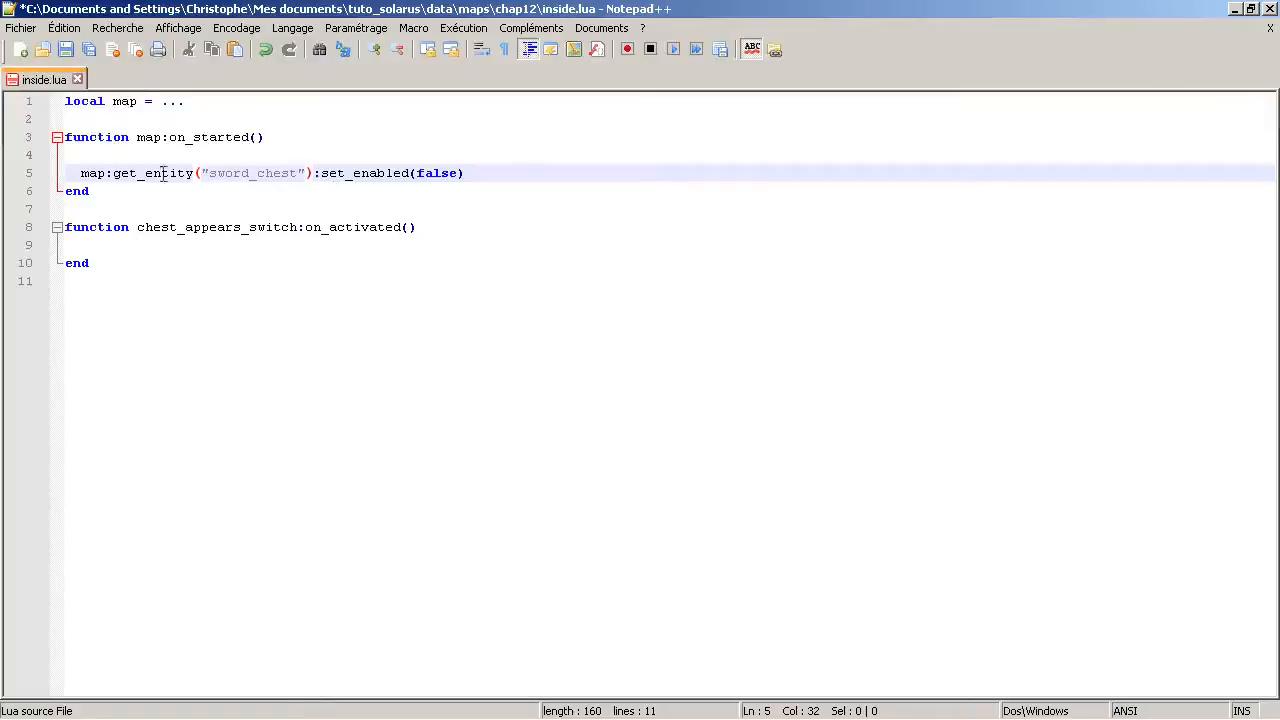
{"action": "double_click", "coordinate": [216, 227]}
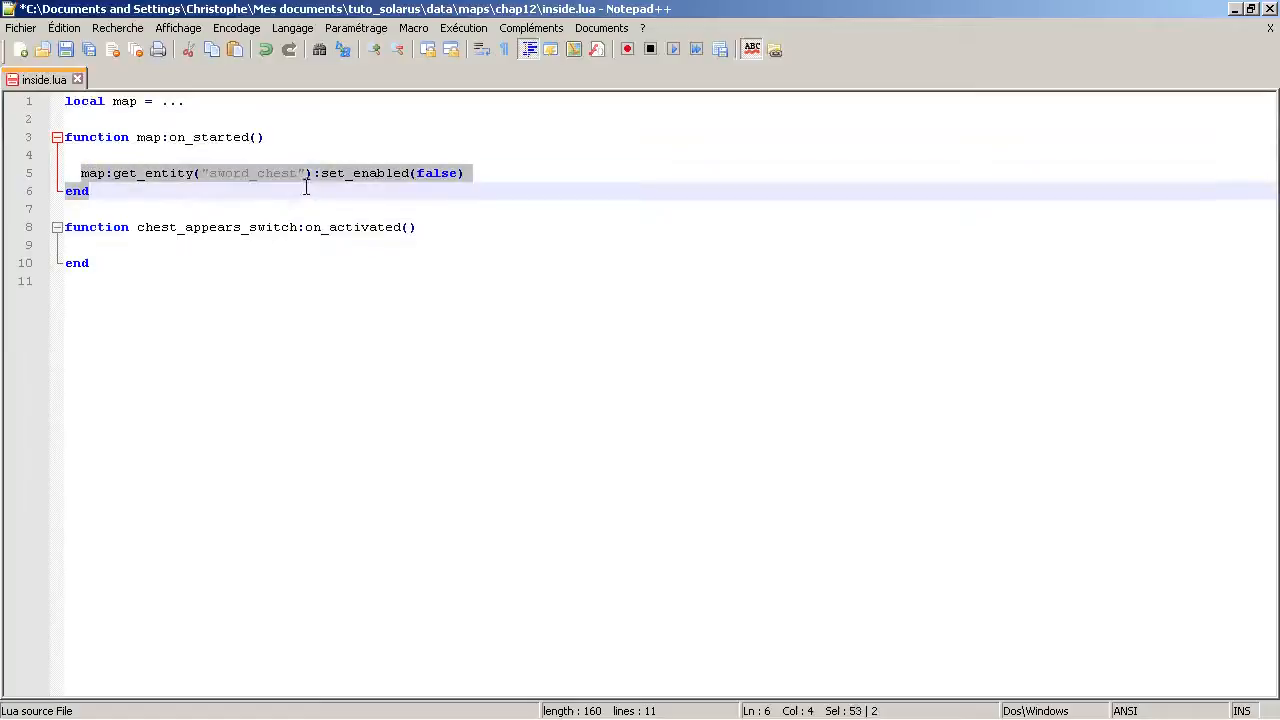
{"action": "left_click", "coordinate": [180, 173]}
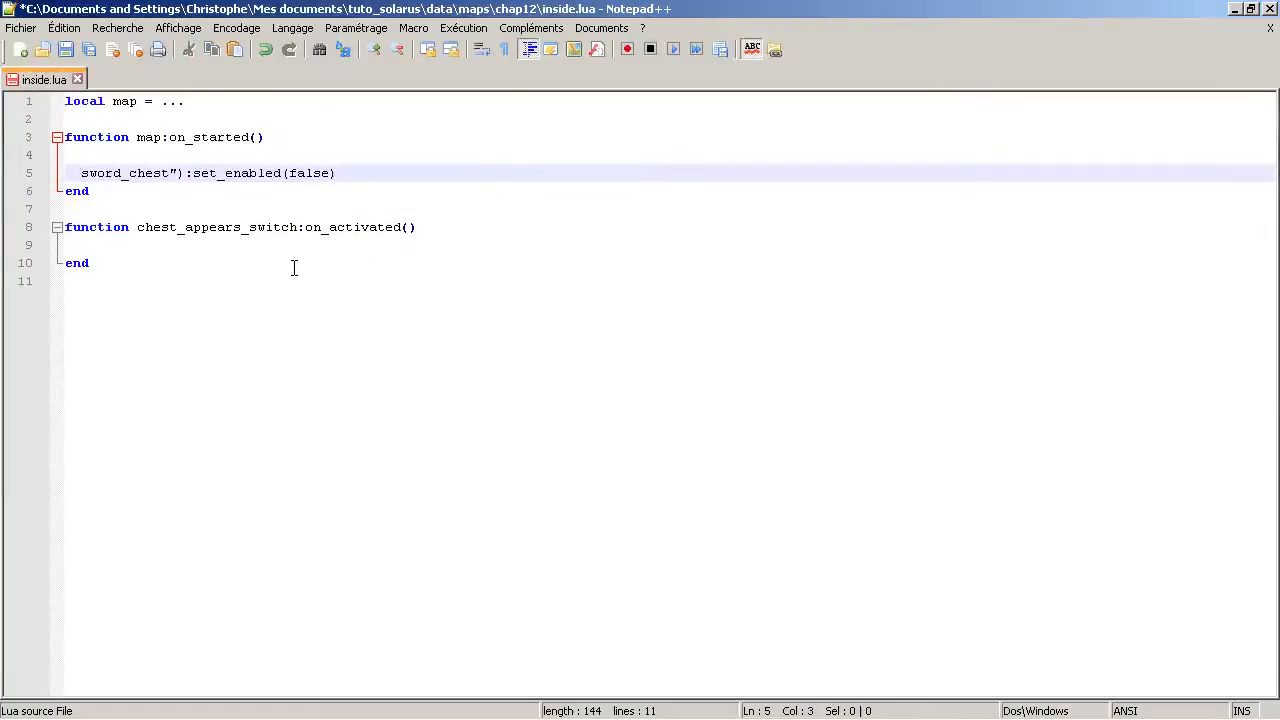
{"action": "left_click", "coordinate": [183, 173]}
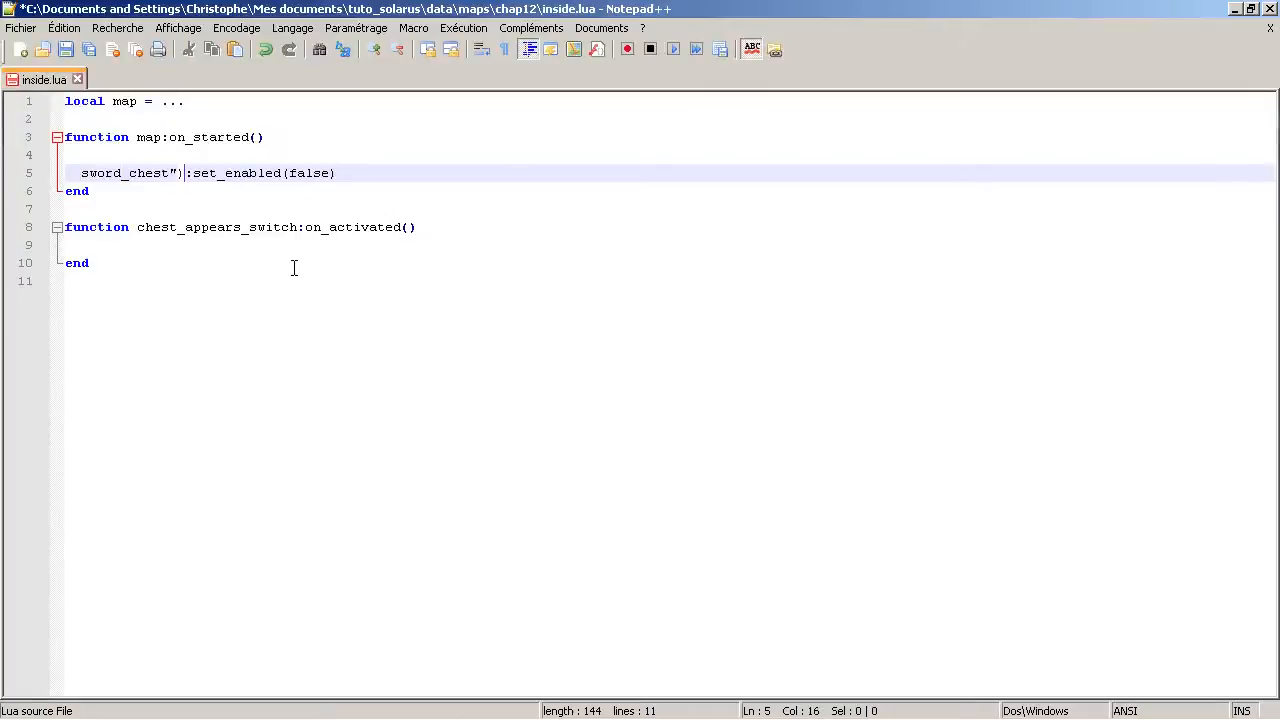
{"action": "key", "text": "BackSpace"}
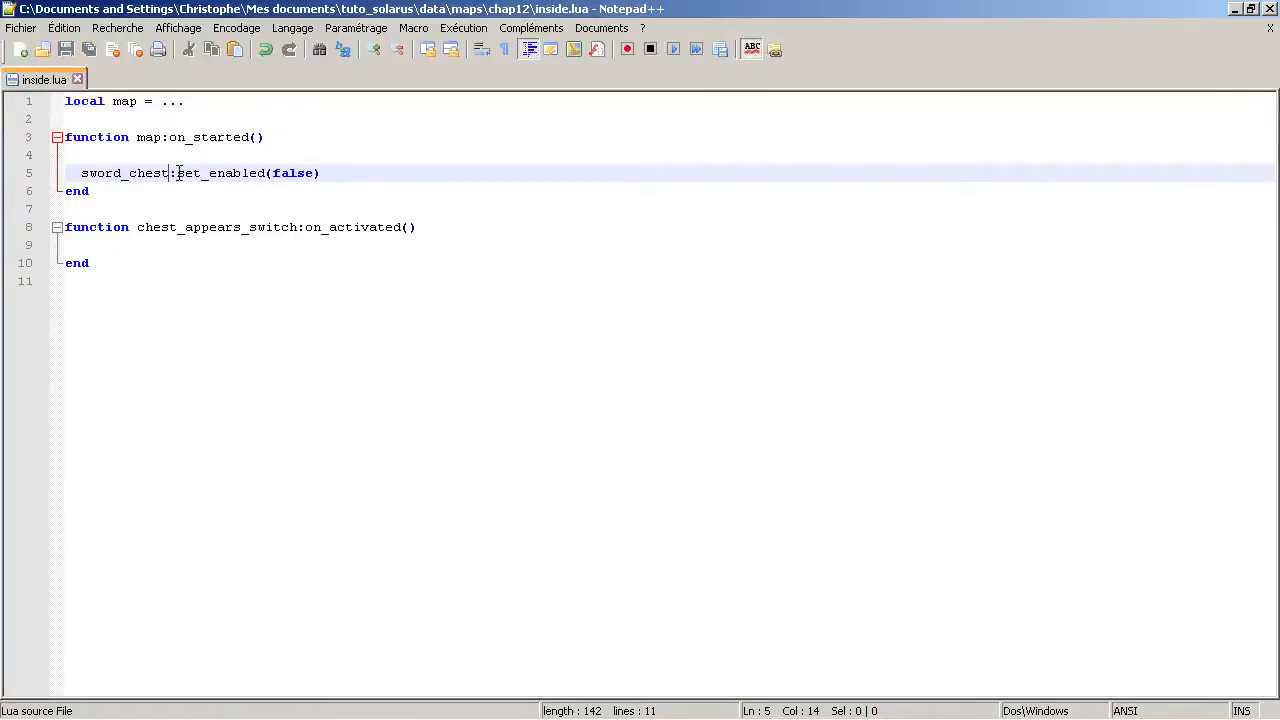
{"action": "mouse_move", "coordinate": [140, 172]}
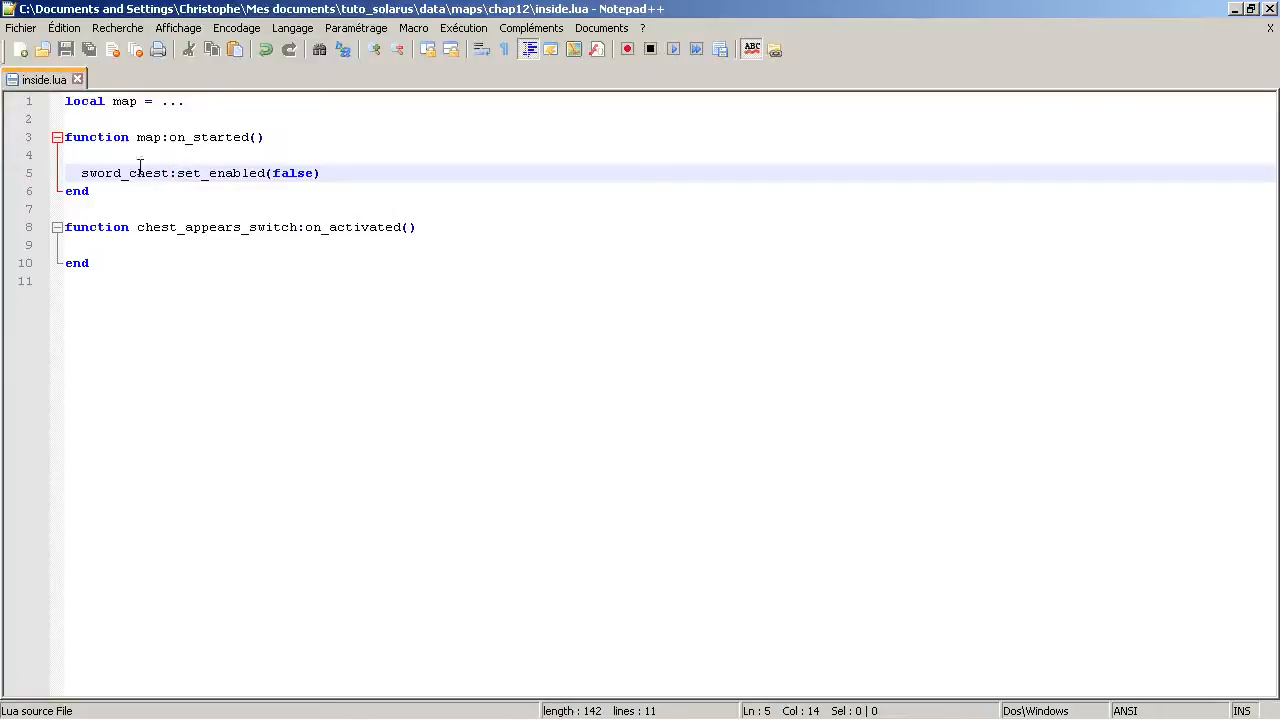
{"action": "left_click", "coordinate": [379, 262]}
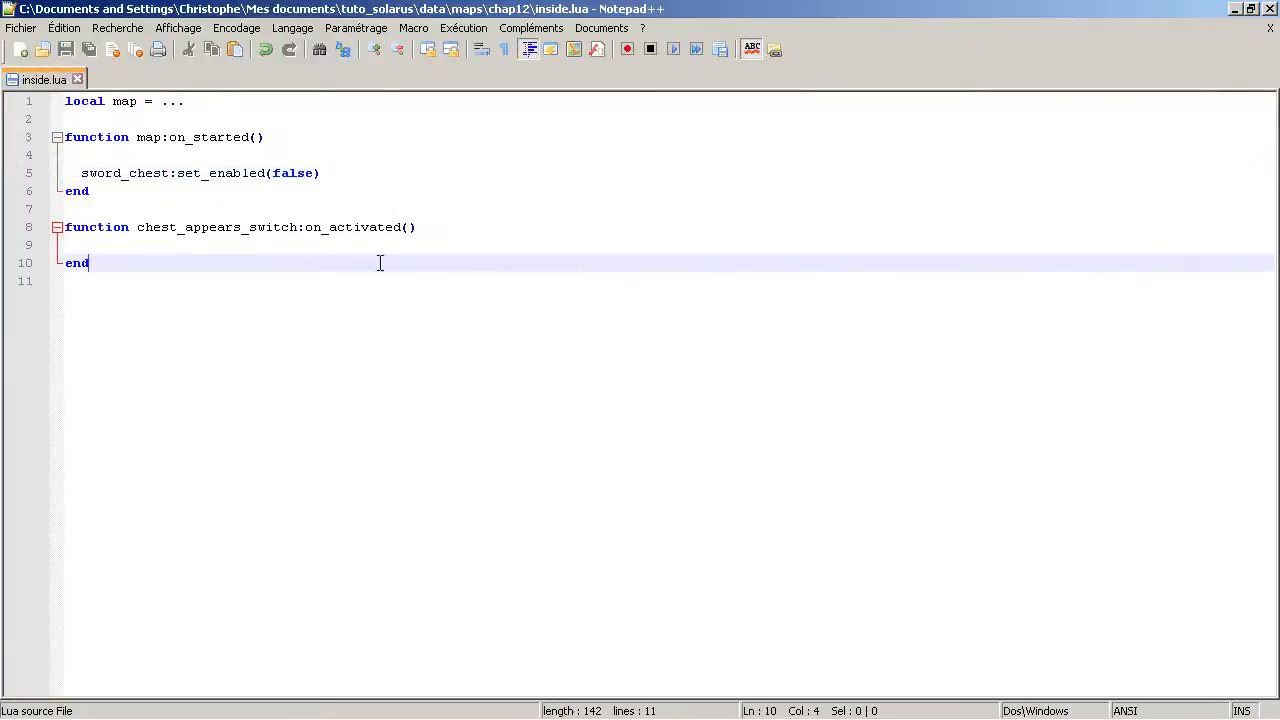
{"action": "key", "text": "Return"}
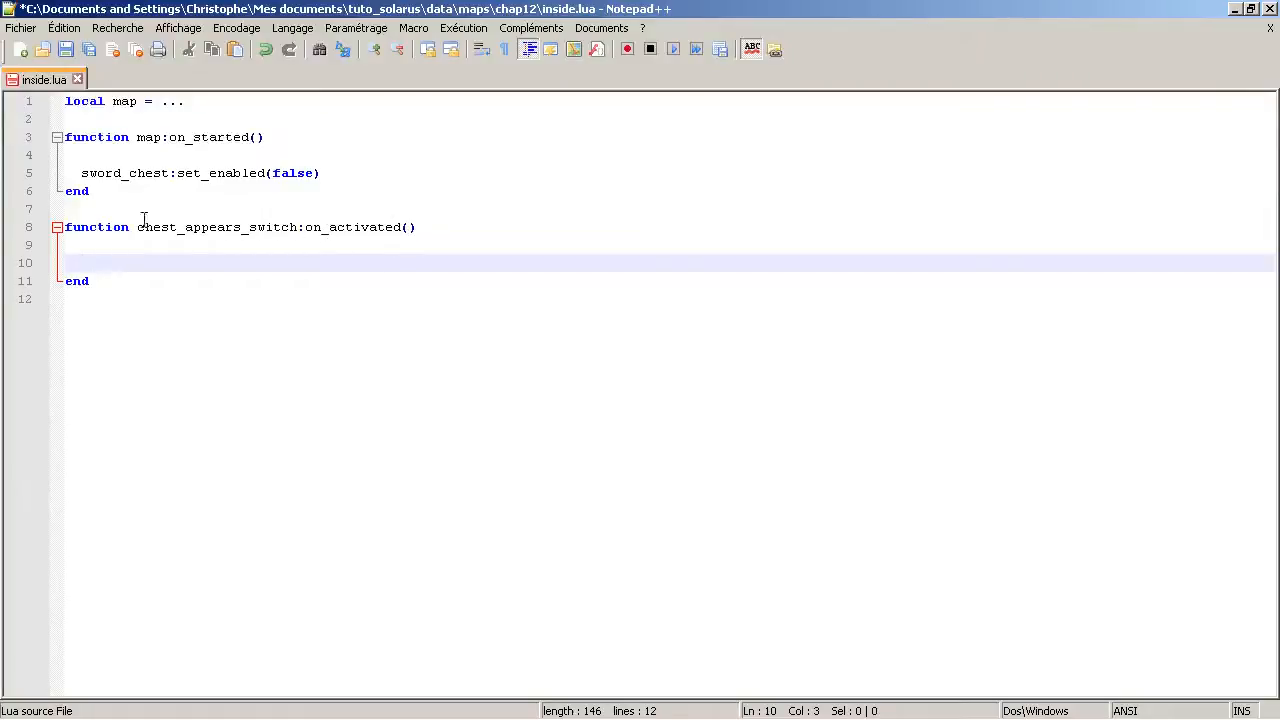
Add sword_chest:set_enabled(true) inside the on_activated handler
{"action": "left_click", "coordinate": [320, 298]}
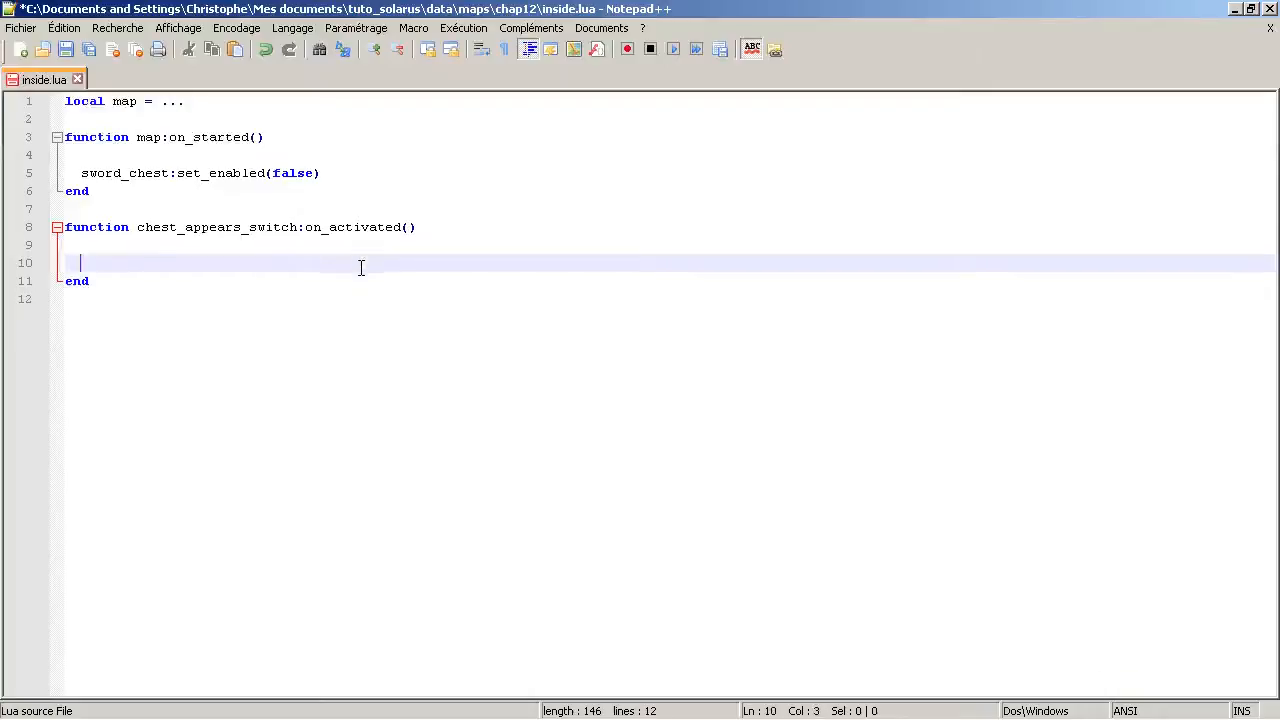
{"action": "type", "text": "sword_chest:set_enable"}
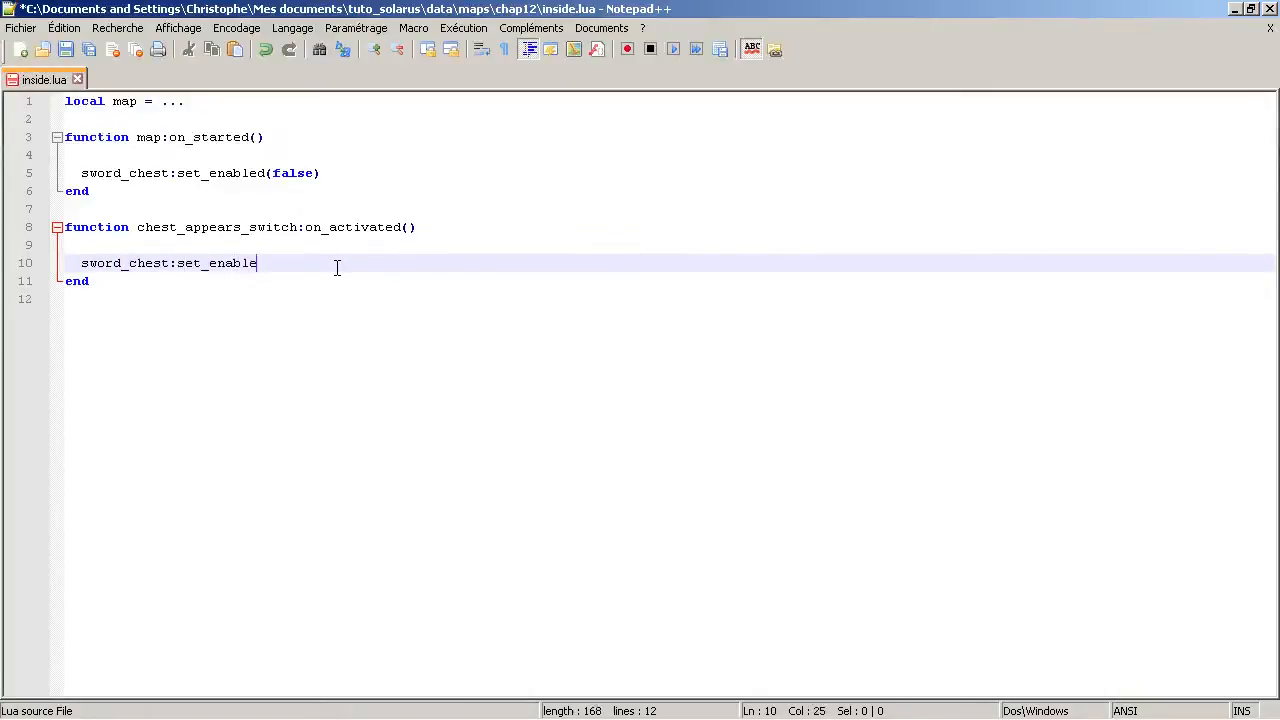
{"action": "type", "text": "d(true)"}
{"action": "type", "text": "so"}
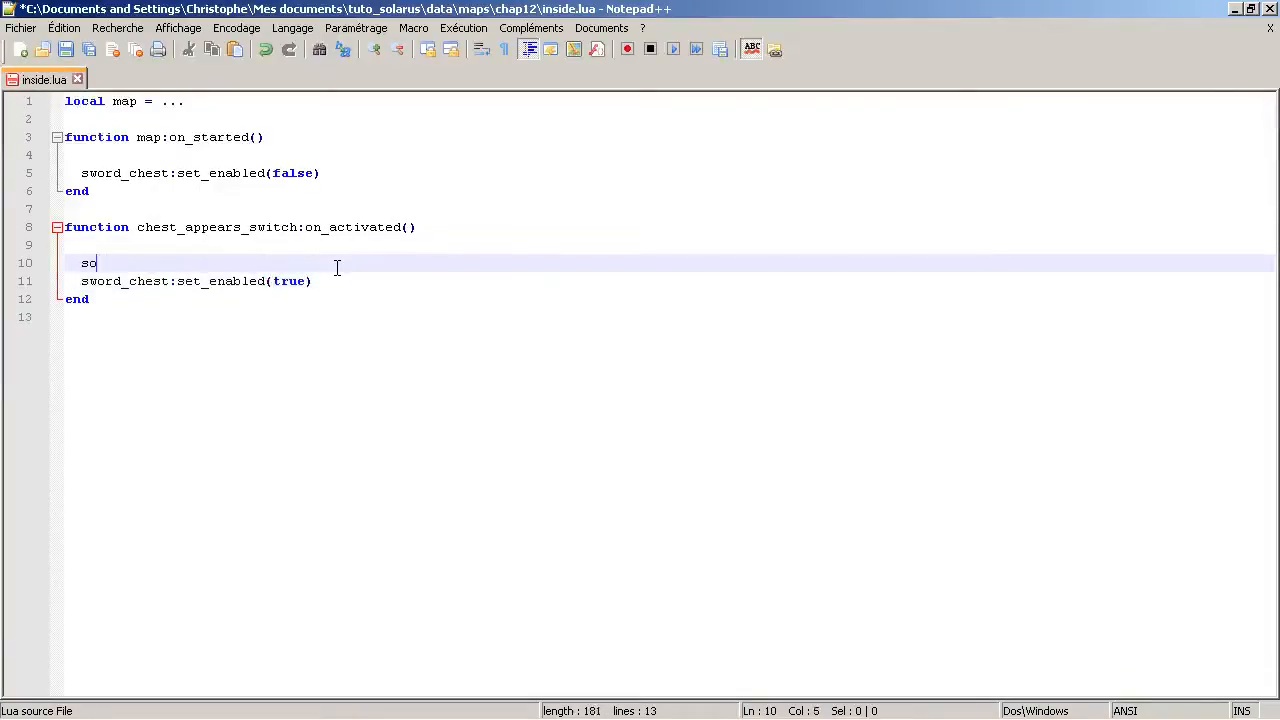
Add the sol.audio.play_sound("chest_appears") call to the handler
{"action": "type", "text": "l.audio.play"}
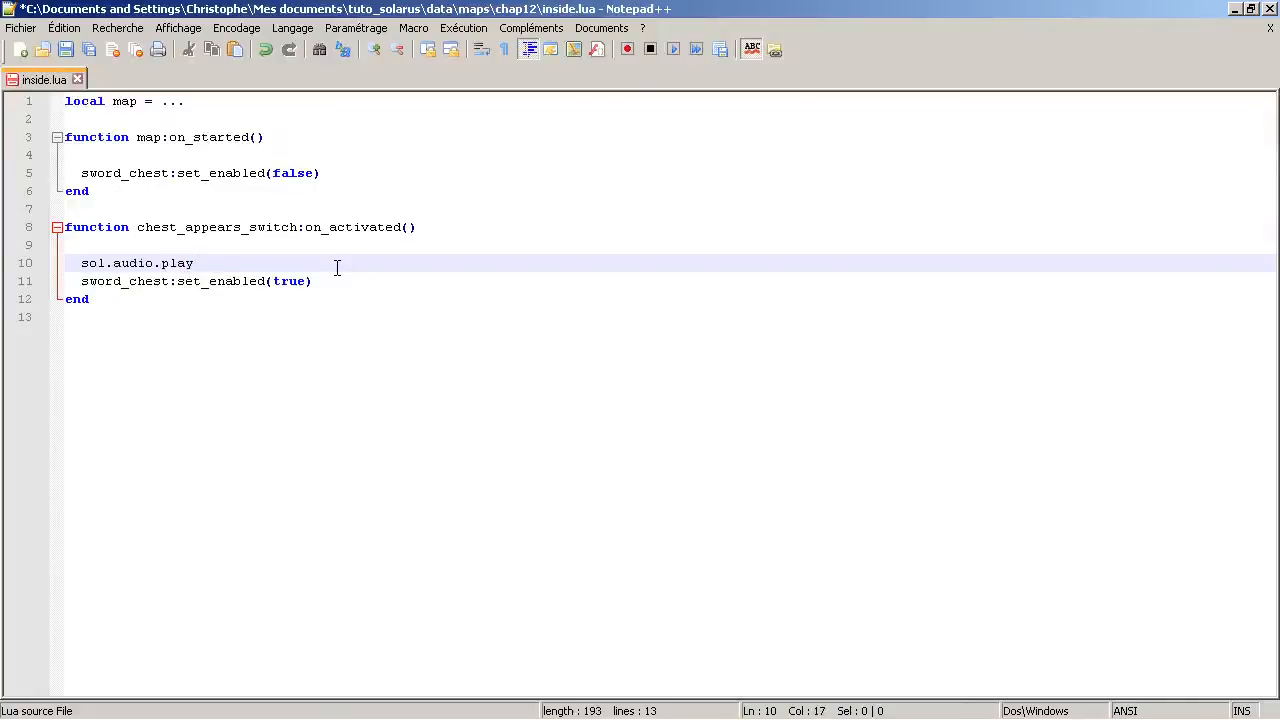
{"action": "type", "text": "_sound(\""}
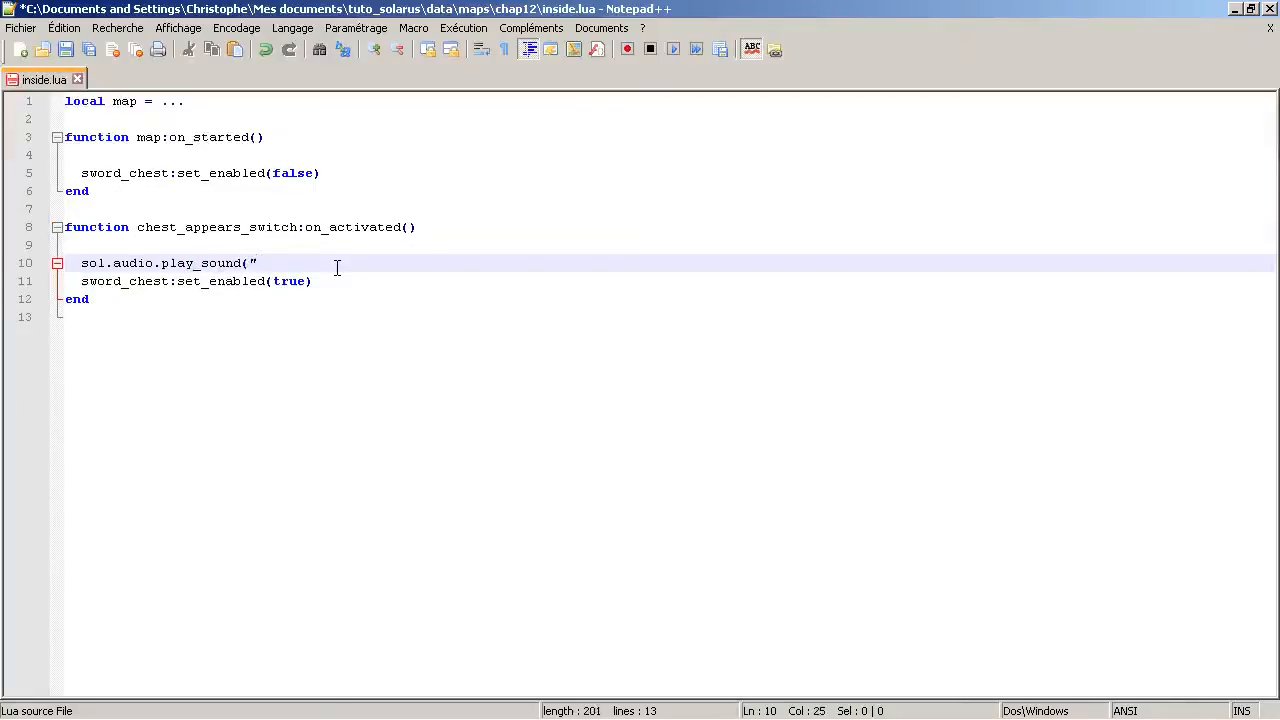
{"action": "type", "text": "s"}
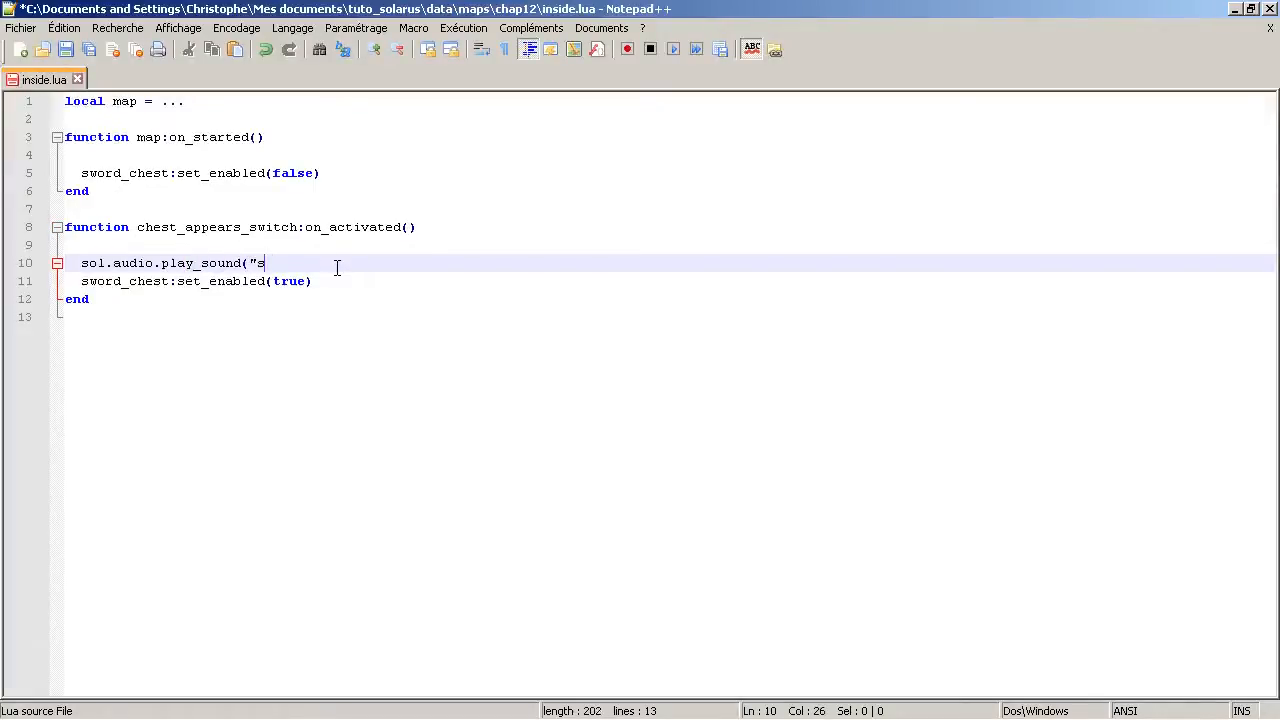
{"action": "key", "text": "Backspace"}
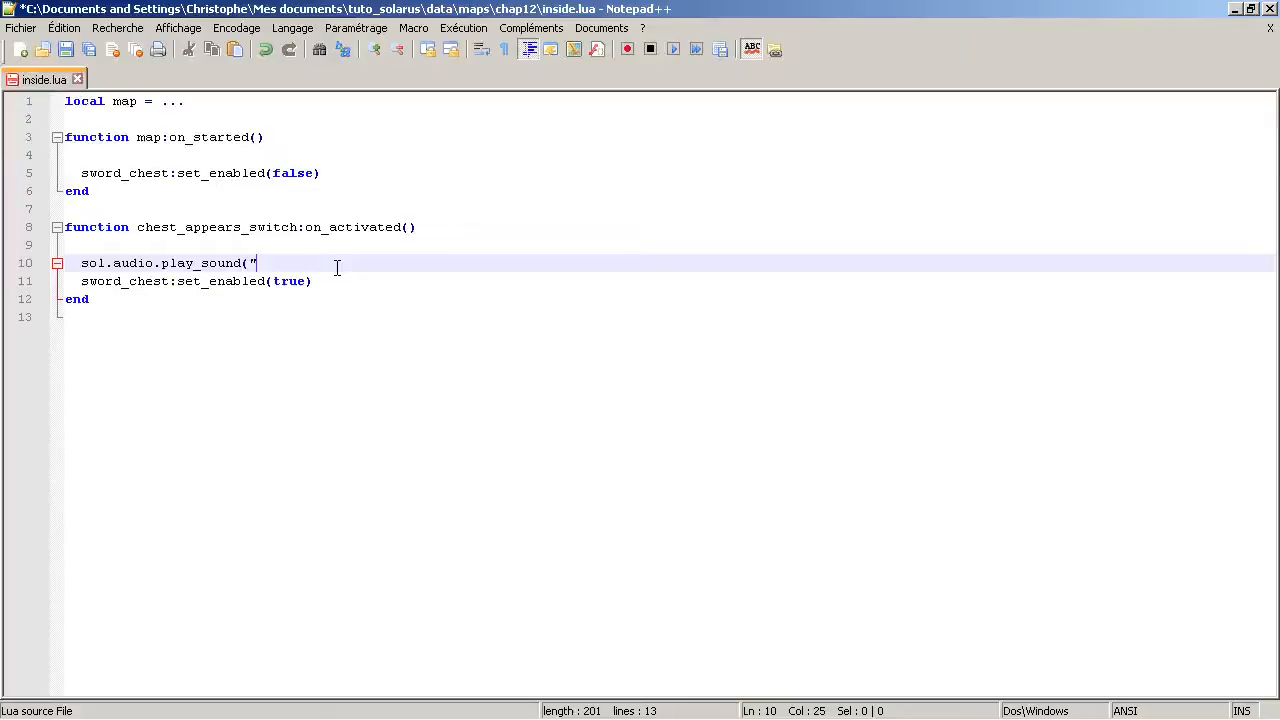
{"action": "type", "text": "chest_app"}
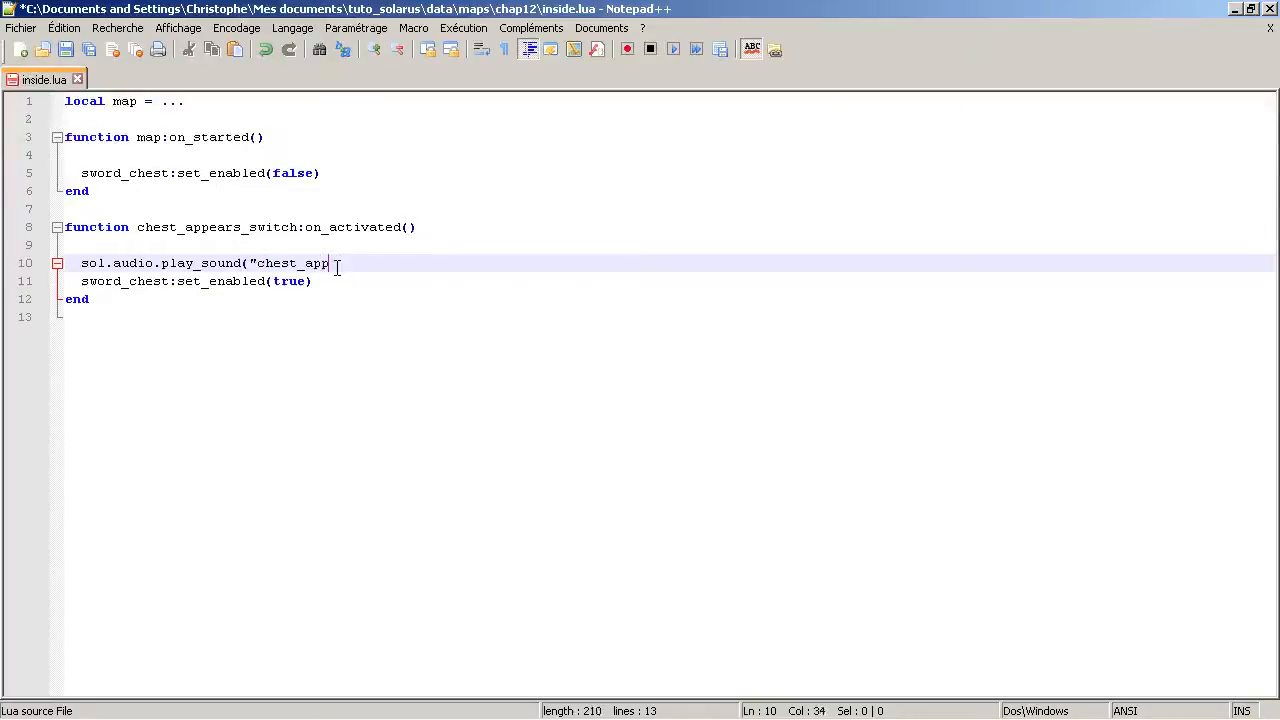
{"action": "type", "text": "ears\")"}
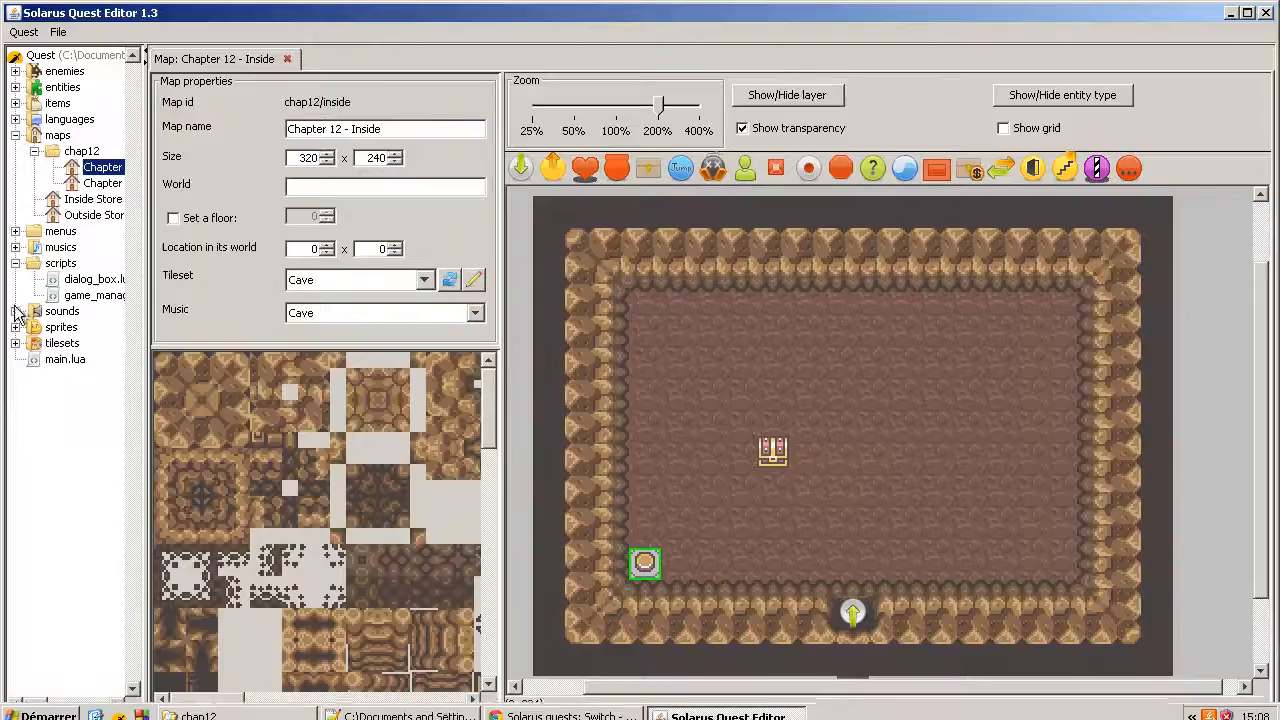
{"action": "left_click", "coordinate": [16, 311]}
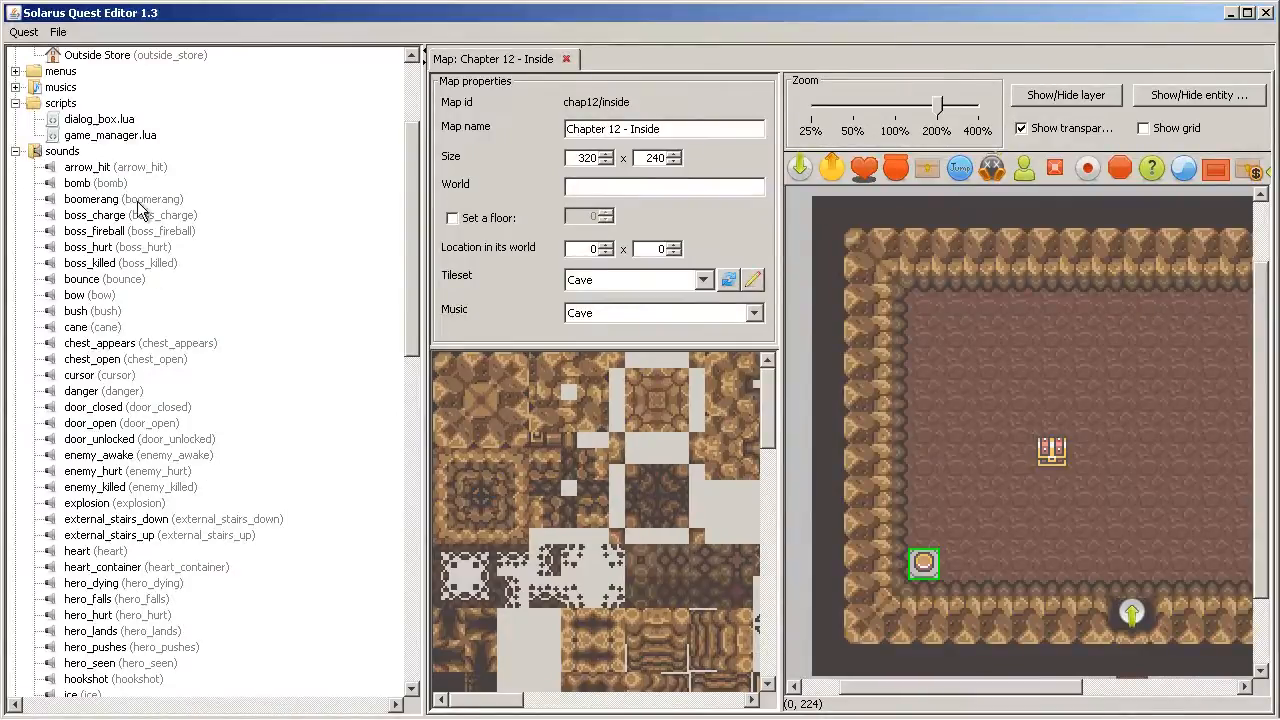
{"action": "scroll", "scroll_direction": "down", "scroll_amount": 3}
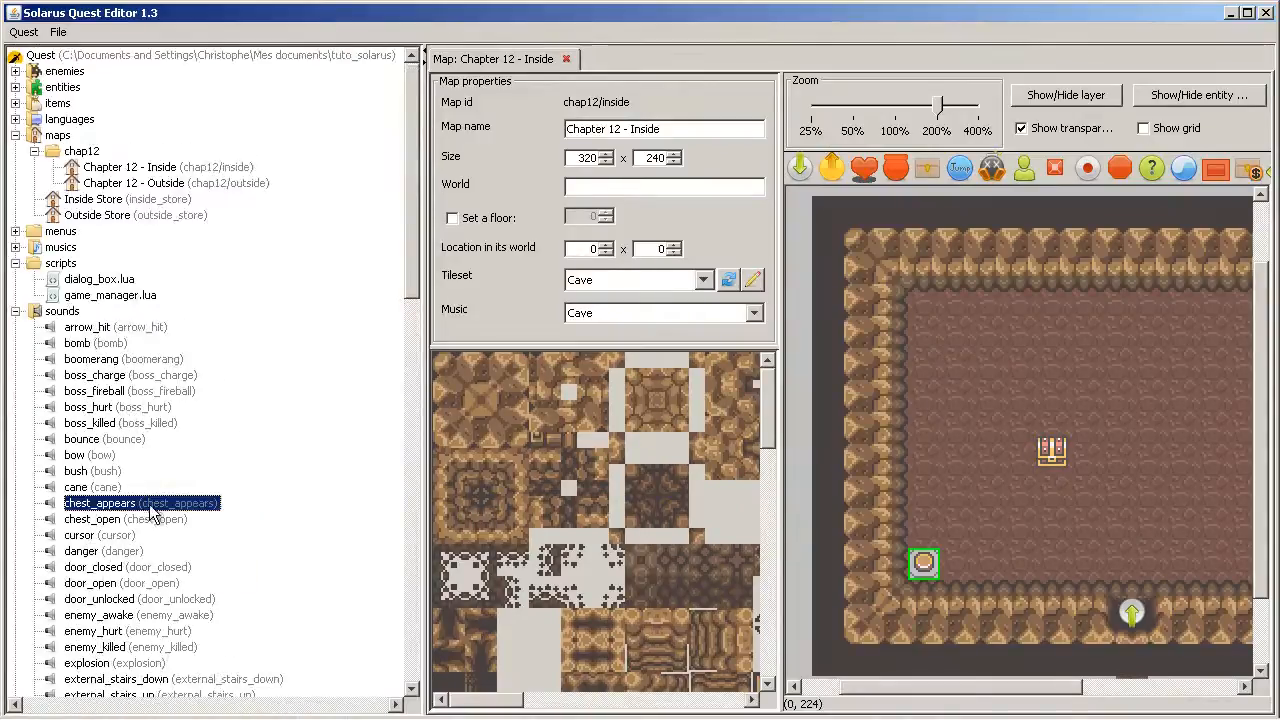
{"action": "mouse_move", "coordinate": [140, 490]}
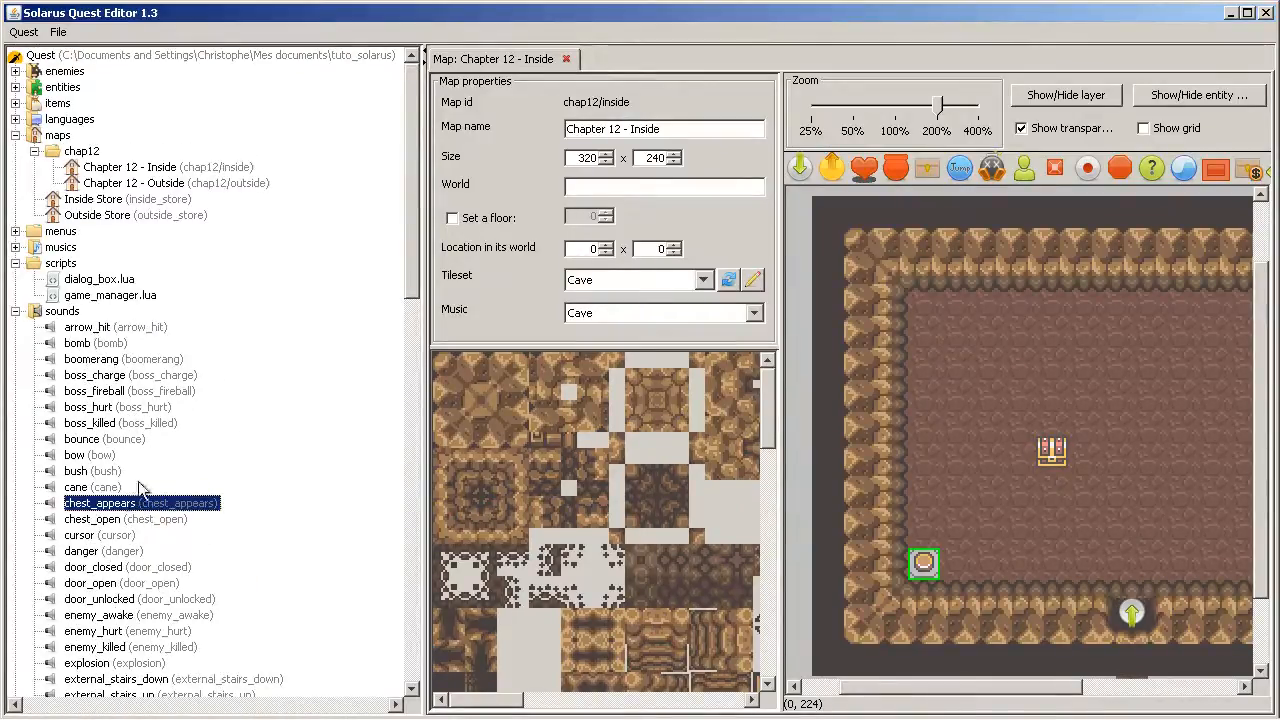
{"action": "left_click", "coordinate": [25, 311]}
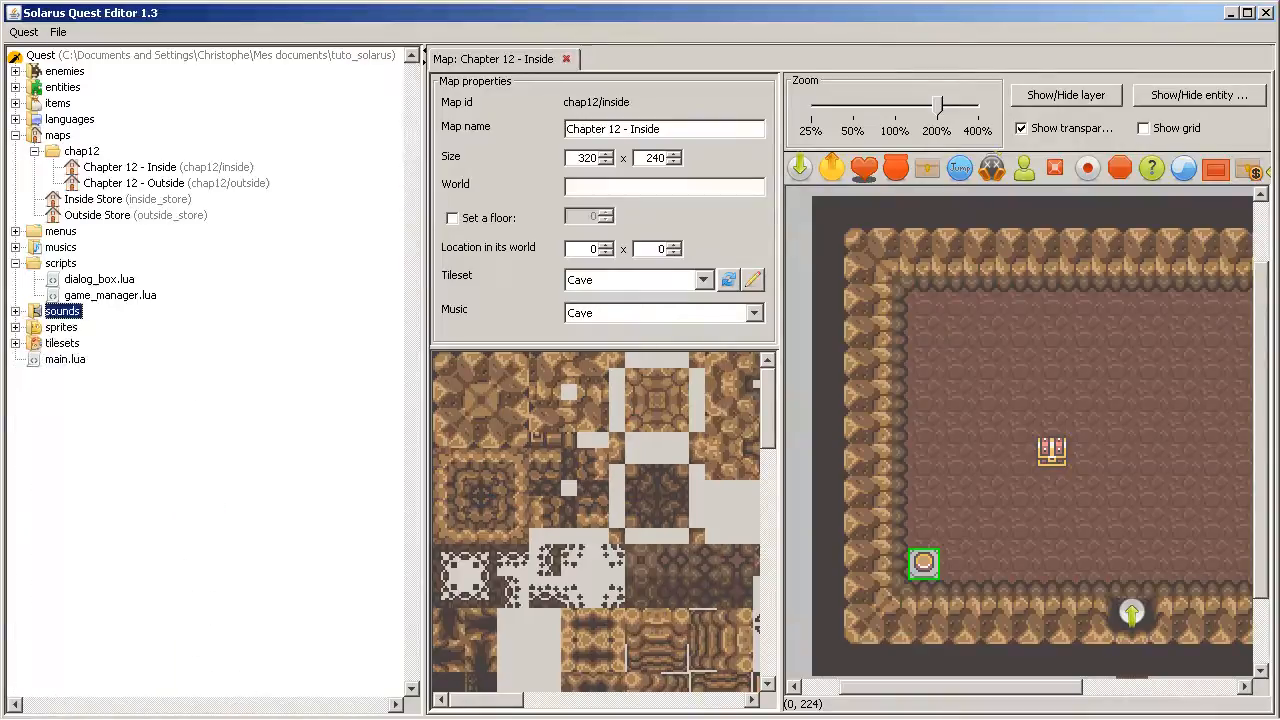
{"action": "left_click_drag", "start_coordinate": [420, 400], "coordinate": [170, 400]}
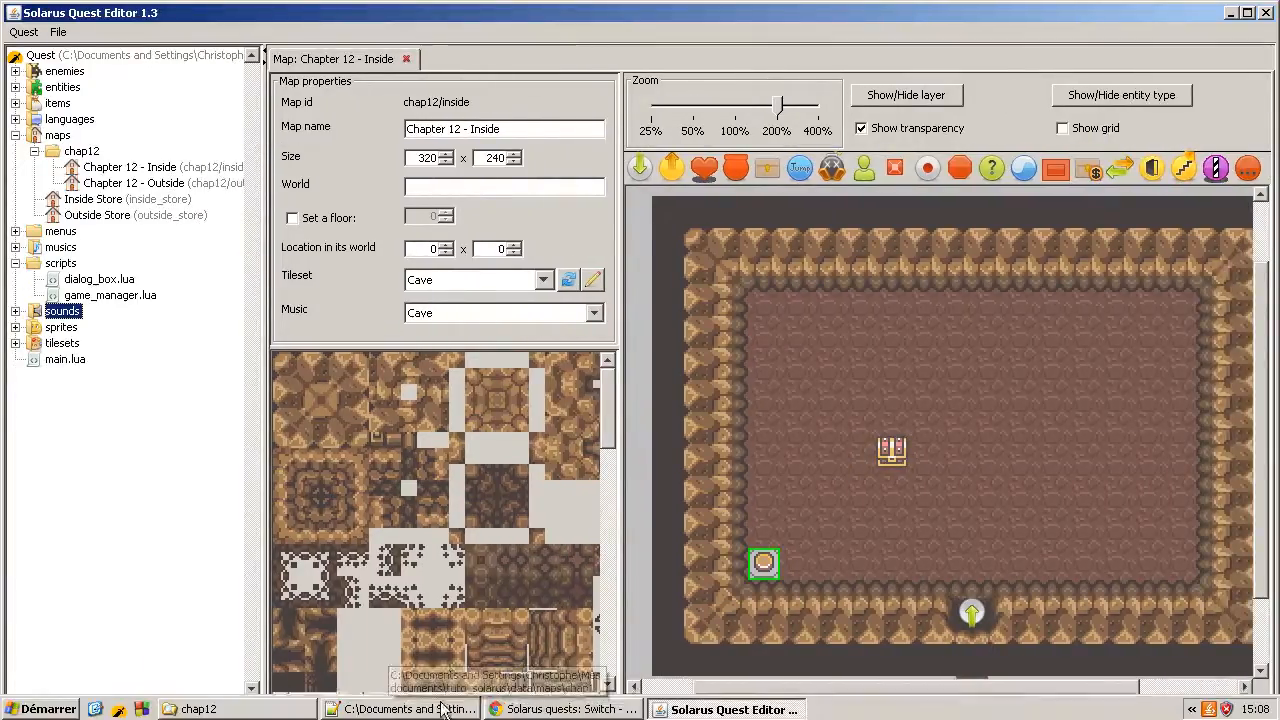
{"action": "left_click", "coordinate": [403, 709]}
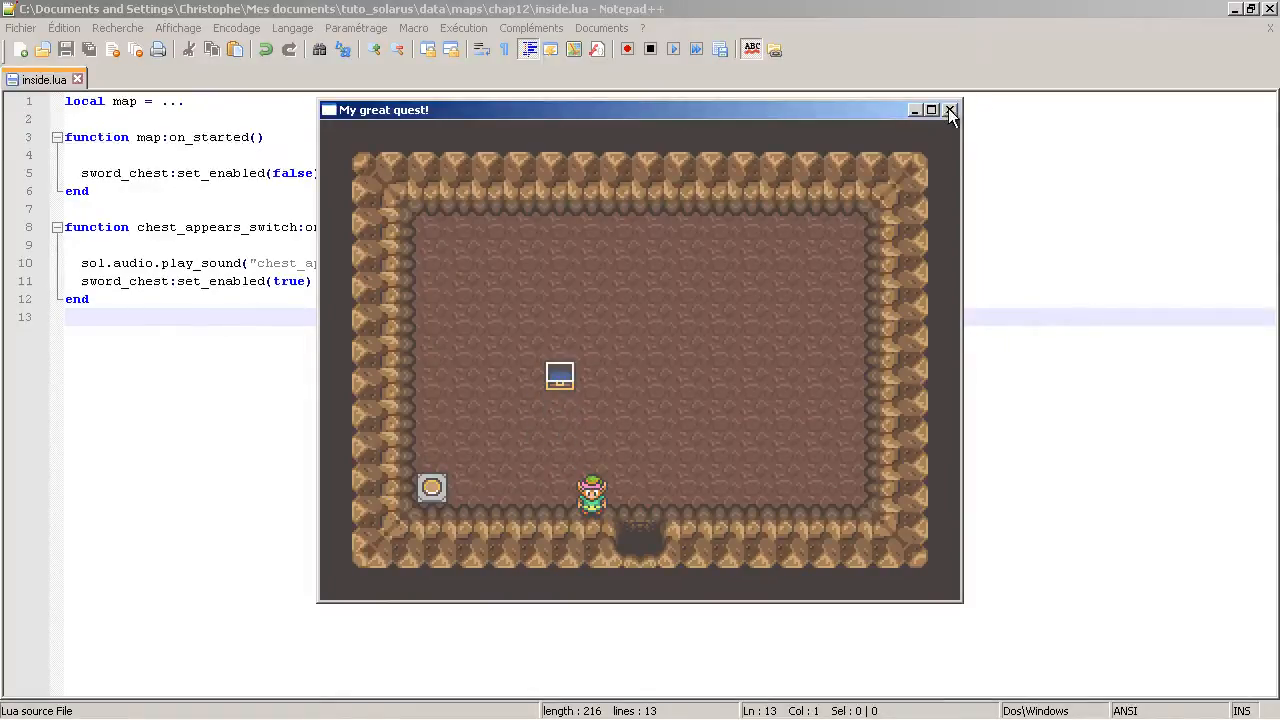
Close the game window after seeing the switch reveal the sword chest
{"action": "left_click", "coordinate": [949, 110]}
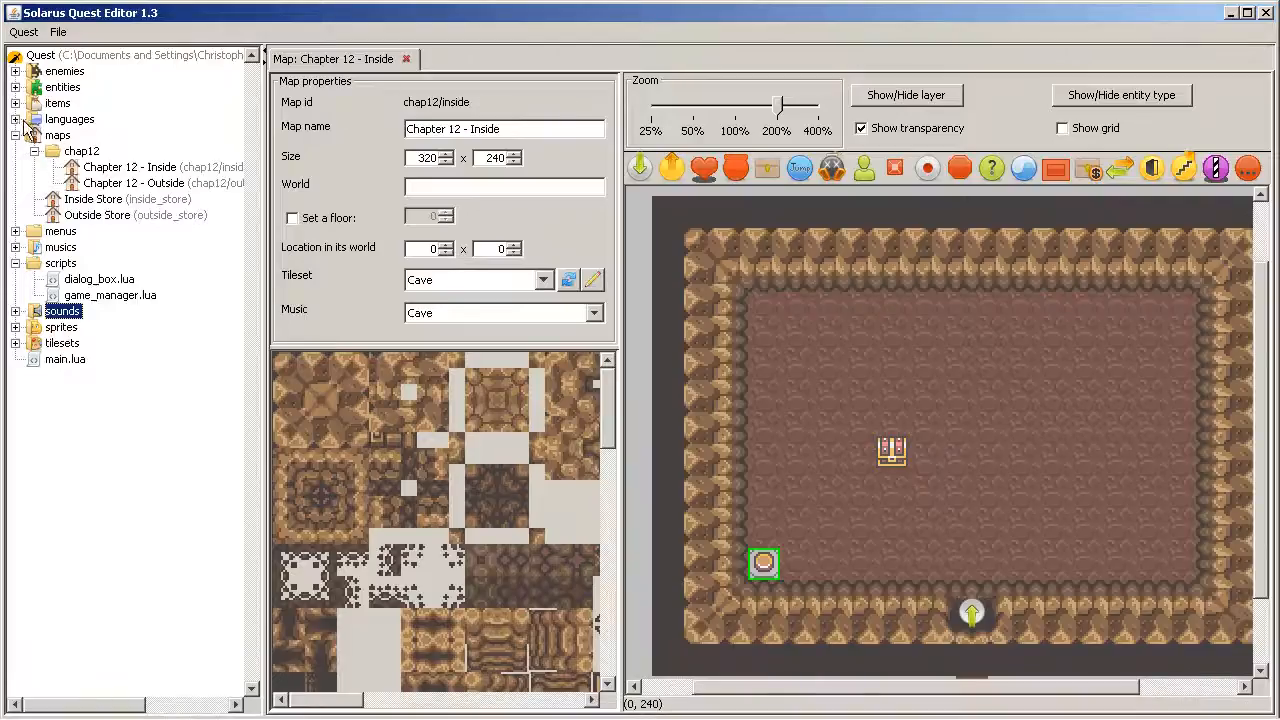
Open the English dialogs.dat from the languages entry in the quest tree
{"action": "right_click", "coordinate": [80, 135]}
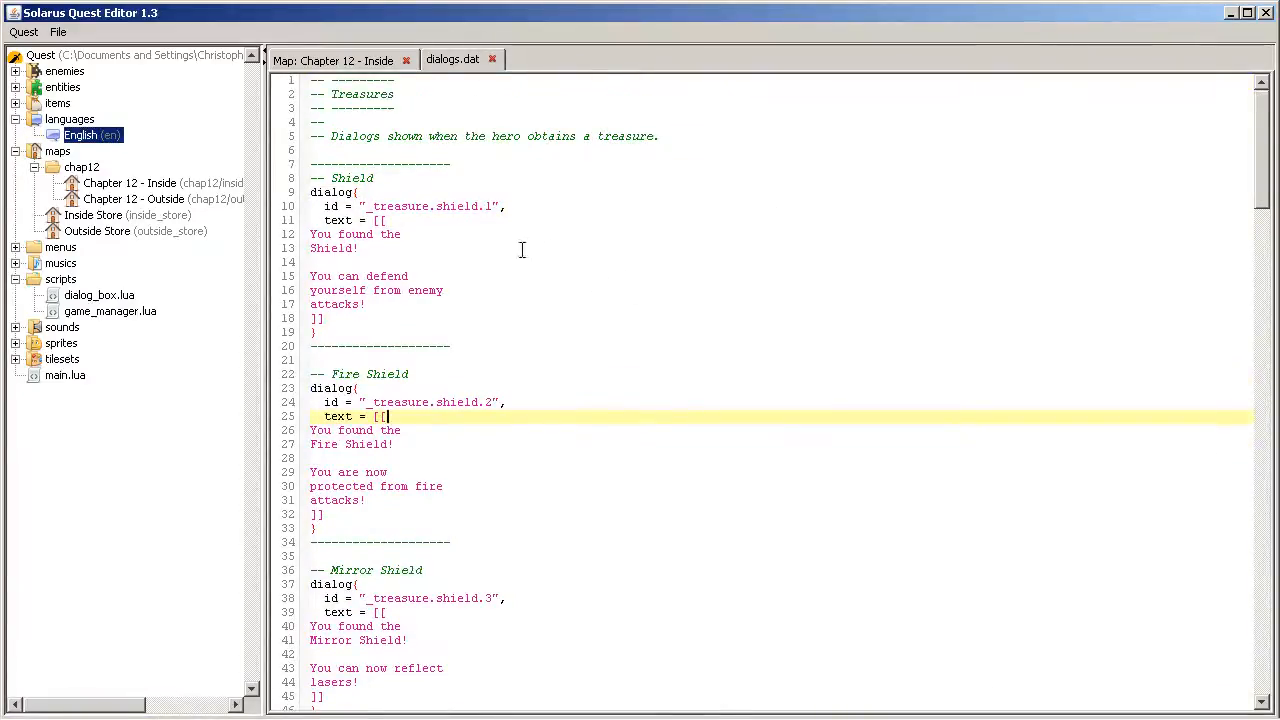
{"action": "left_click", "coordinate": [402, 234]}
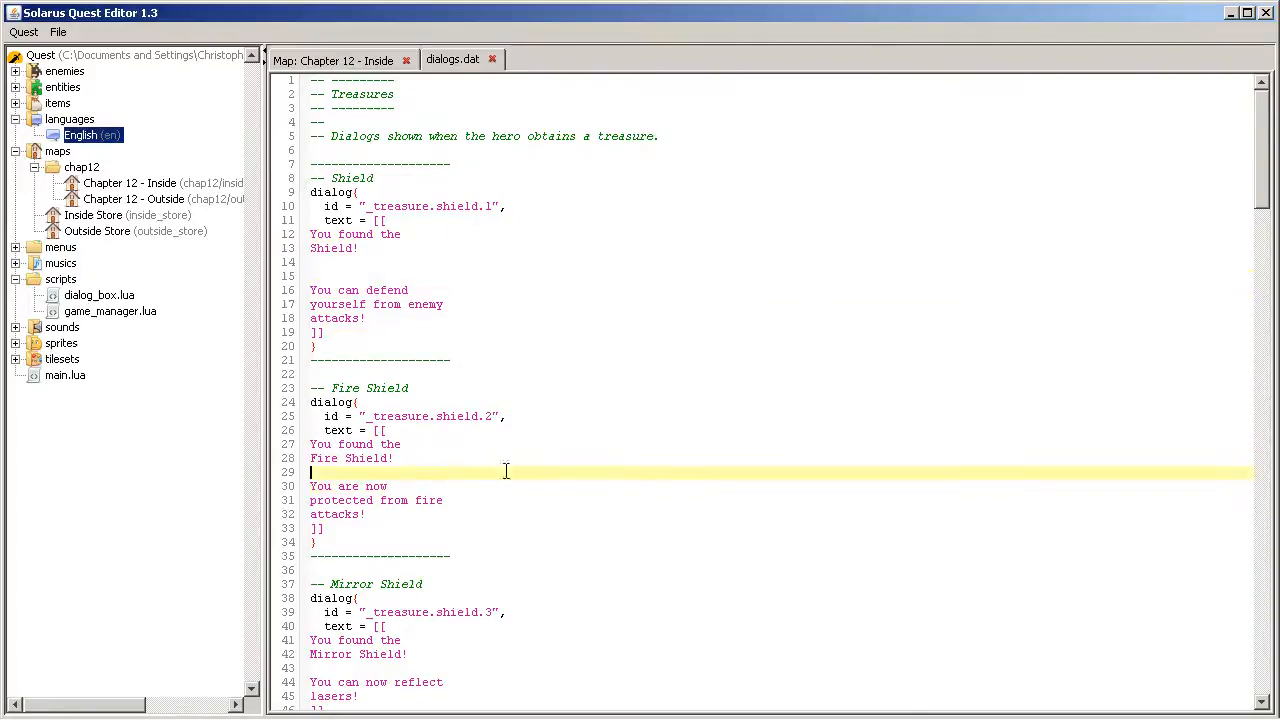
{"action": "scroll", "scroll_direction": "down", "scroll_amount": 3}
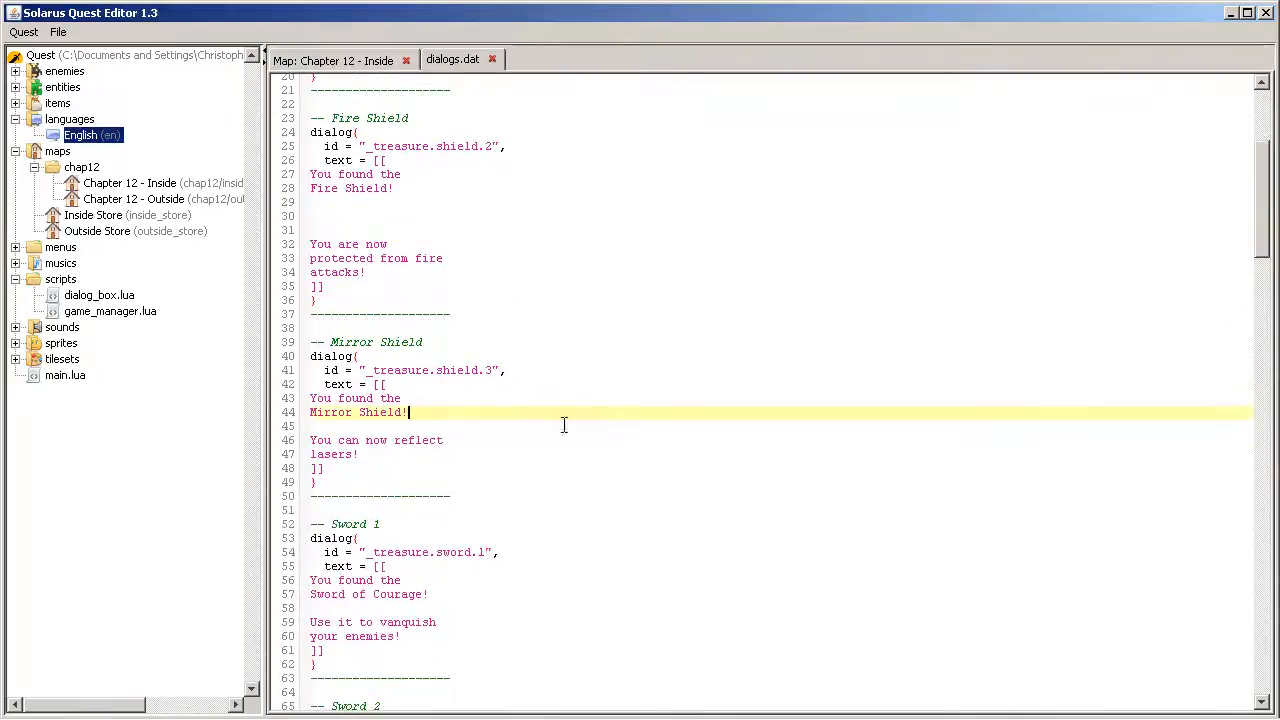
{"action": "mouse_move", "coordinate": [437, 178]}
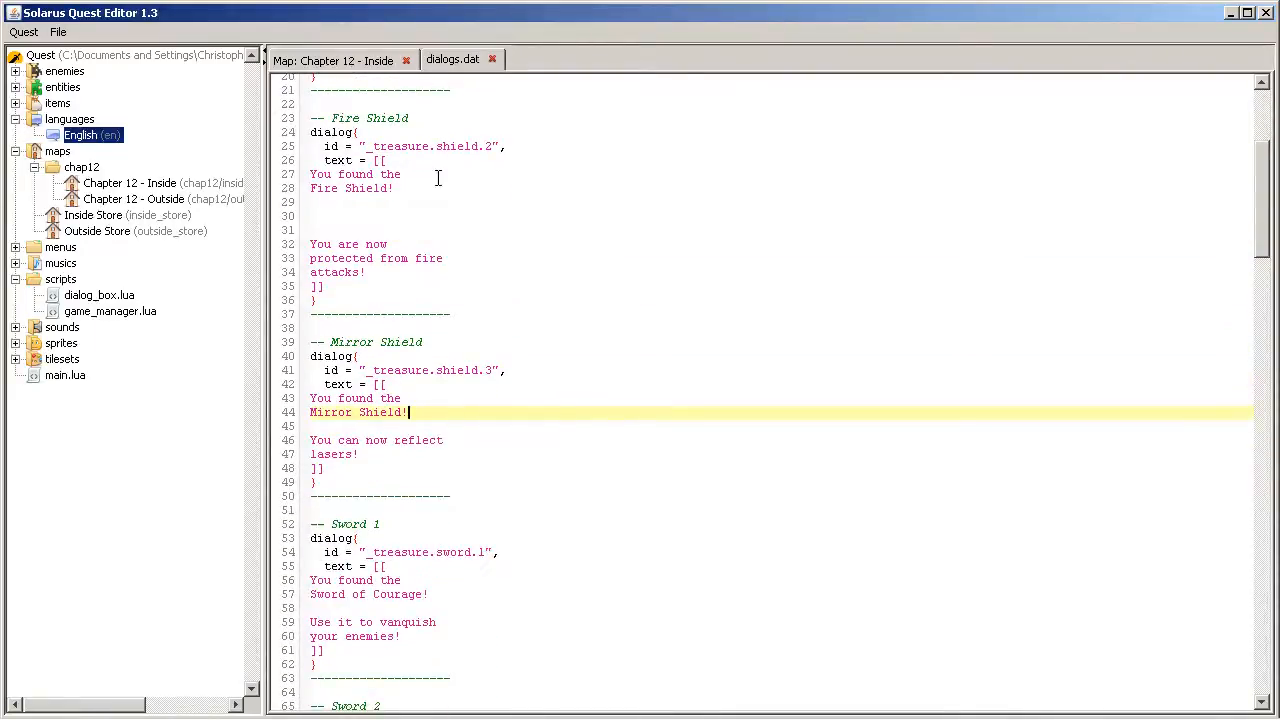
{"action": "scroll", "scroll_direction": "up", "scroll_amount": 3}
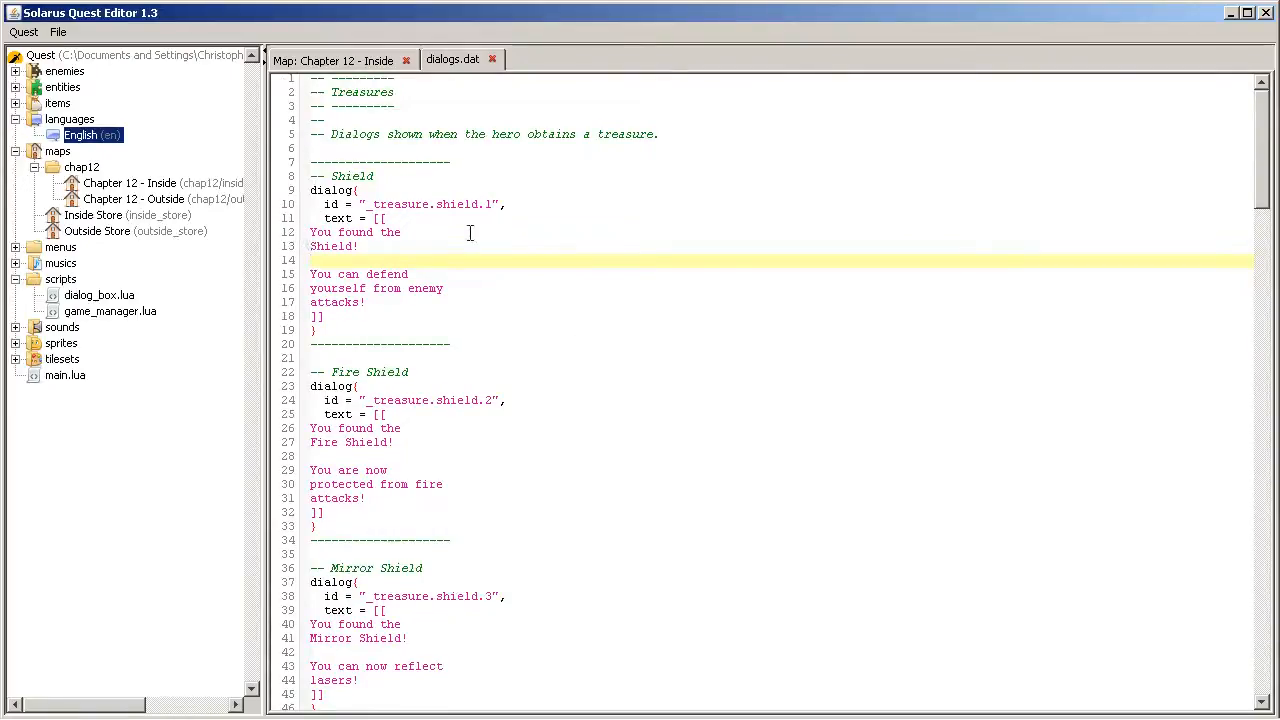
Scroll through the treasure dialogs down to the Sword of Courage message
{"action": "left_click", "coordinate": [312, 260]}
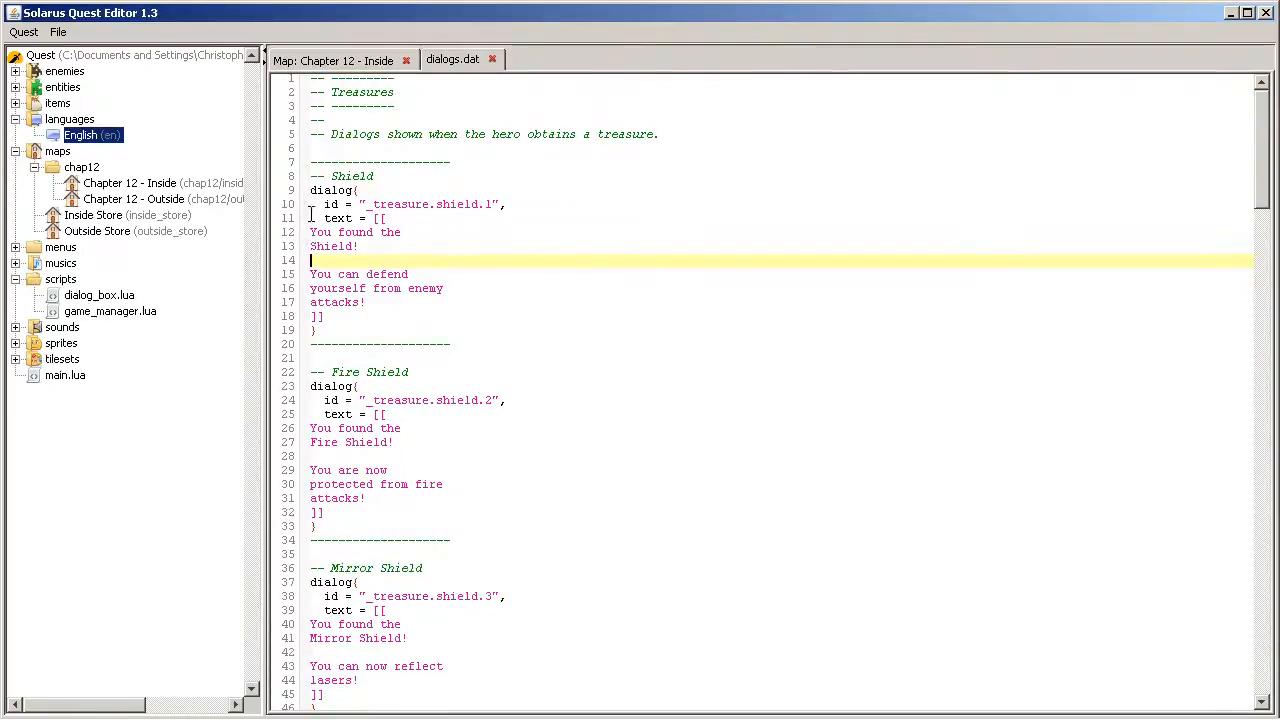
{"action": "scroll", "scroll_direction": "down", "scroll_amount": 3}
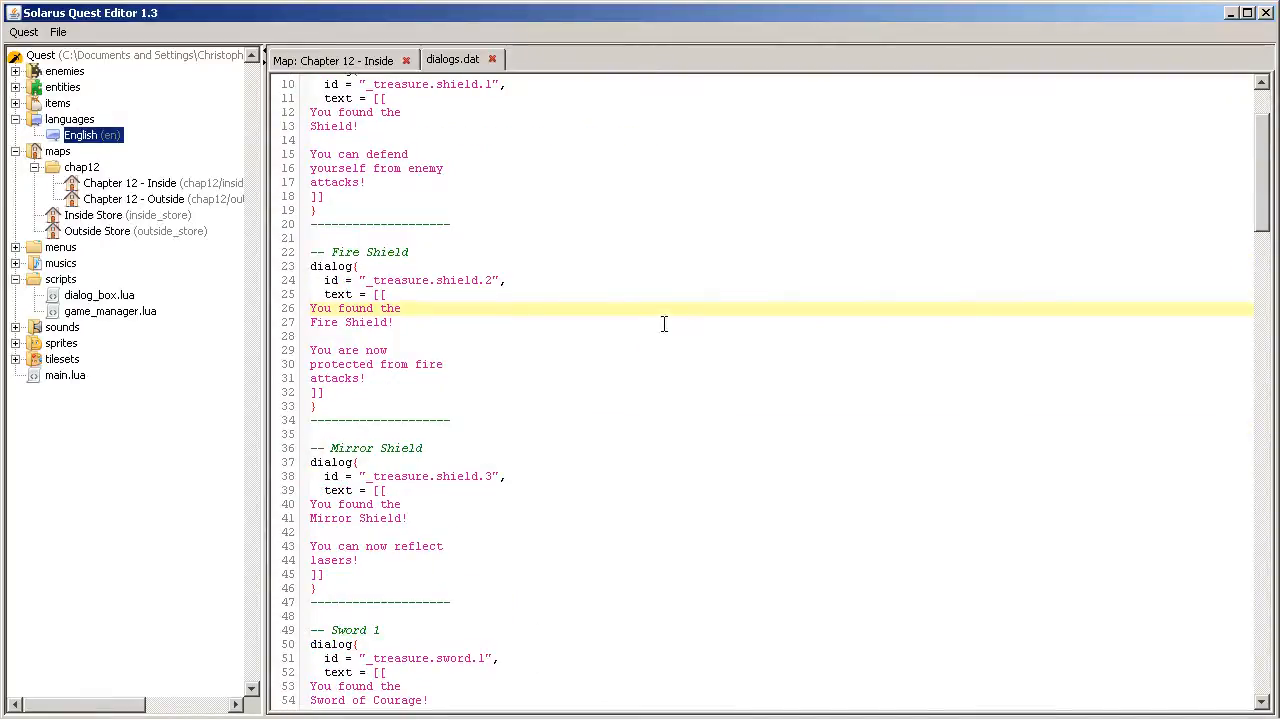
{"action": "scroll", "scroll_direction": "down", "scroll_amount": 3}
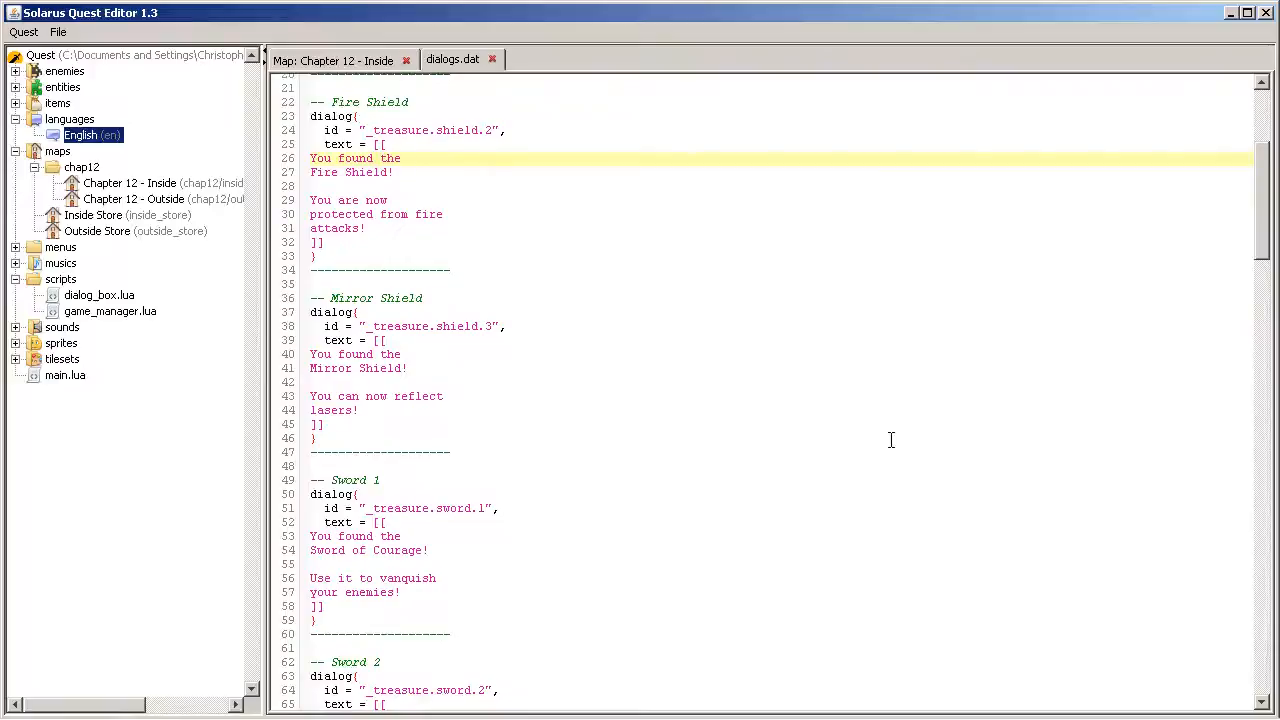
{"action": "scroll", "scroll_direction": "down", "scroll_amount": 3}
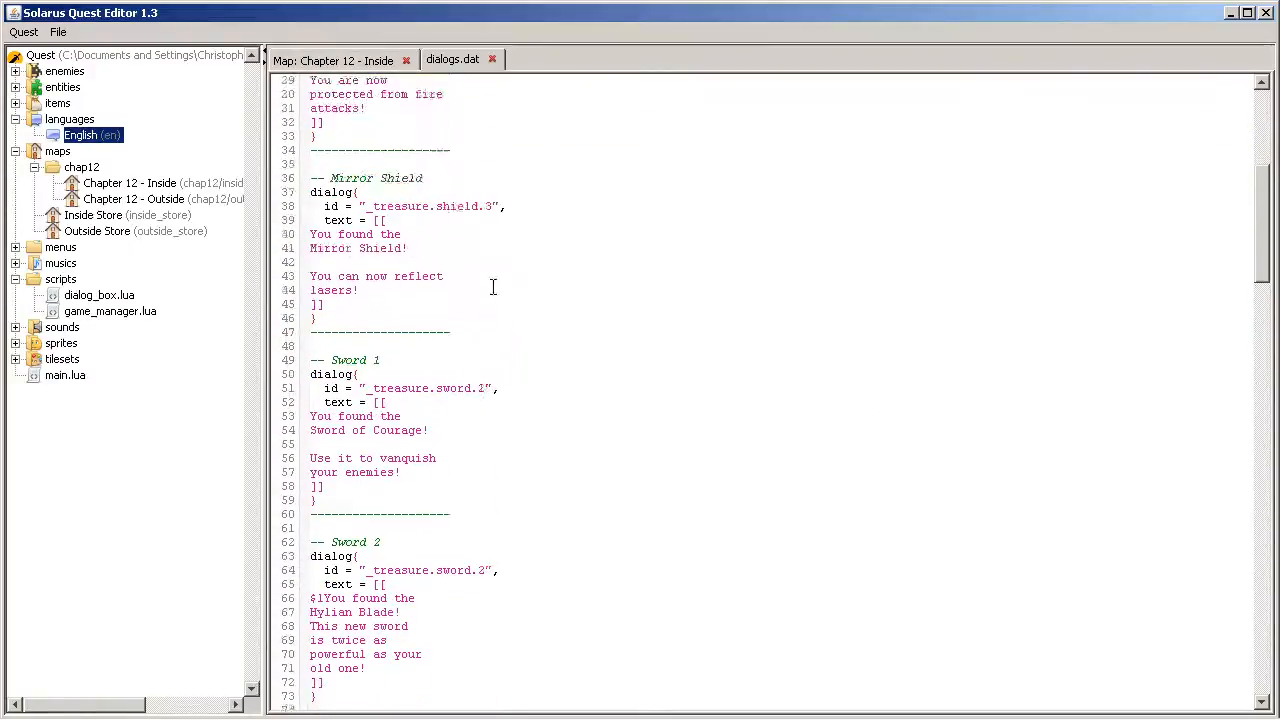
{"action": "scroll", "scroll_direction": "down", "scroll_amount": 3}
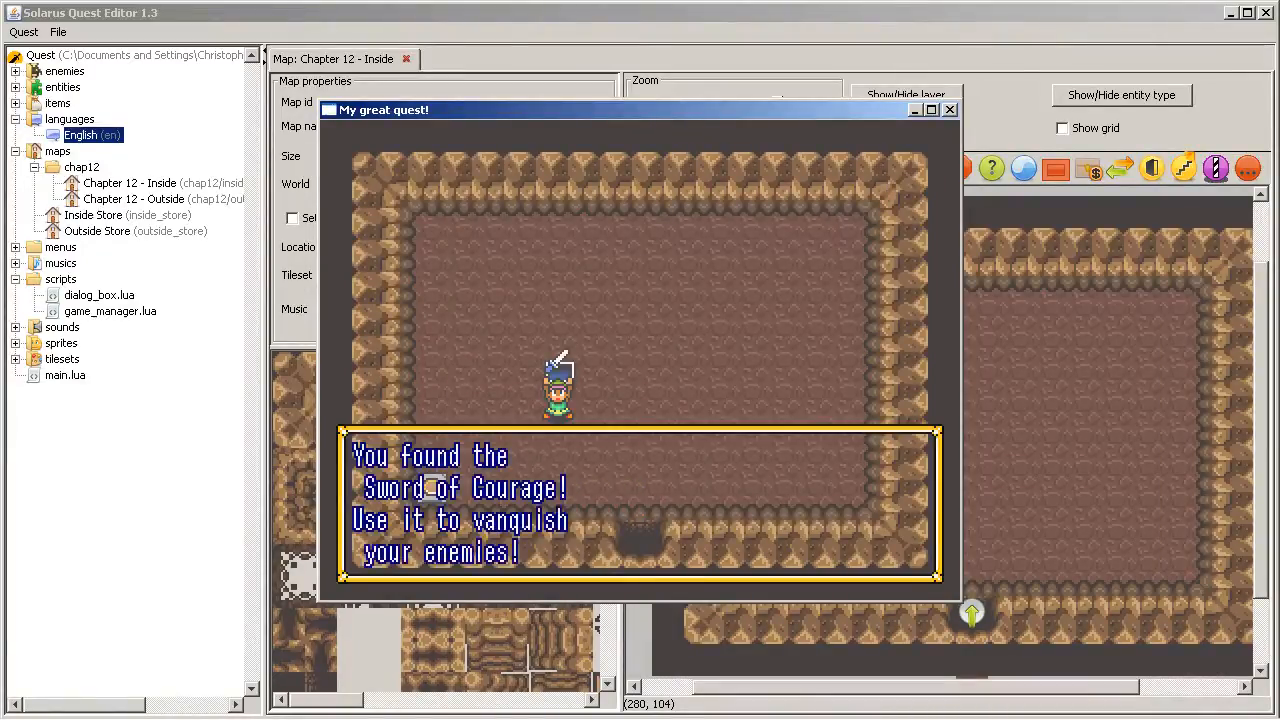
{"action": "mouse_move", "coordinate": [810, 263]}
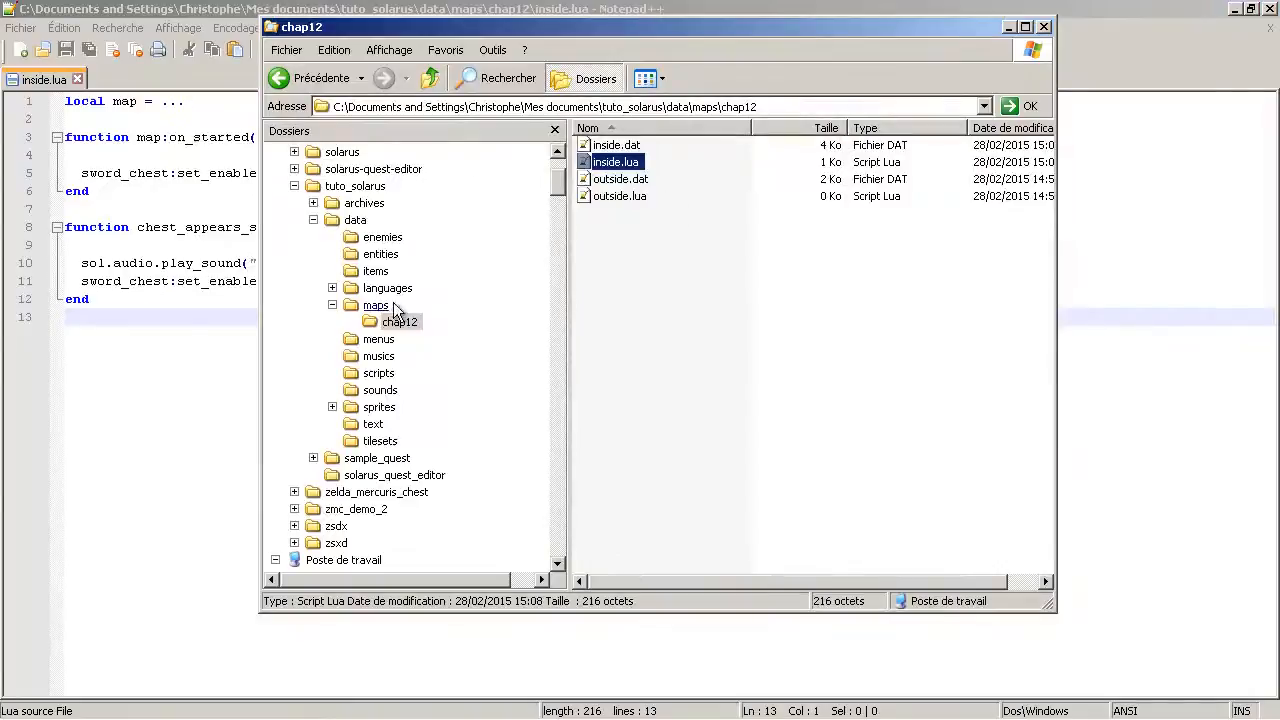
Open dialogs.dat from the quest's languages/en/text folder in Notepad++
{"action": "left_click", "coordinate": [332, 288]}
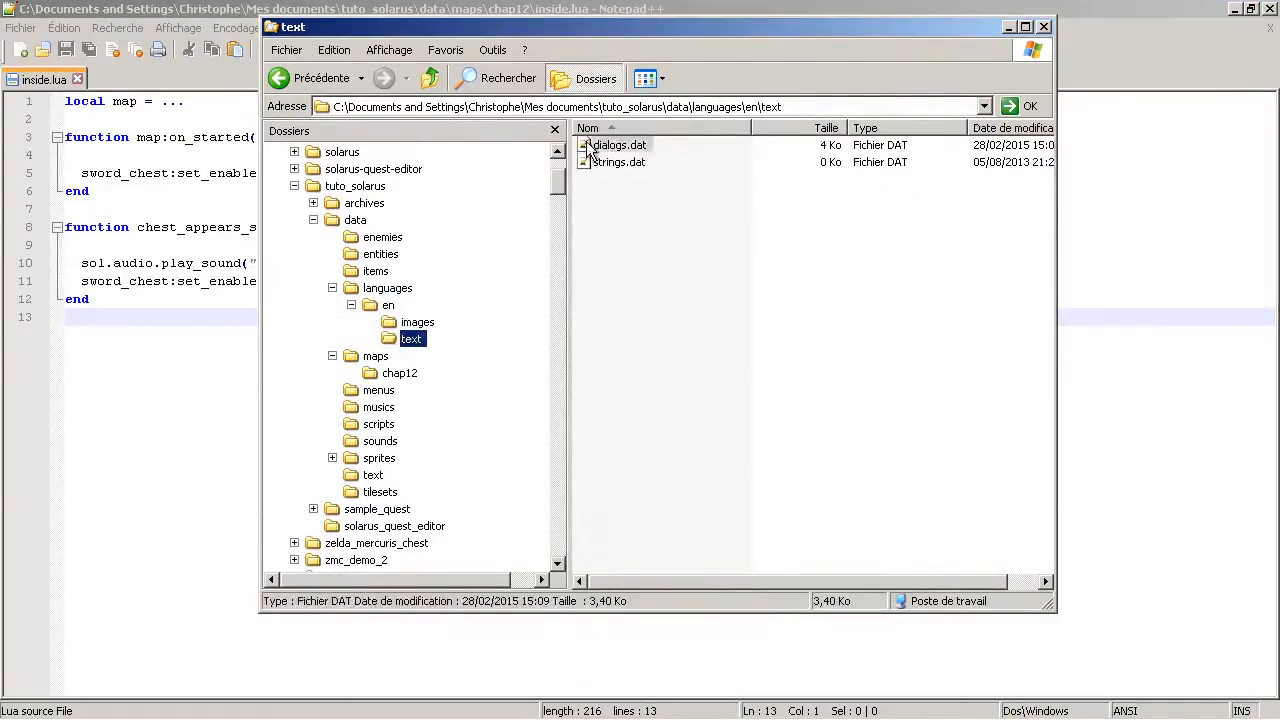
{"action": "double_click", "coordinate": [617, 145]}
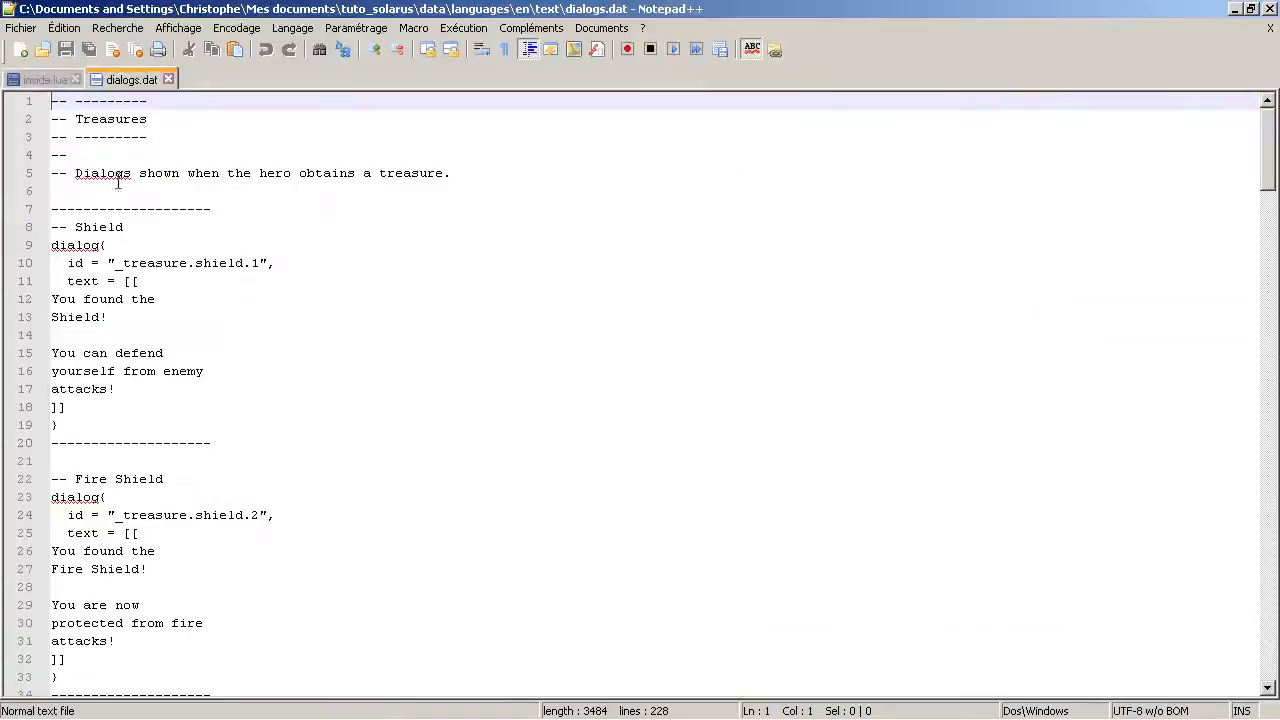
Join the broken Sword 1 lines so it ends 'Use it to vanquish your enemies!'
{"action": "scroll", "scroll_direction": "down", "scroll_amount": 3}
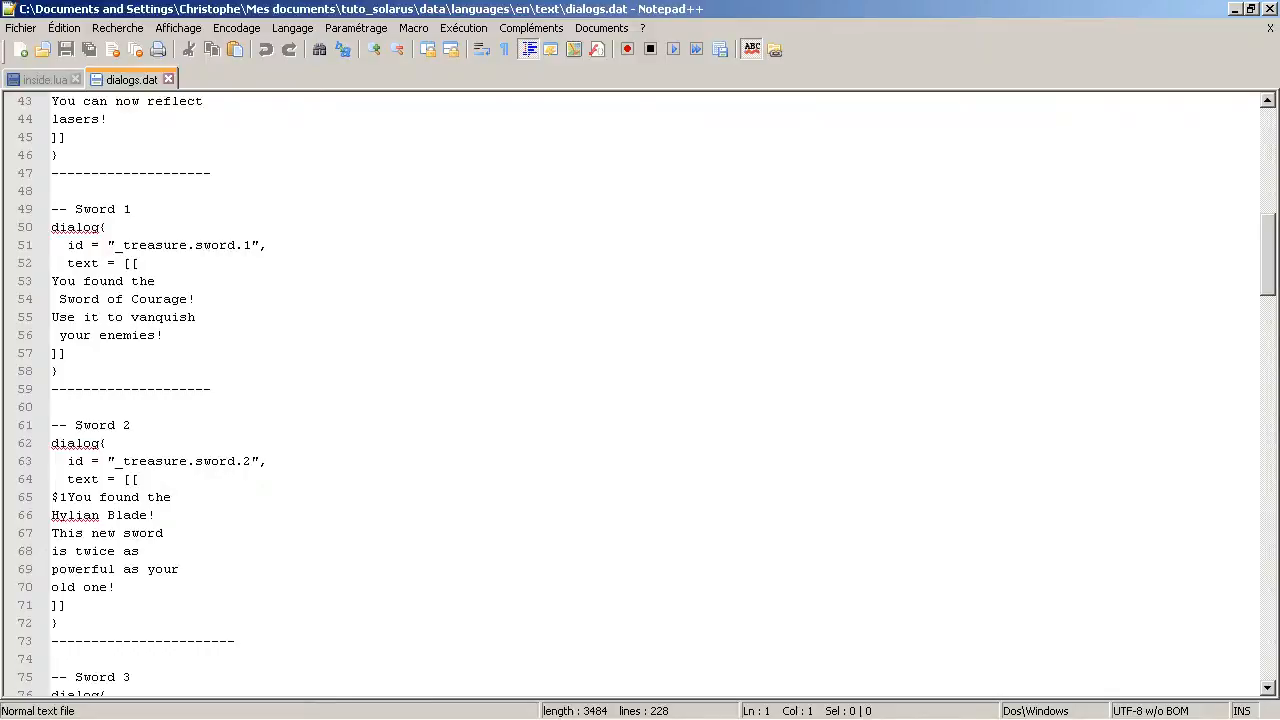
{"action": "scroll", "scroll_direction": "down", "scroll_amount": 3}
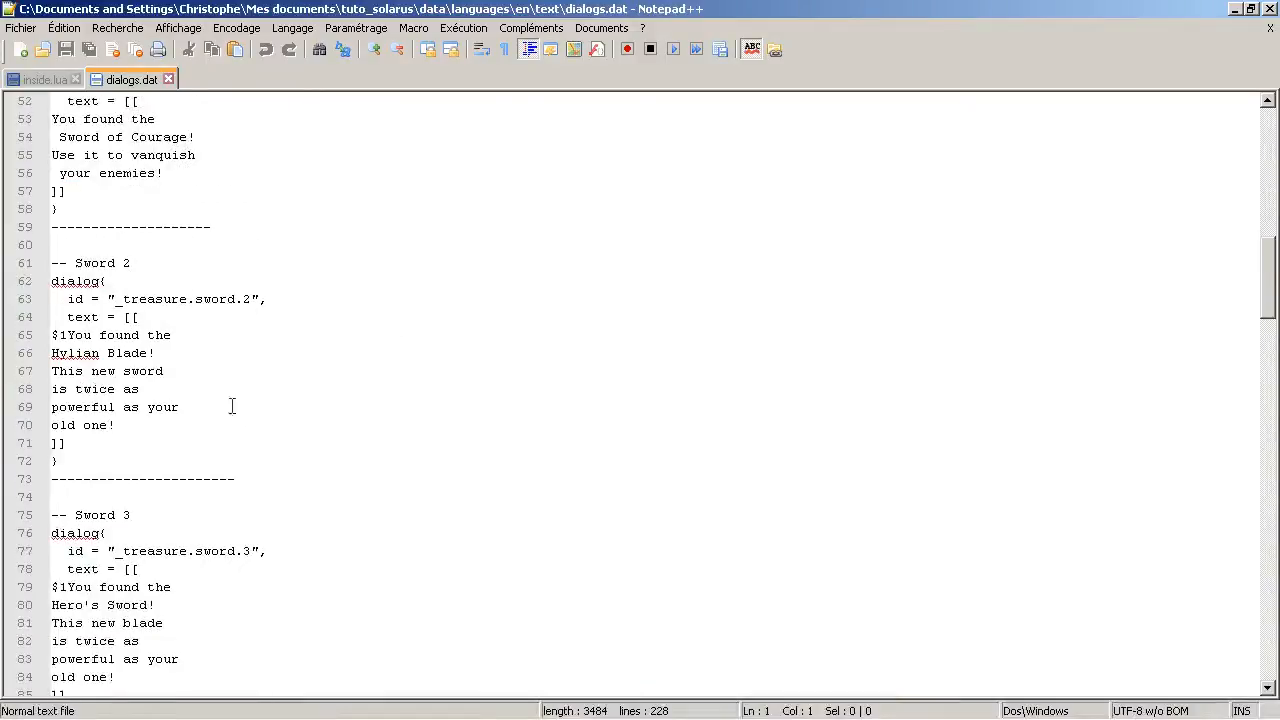
{"action": "scroll", "scroll_direction": "down", "scroll_amount": 3}
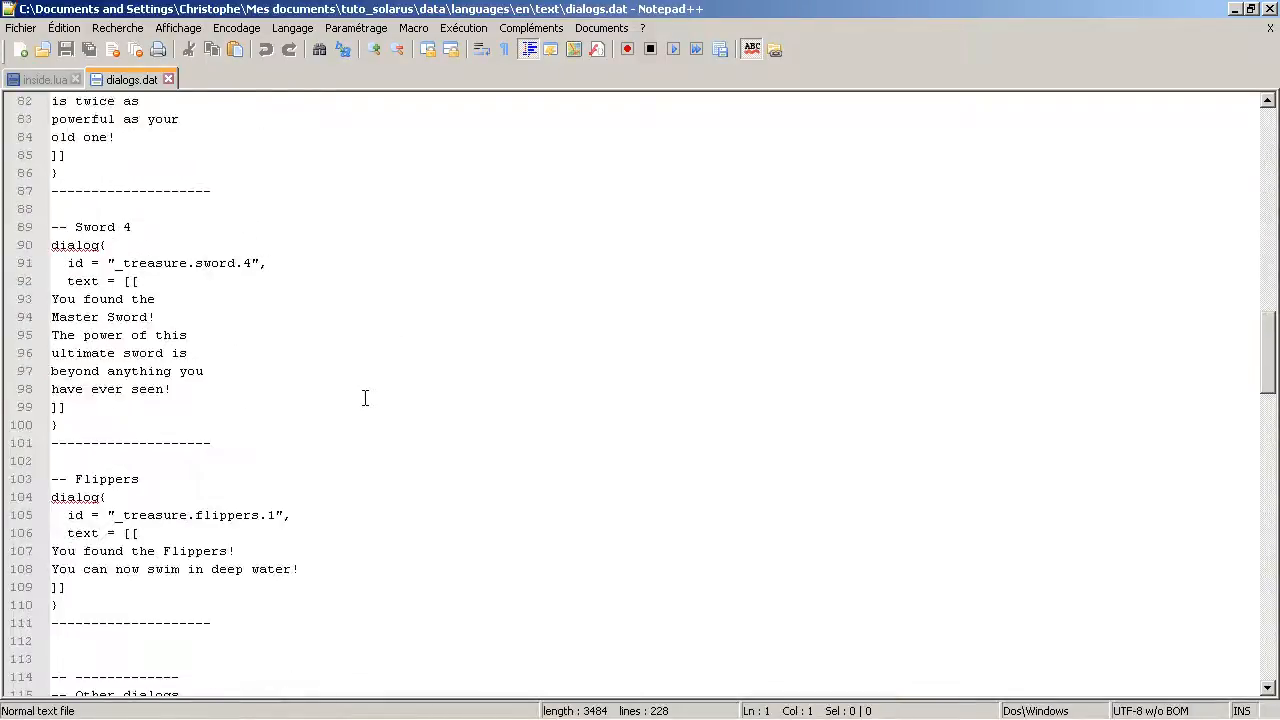
{"action": "scroll", "scroll_direction": "up", "scroll_amount": 3}
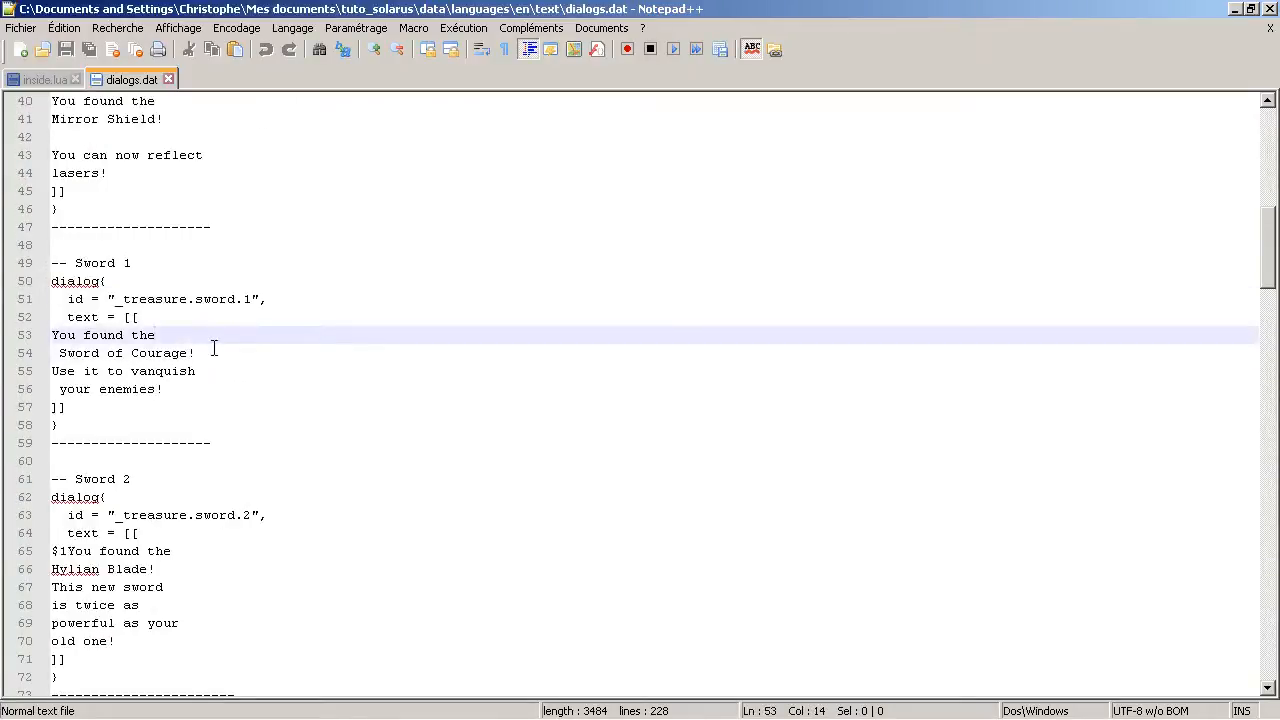
{"action": "key", "text": "Delete"}
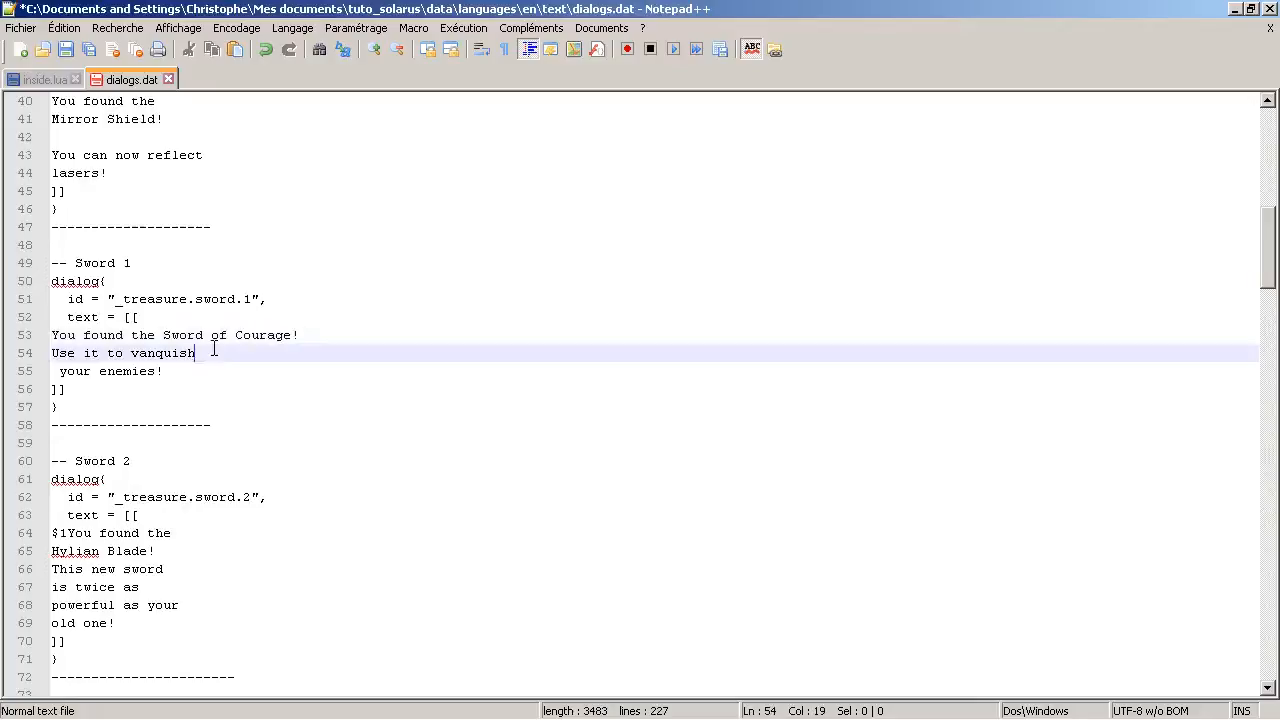
{"action": "type", "text": "your enemies!"}
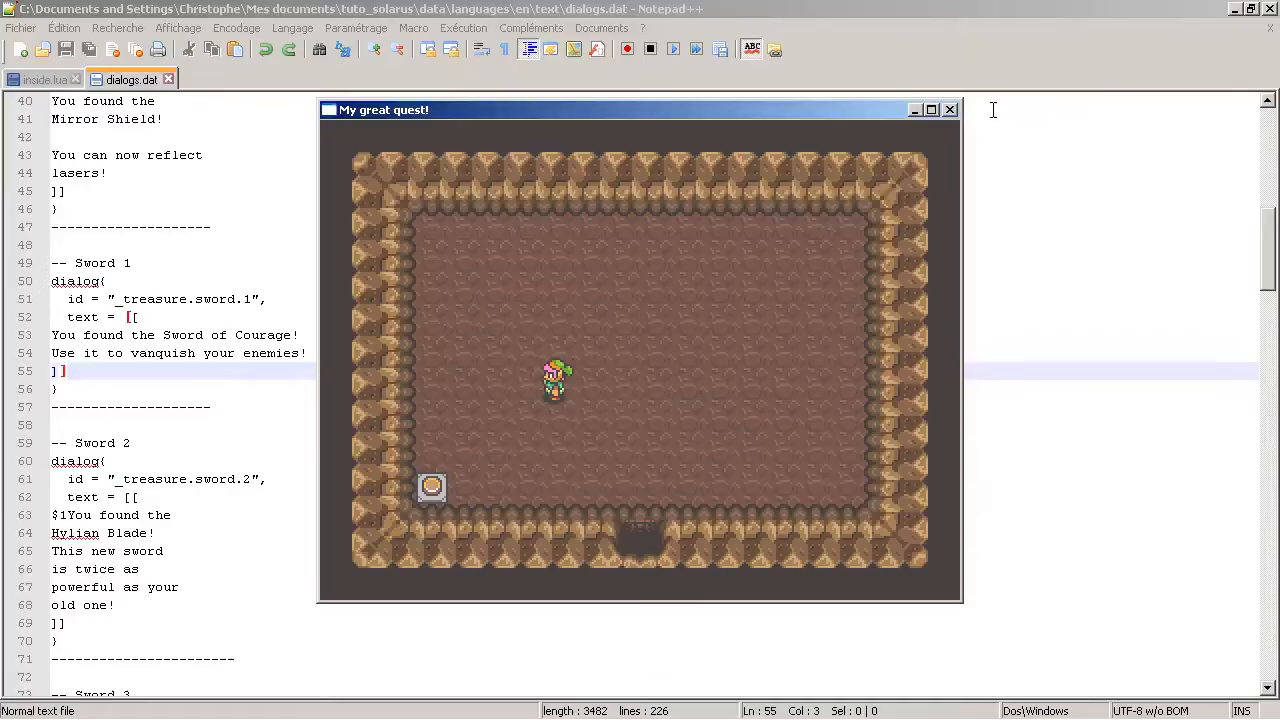
Close the test game, returning to dialogs.dat with the two-line Sword of Courage message
{"action": "left_click", "coordinate": [949, 109]}
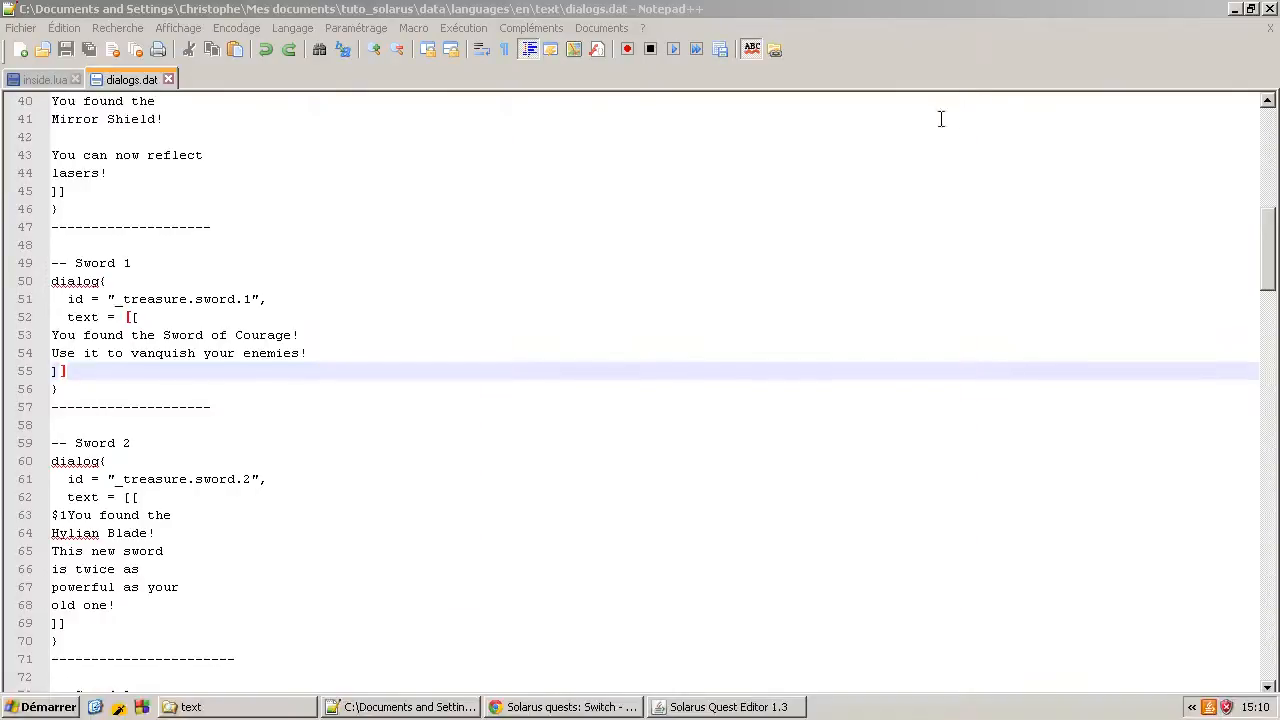
{"action": "left_click", "coordinate": [724, 707]}
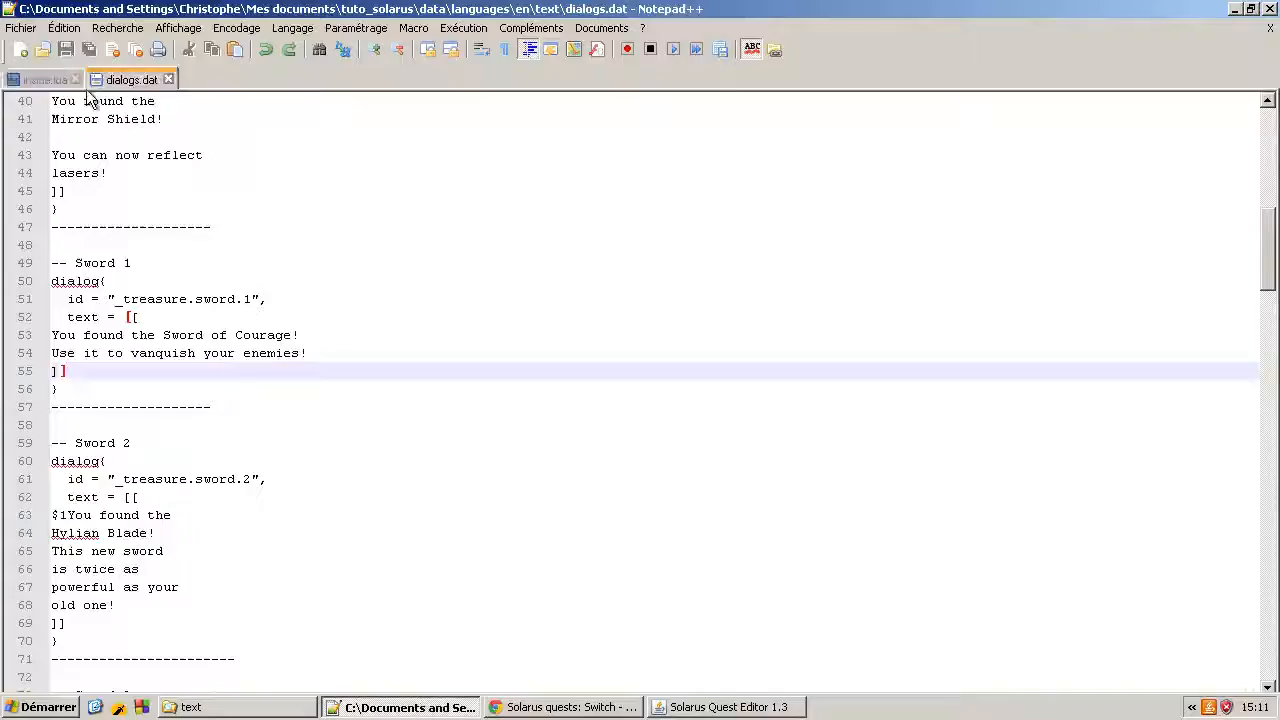
Review map:on_started in inside.lua, then bring back the Chapter 12 - Inside cave map
{"action": "left_click", "coordinate": [44, 79]}
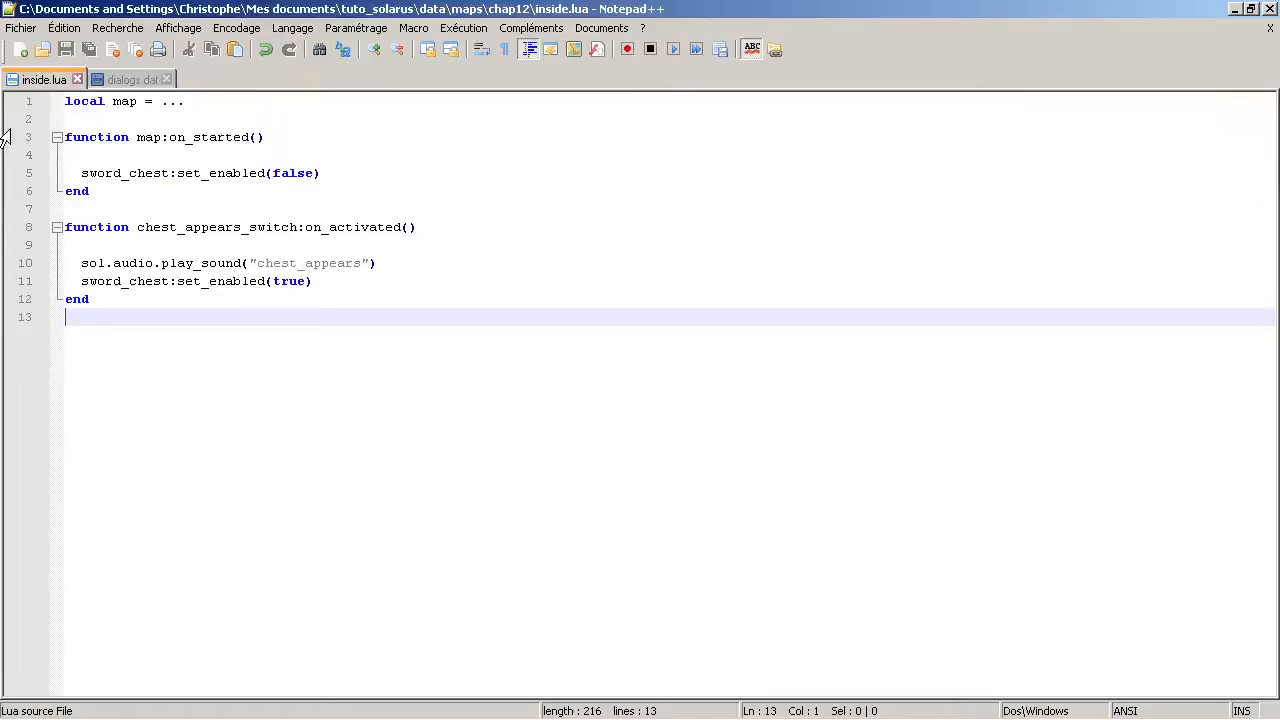
{"action": "mouse_move", "coordinate": [117, 50]}
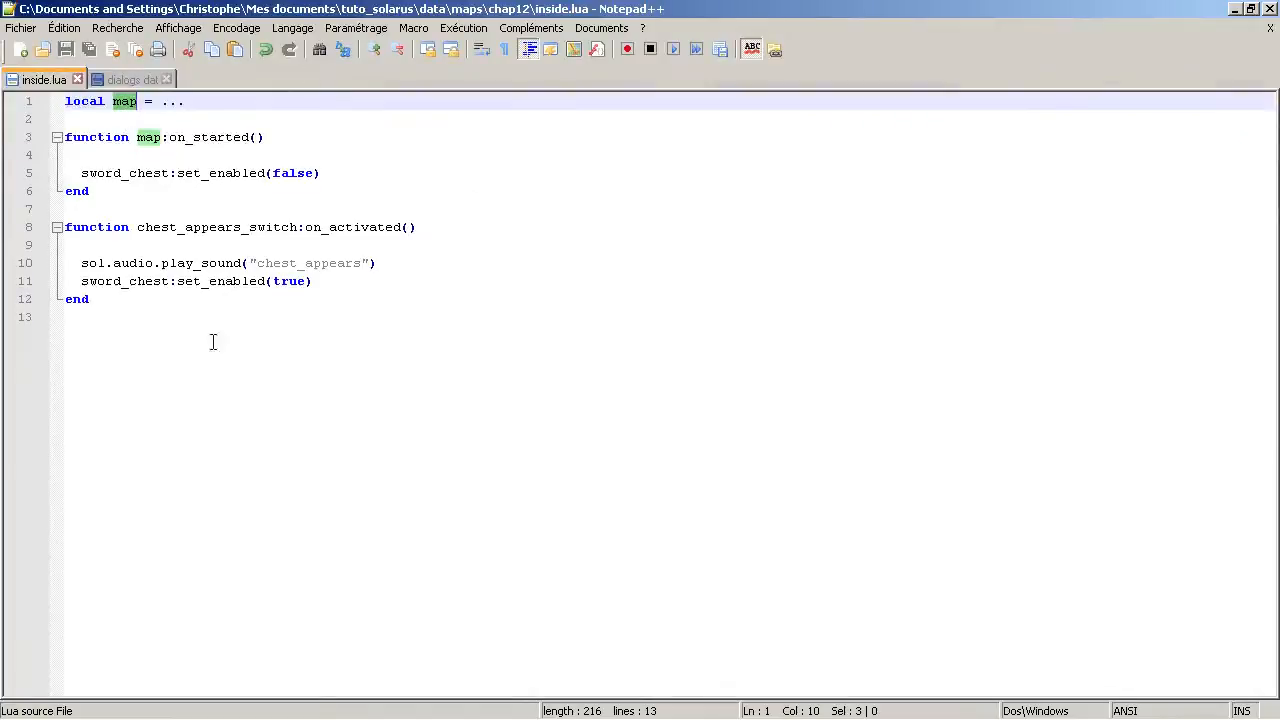
{"action": "left_click", "coordinate": [432, 155]}
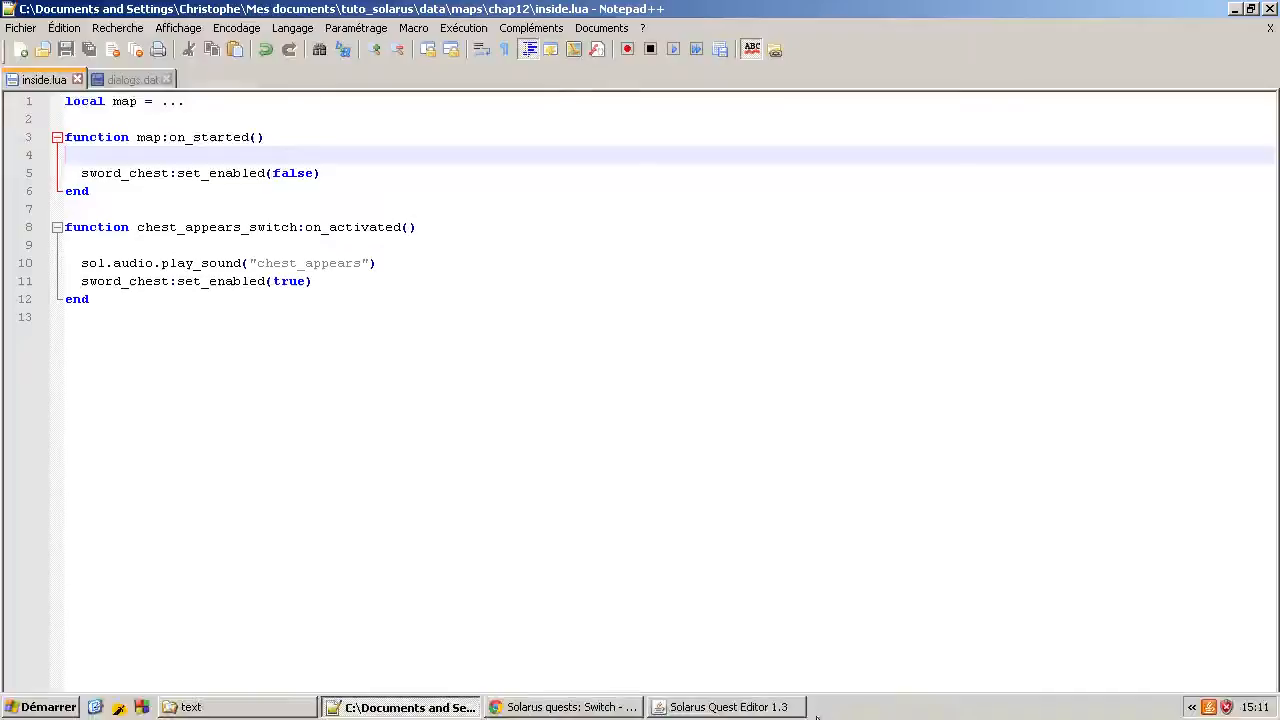
{"action": "left_click", "coordinate": [724, 707]}
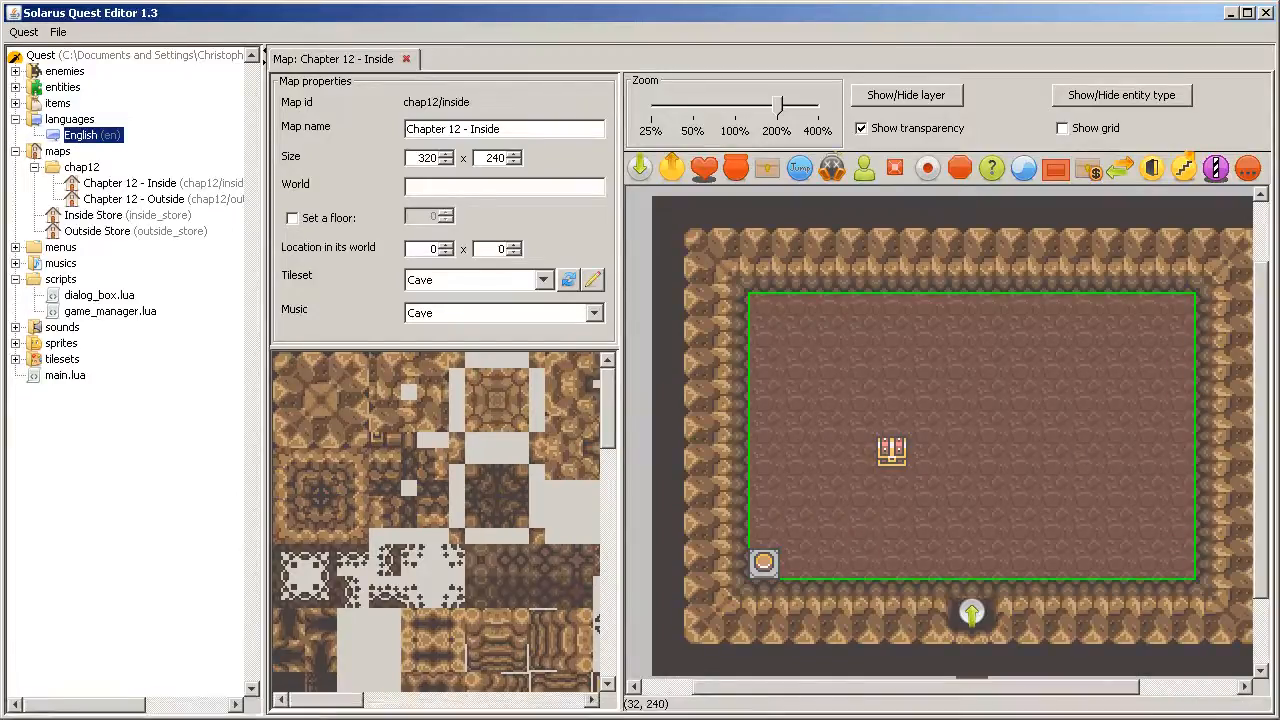
Confirm the sword chest saves to chap12_cave_chest, test the game, and recheck unchanged
{"action": "double_click", "coordinate": [890, 450]}
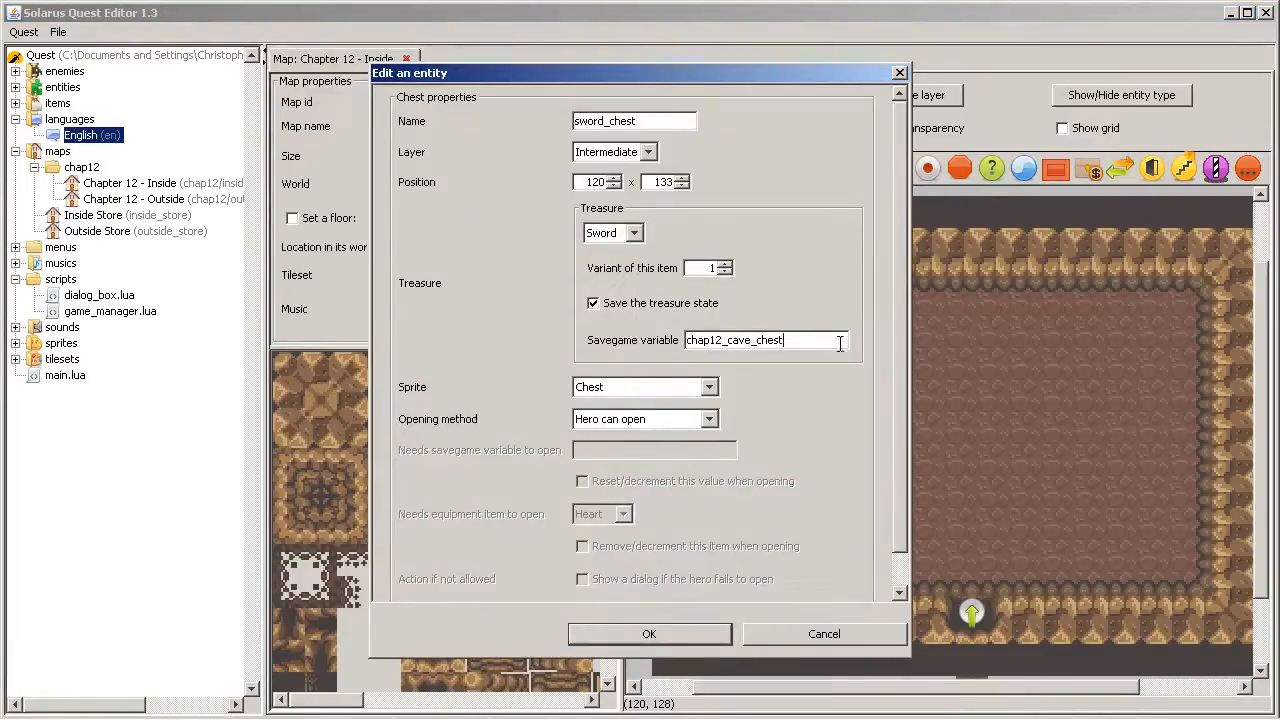
{"action": "left_click", "coordinate": [649, 633]}
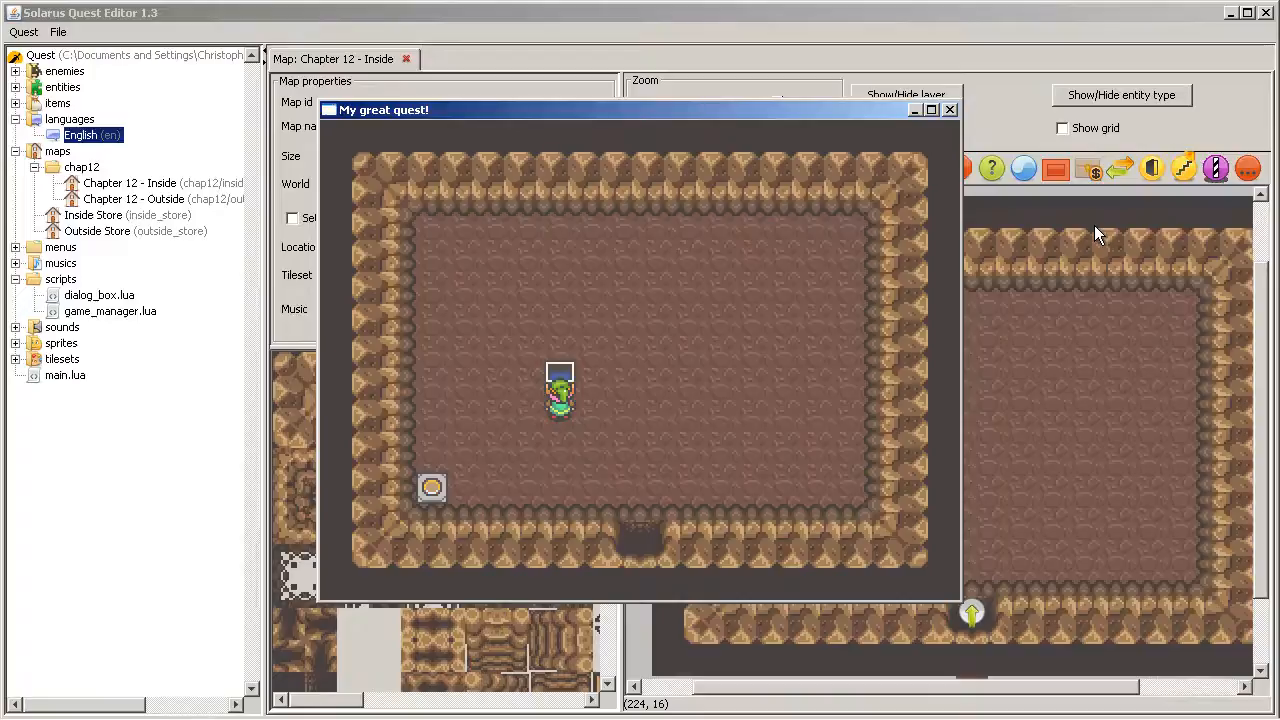
{"action": "left_click", "coordinate": [949, 110]}
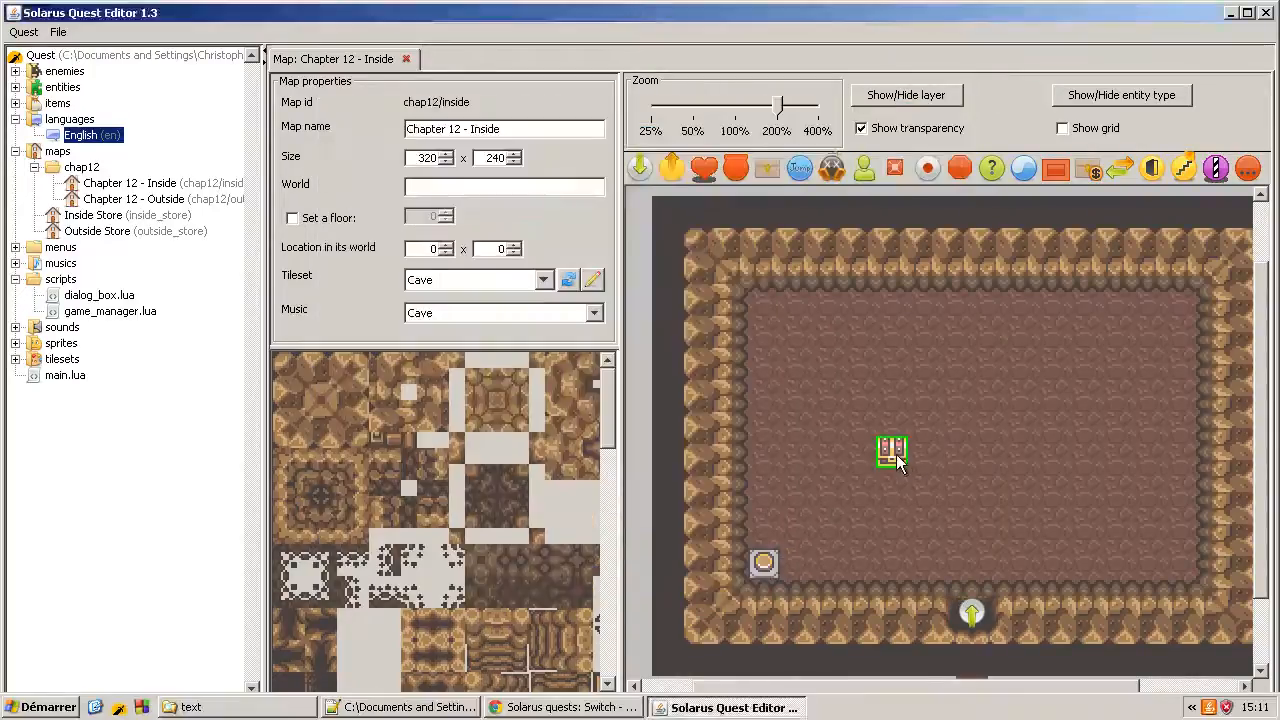
{"action": "double_click", "coordinate": [890, 450]}
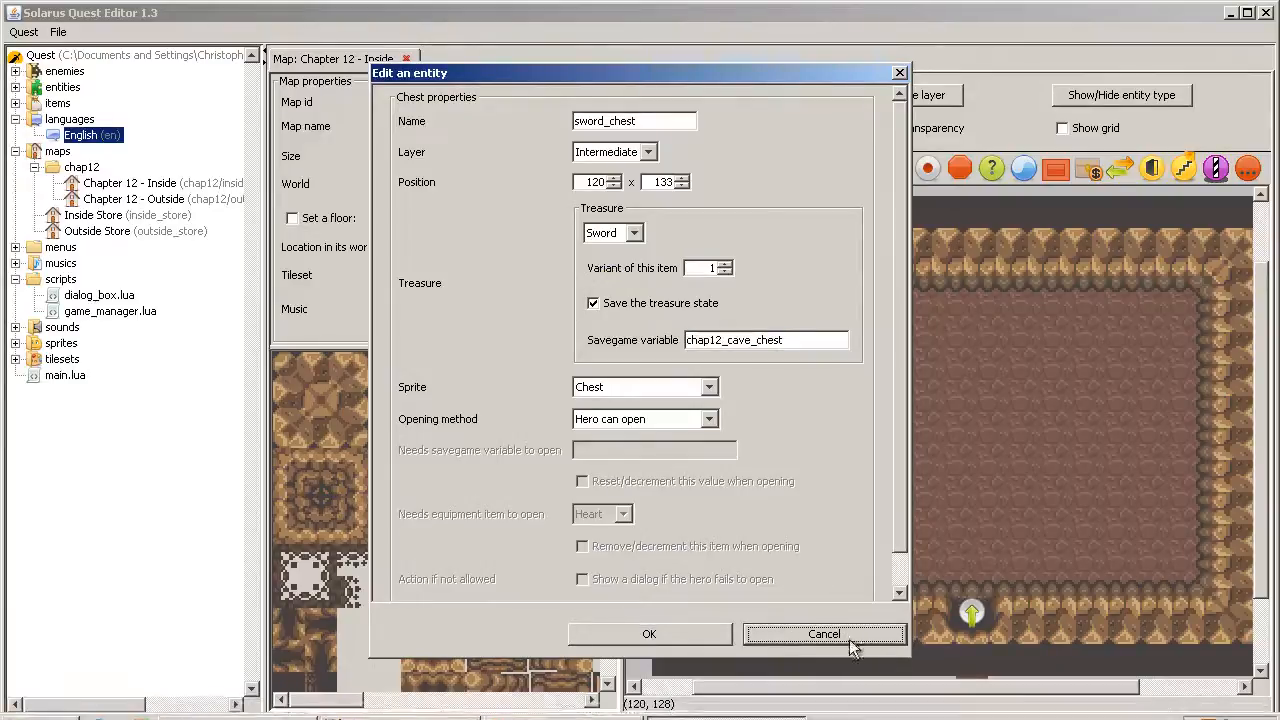
{"action": "left_click", "coordinate": [824, 633]}
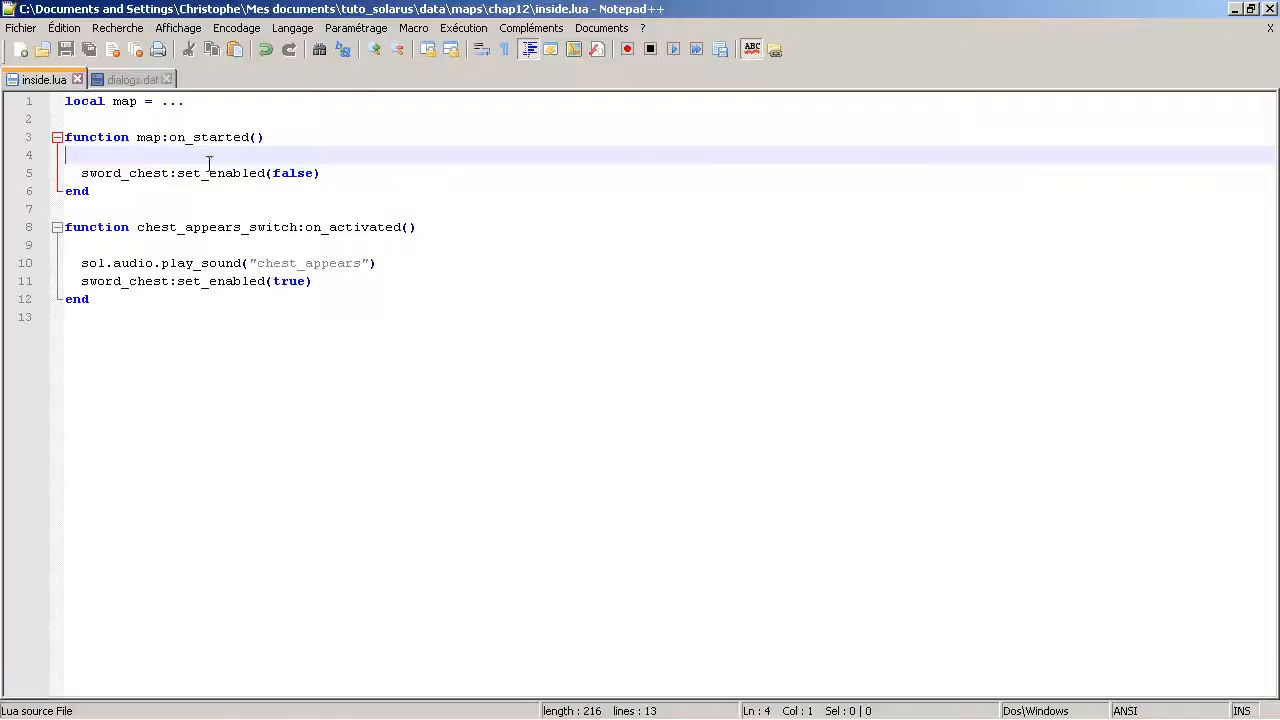
Add an 'if sword_chest:is_open() then' line at the start of map:on_started
{"action": "key", "text": "Return"}
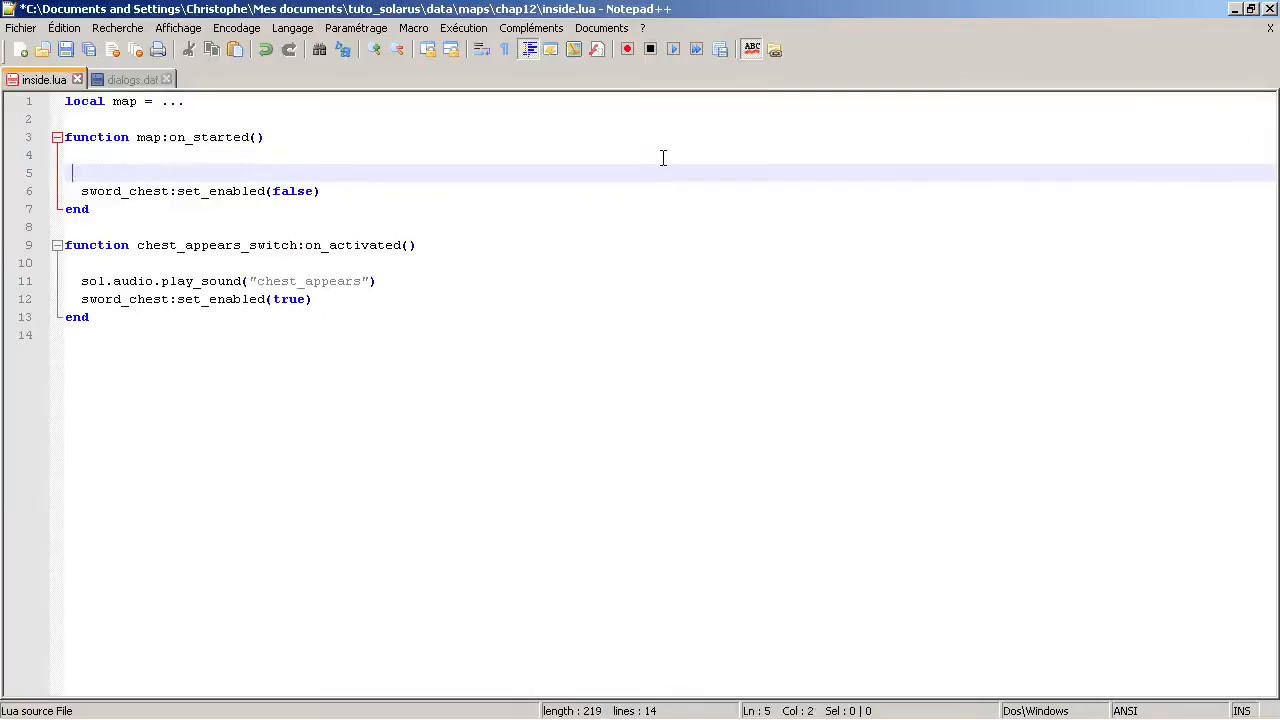
{"action": "type", "text": "sword_chest is"}
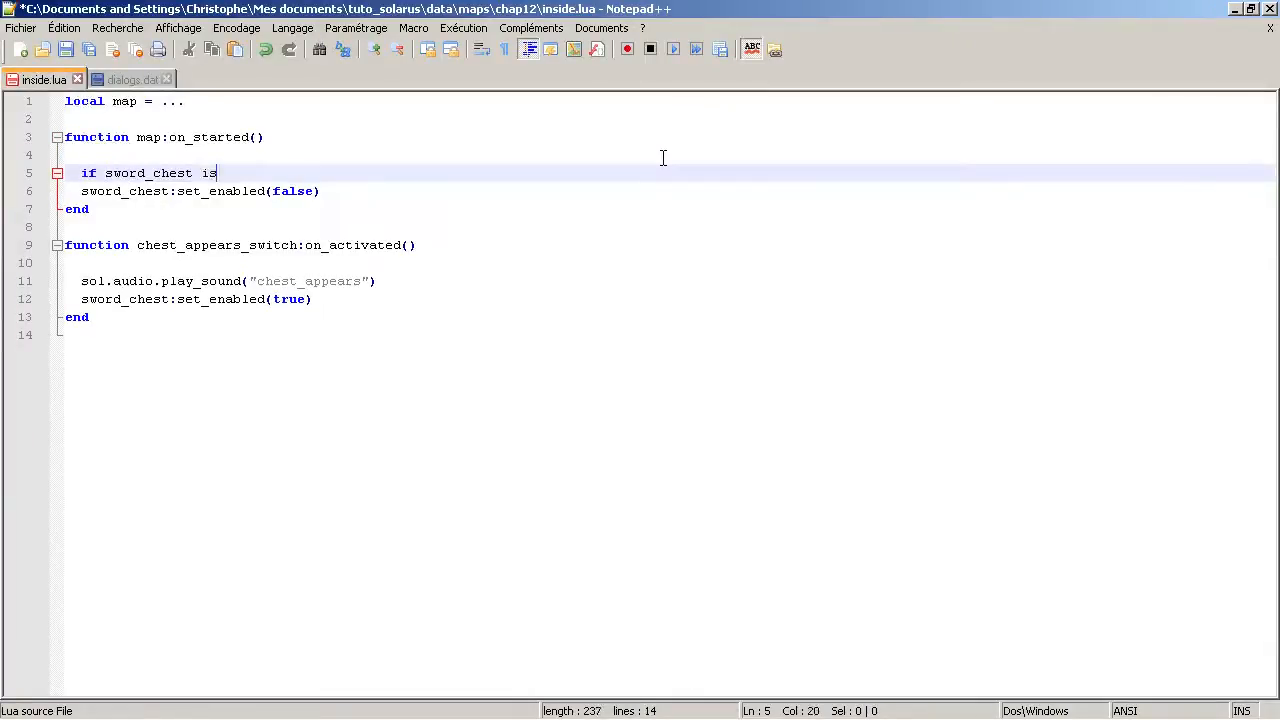
{"action": "type", "text": ":is_open"}
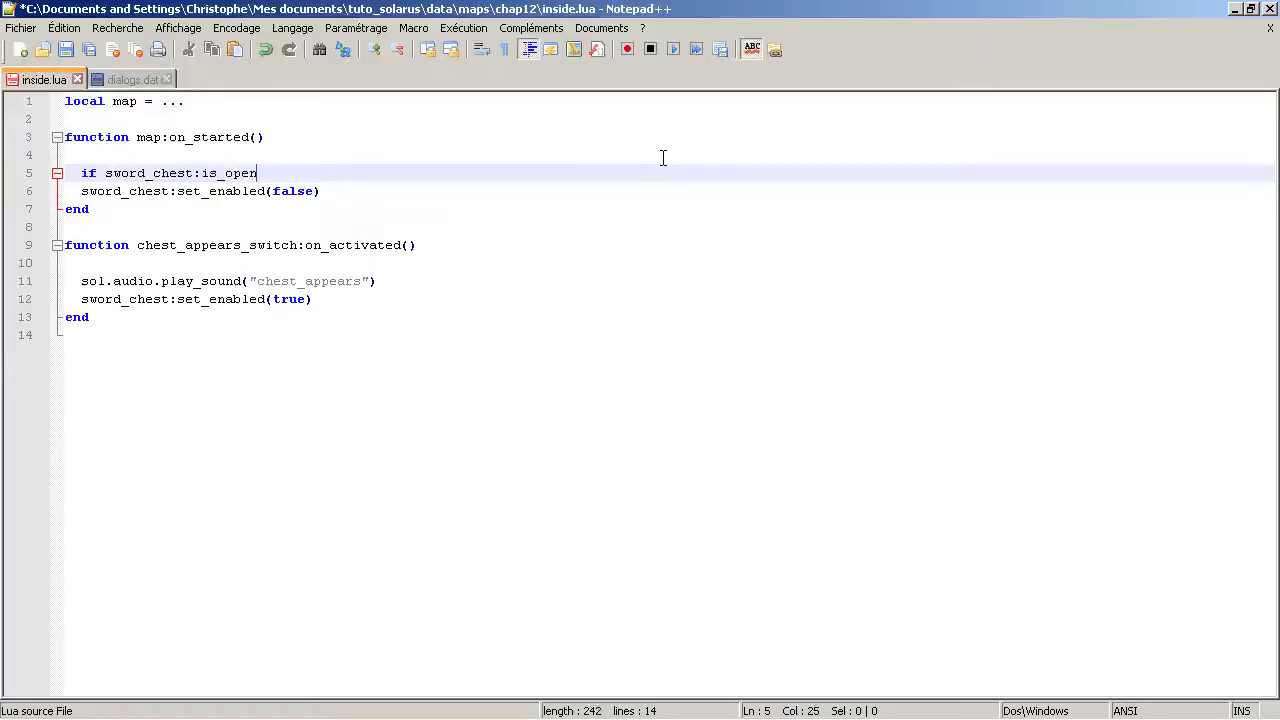
{"action": "type", "text": "() then"}
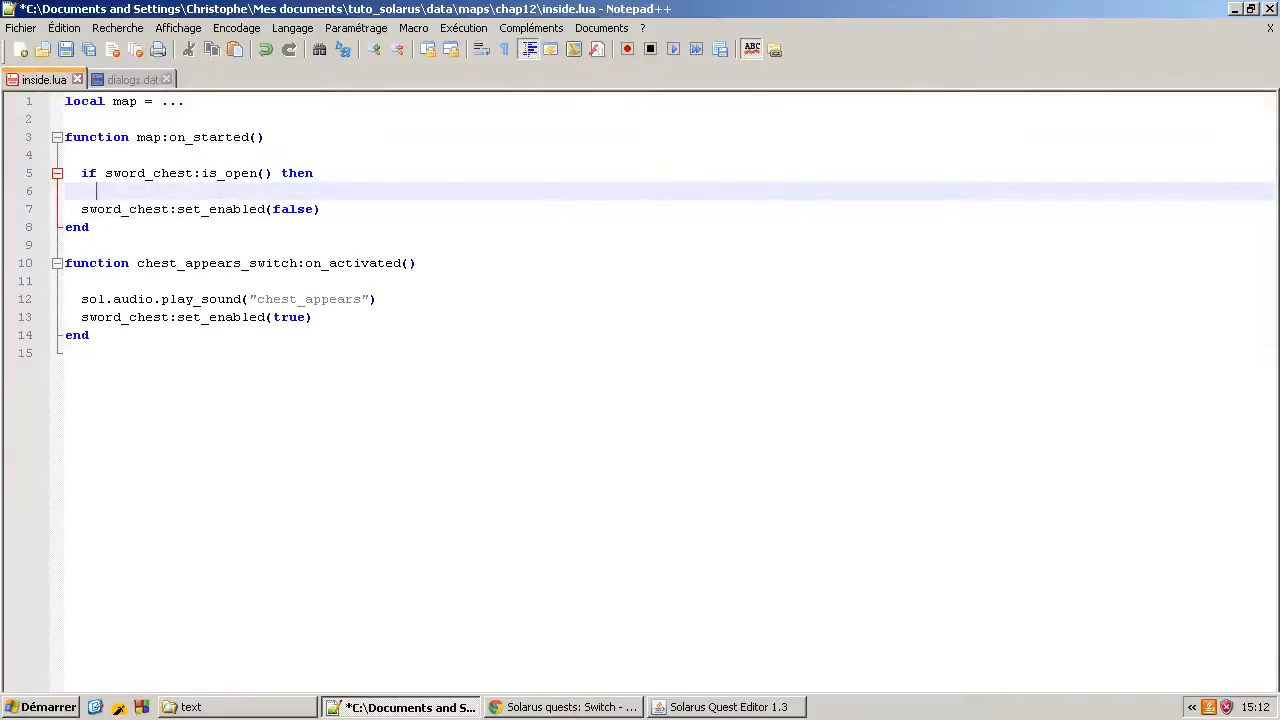
{"action": "left_click", "coordinate": [724, 707]}
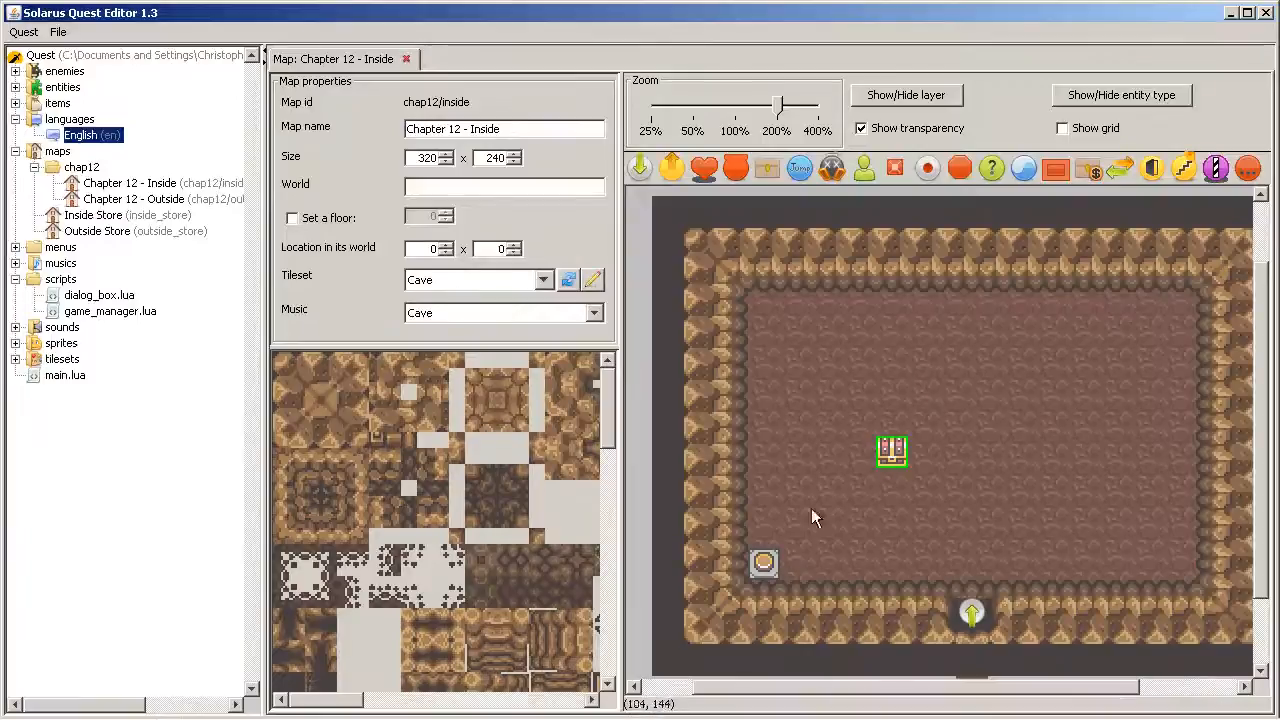
{"action": "left_click", "coordinate": [763, 563]}
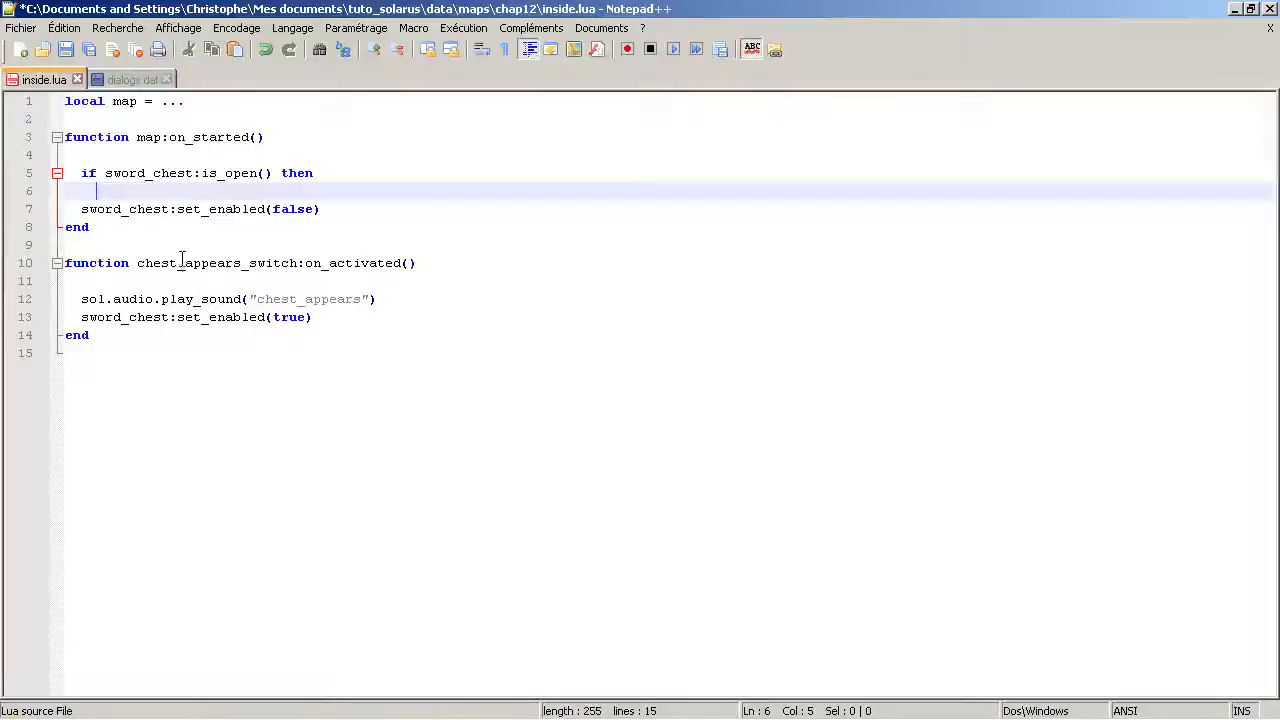
Activate chest_appears_switch in the if branch, otherwise disable the chest, closing with end
{"action": "type", "text": "chest_appears_switch"}
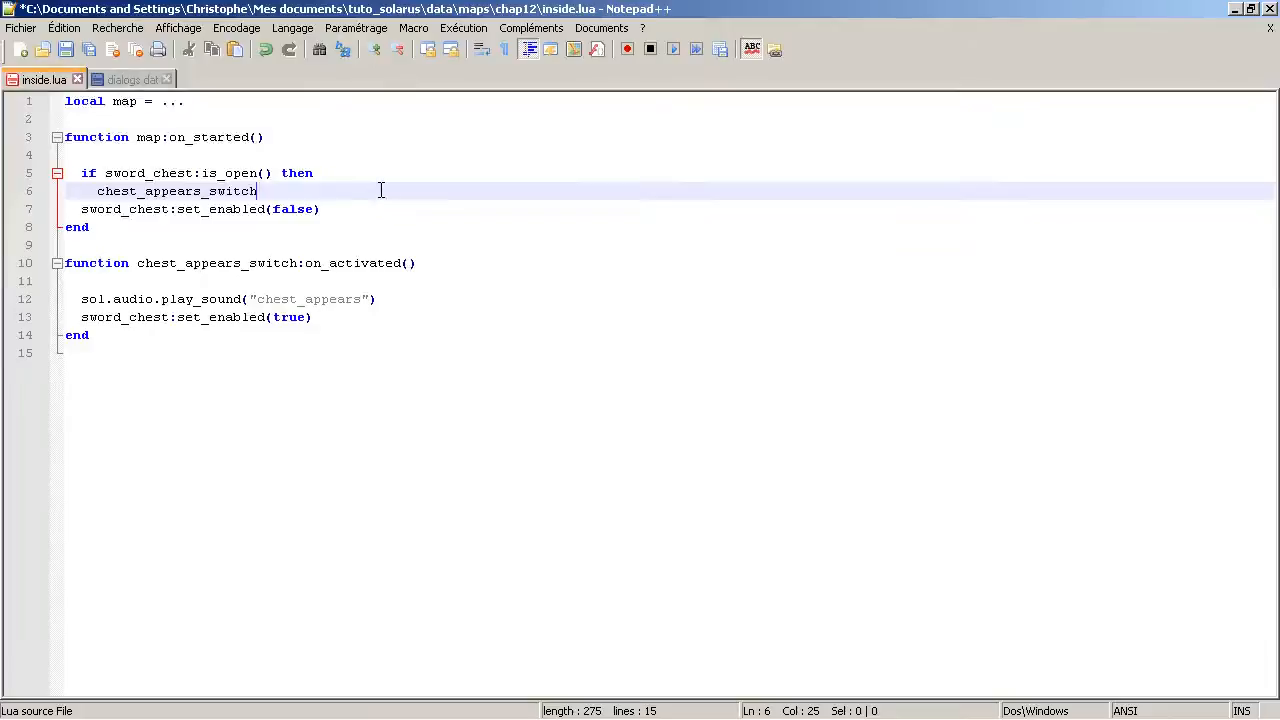
{"action": "type", "text": ":set_activated(true"}
{"action": "type", "text": "end"}
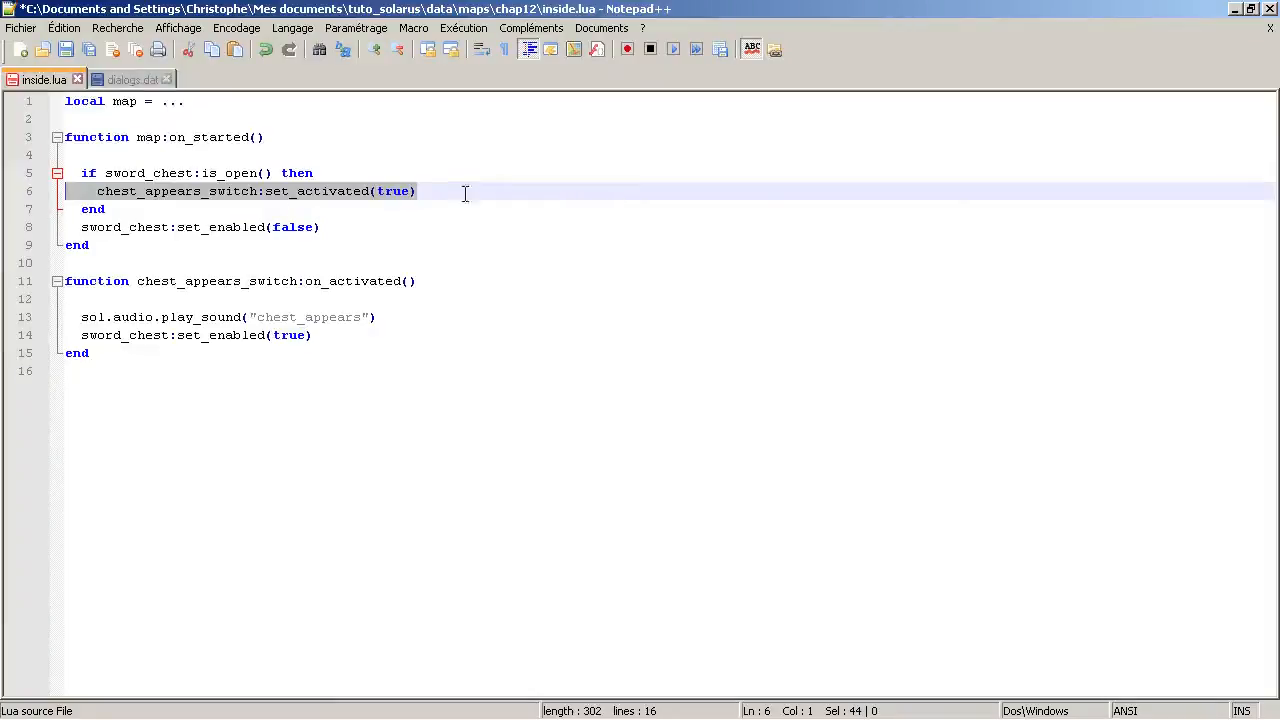
{"action": "mouse_move", "coordinate": [614, 218]}
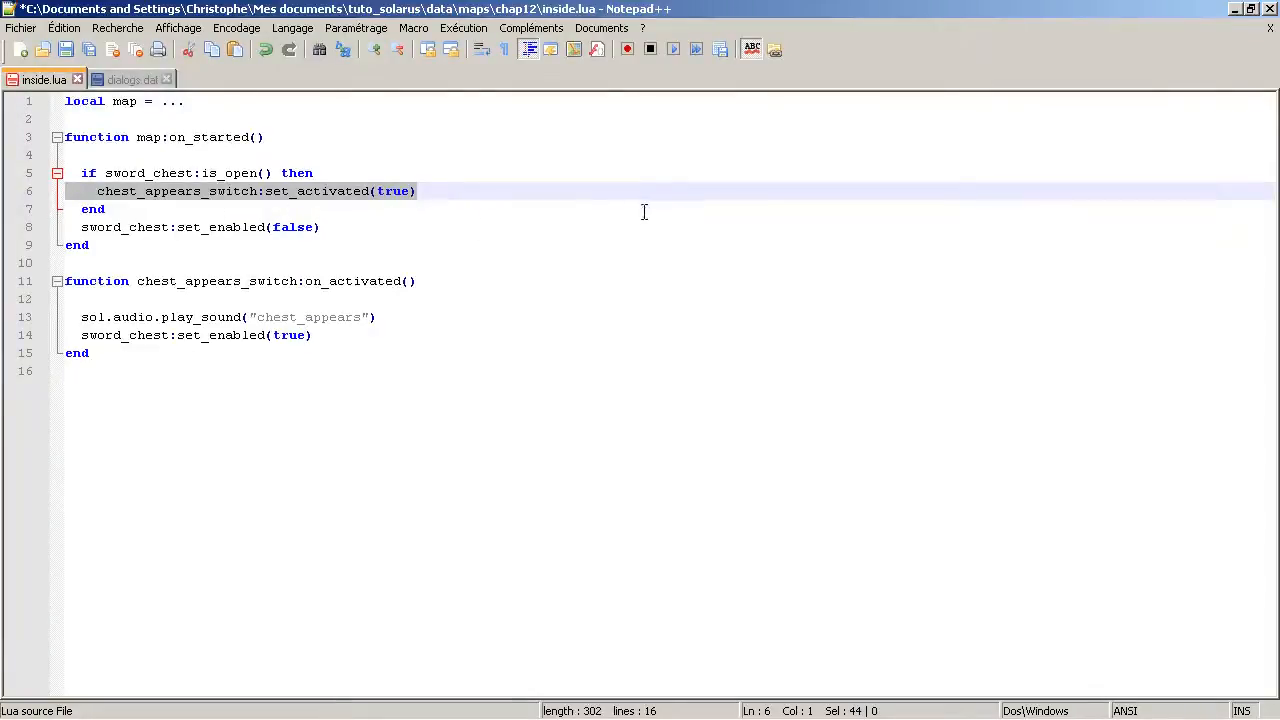
{"action": "mouse_move", "coordinate": [738, 85]}
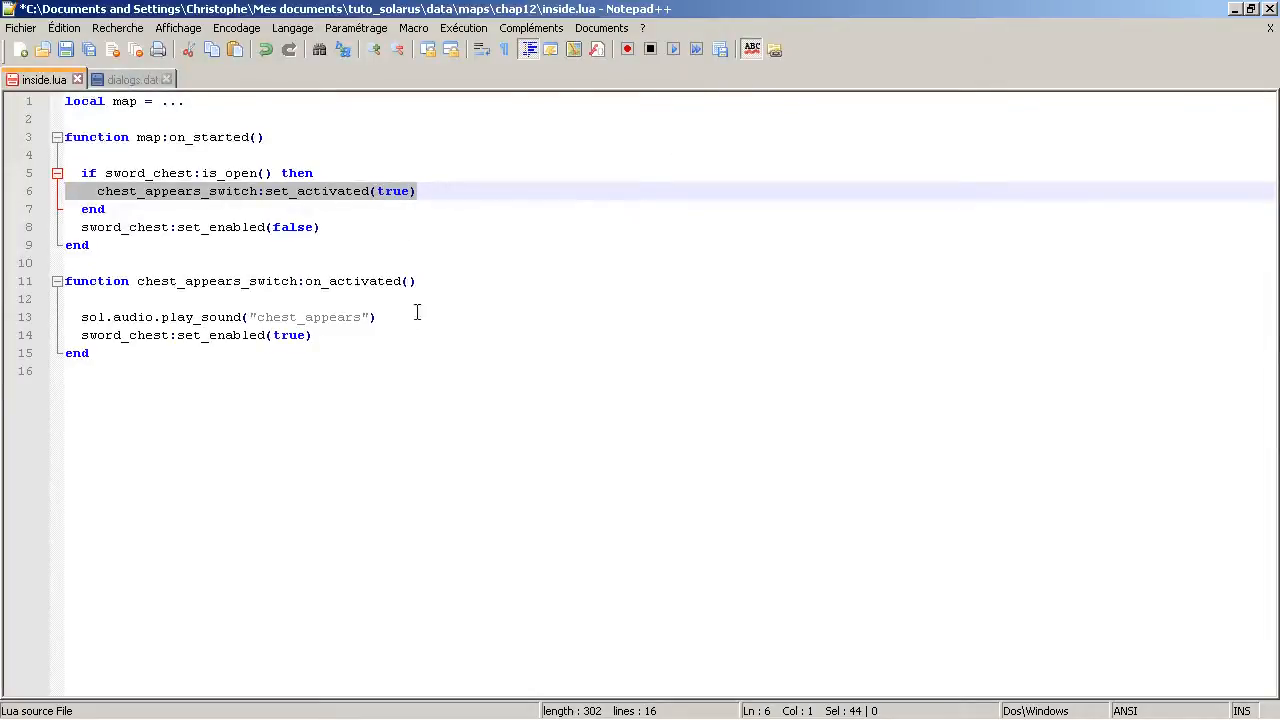
{"action": "left_click", "coordinate": [250, 281]}
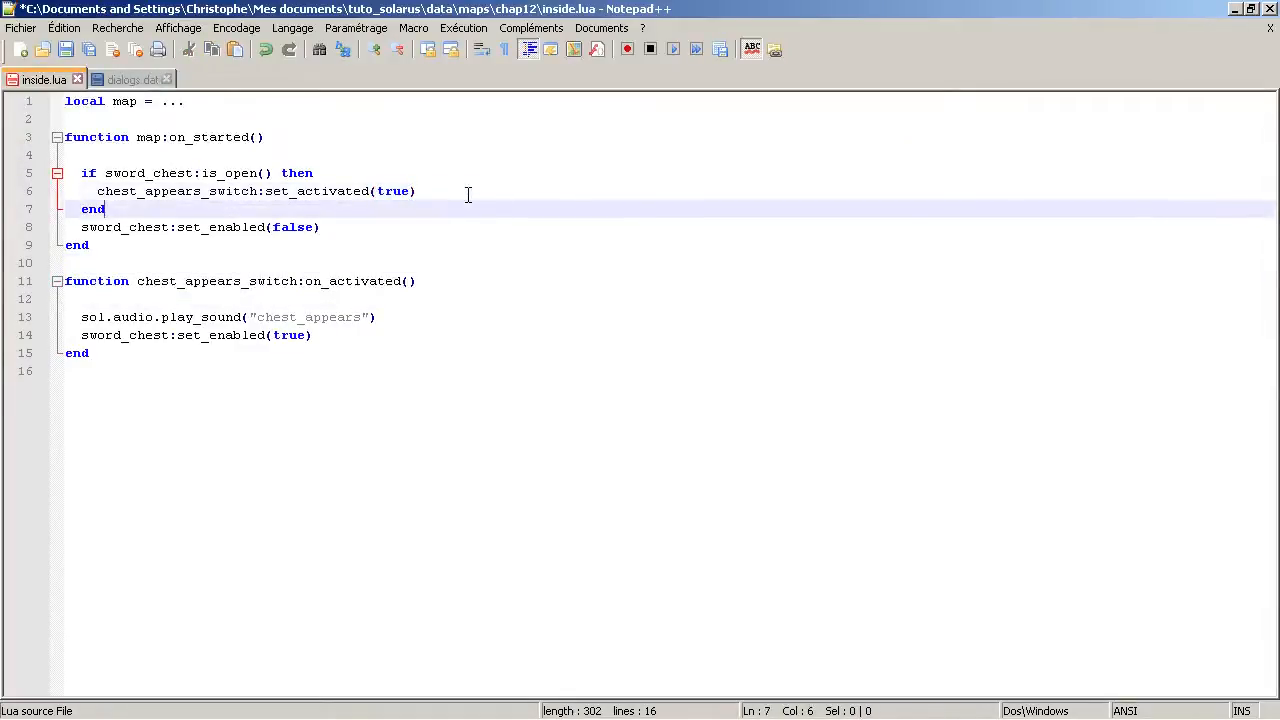
{"action": "type", "text": "else"}
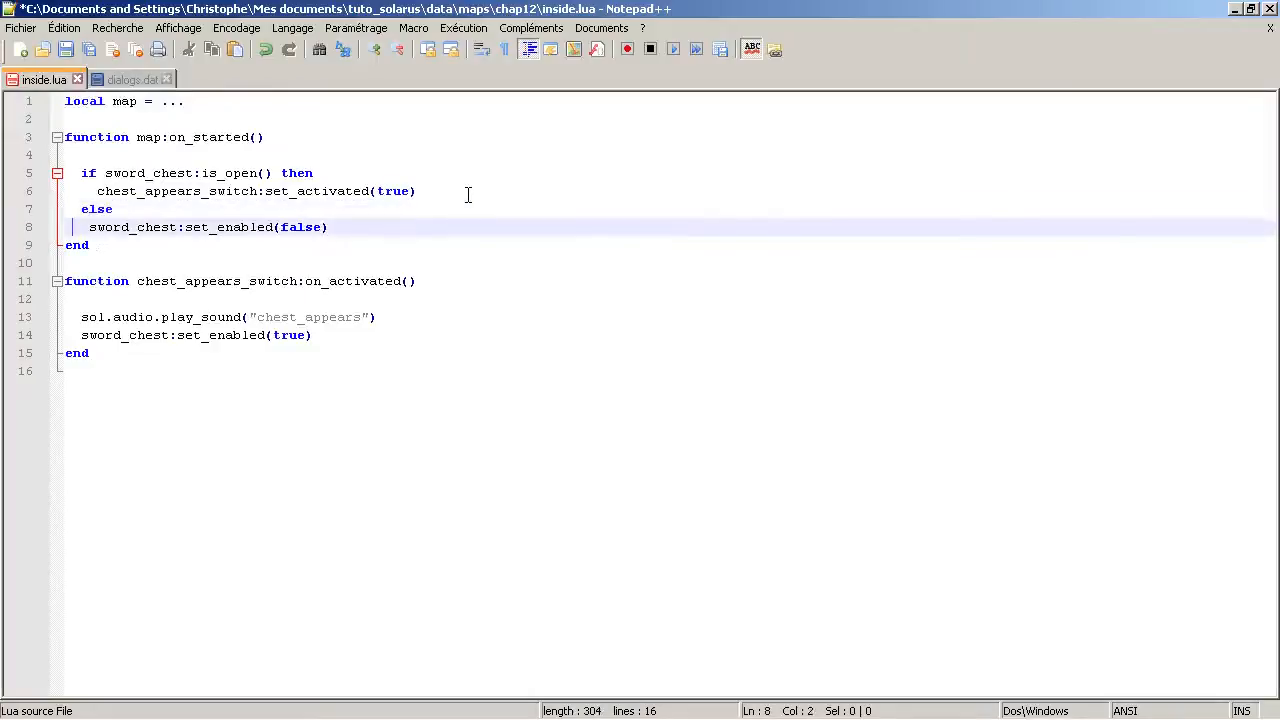
{"action": "key", "text": "Return"}
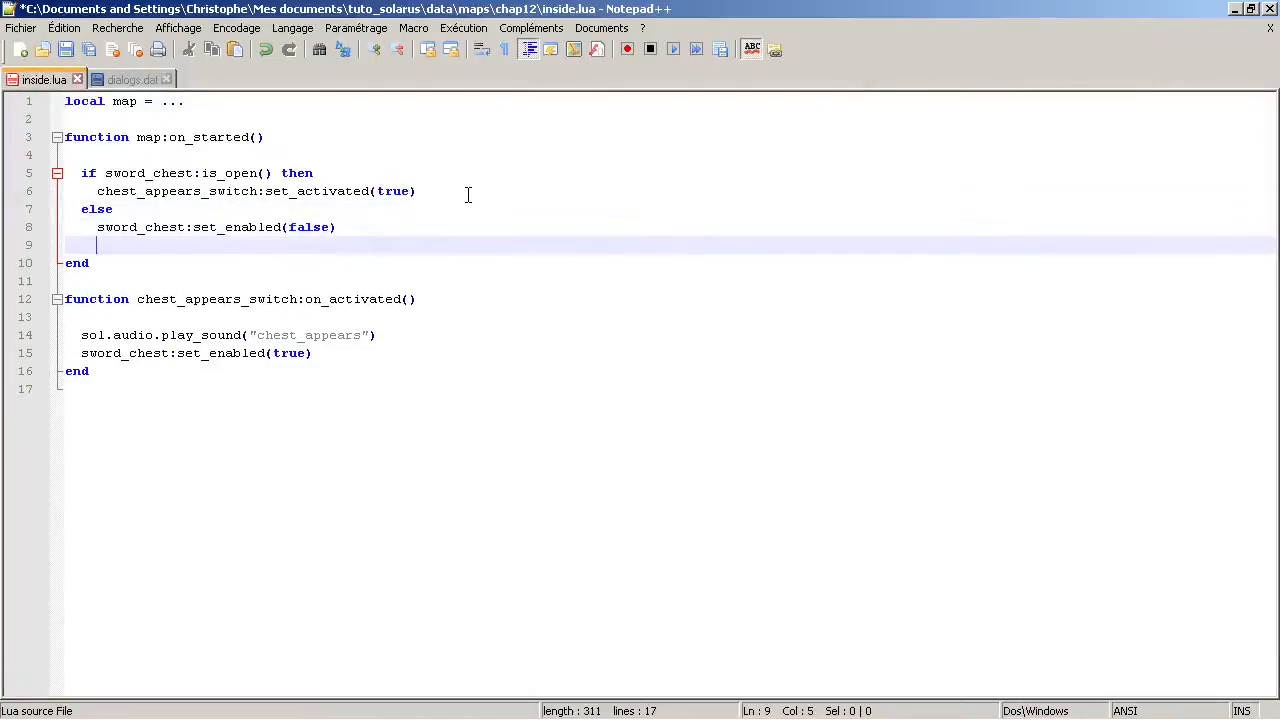
{"action": "type", "text": "end"}
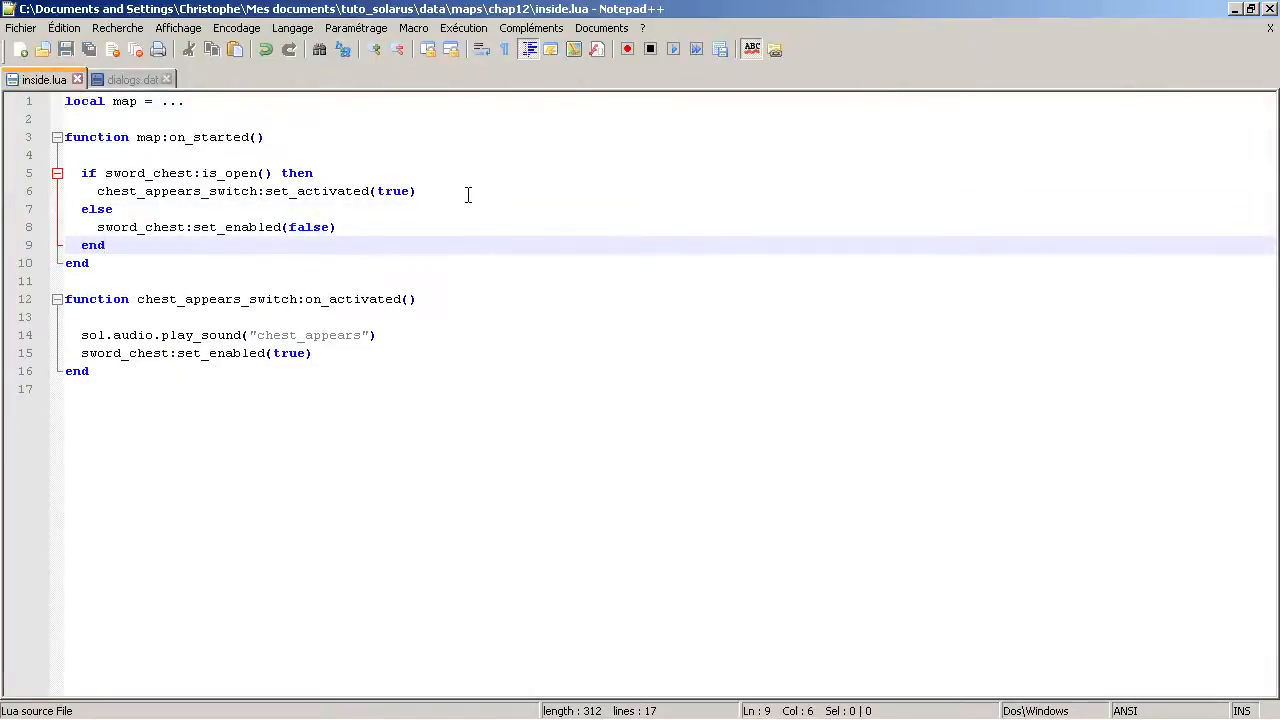
{"action": "left_click", "coordinate": [566, 707]}
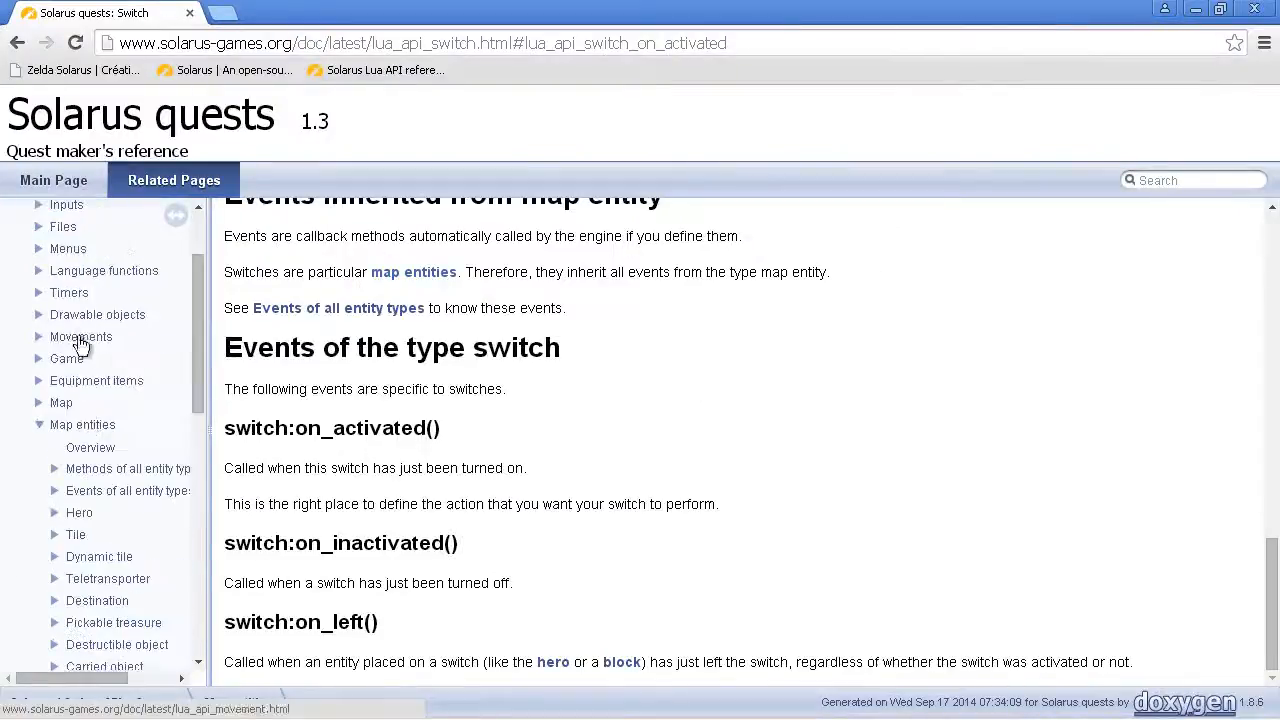
Browse the Map entities API page's methods list, including entity:set_visible
{"action": "left_click", "coordinate": [82, 424]}
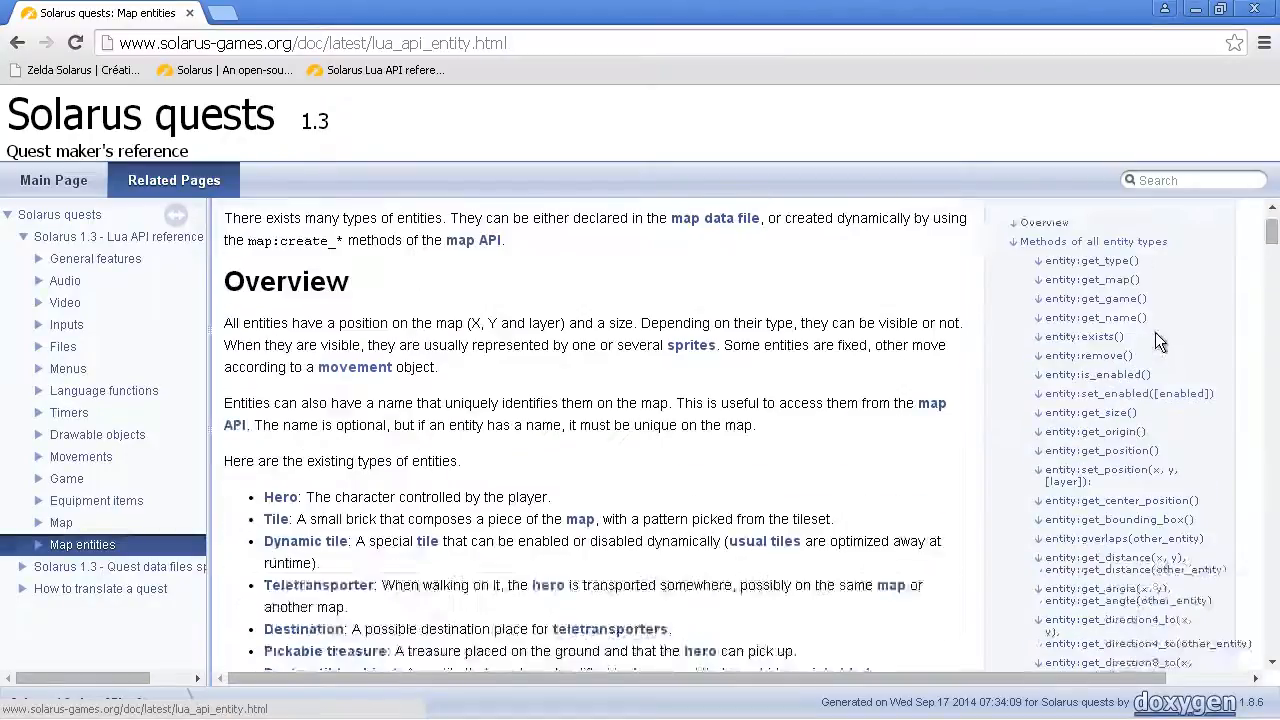
{"action": "scroll", "scroll_direction": "down", "scroll_amount": 3}
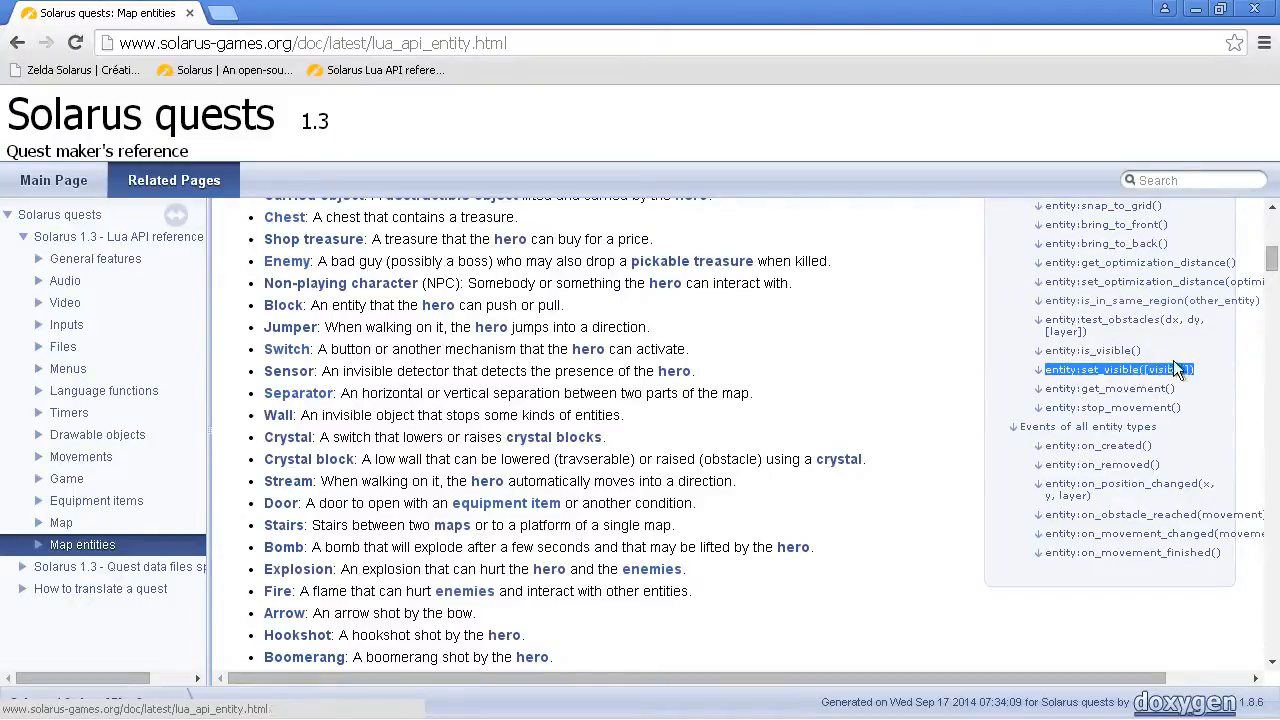
{"action": "mouse_move", "coordinate": [435, 630]}
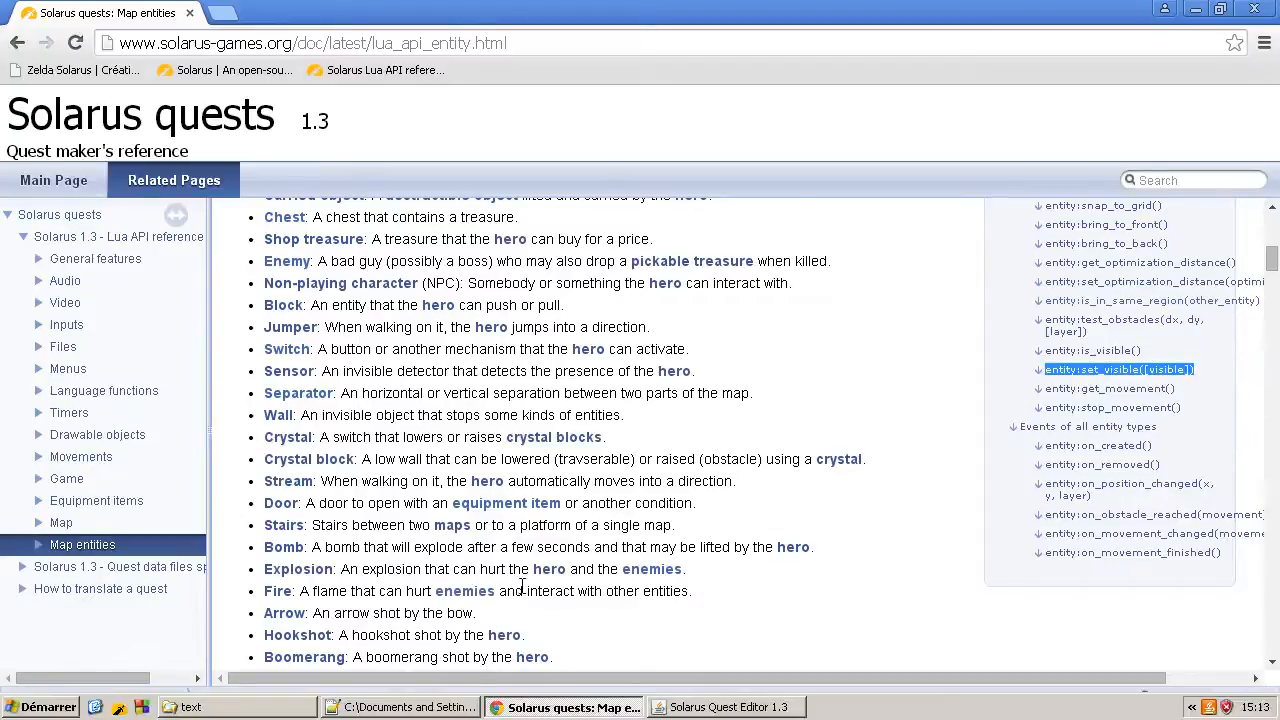
{"action": "left_click", "coordinate": [400, 707]}
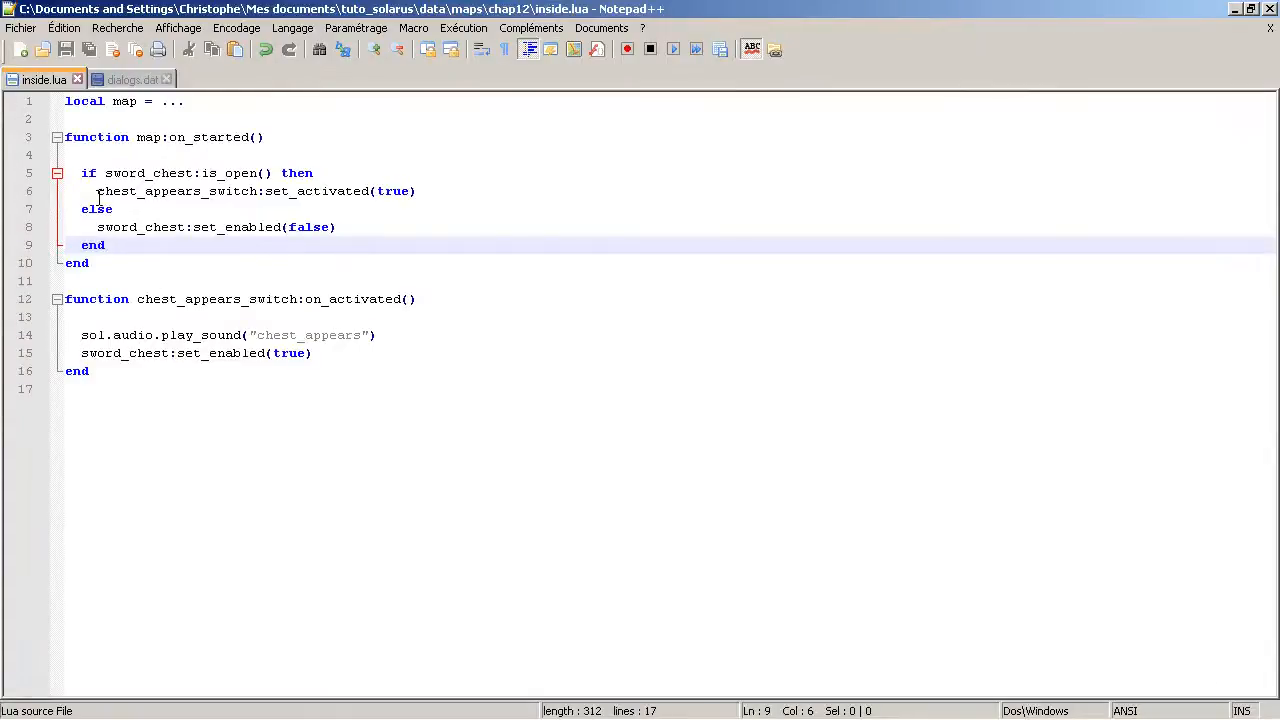
Test the cave room with the chest already opened, then close the game window
{"action": "left_click", "coordinate": [275, 262]}
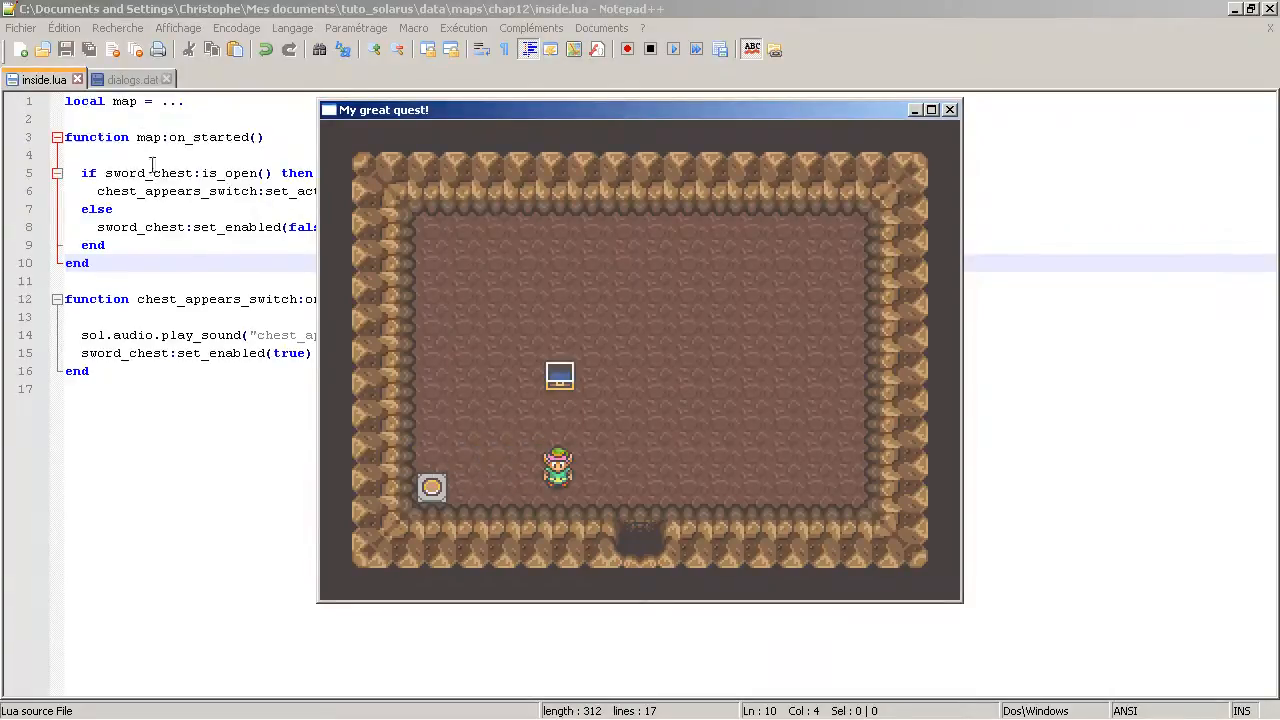
{"action": "left_click", "coordinate": [949, 109]}
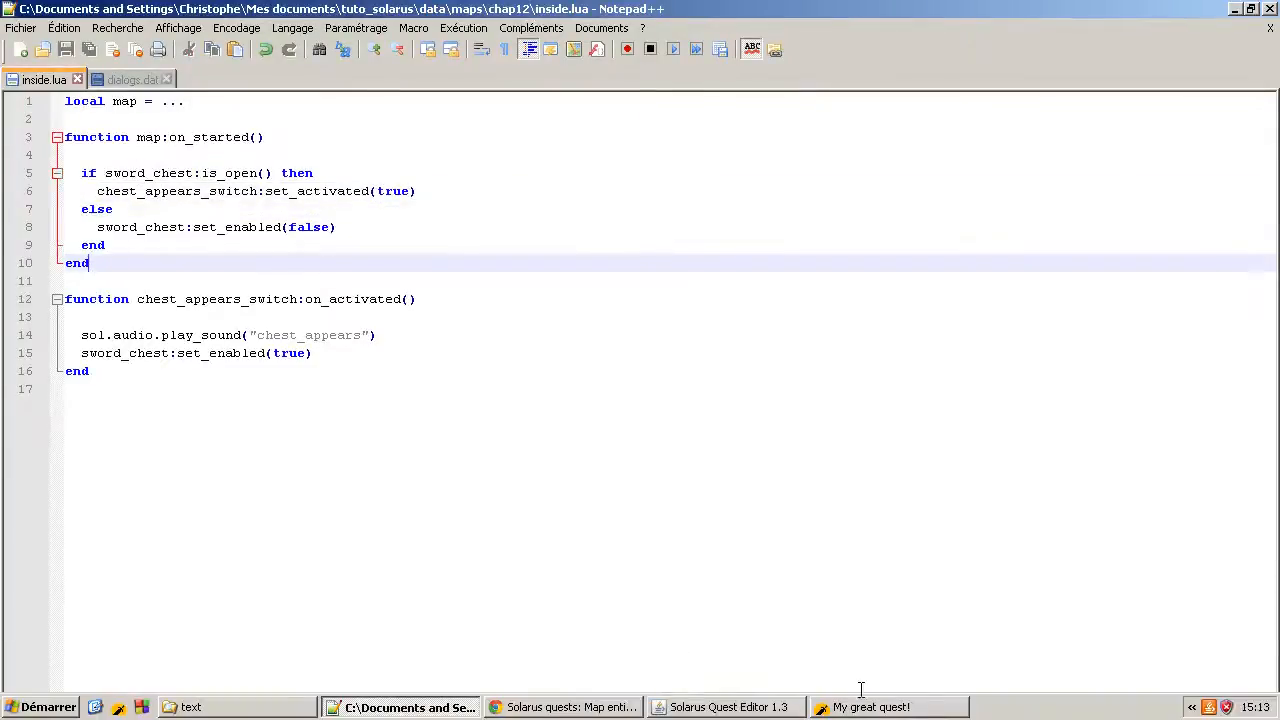
{"action": "left_click", "coordinate": [884, 707]}
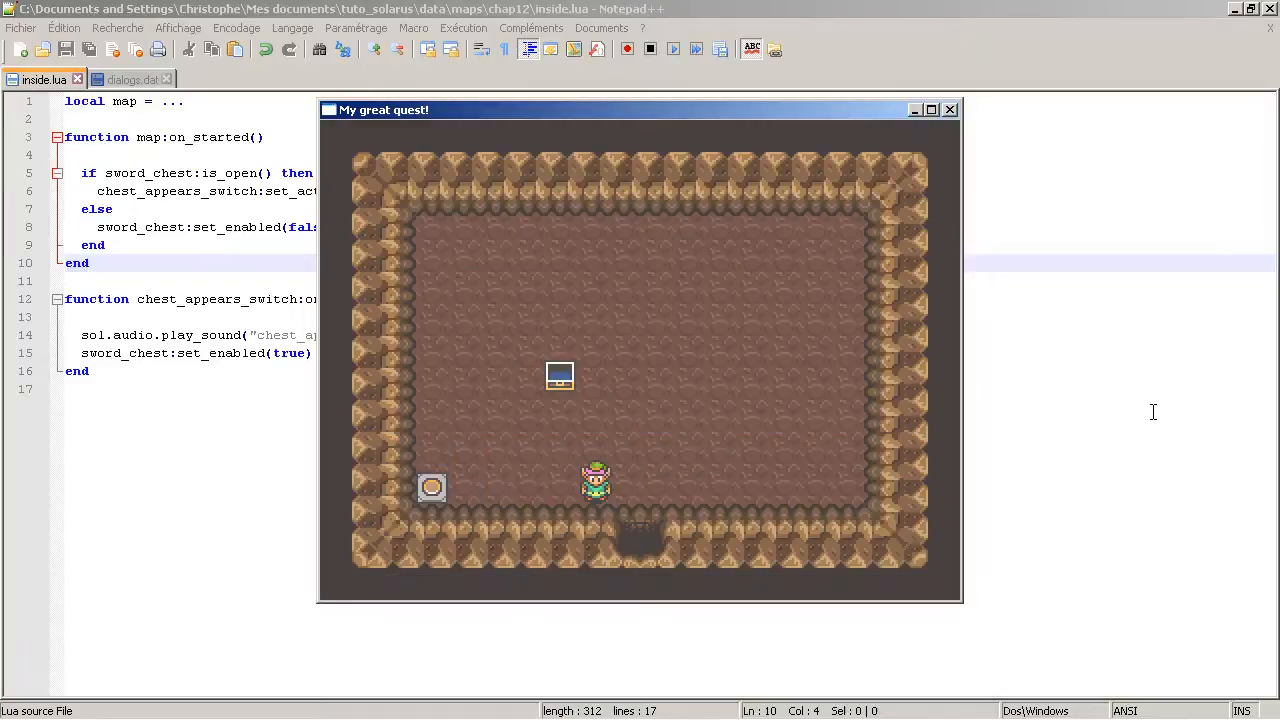
{"action": "mouse_move", "coordinate": [937, 132]}
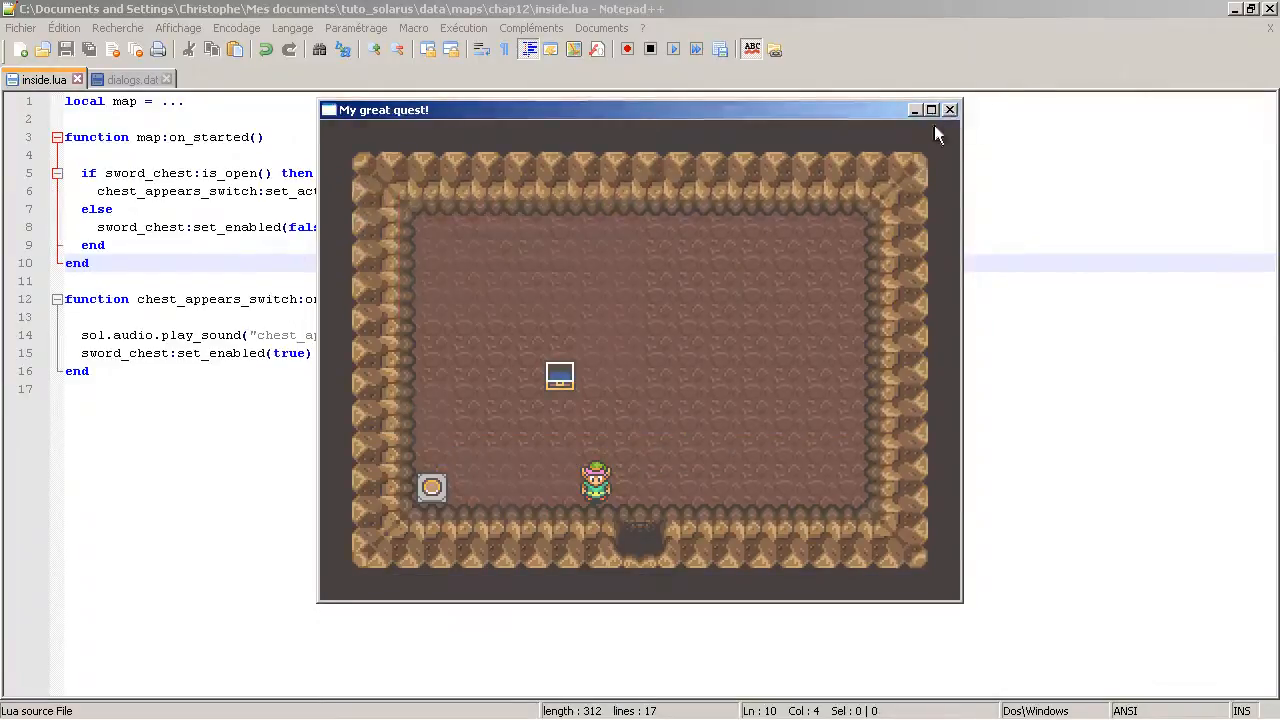
{"action": "left_click", "coordinate": [949, 109]}
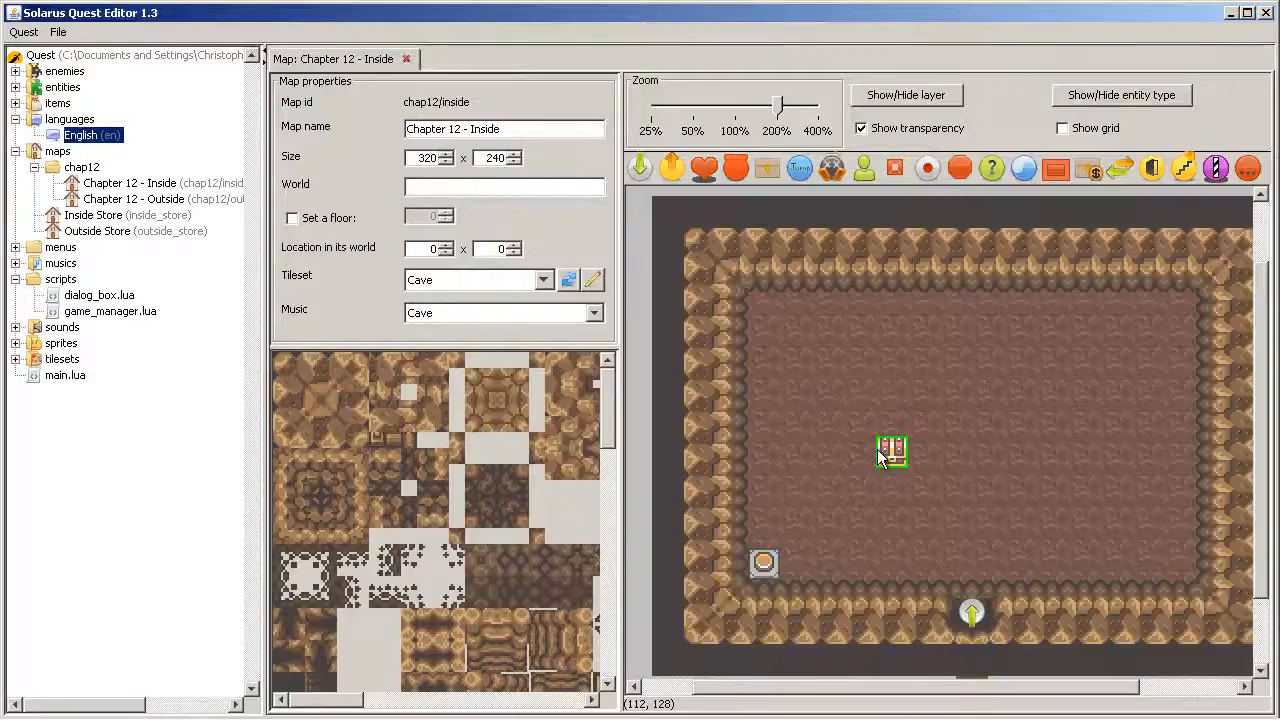
Recheck the sword chest's Save the treasure state option and chap12_cave_chest variable, unchanged
{"action": "double_click", "coordinate": [890, 450]}
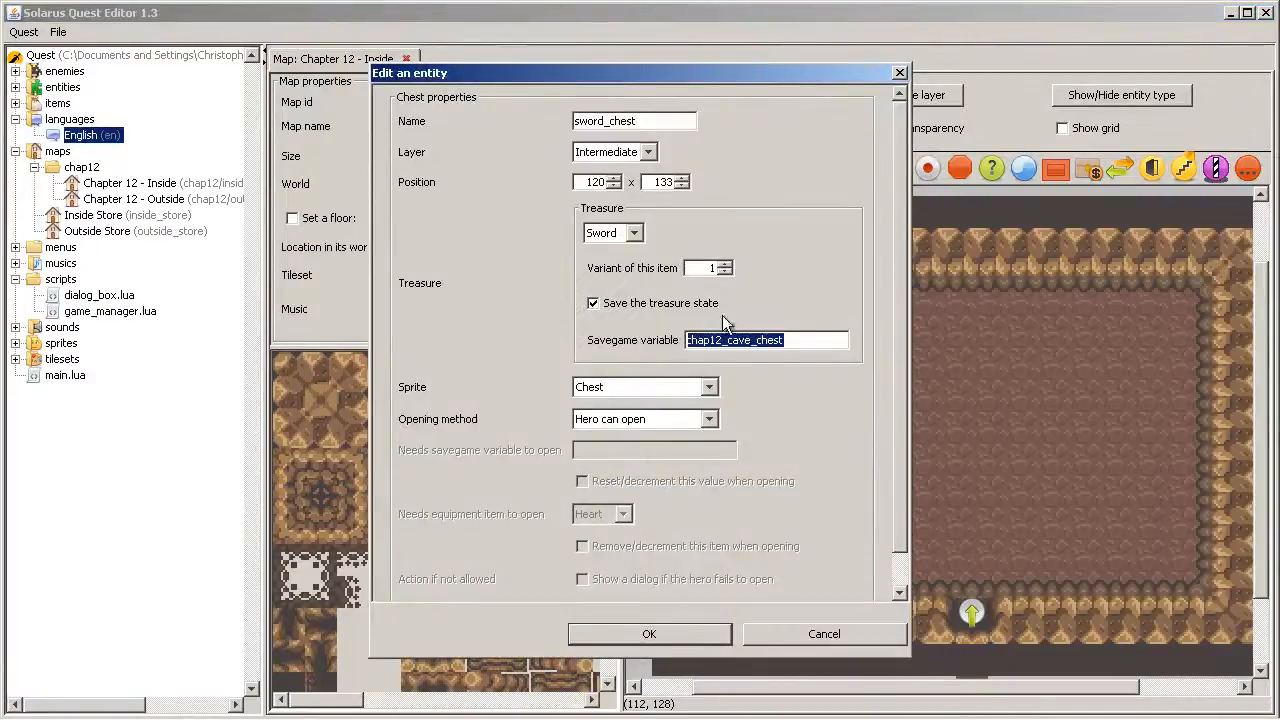
{"action": "mouse_move", "coordinate": [858, 343]}
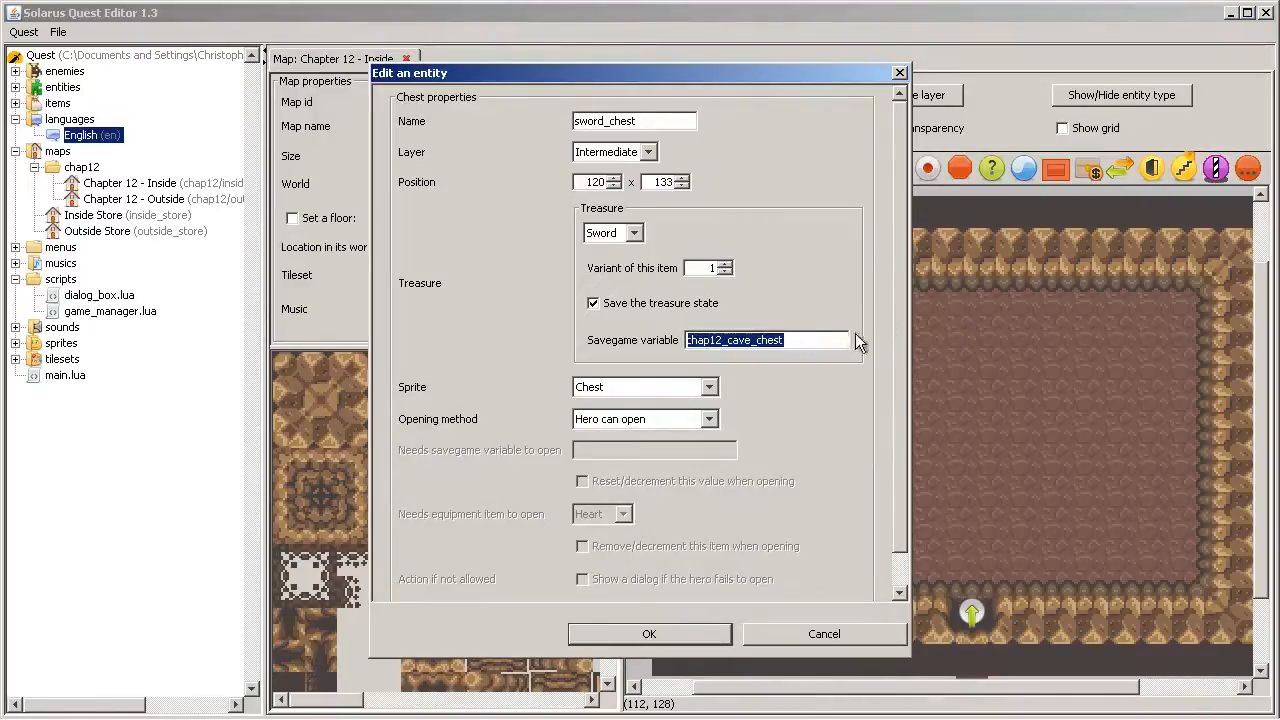
{"action": "mouse_move", "coordinate": [852, 638]}
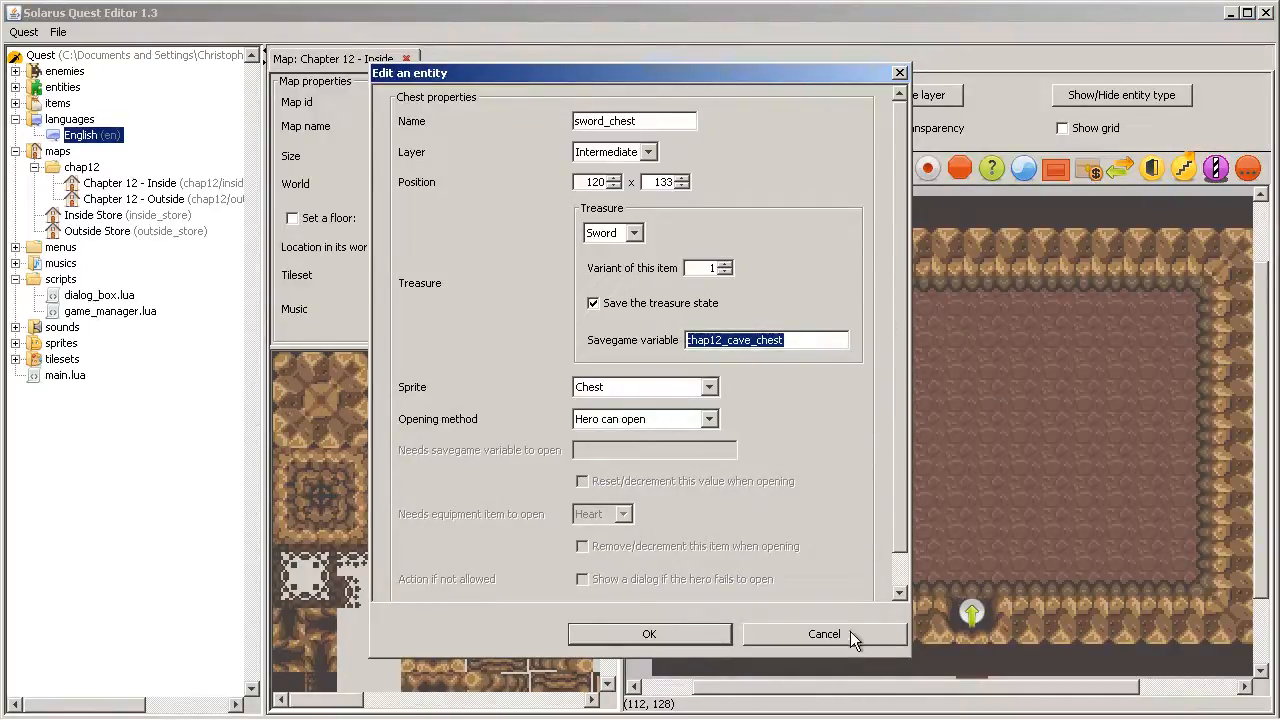
{"action": "mouse_move", "coordinate": [865, 648]}
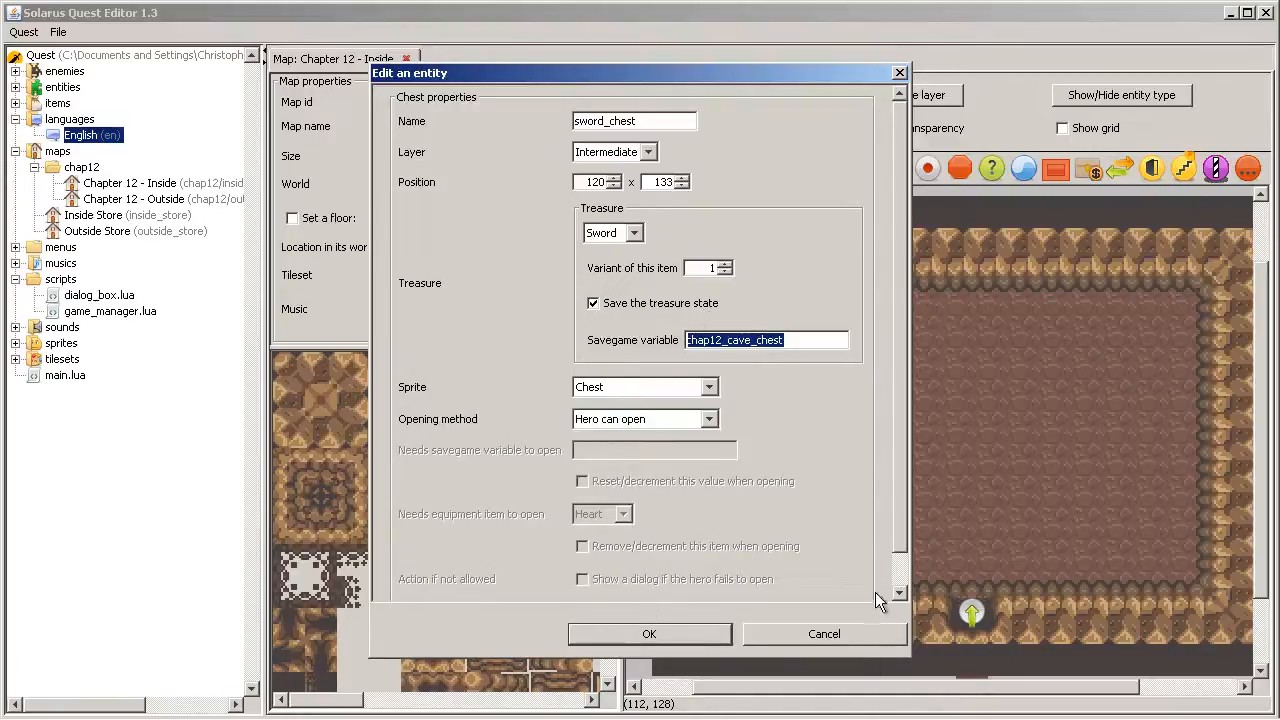
{"action": "scroll", "scroll_direction": "down", "scroll_amount": 3}
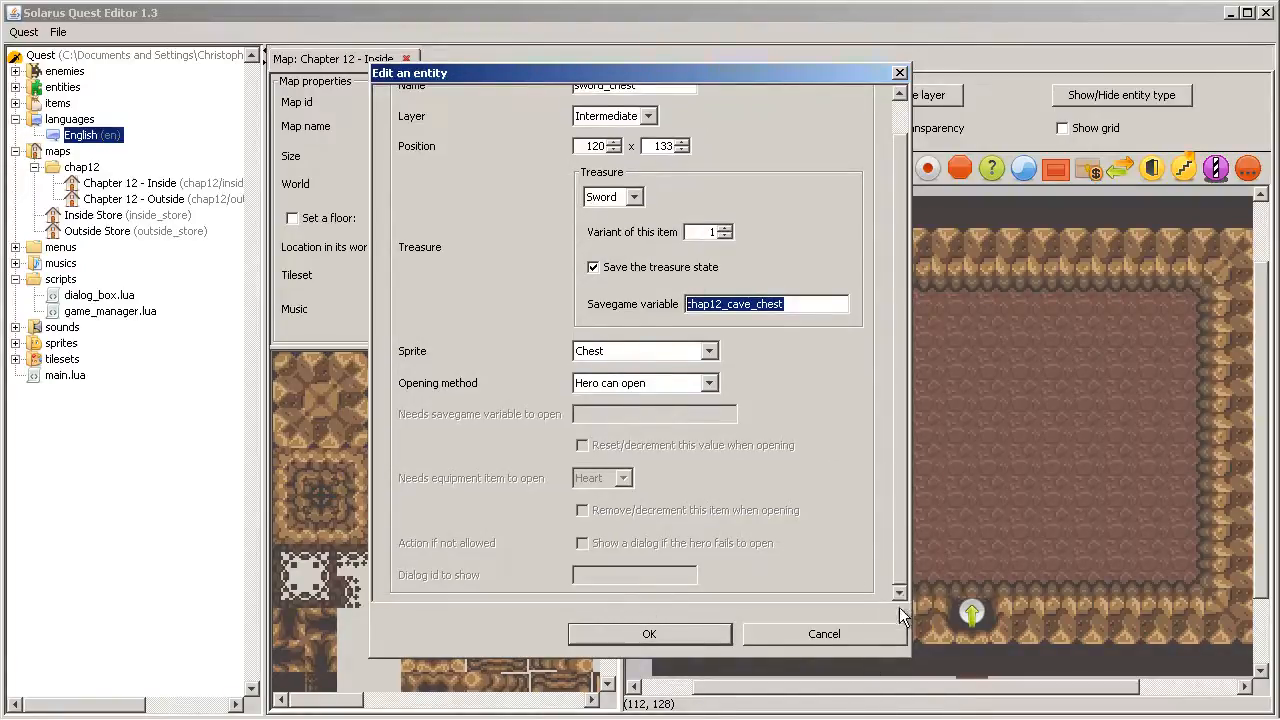
{"action": "scroll", "scroll_direction": "up", "scroll_amount": 3}
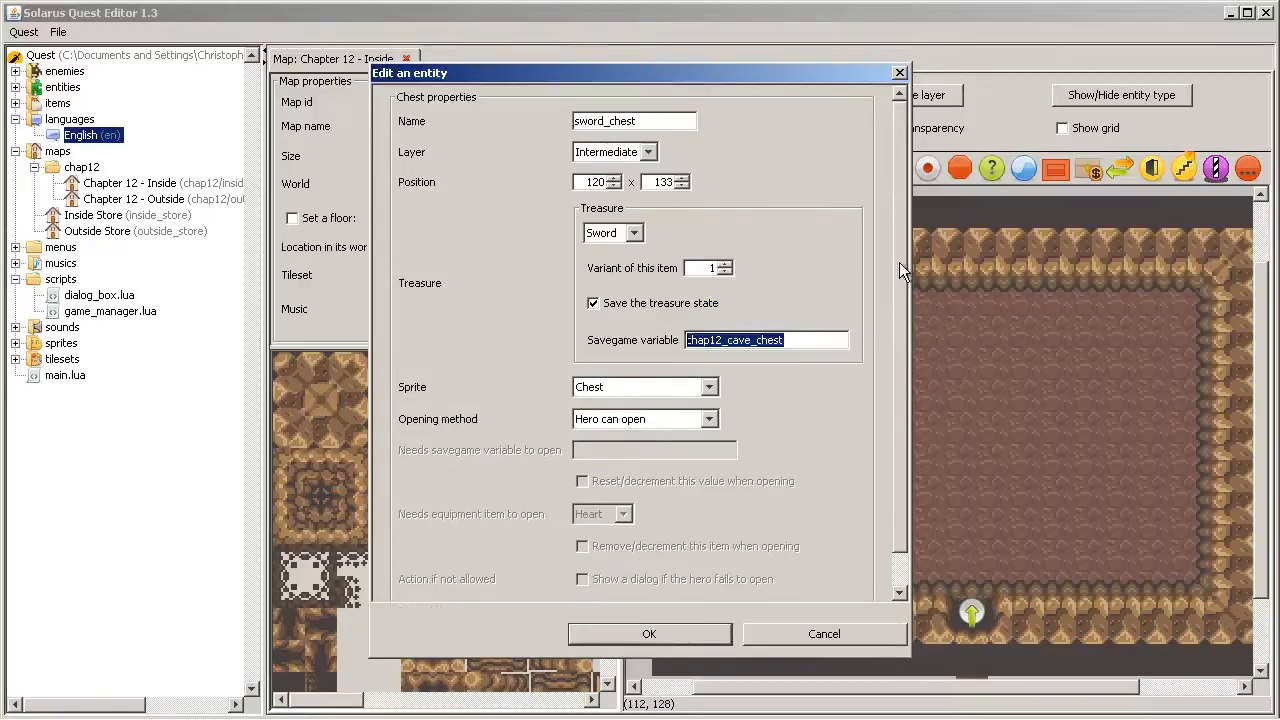
{"action": "left_click", "coordinate": [649, 633]}
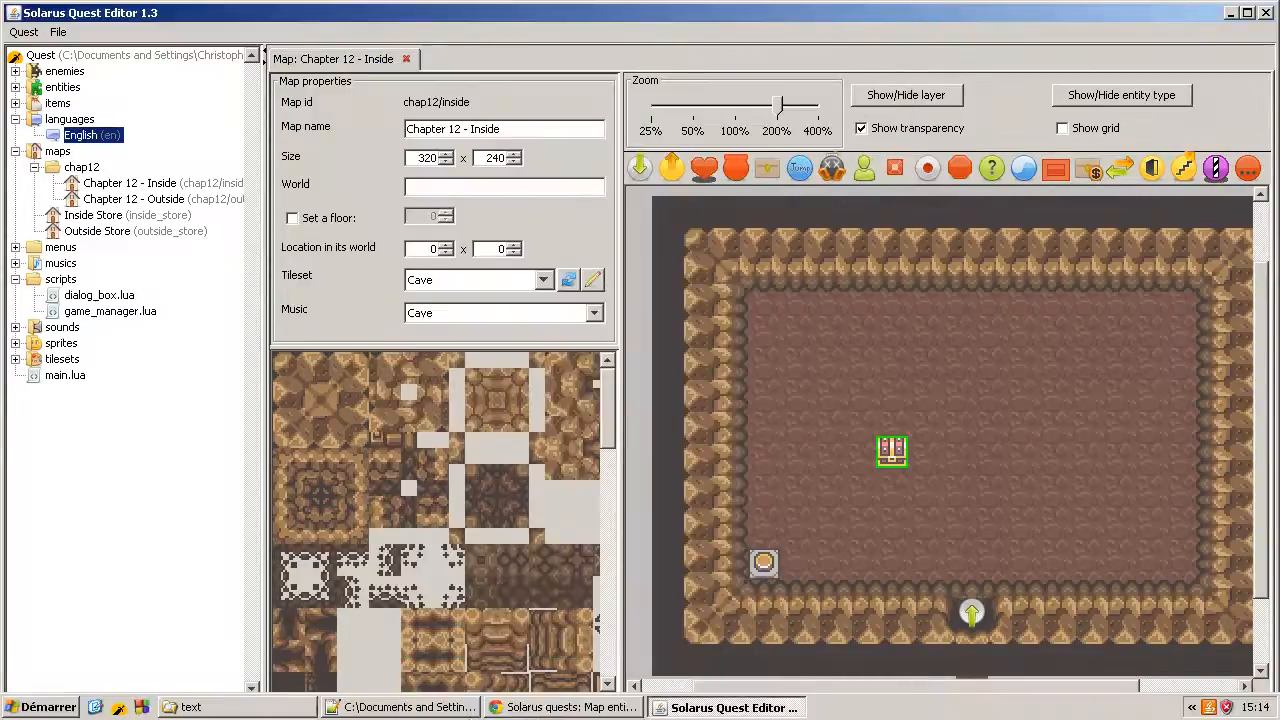
{"action": "left_click", "coordinate": [560, 707]}
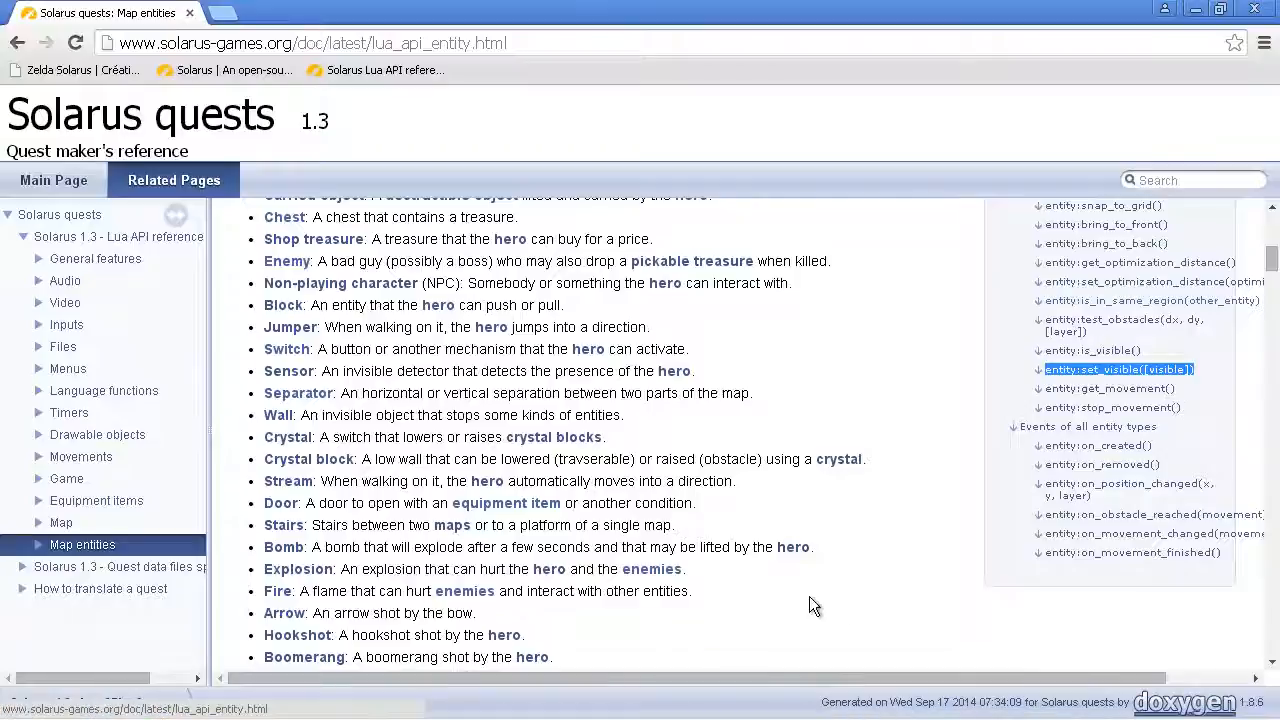